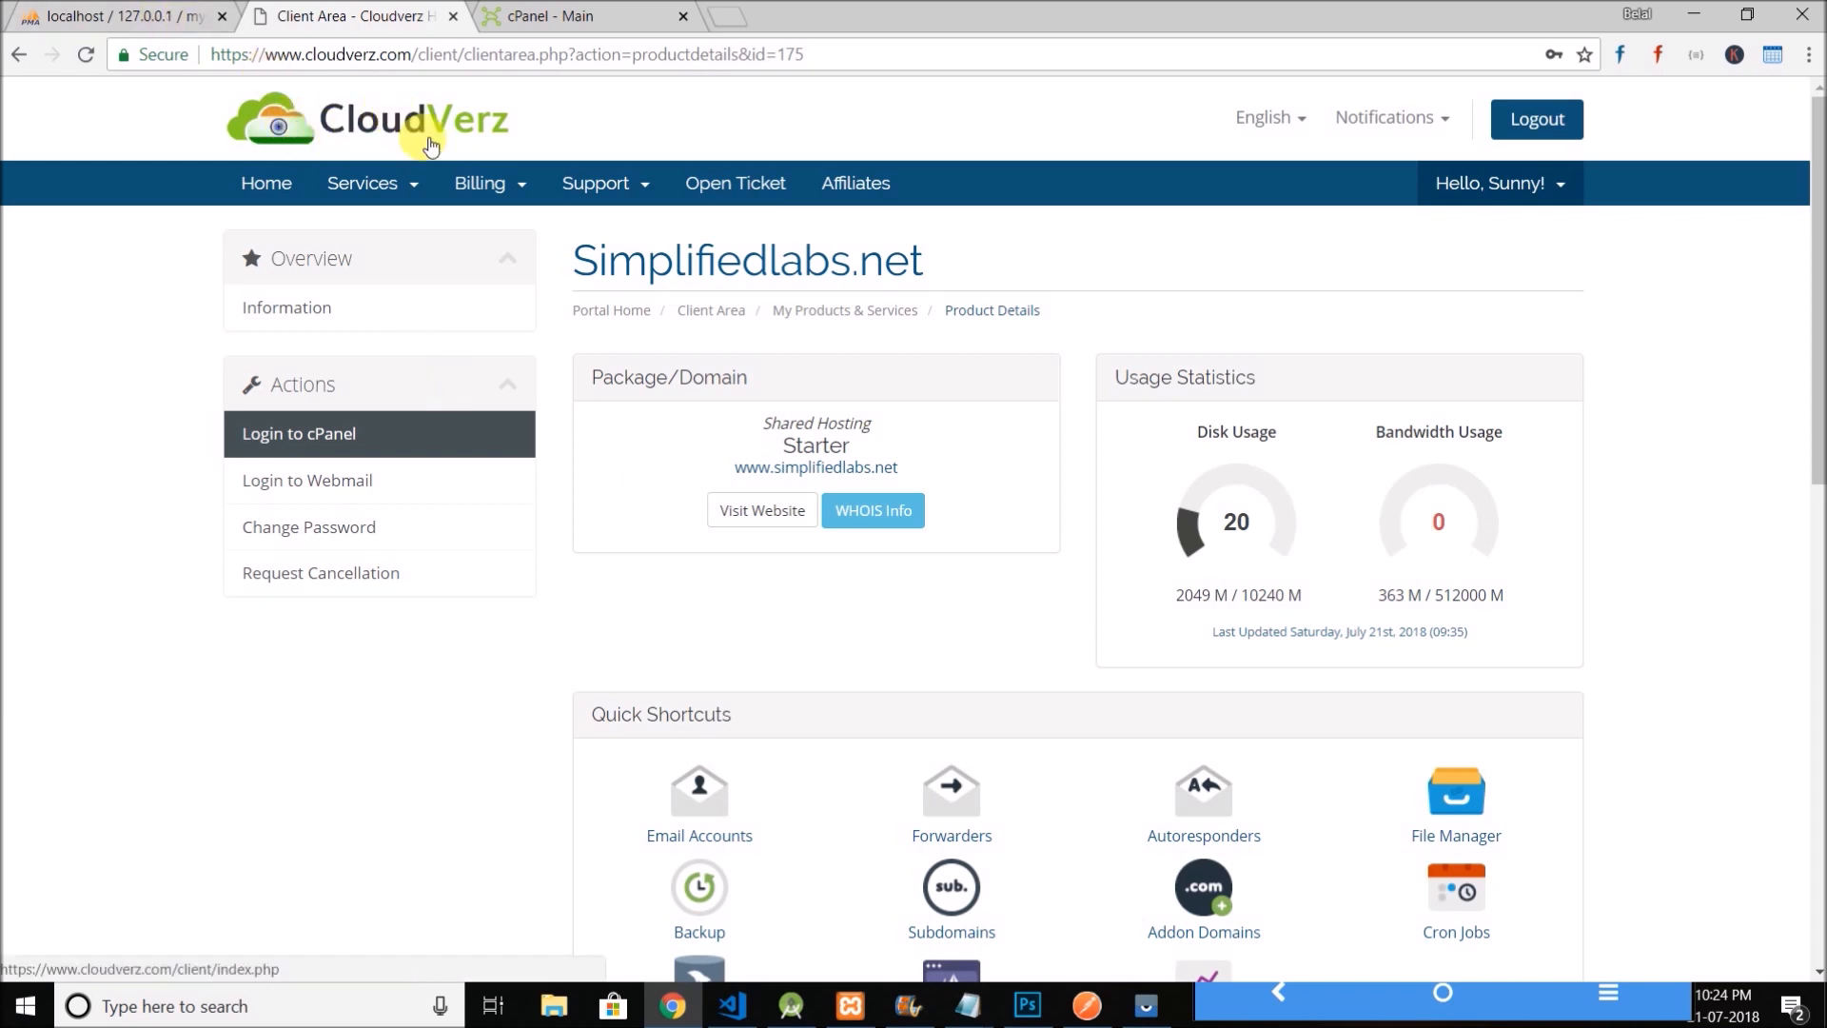
{"action": "mouse_move", "coordinate": [603, 581]}
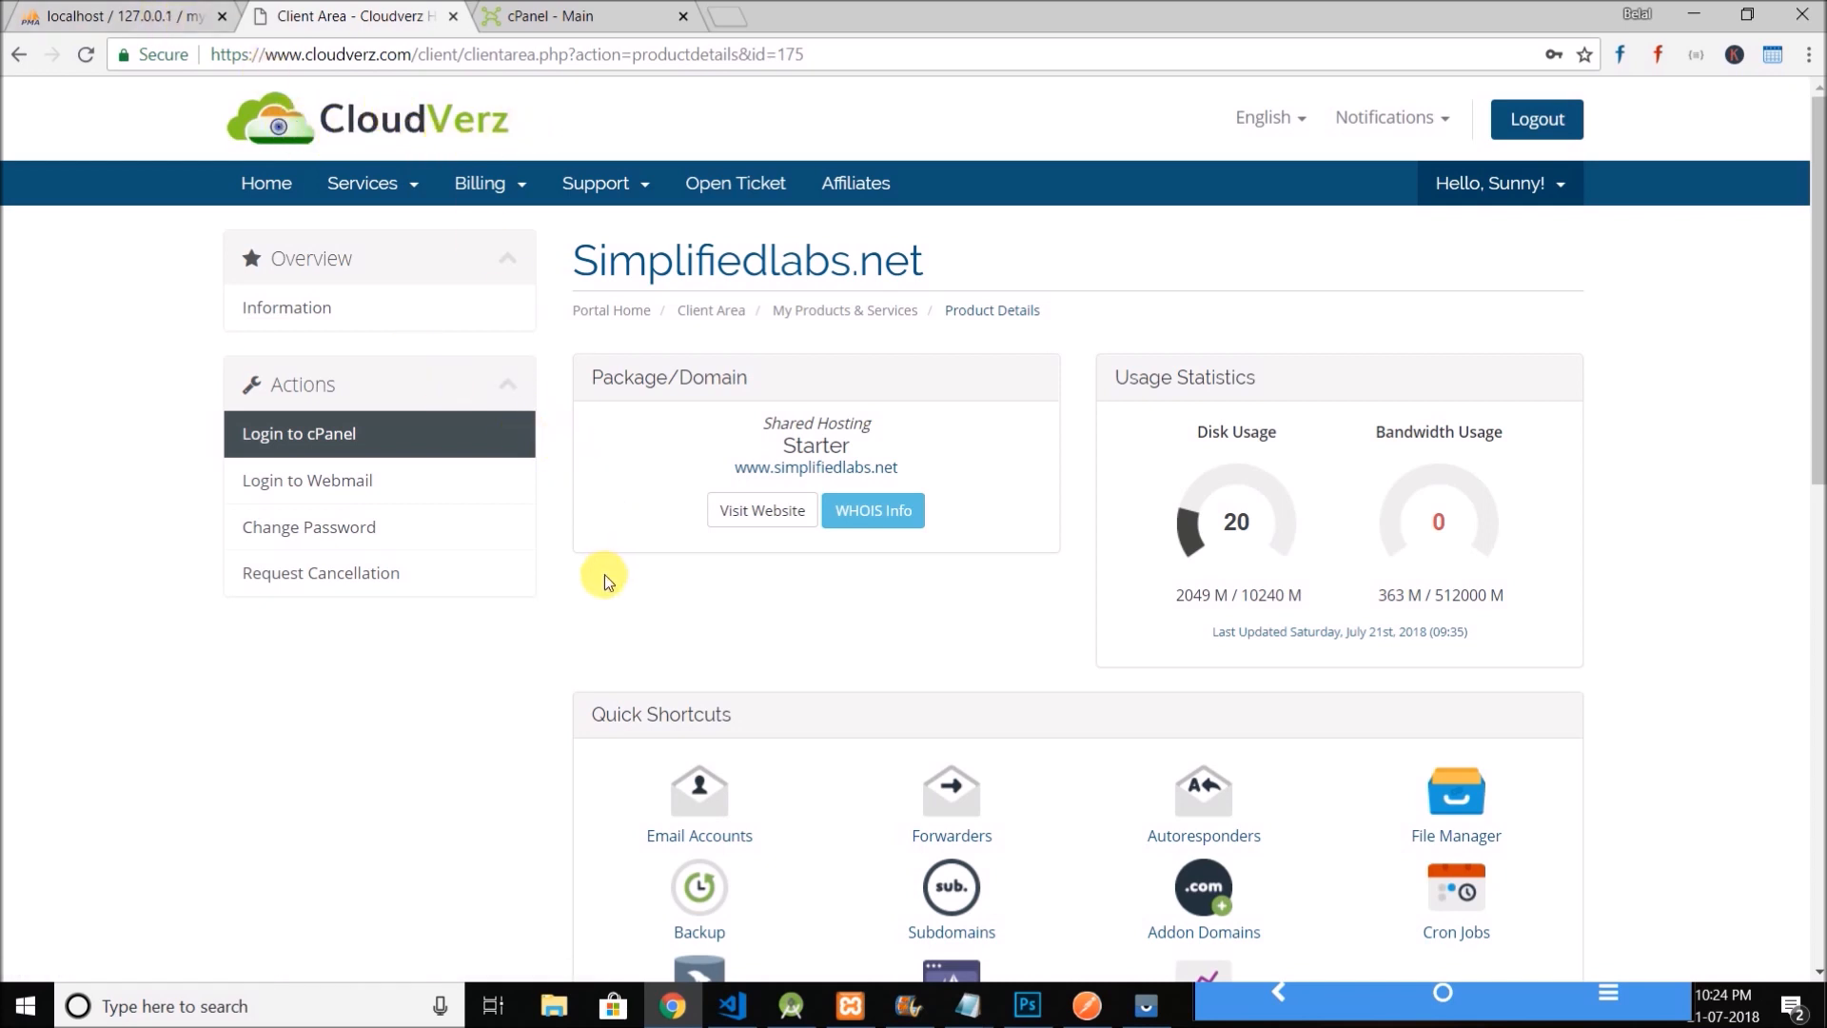
Bring up the cPanel dashboard for the simplifiedlabs.net hosting account
{"action": "triple_click", "coordinate": [746, 261]}
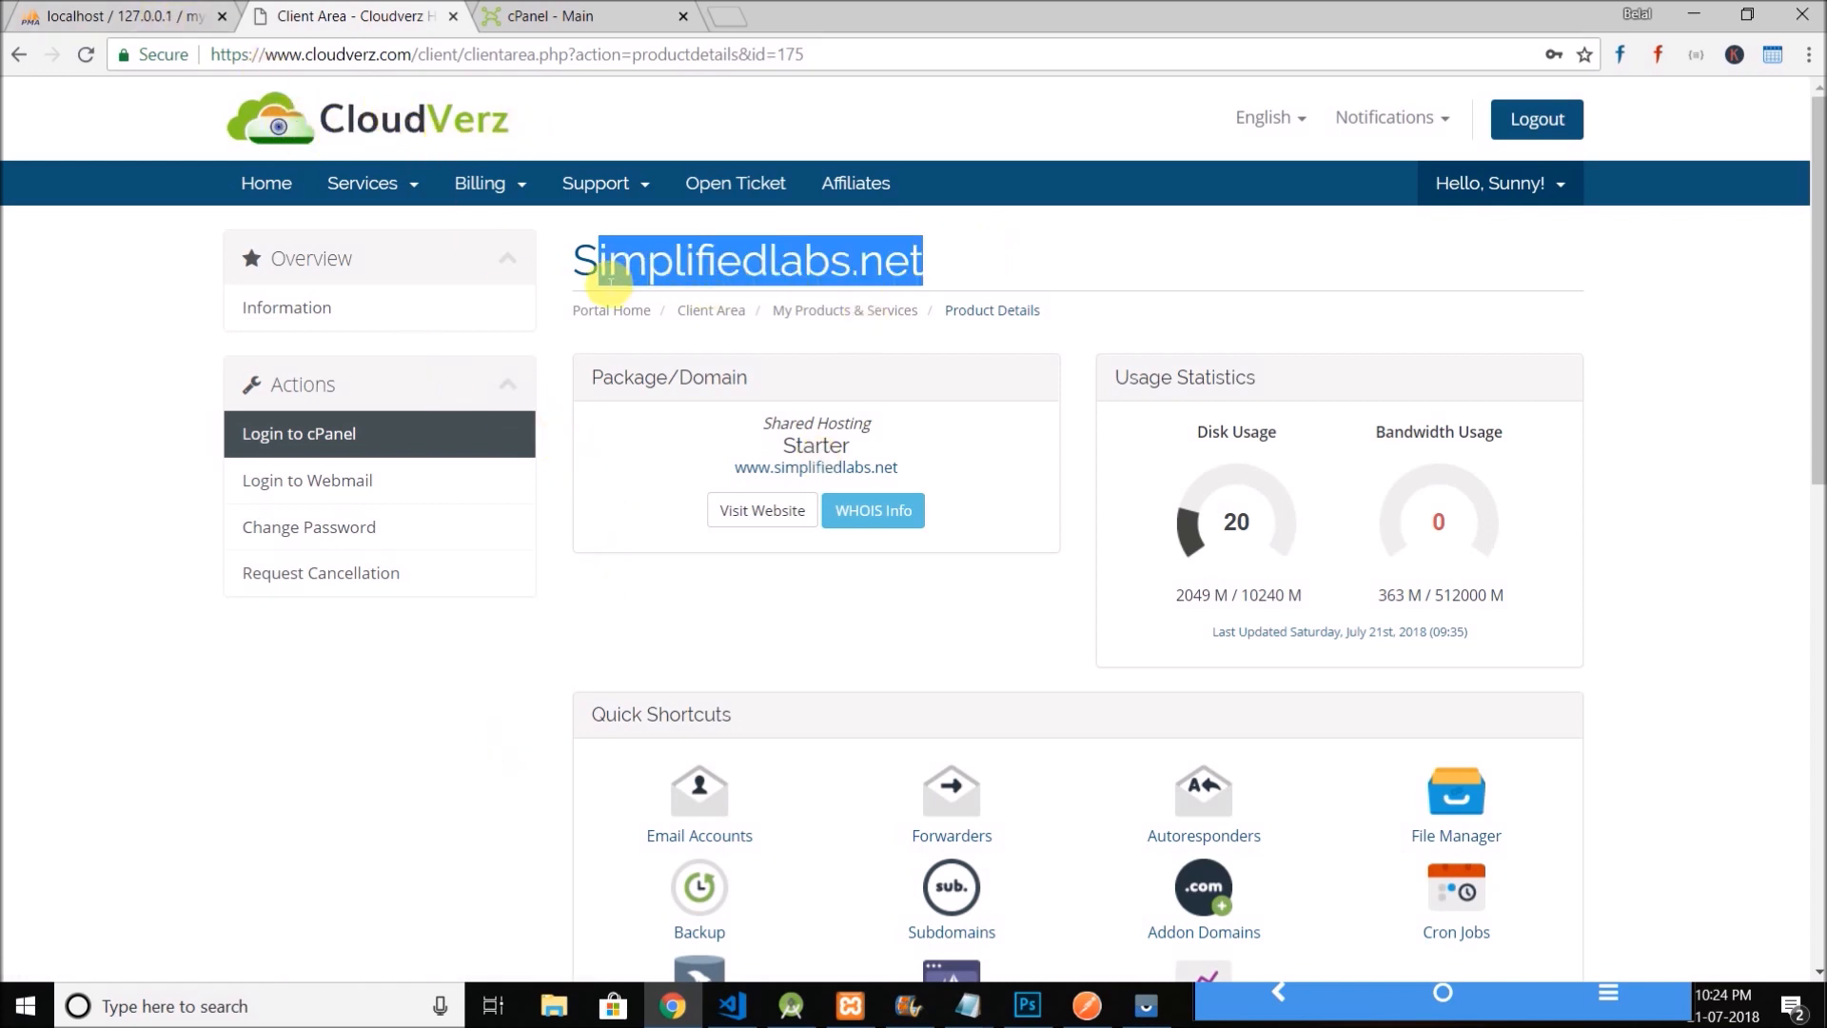
{"action": "left_click", "coordinate": [582, 15]}
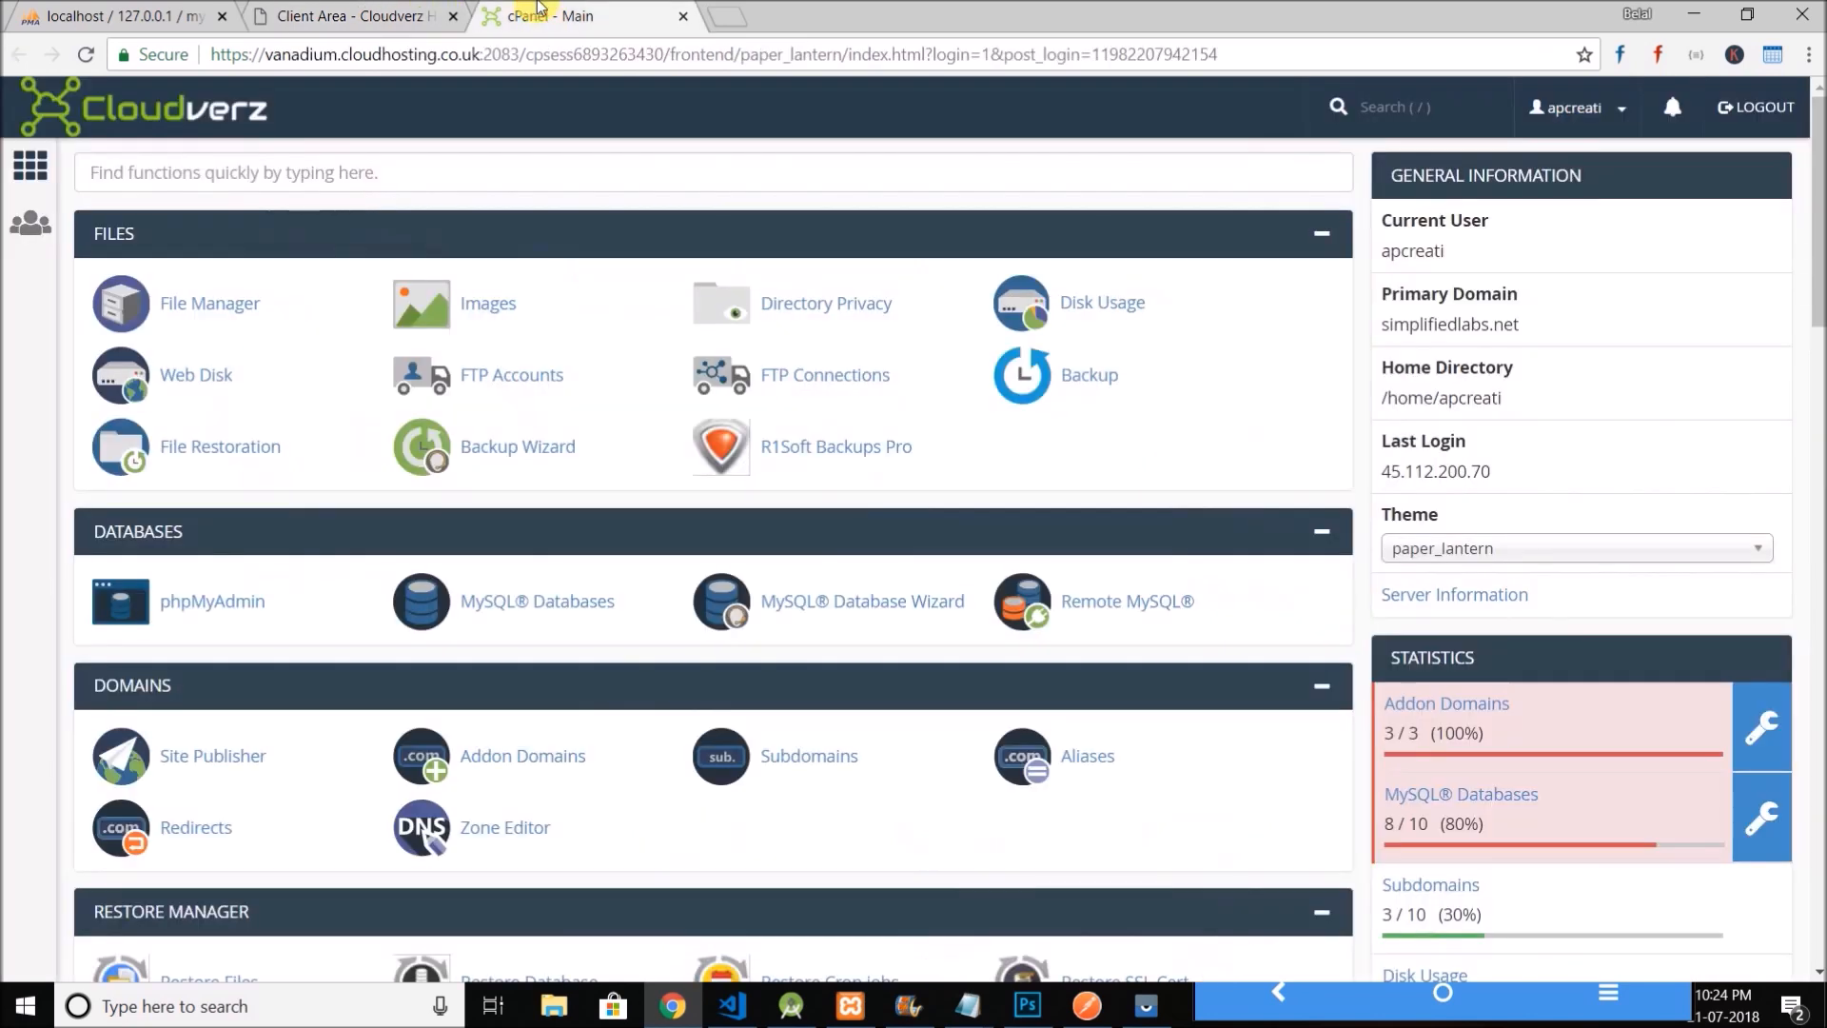
{"action": "left_click", "coordinate": [350, 18]}
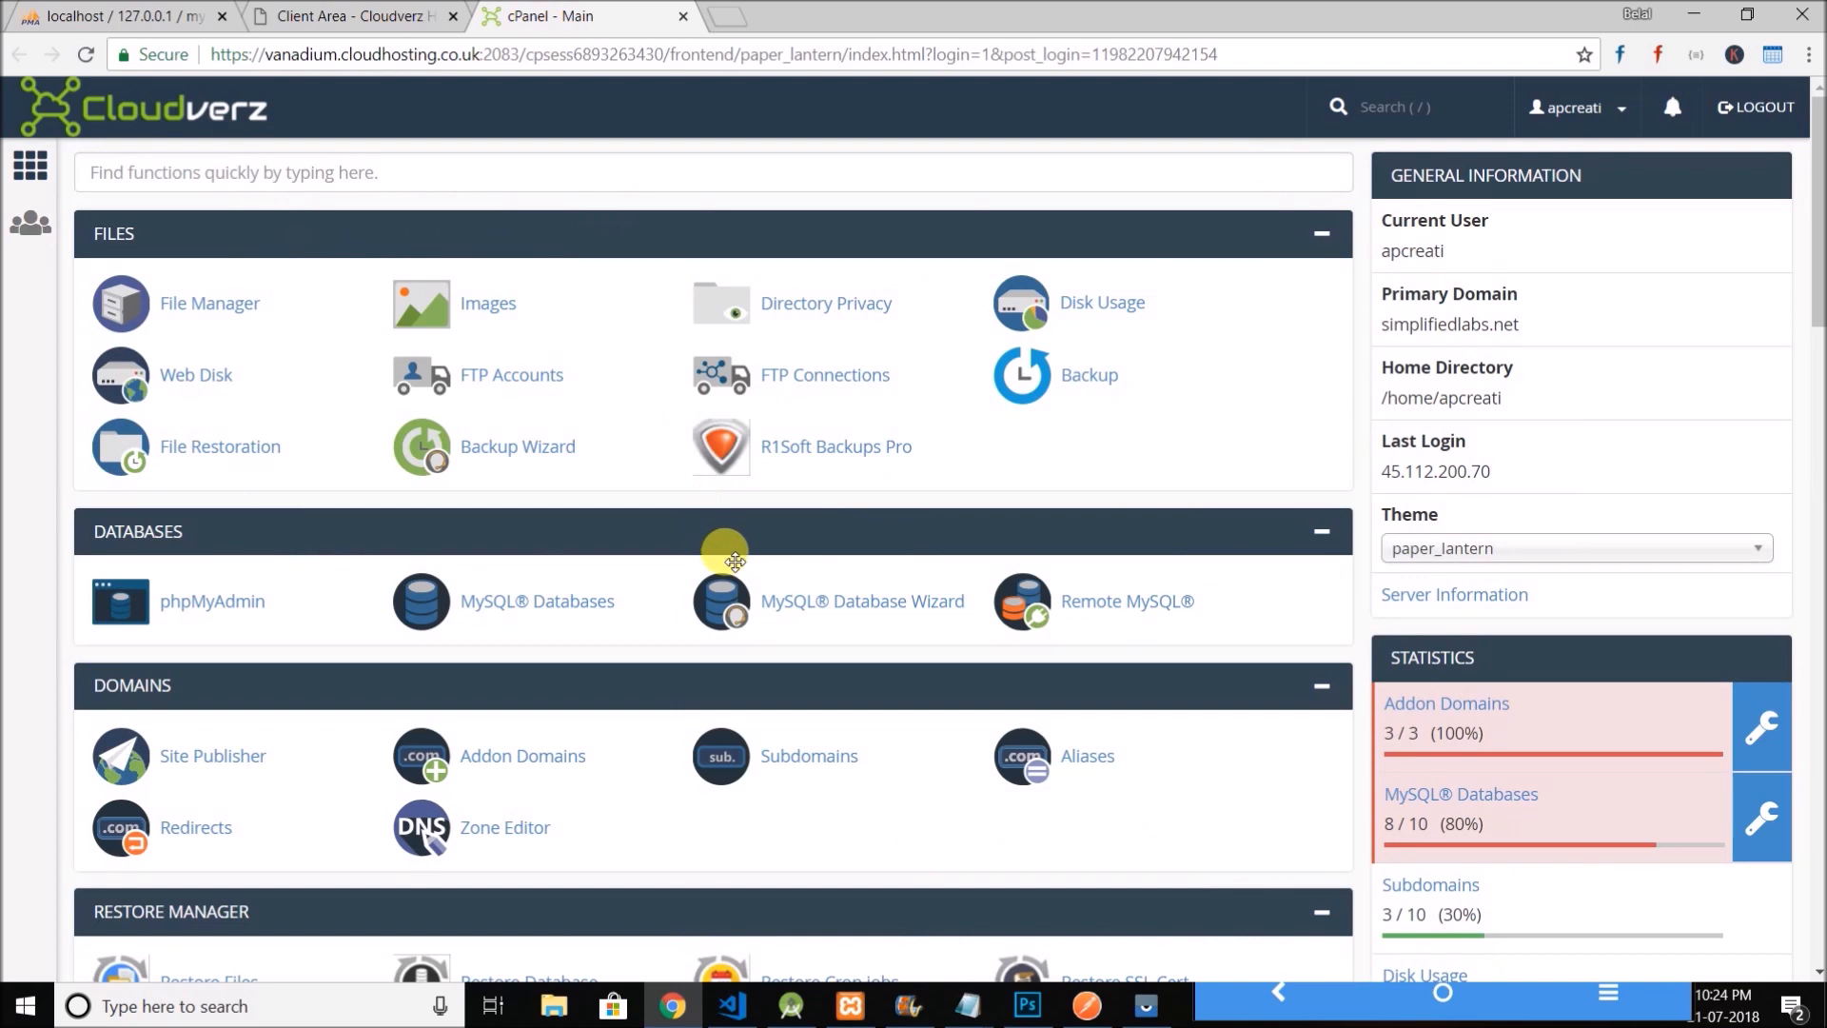
{"action": "mouse_move", "coordinate": [571, 472]}
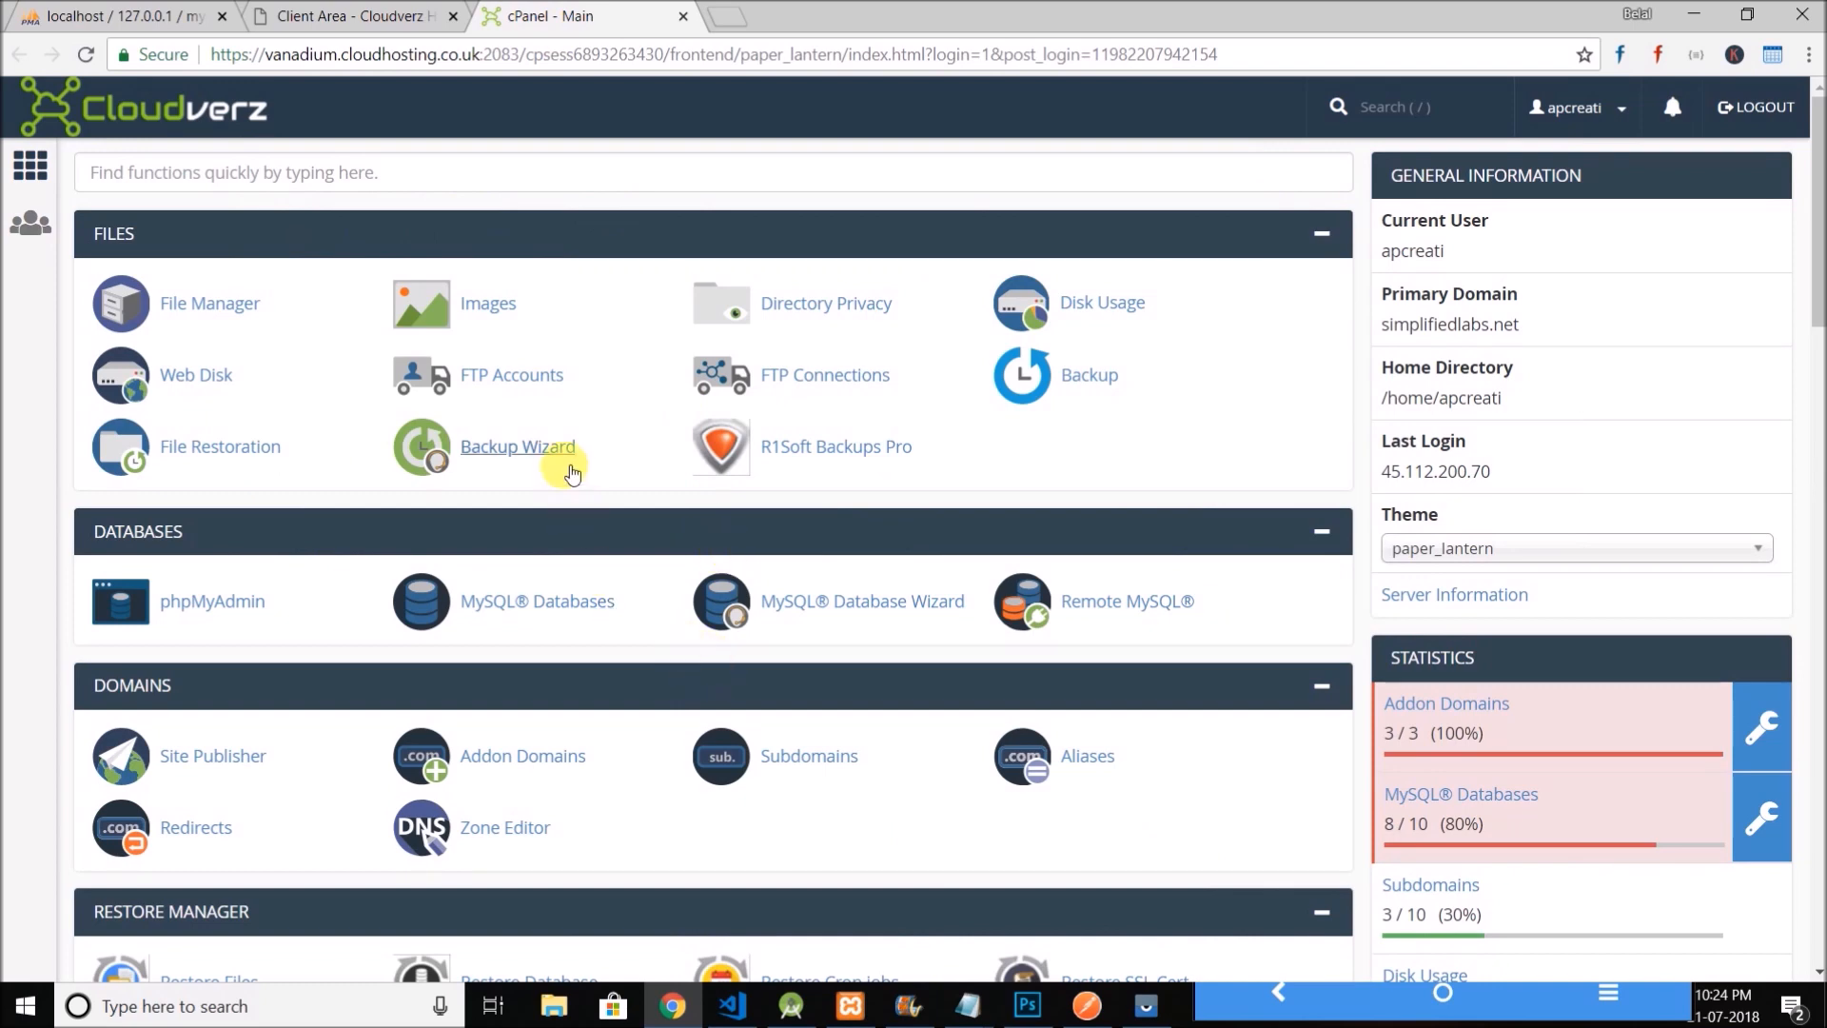
{"action": "mouse_move", "coordinate": [554, 196]}
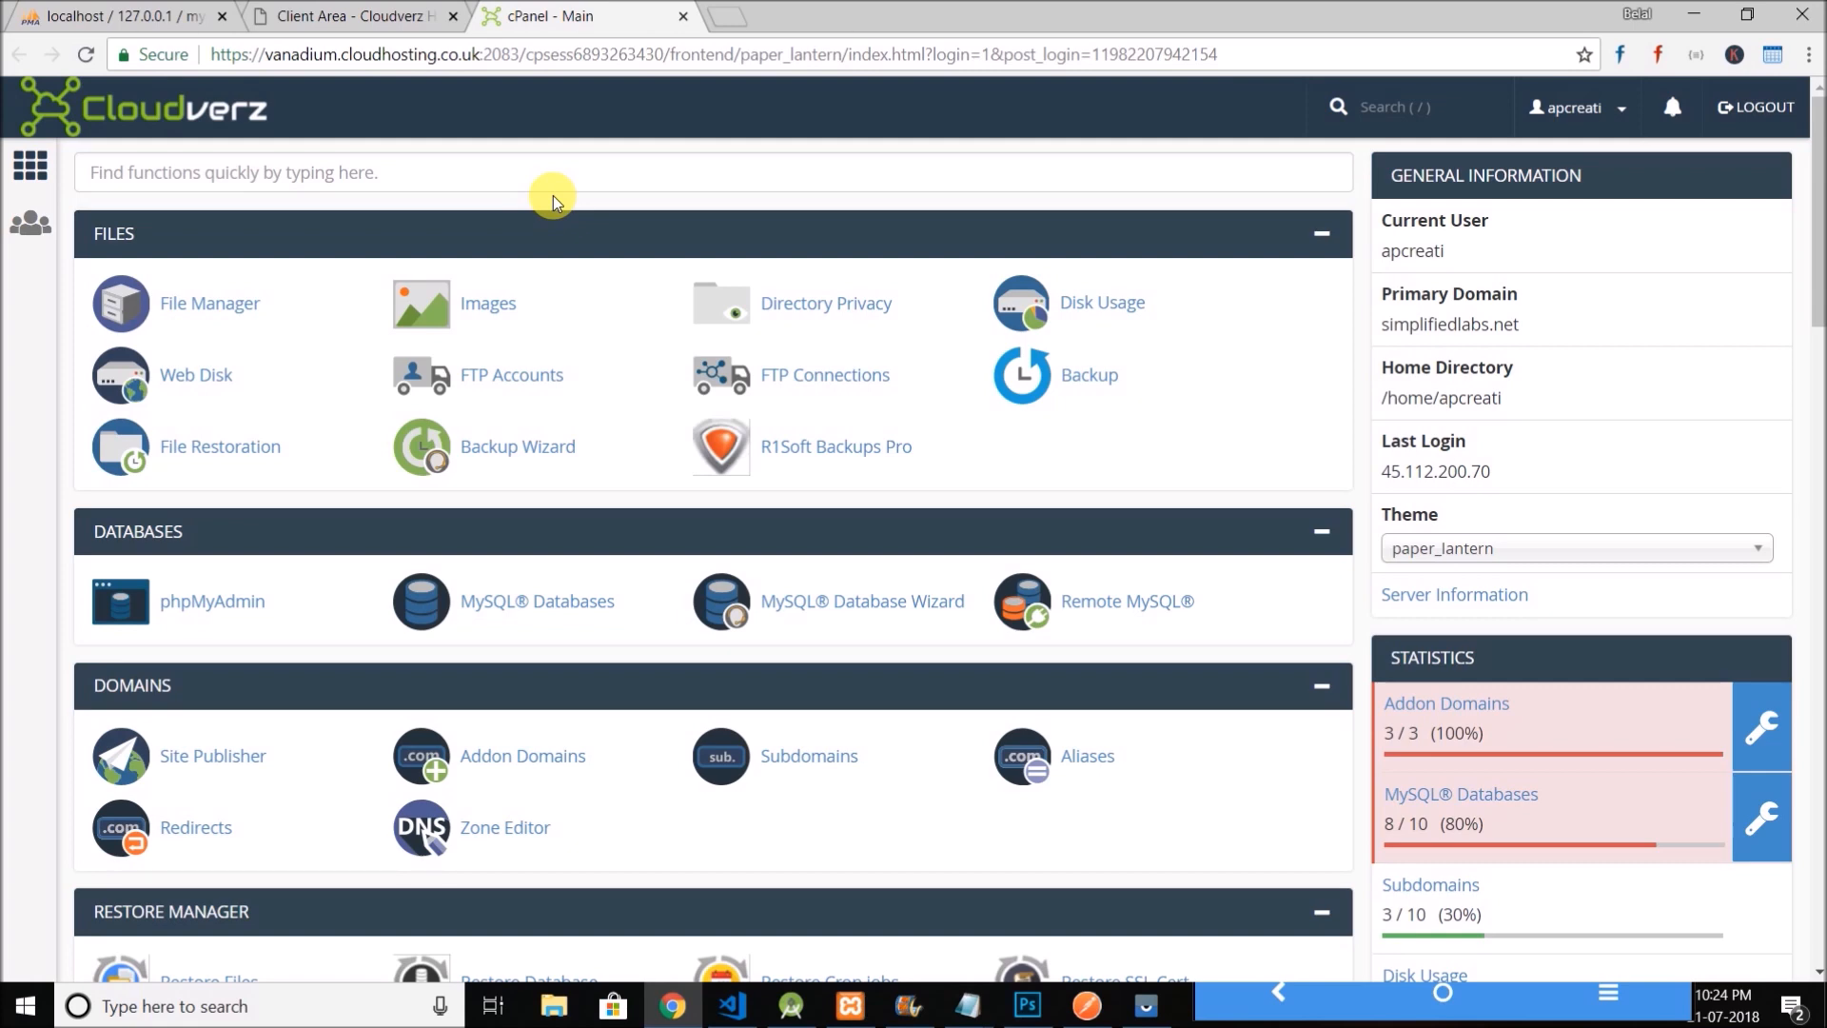
{"action": "mouse_move", "coordinate": [344, 211]}
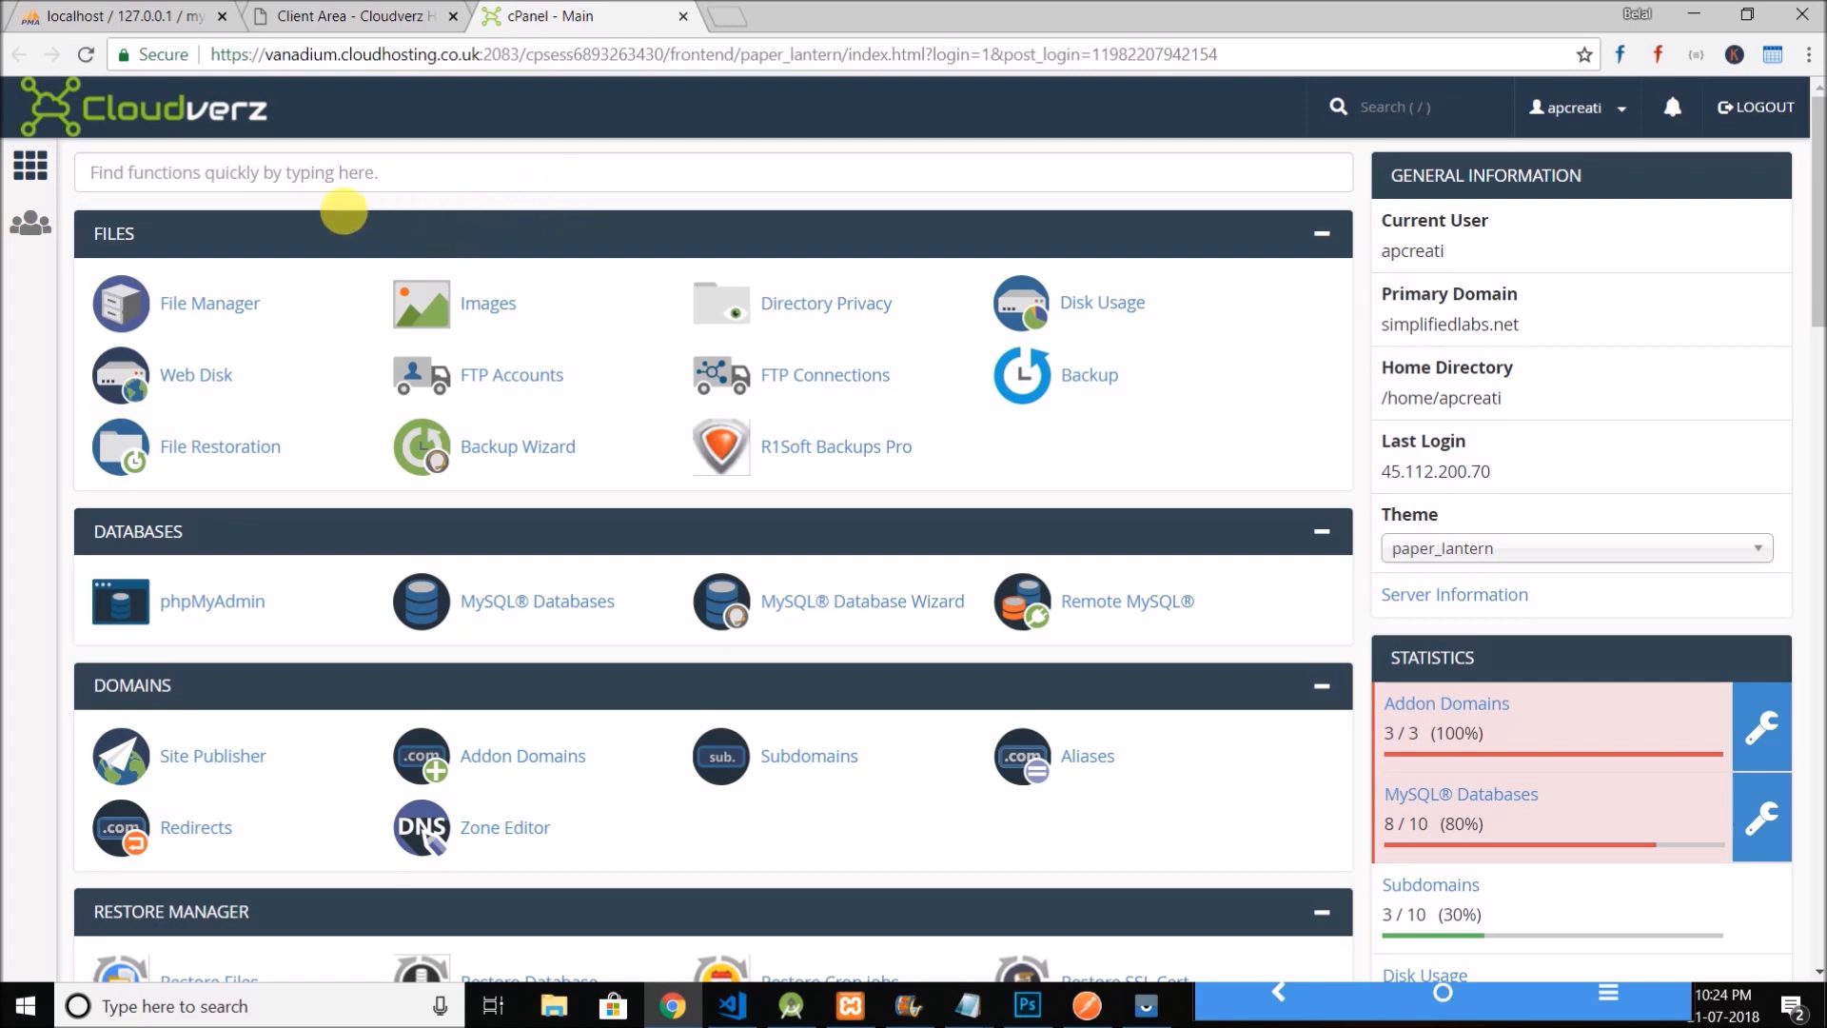
{"action": "mouse_move", "coordinate": [660, 344]}
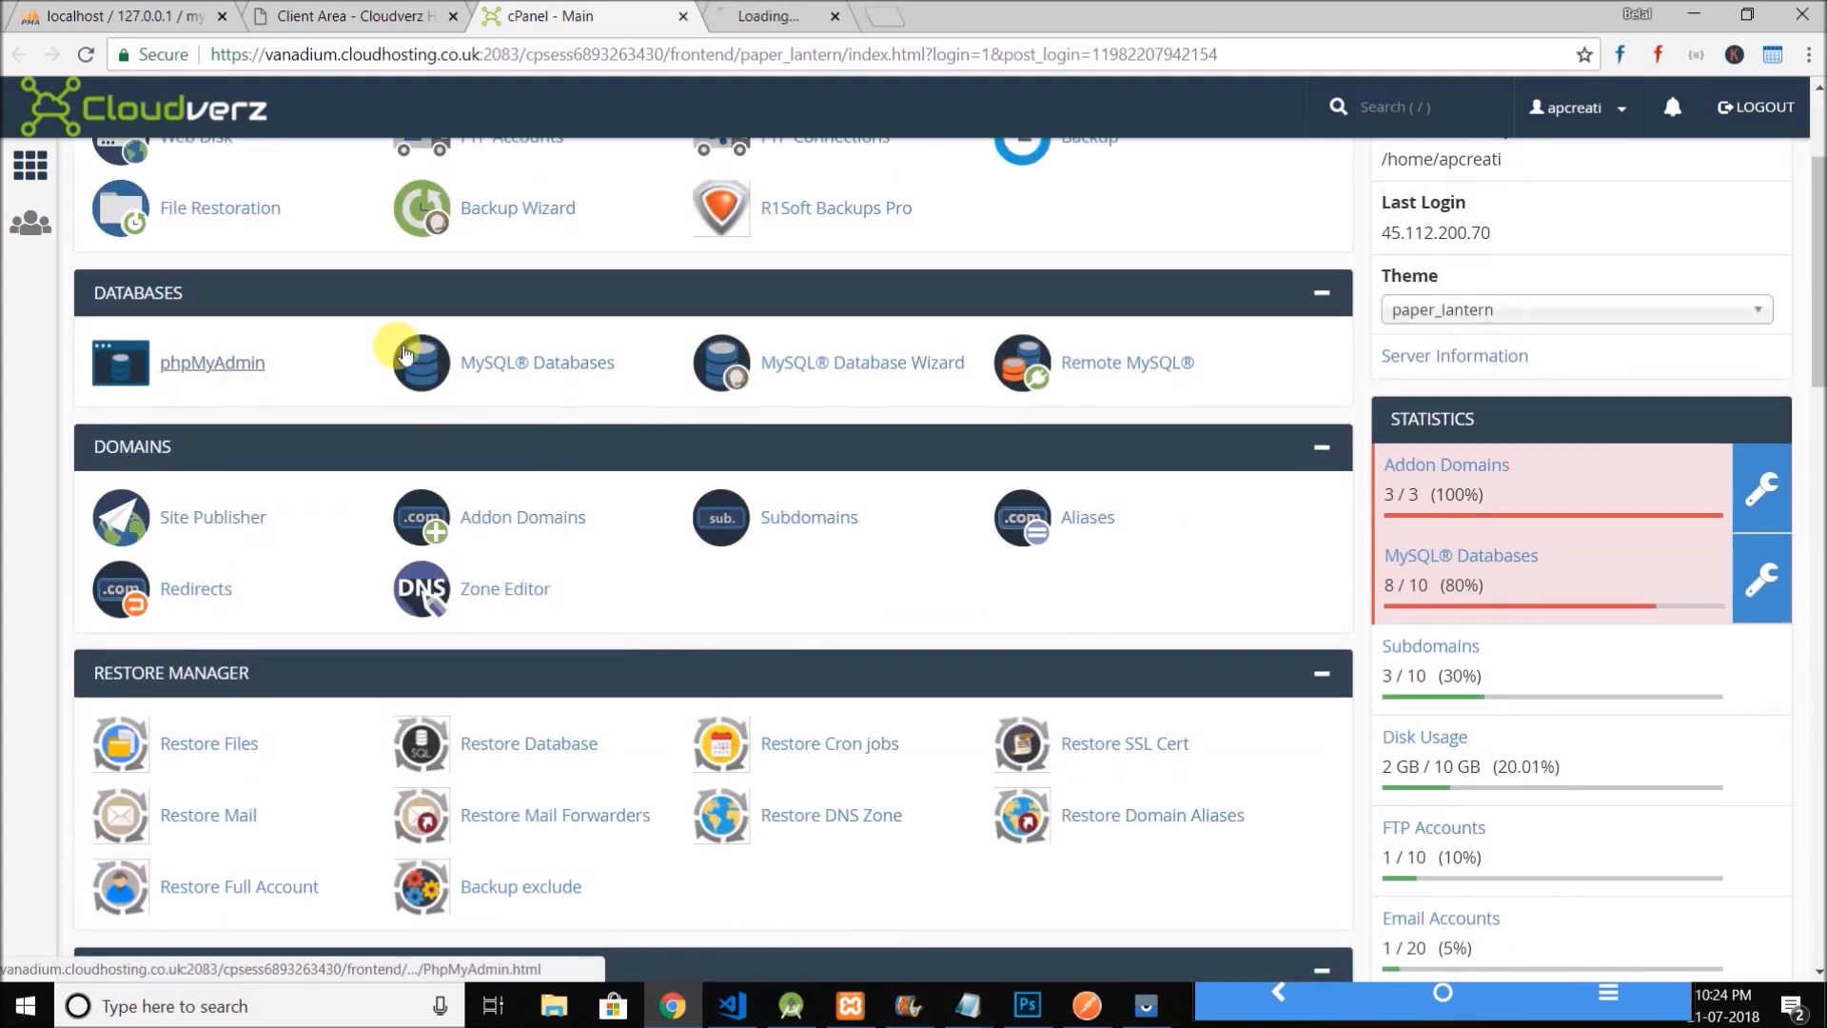
Launch phpMyAdmin in a new page and show link options for MySQL Databases
{"action": "left_click", "coordinate": [212, 361]}
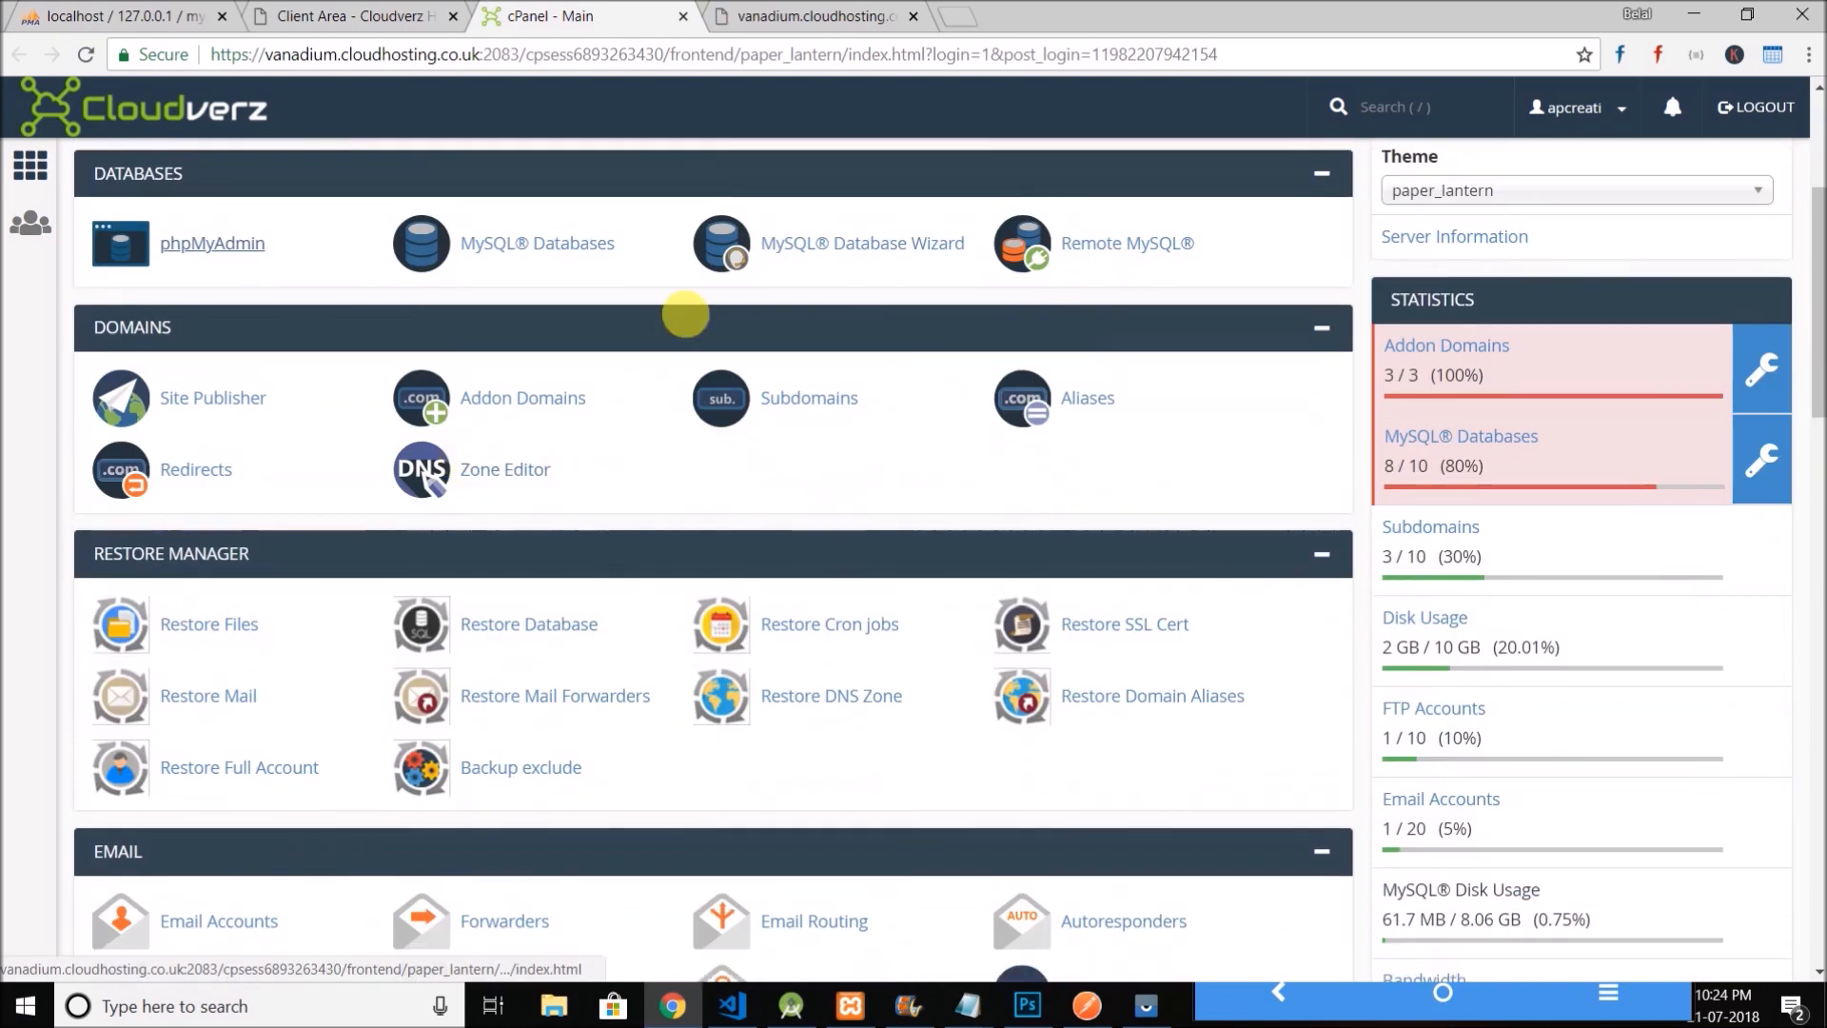
{"action": "right_click", "coordinate": [536, 242]}
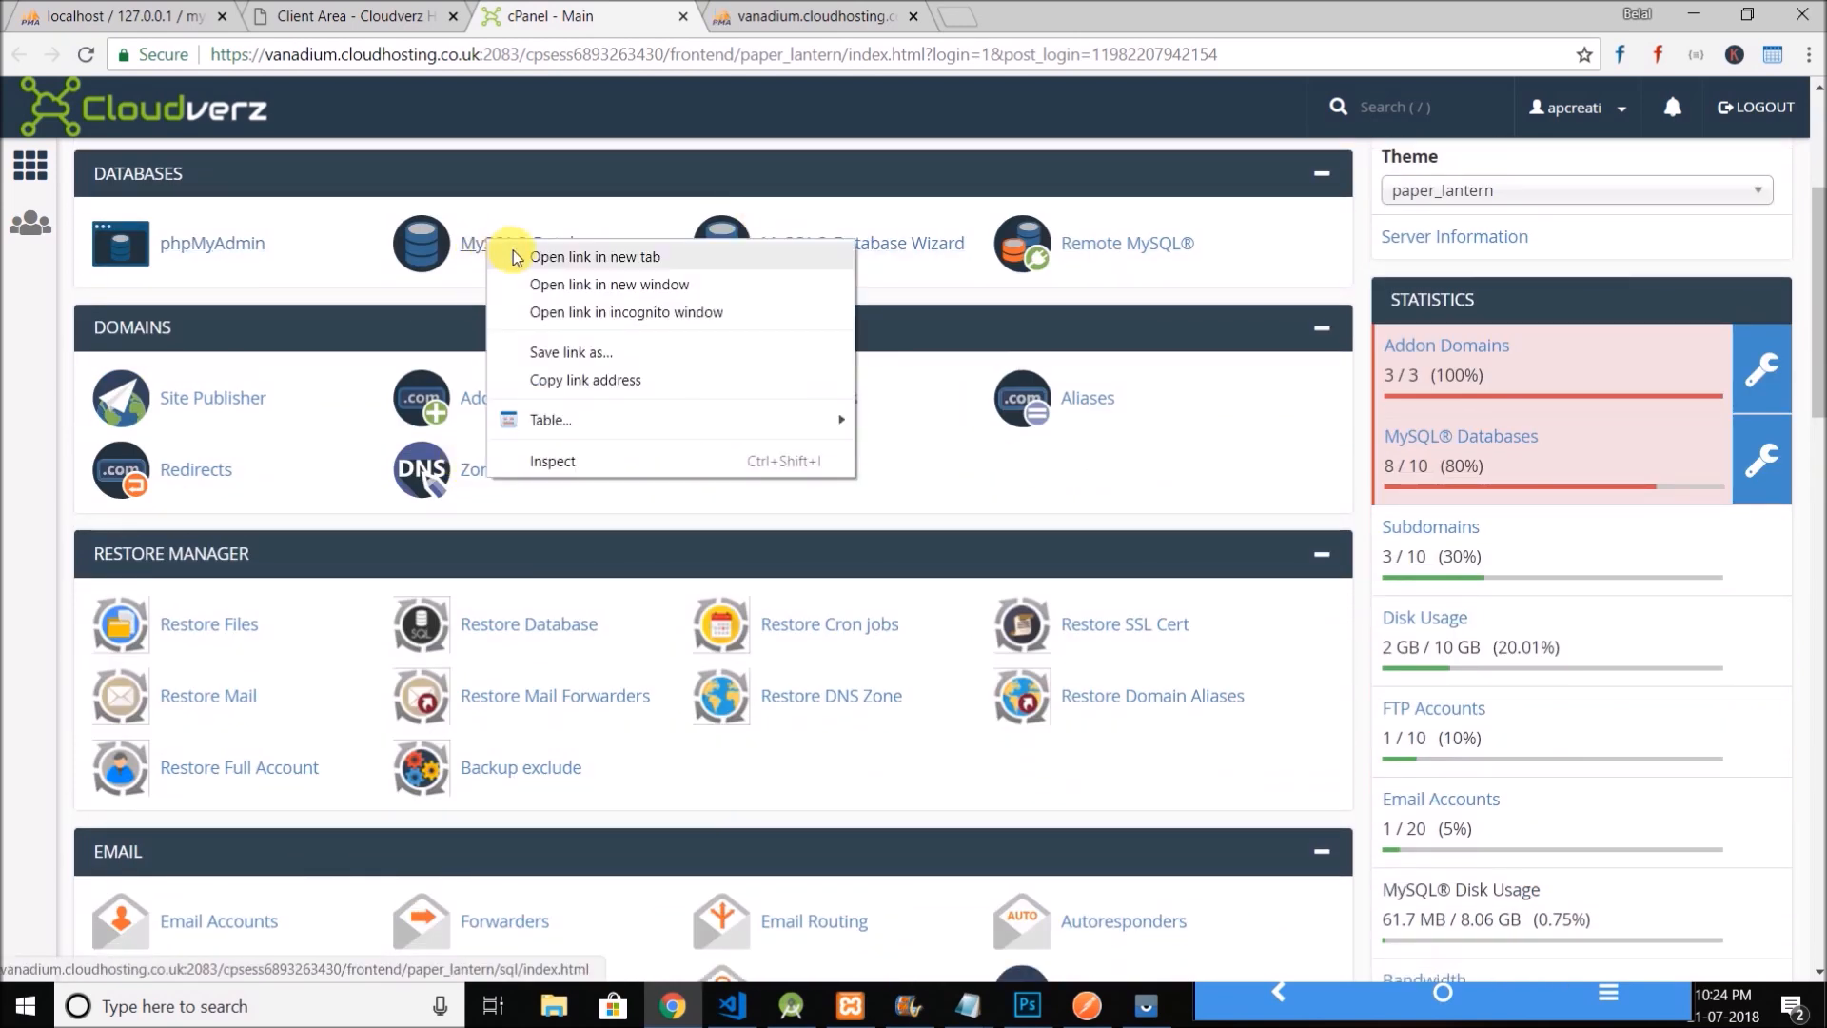
Open MySQL Databases separately and view the local my_app users table
{"action": "left_click", "coordinate": [593, 257]}
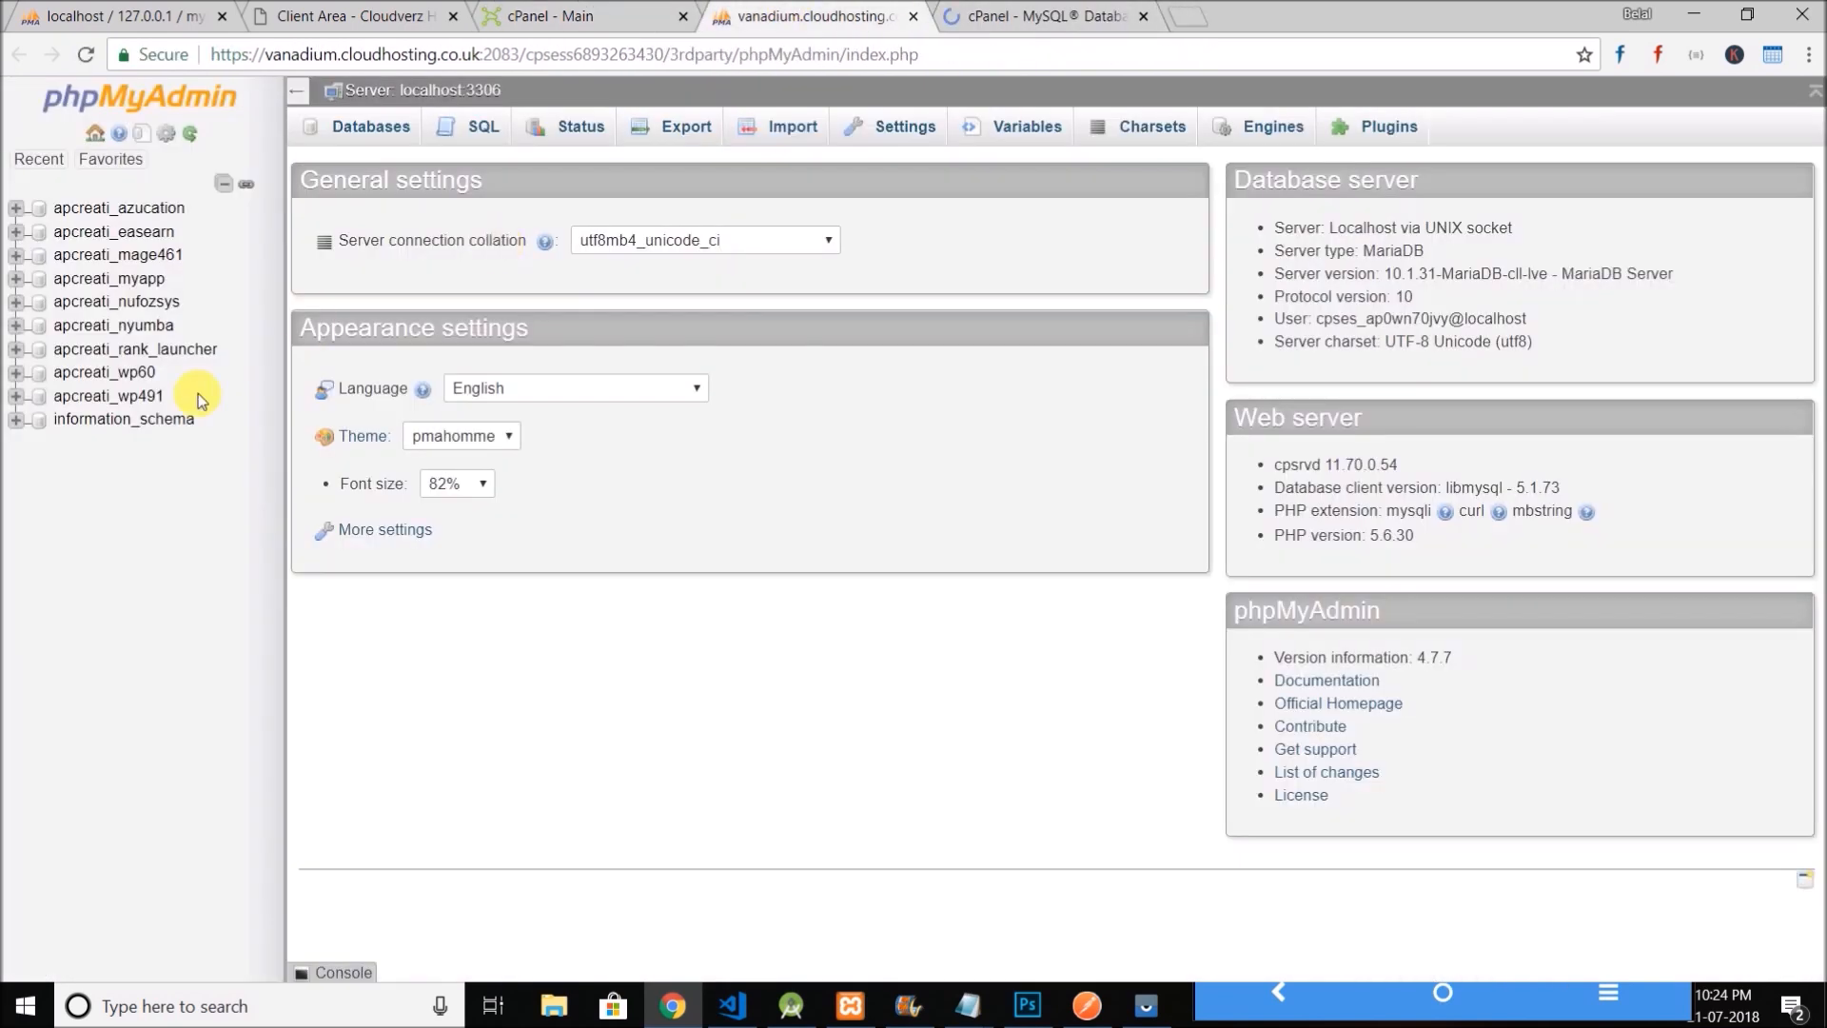
{"action": "mouse_move", "coordinate": [110, 278]}
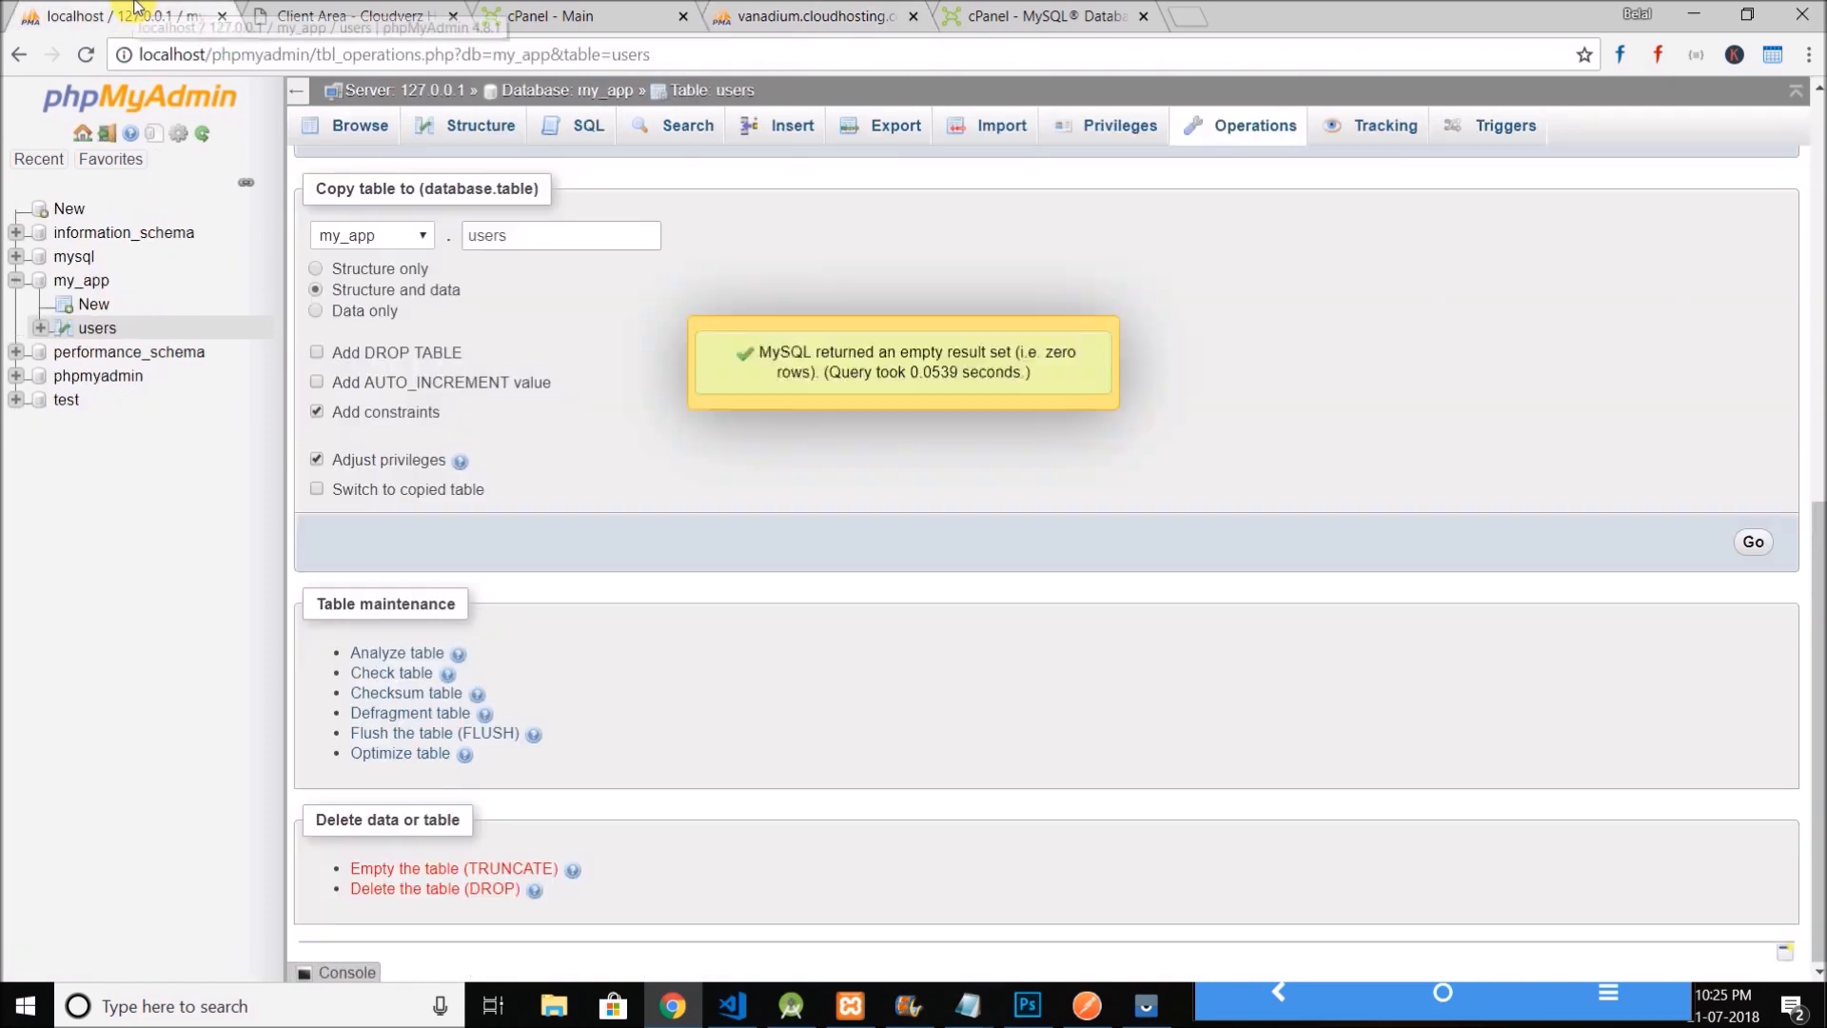
{"action": "left_click", "coordinate": [97, 328]}
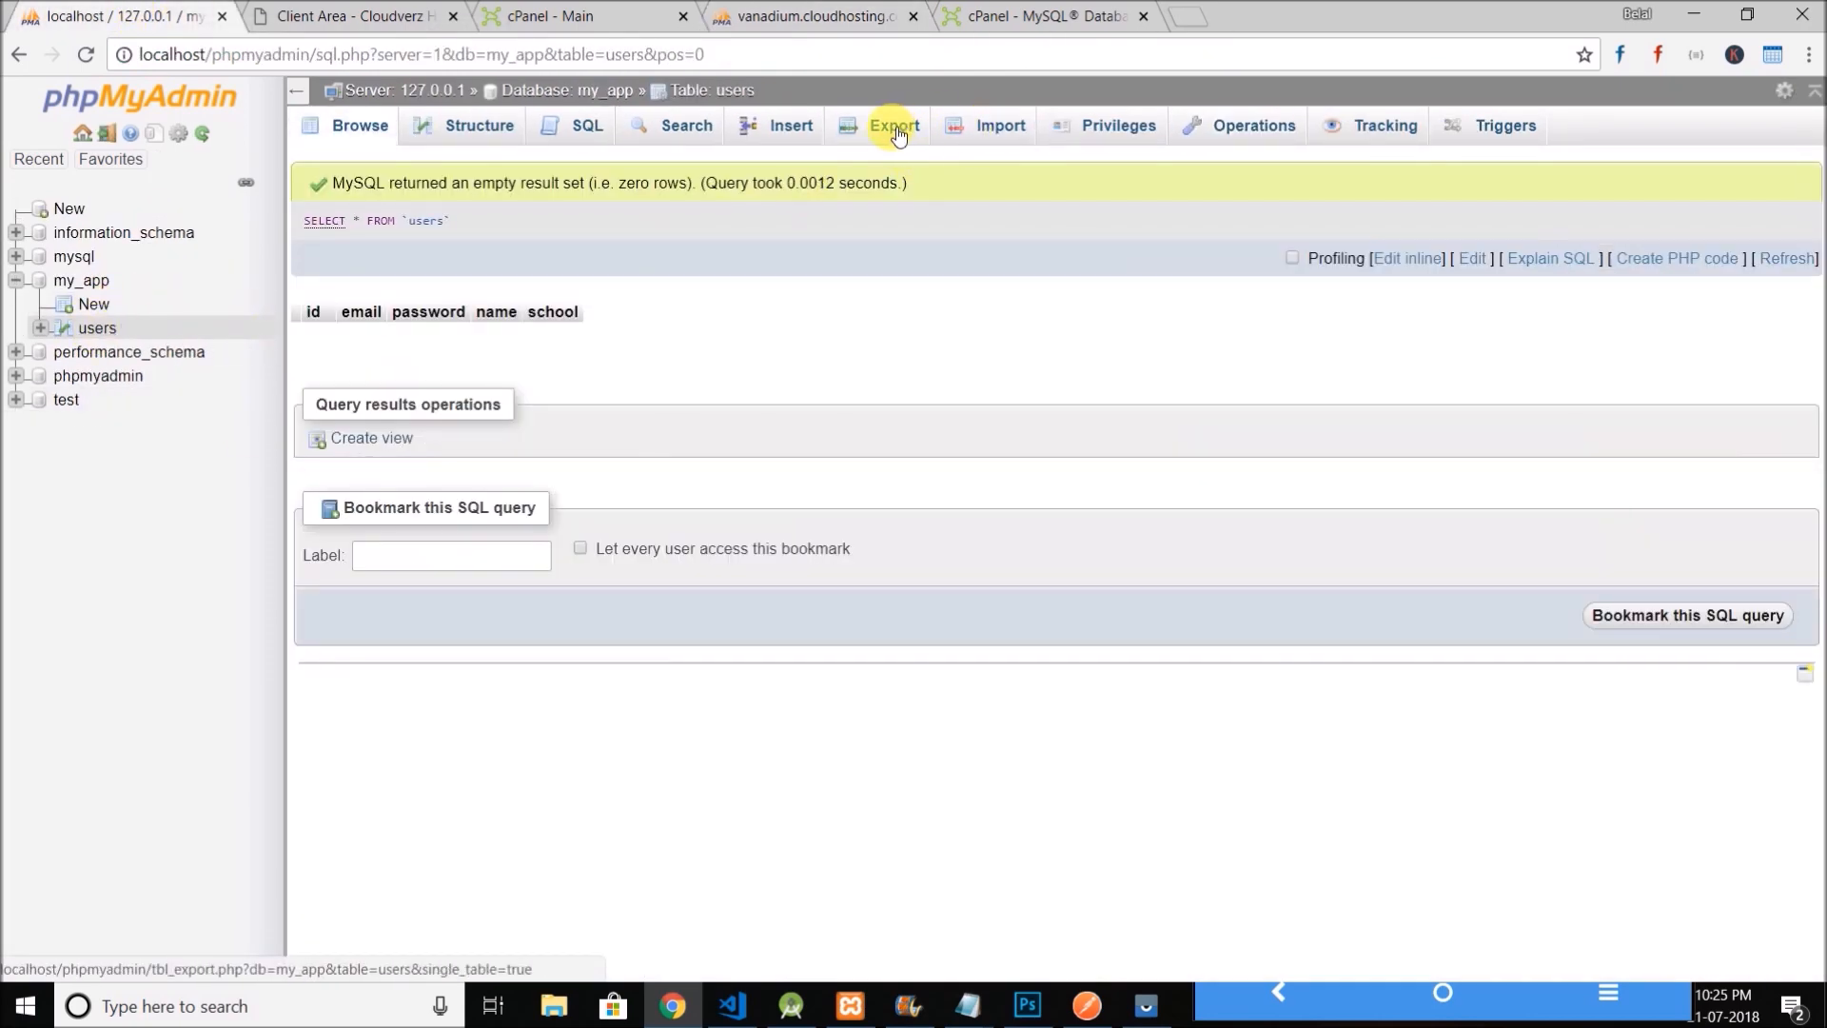
Export the users table as quick SQL and save it to the Desktop as users.sql
{"action": "left_click", "coordinate": [893, 126]}
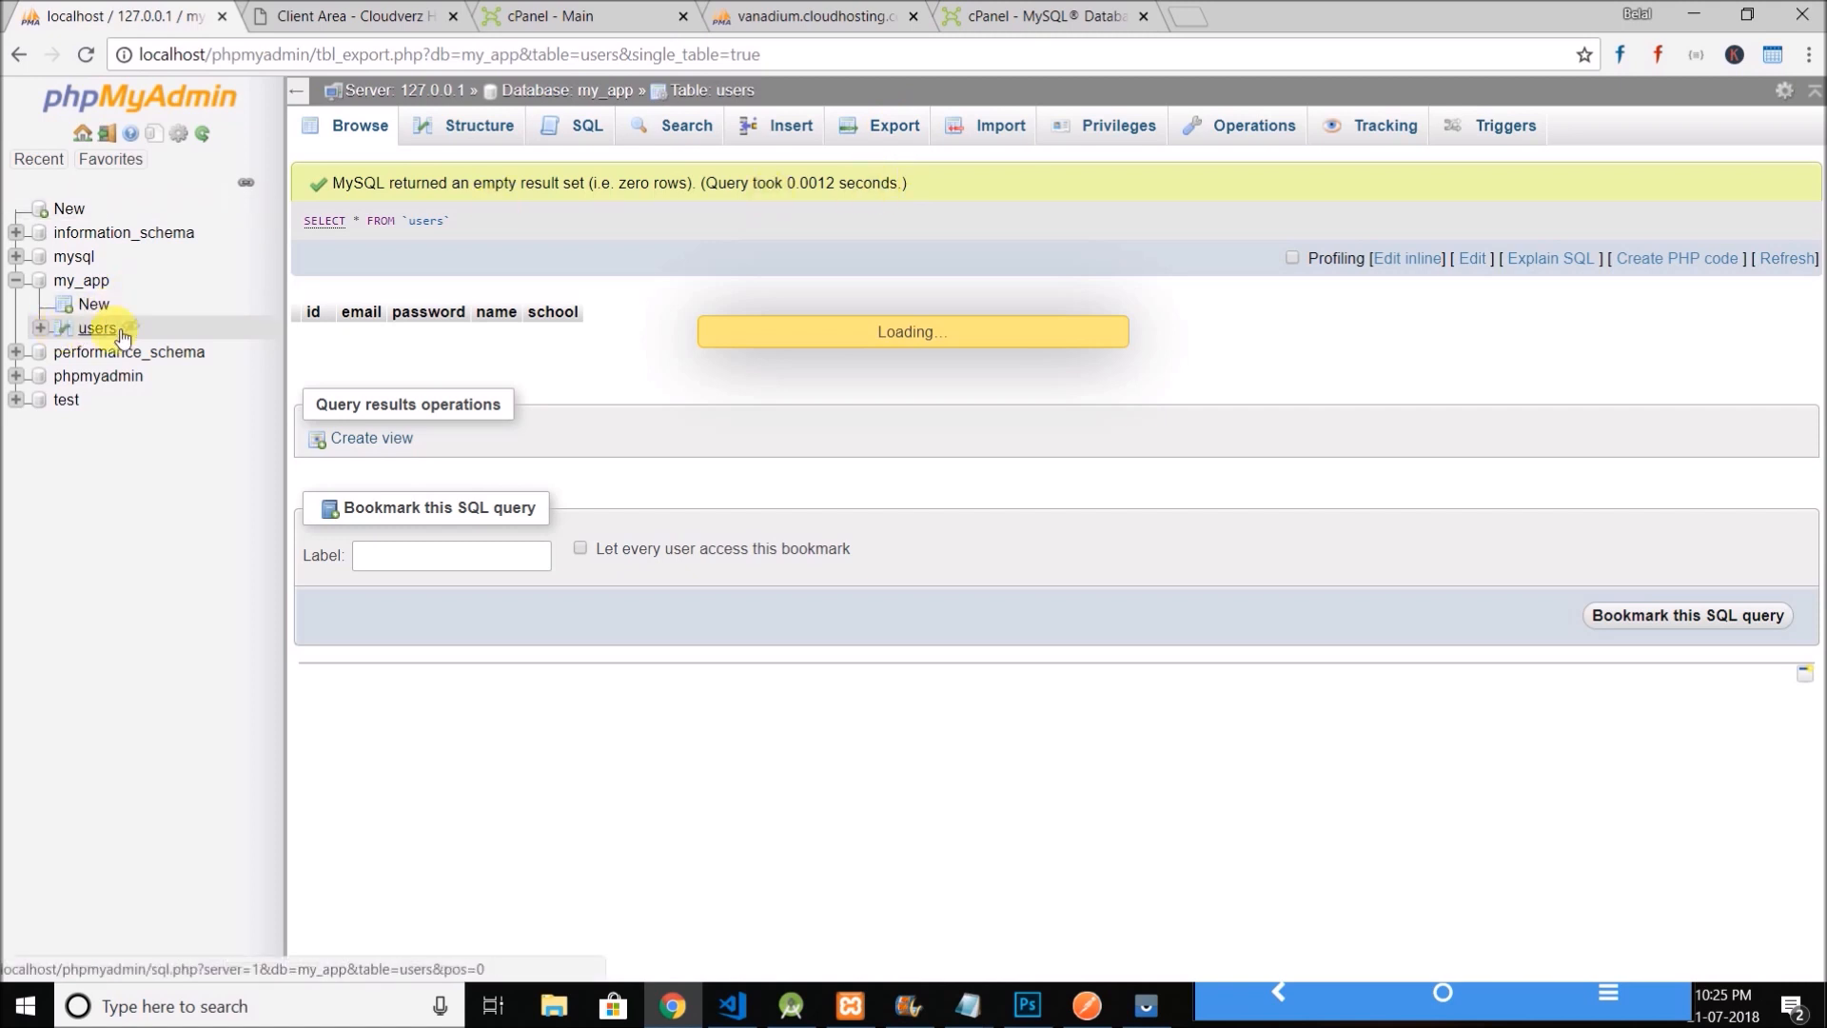
{"action": "left_click", "coordinate": [892, 125]}
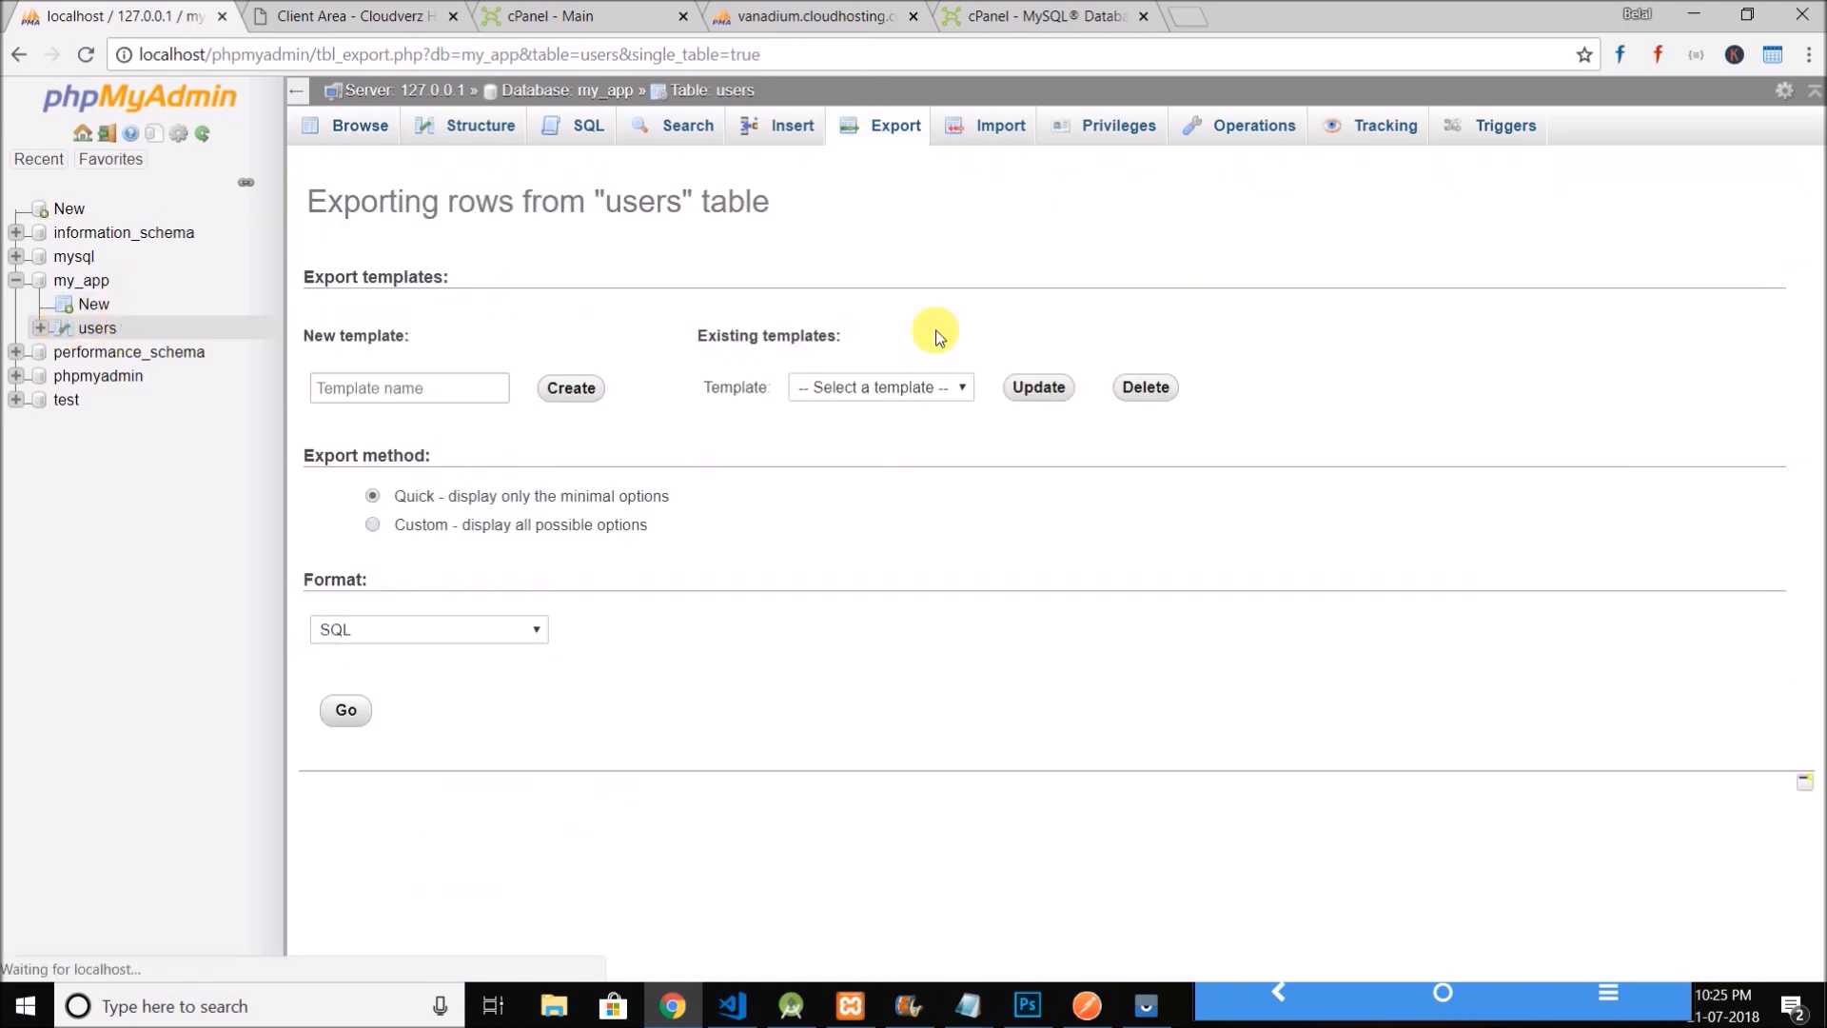
{"action": "left_click", "coordinate": [345, 710]}
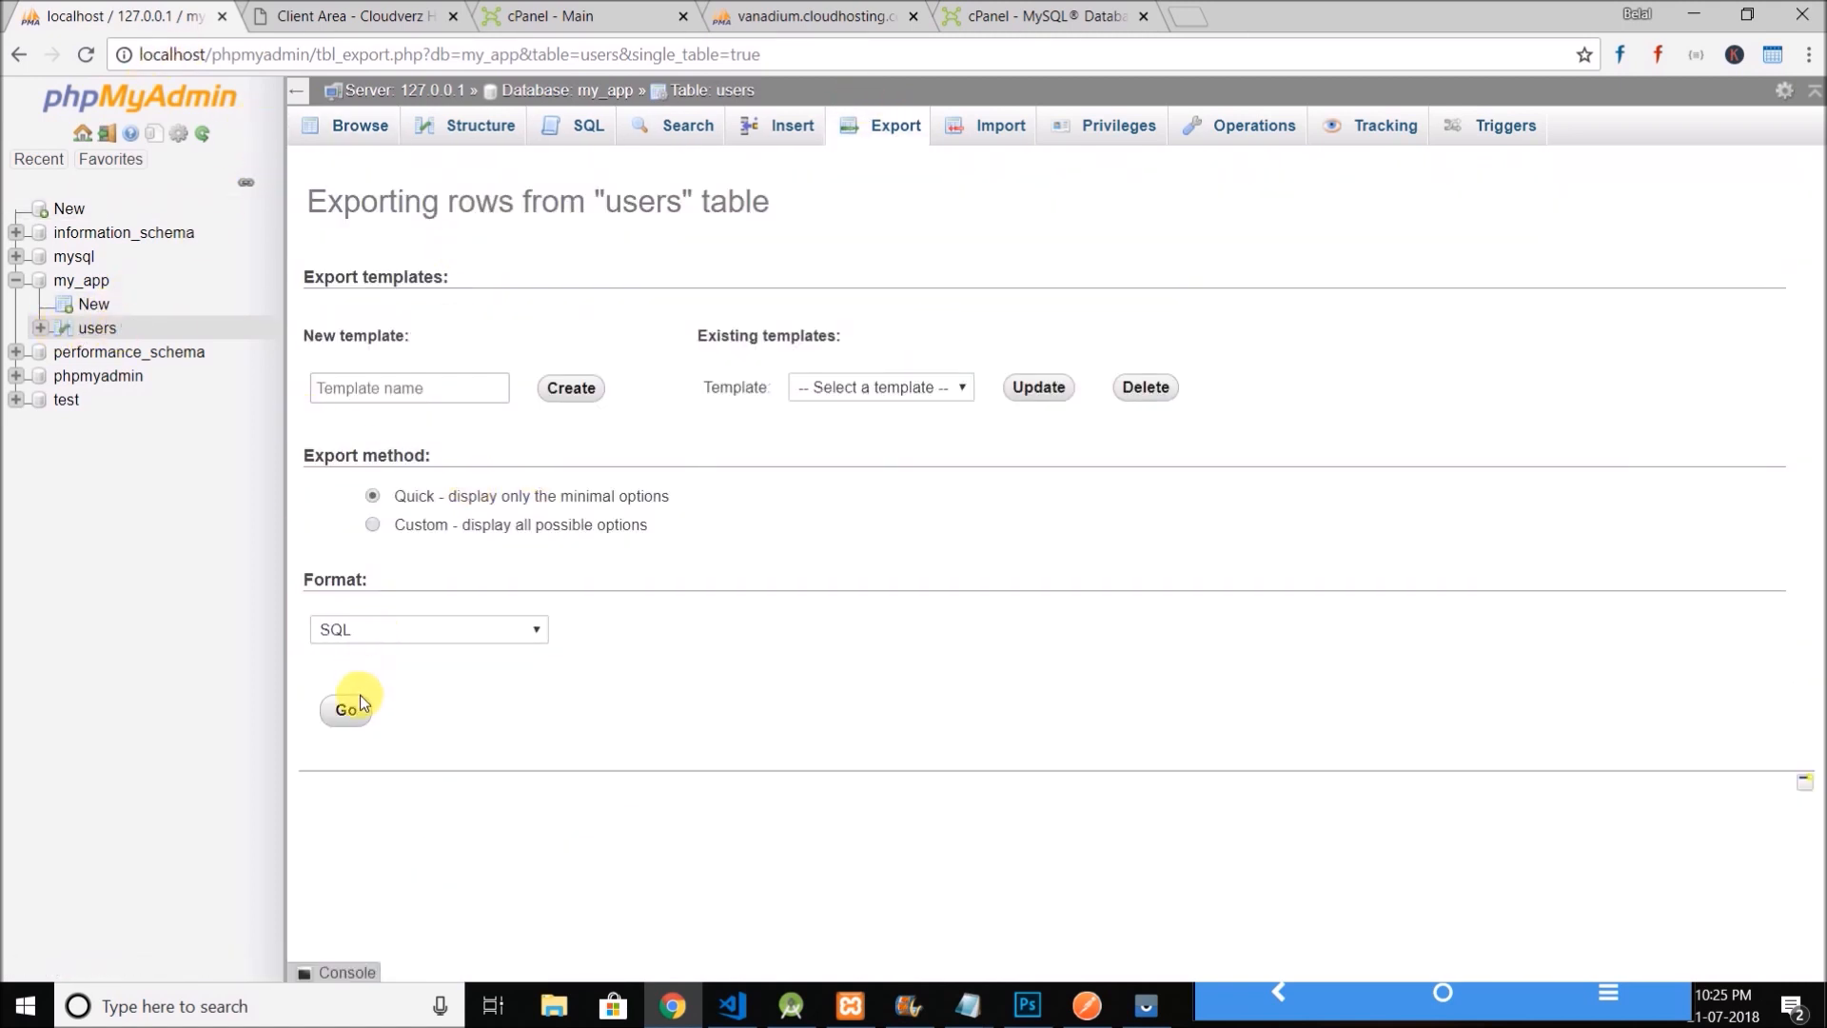
{"action": "left_click", "coordinate": [345, 710]}
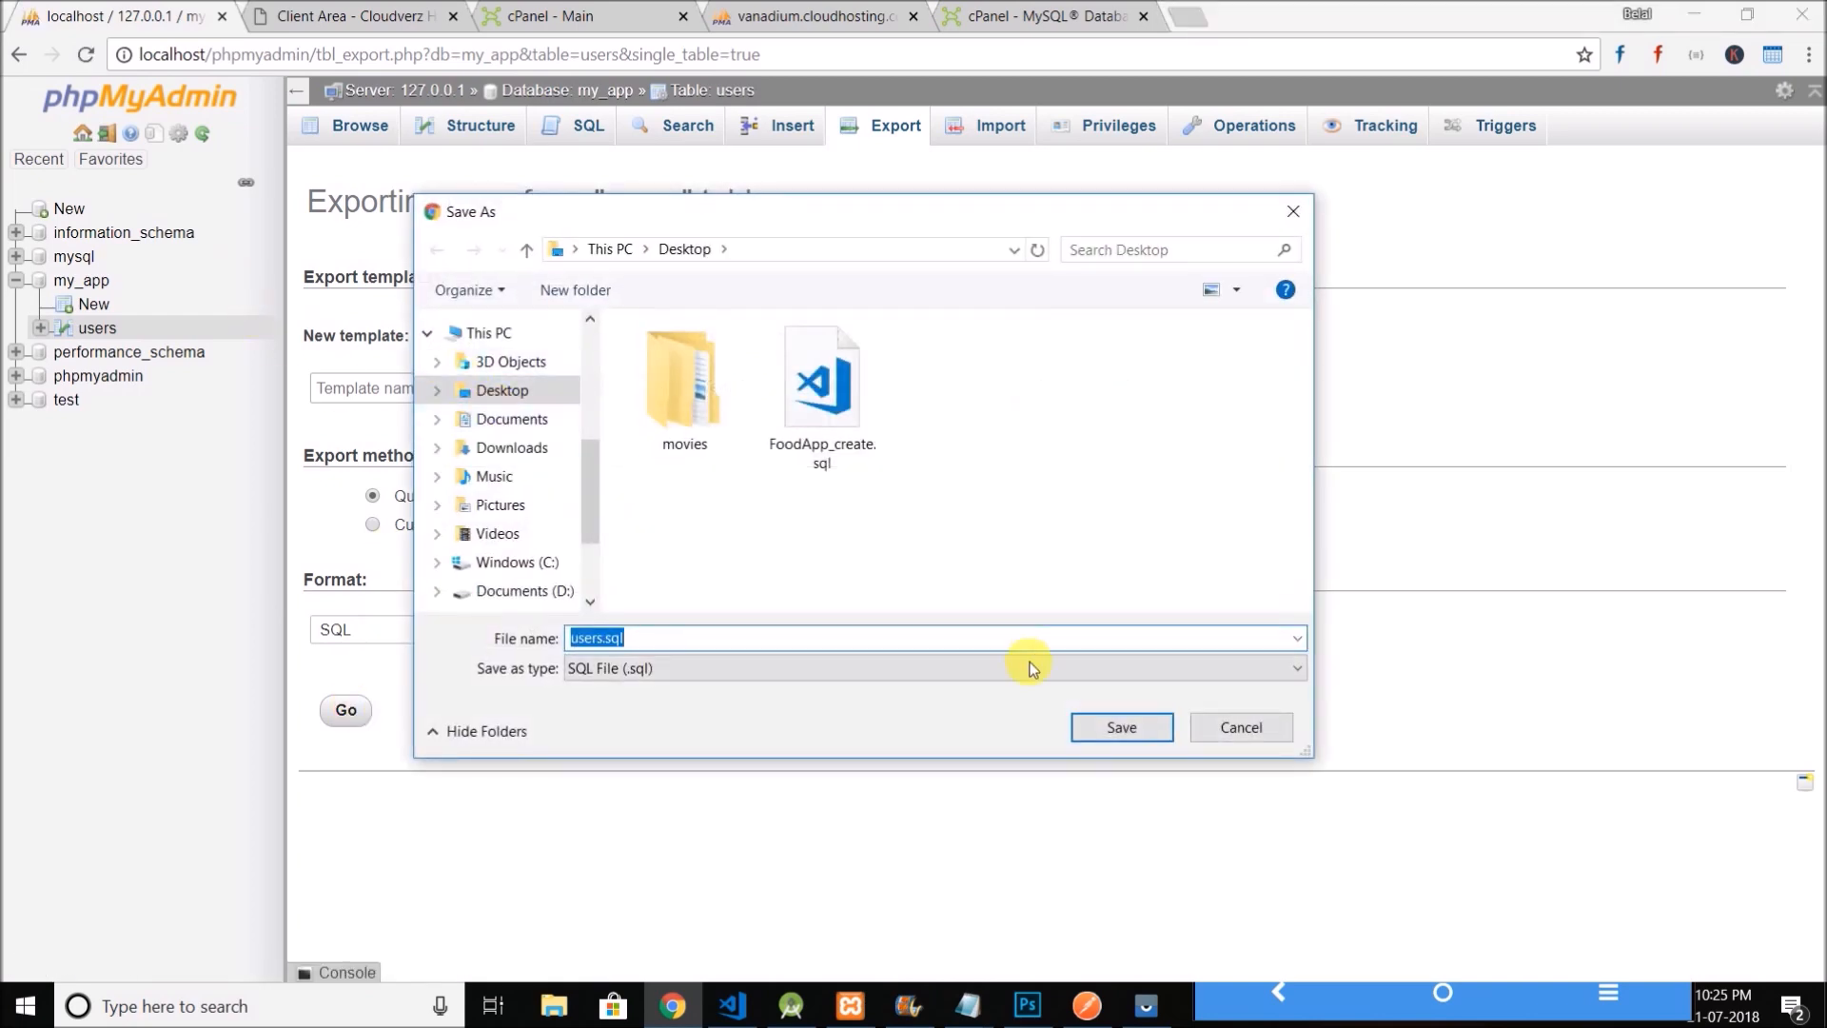
{"action": "left_click", "coordinate": [1119, 725]}
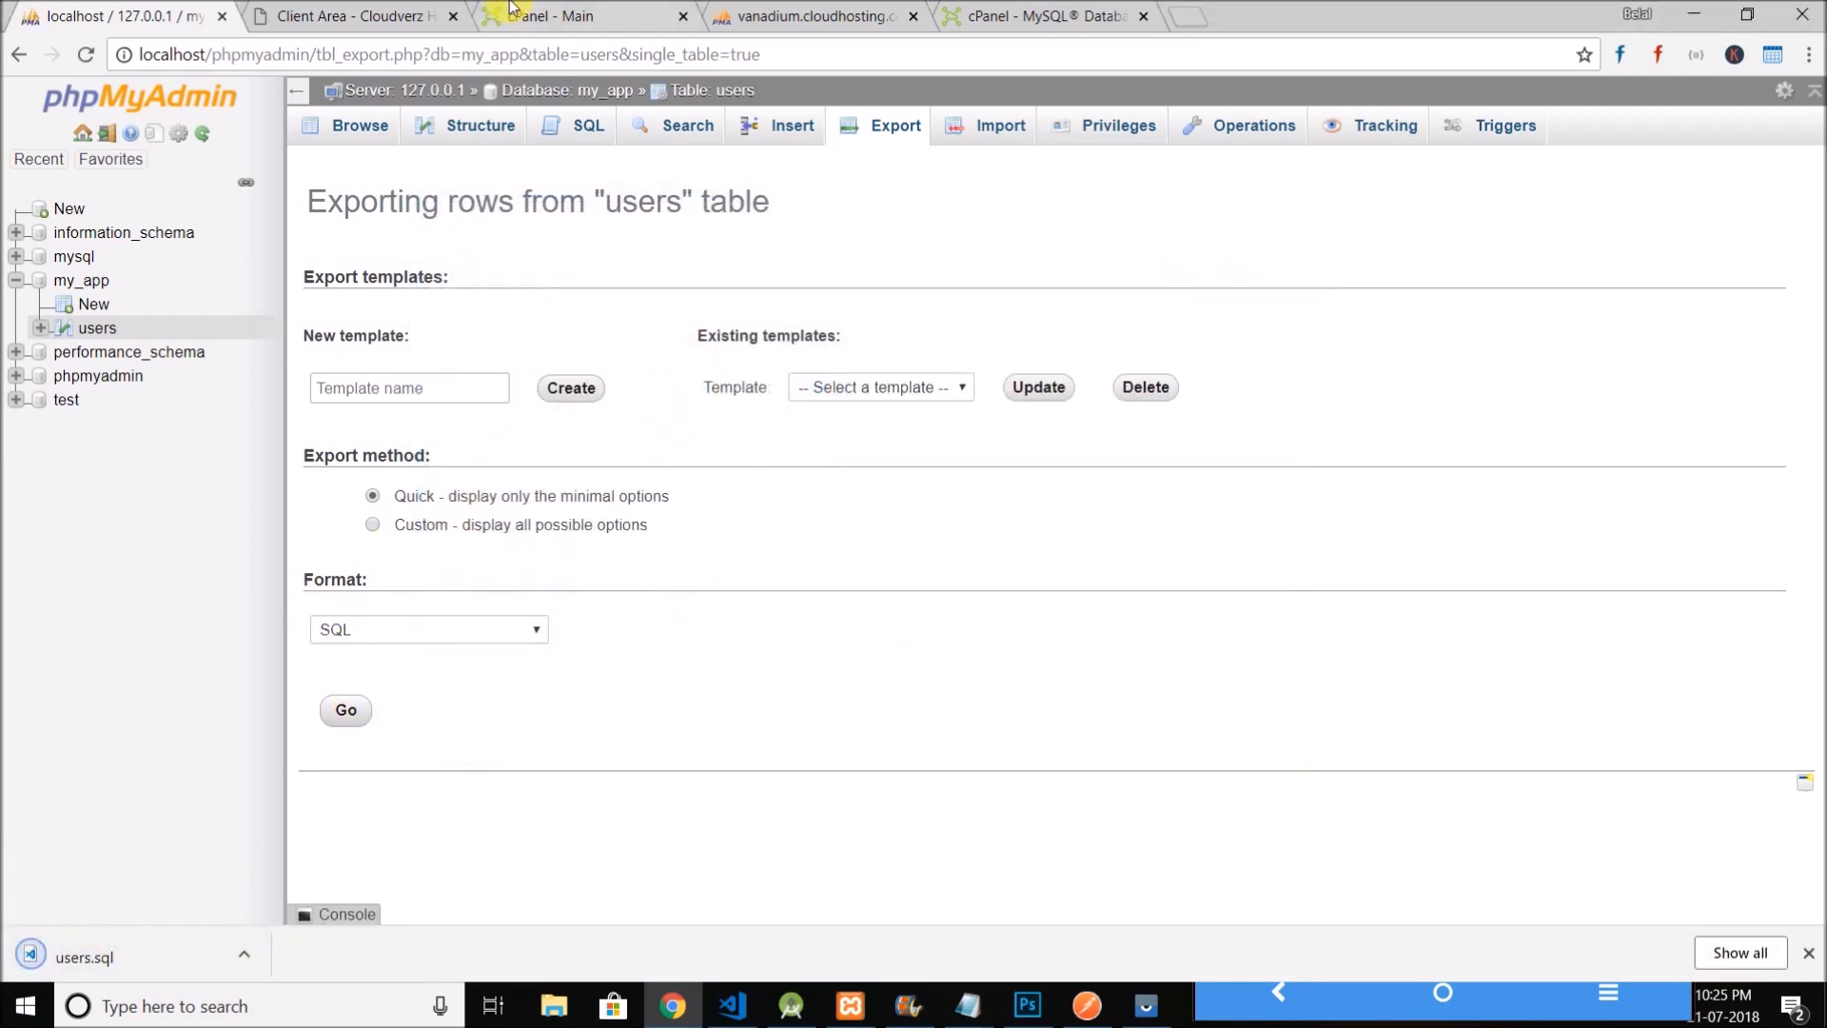
In the hosted phpMyAdmin, start an import into apcreati_myapp and browse for a file
{"action": "left_click", "coordinate": [809, 15]}
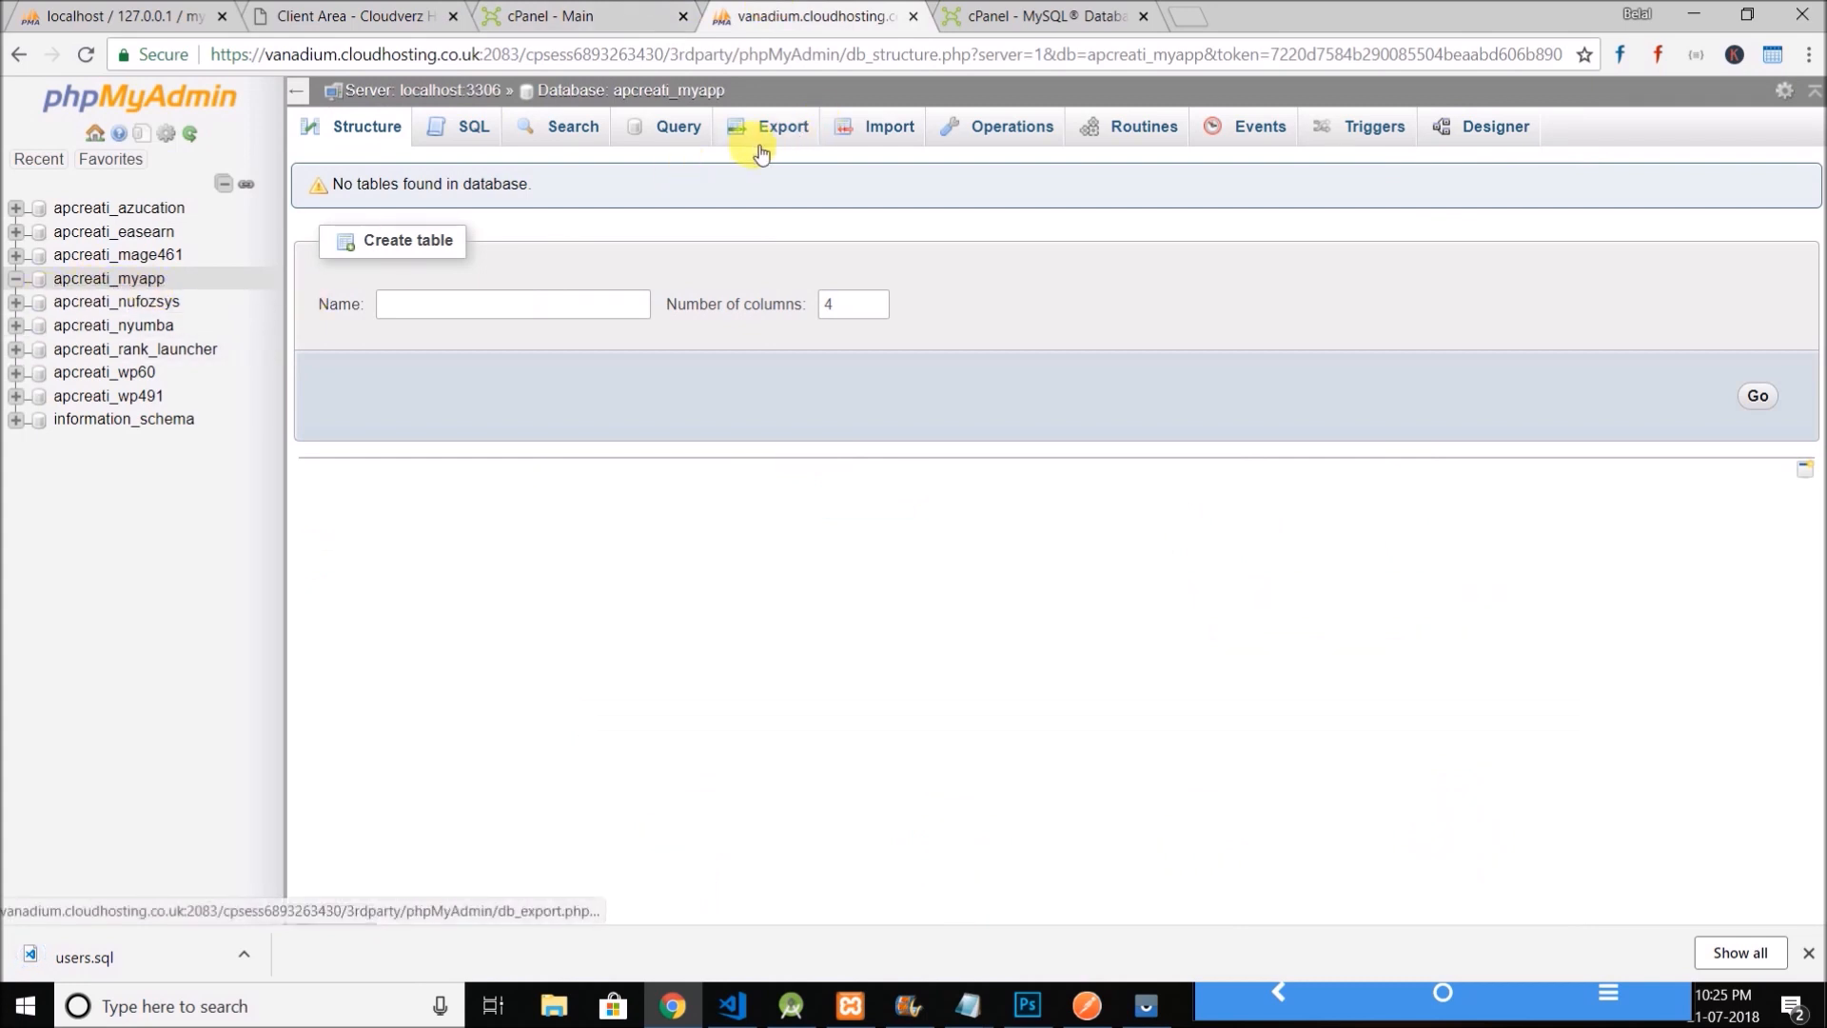
{"action": "left_click", "coordinate": [886, 126]}
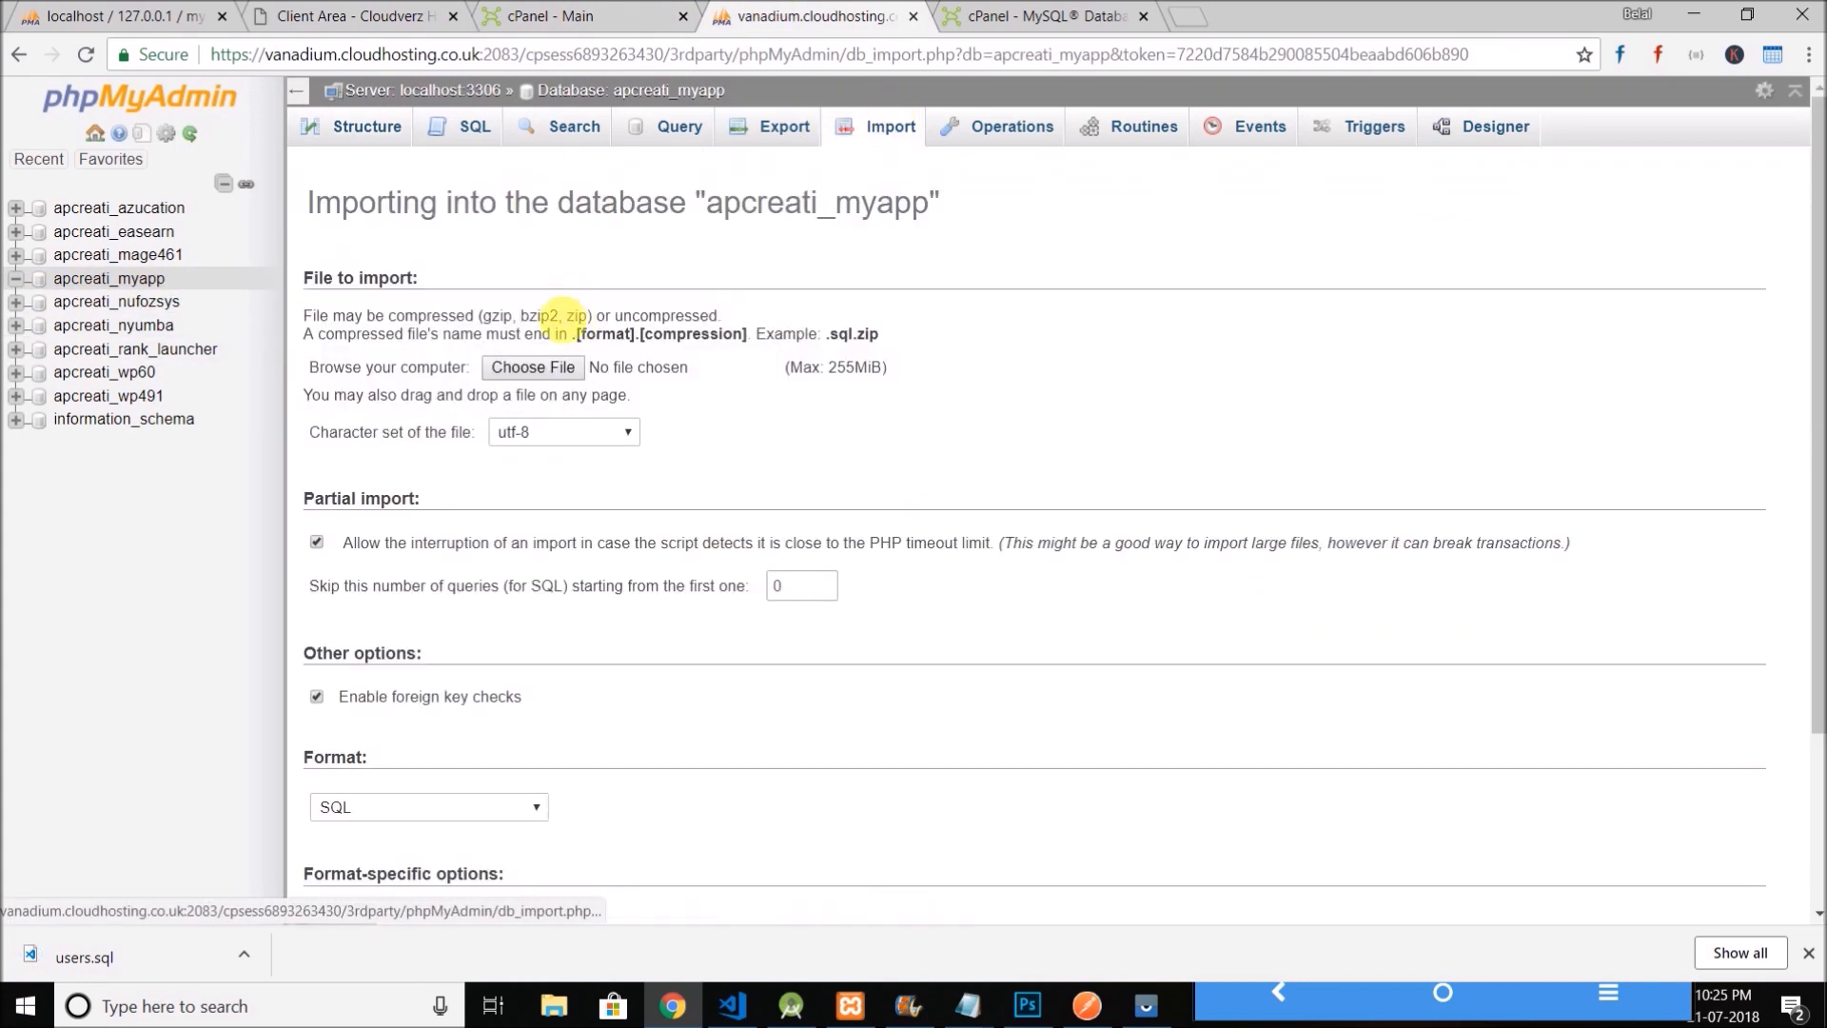
{"action": "left_click", "coordinate": [531, 367]}
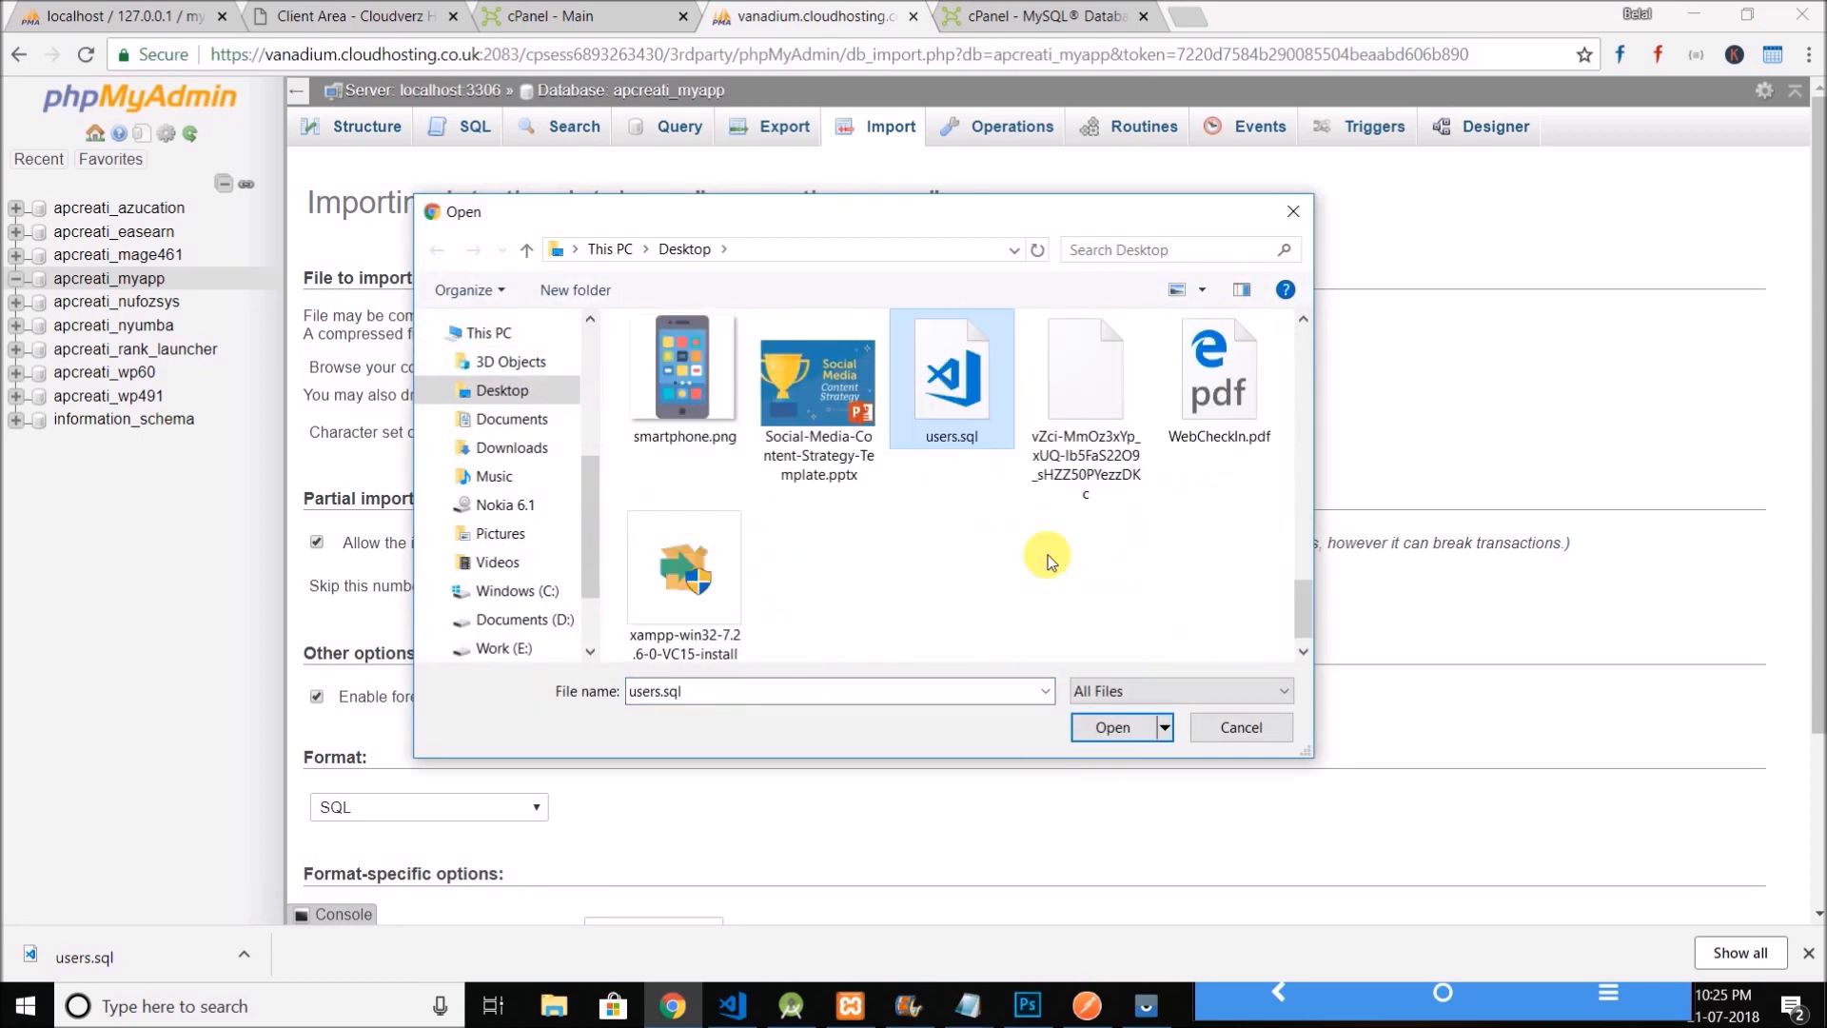
Choose users.sql as the import file and submit the upload
{"action": "left_click", "coordinate": [1109, 727]}
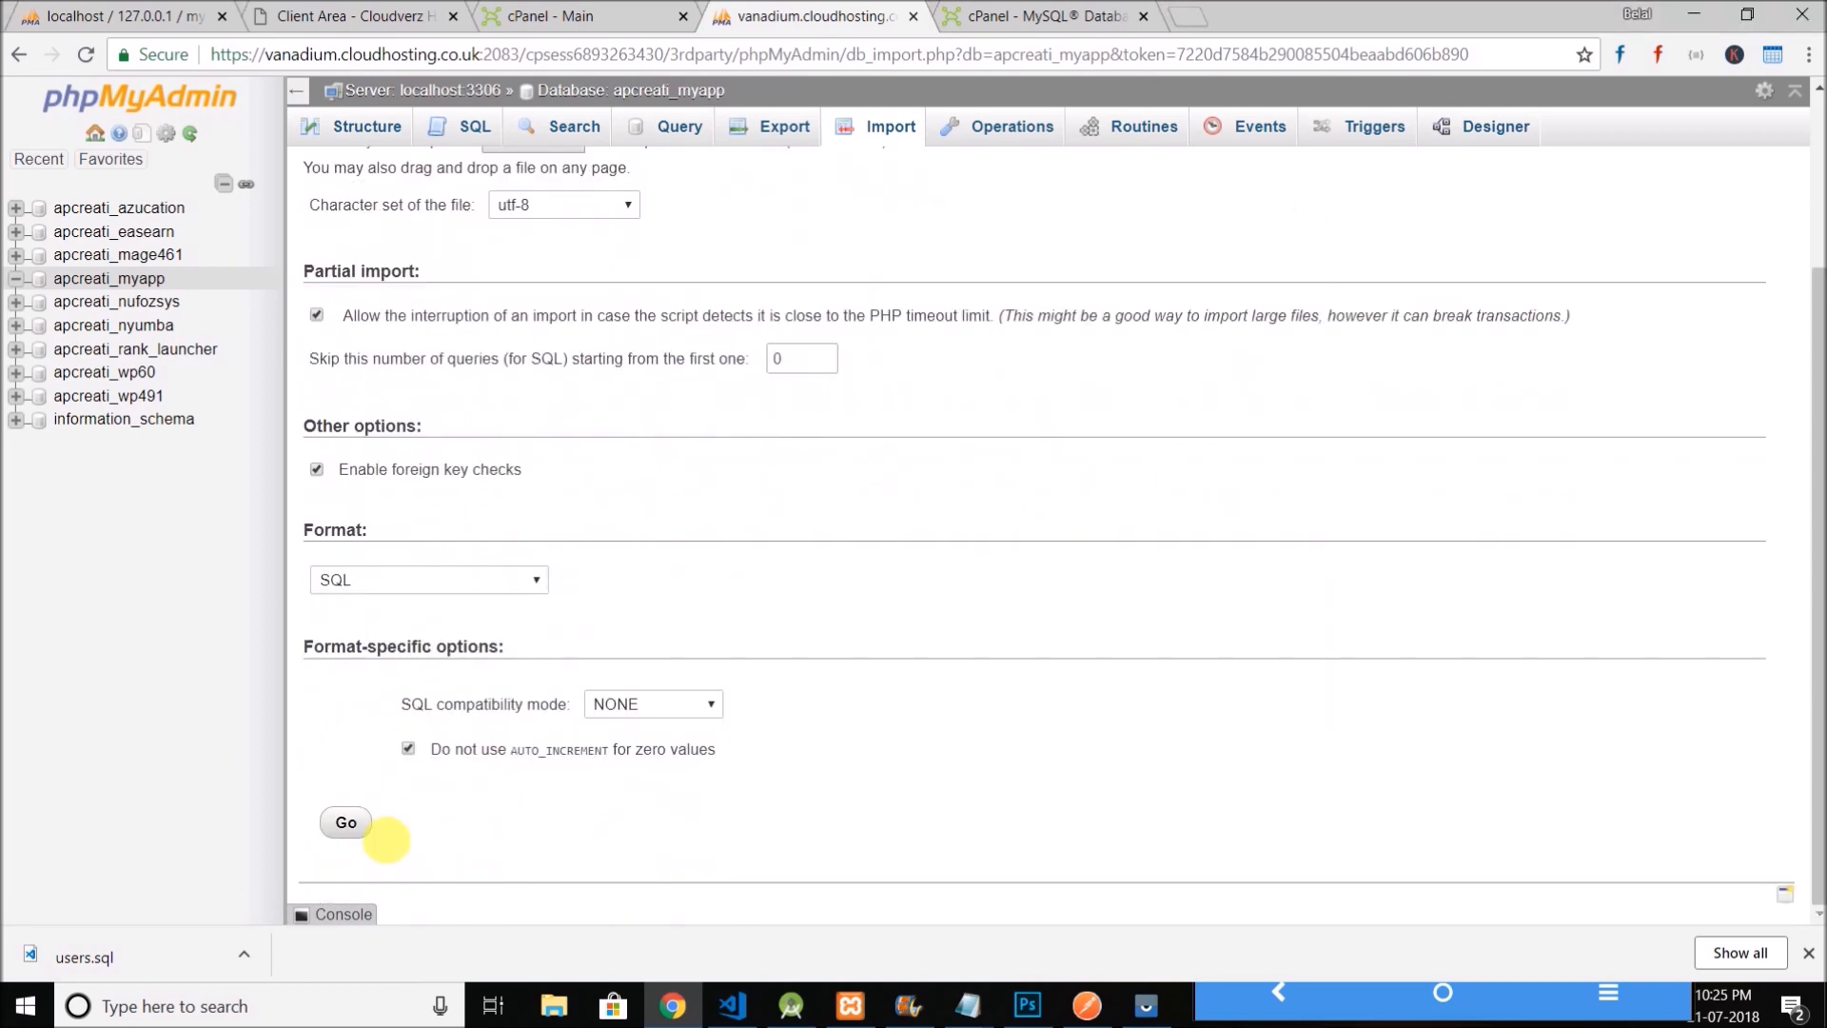
{"action": "left_click", "coordinate": [345, 822]}
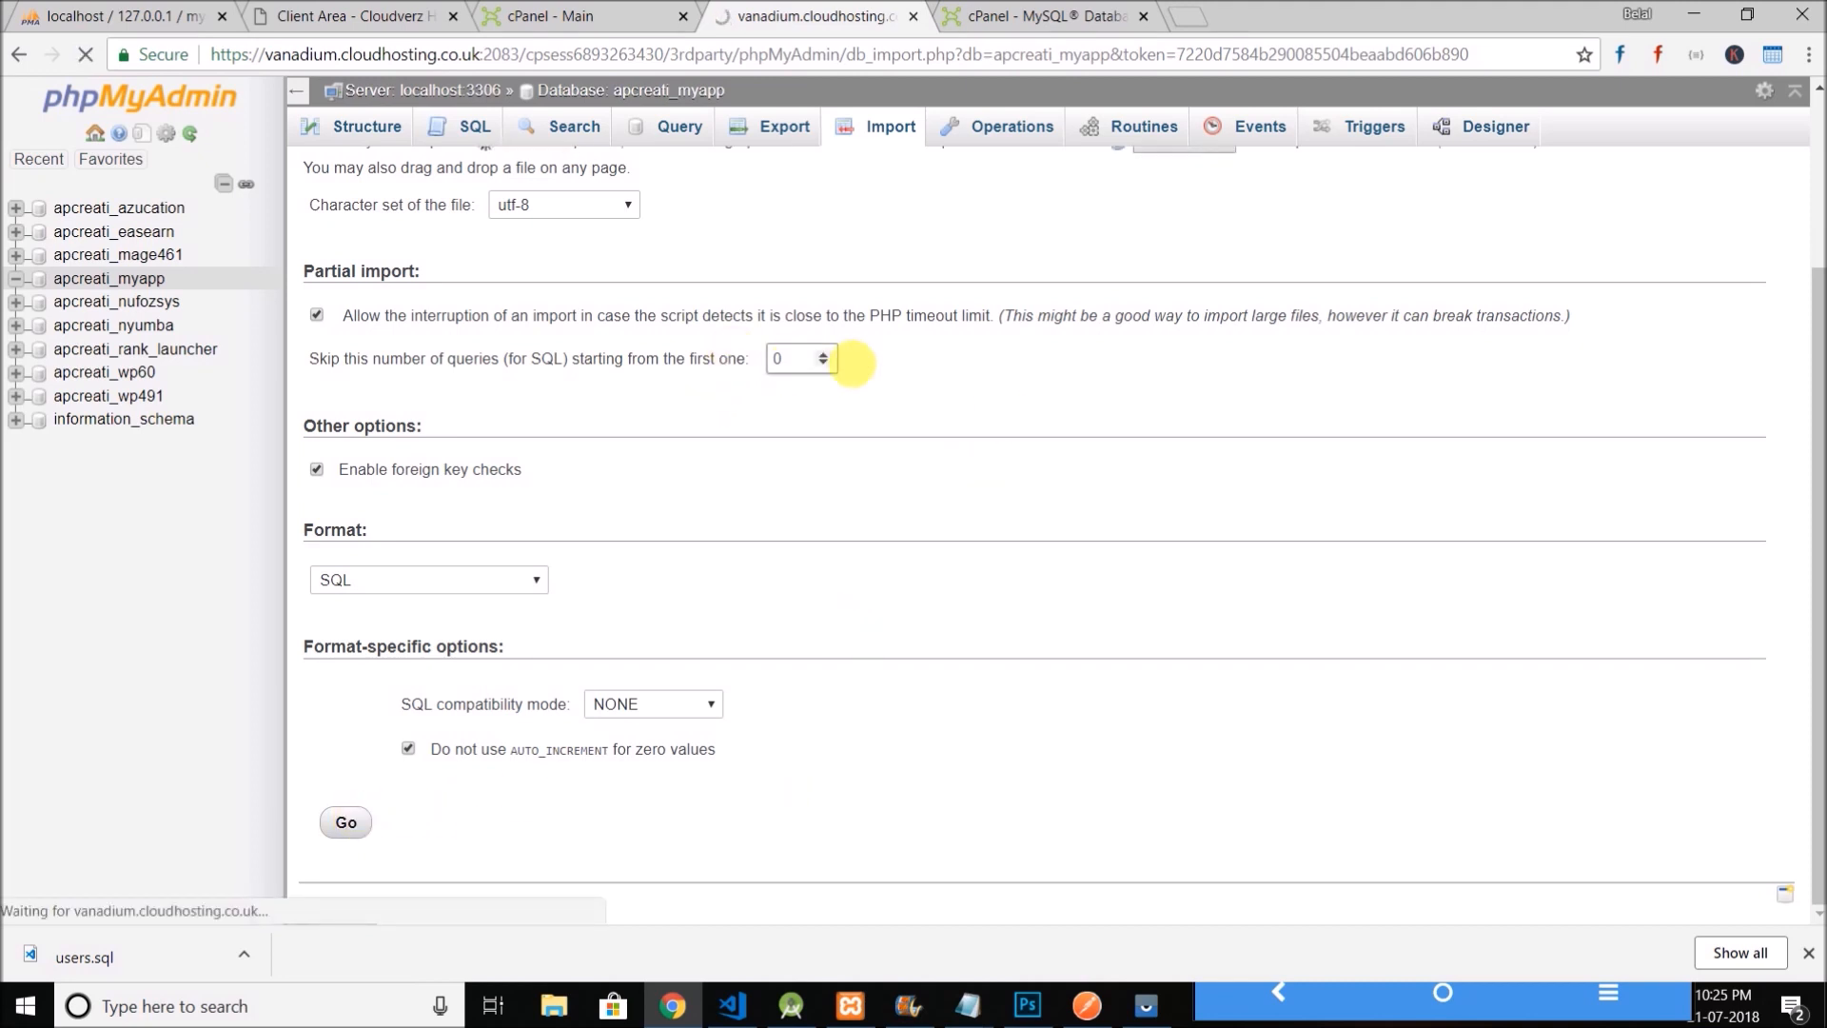
{"action": "left_click", "coordinate": [344, 822]}
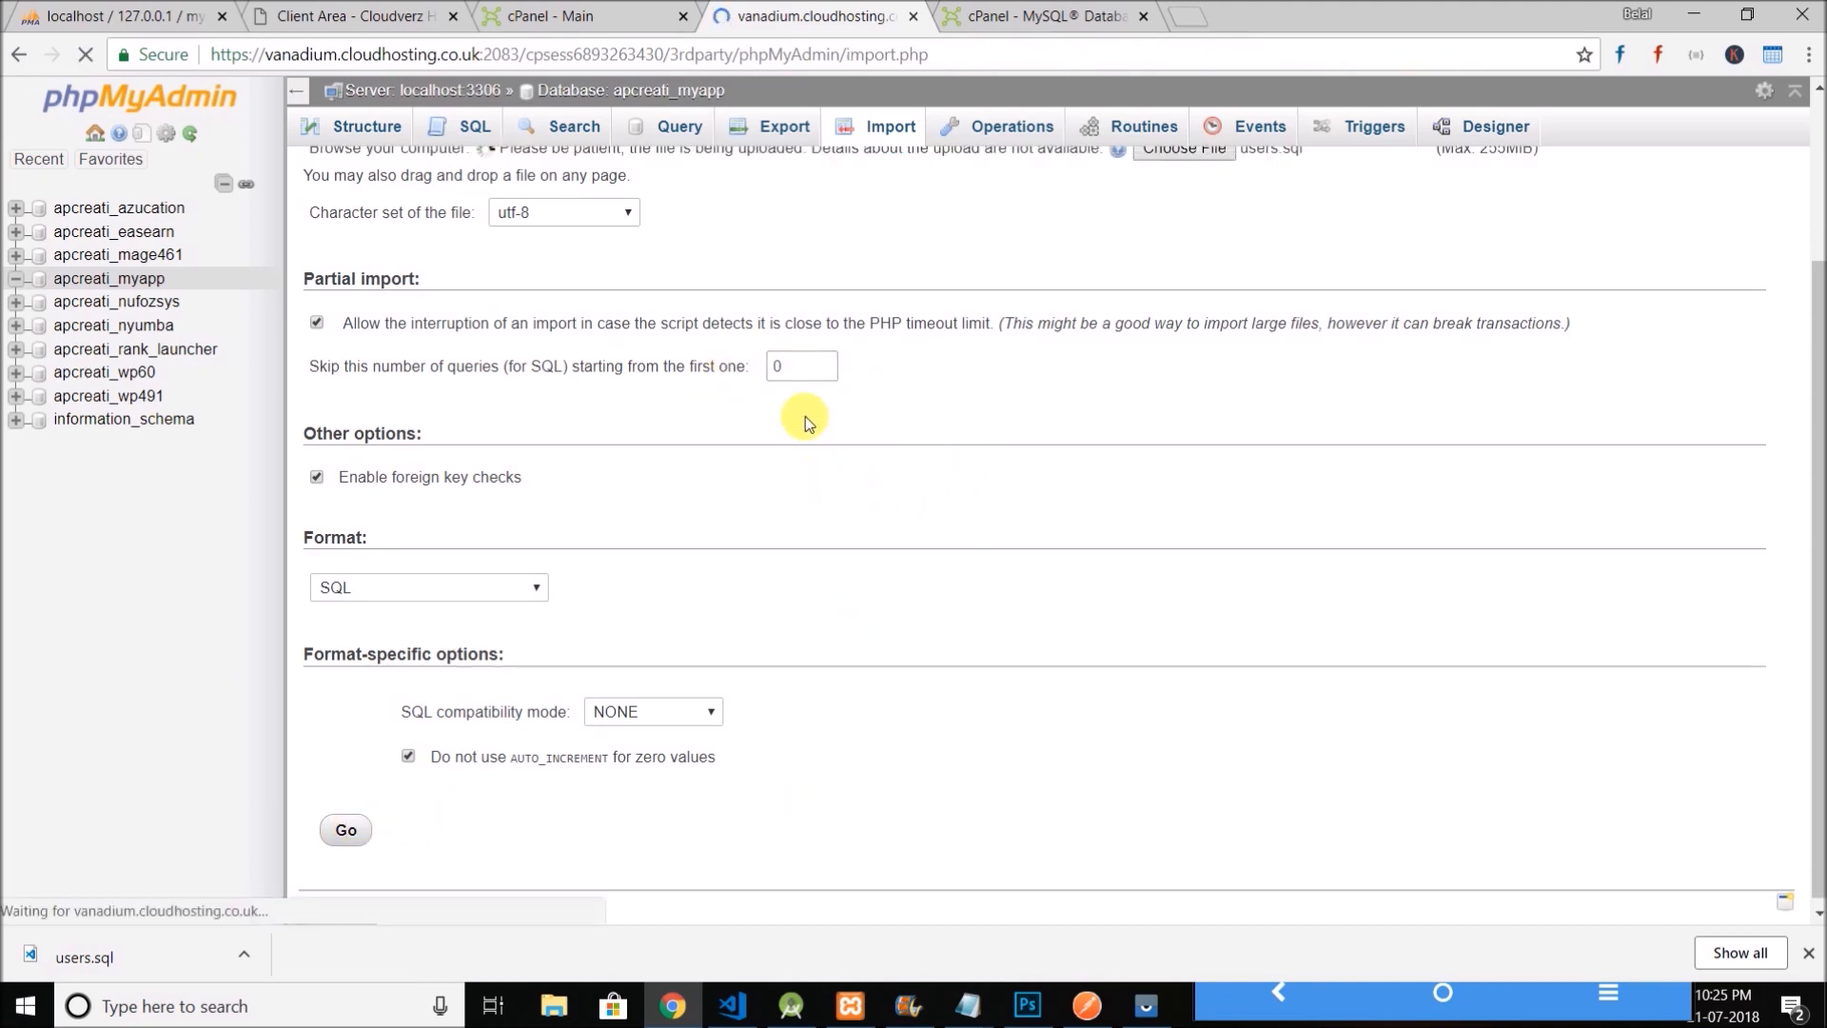
Fill the new MySQL user form with username myapp and a generated strong password
{"action": "left_click", "coordinate": [344, 830]}
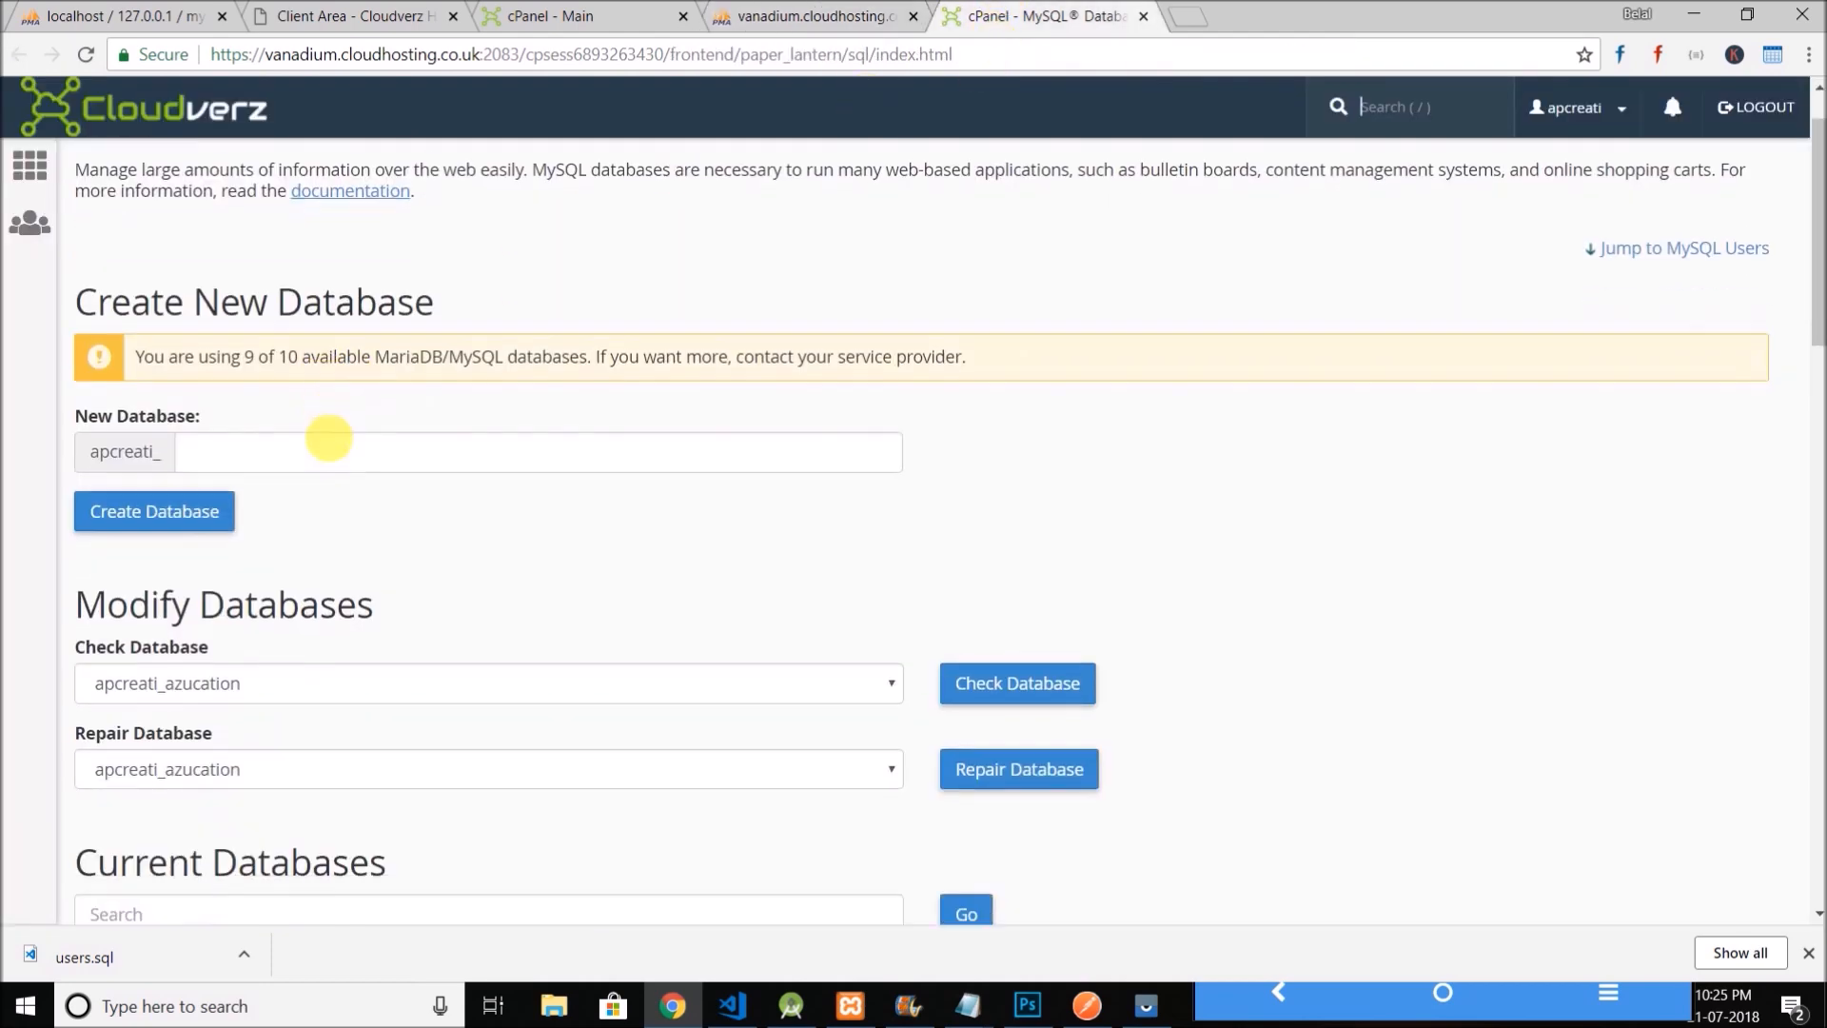
{"action": "scroll", "scroll_direction": "down", "scroll_amount": 3}
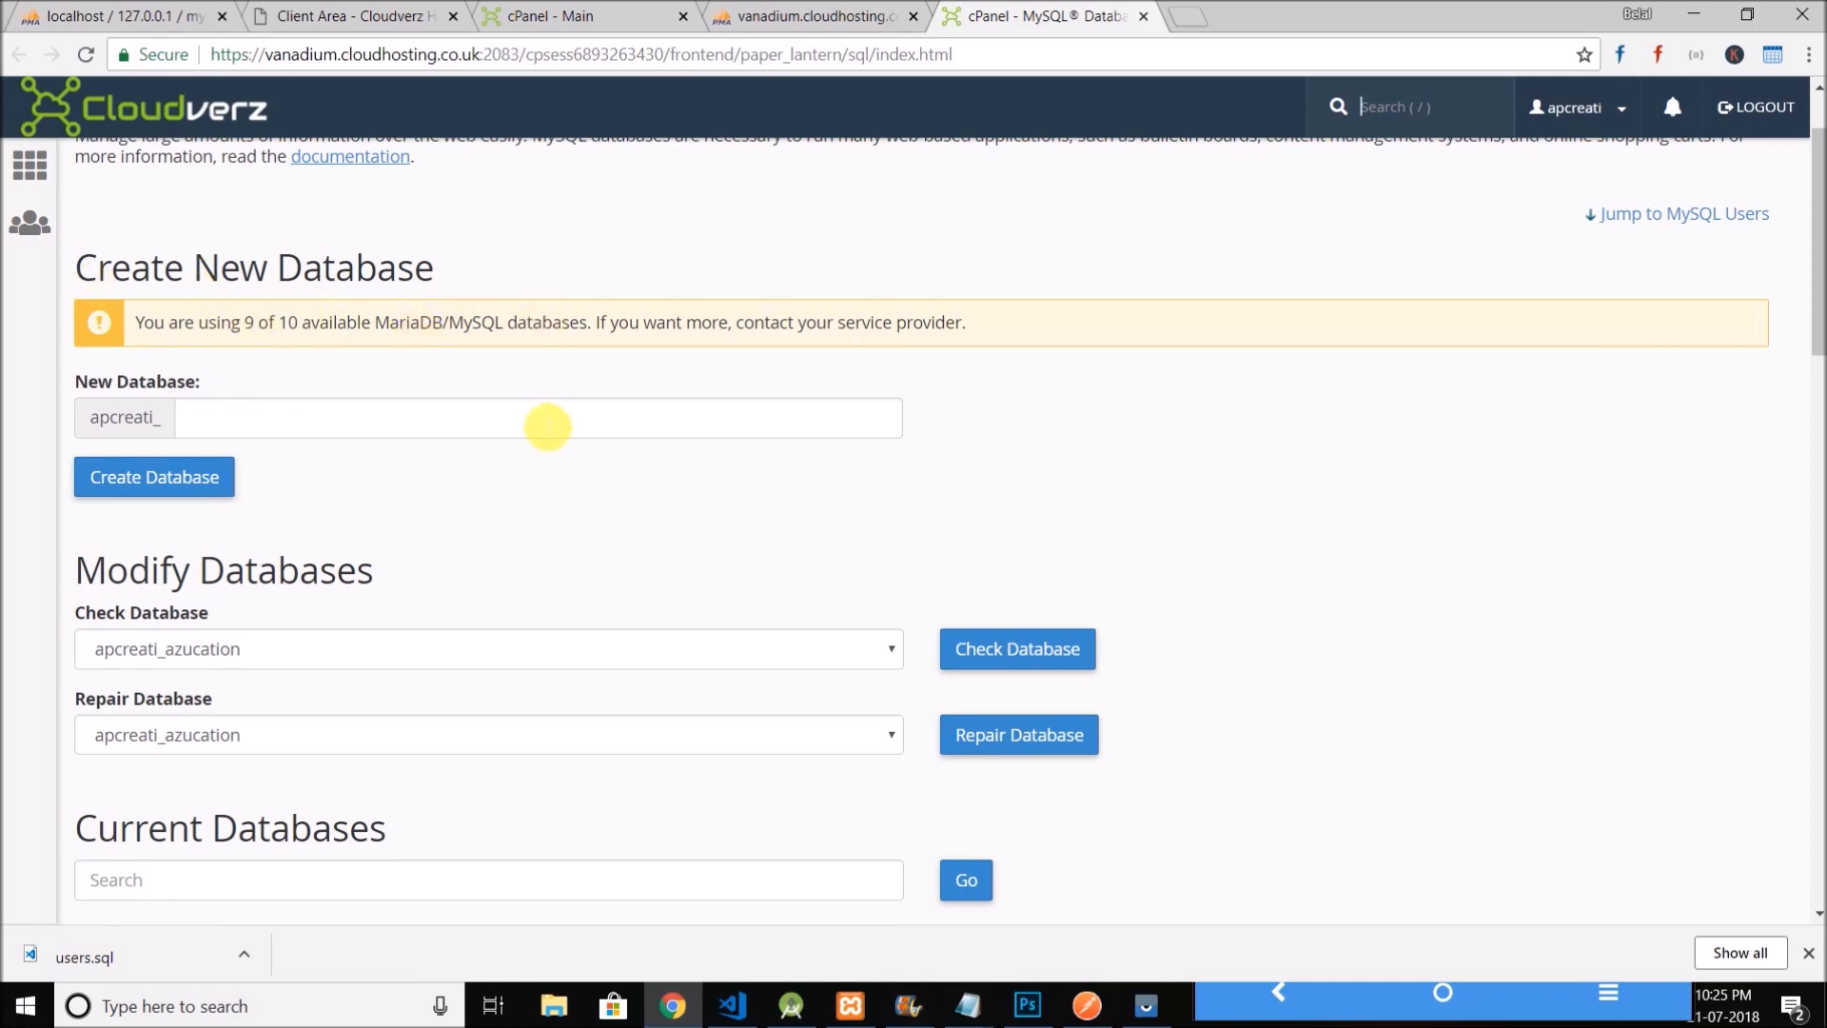
{"action": "scroll", "scroll_direction": "down", "scroll_amount": 3}
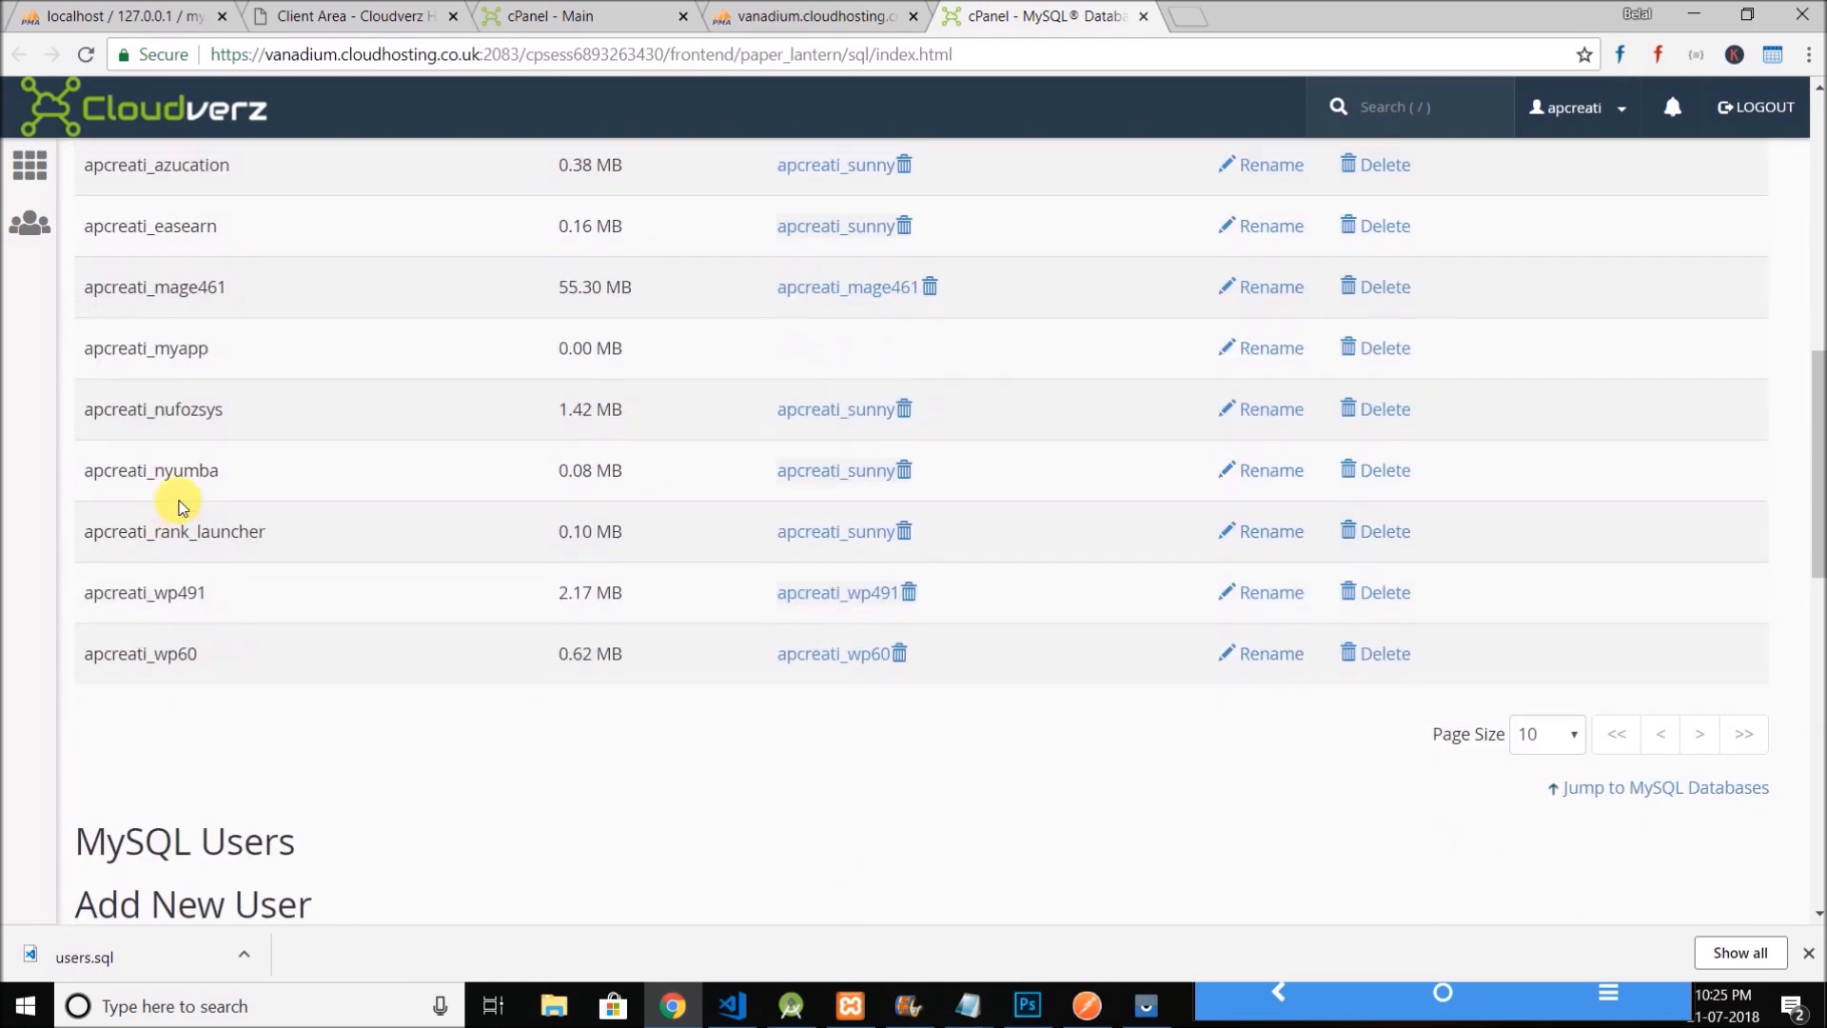
{"action": "scroll", "scroll_direction": "down", "scroll_amount": 3}
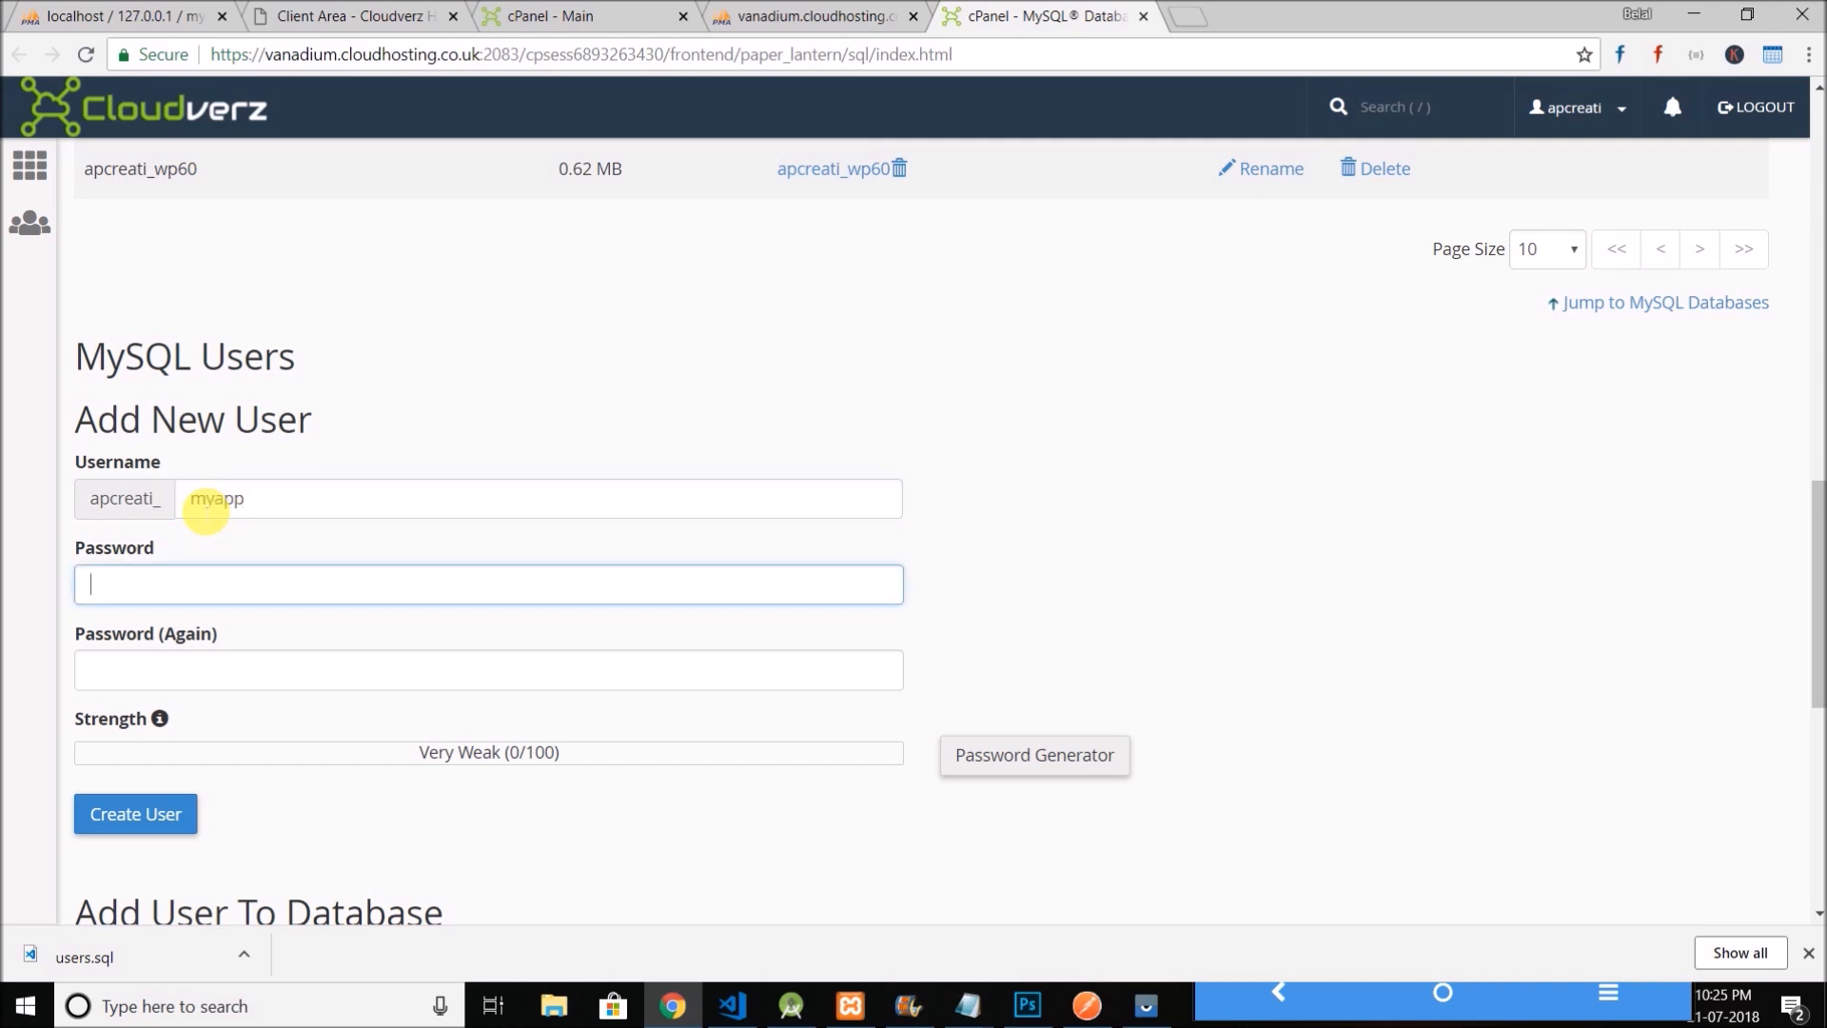
{"action": "left_click", "coordinate": [1029, 755]}
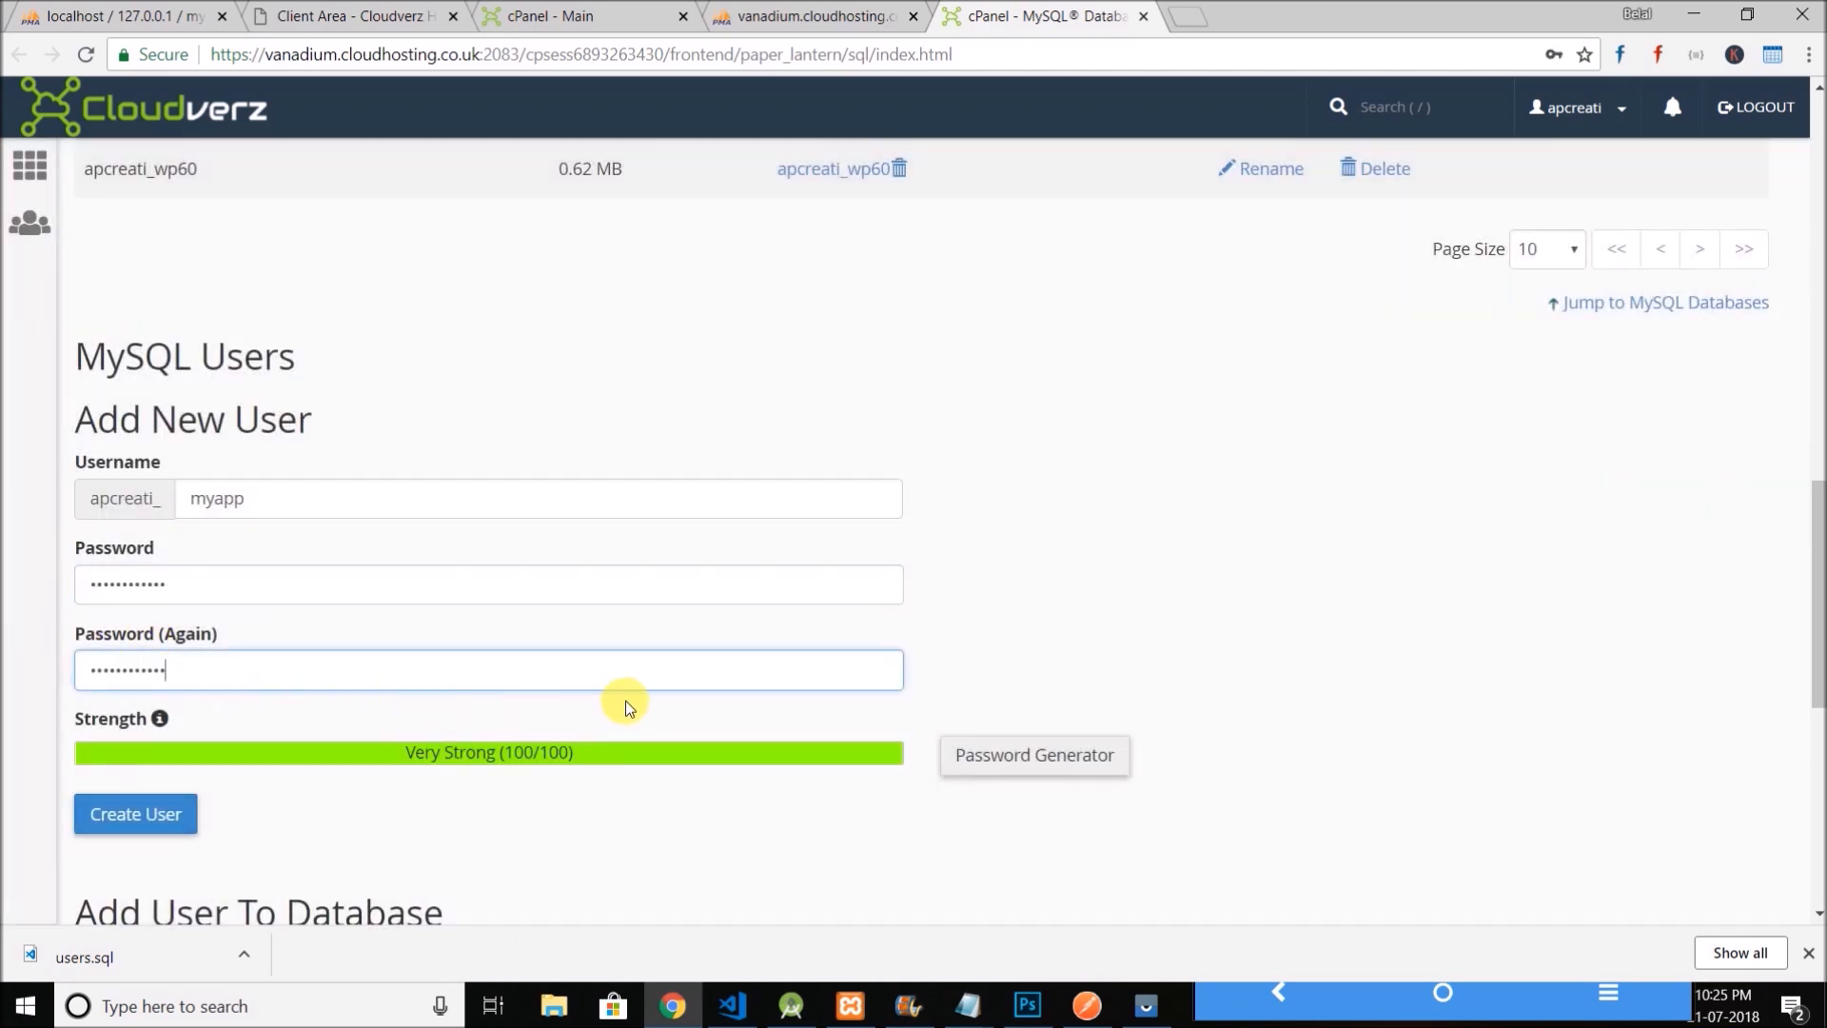
Launch Notepad to keep a note of the generated password
{"action": "type", "text": "notpea"}
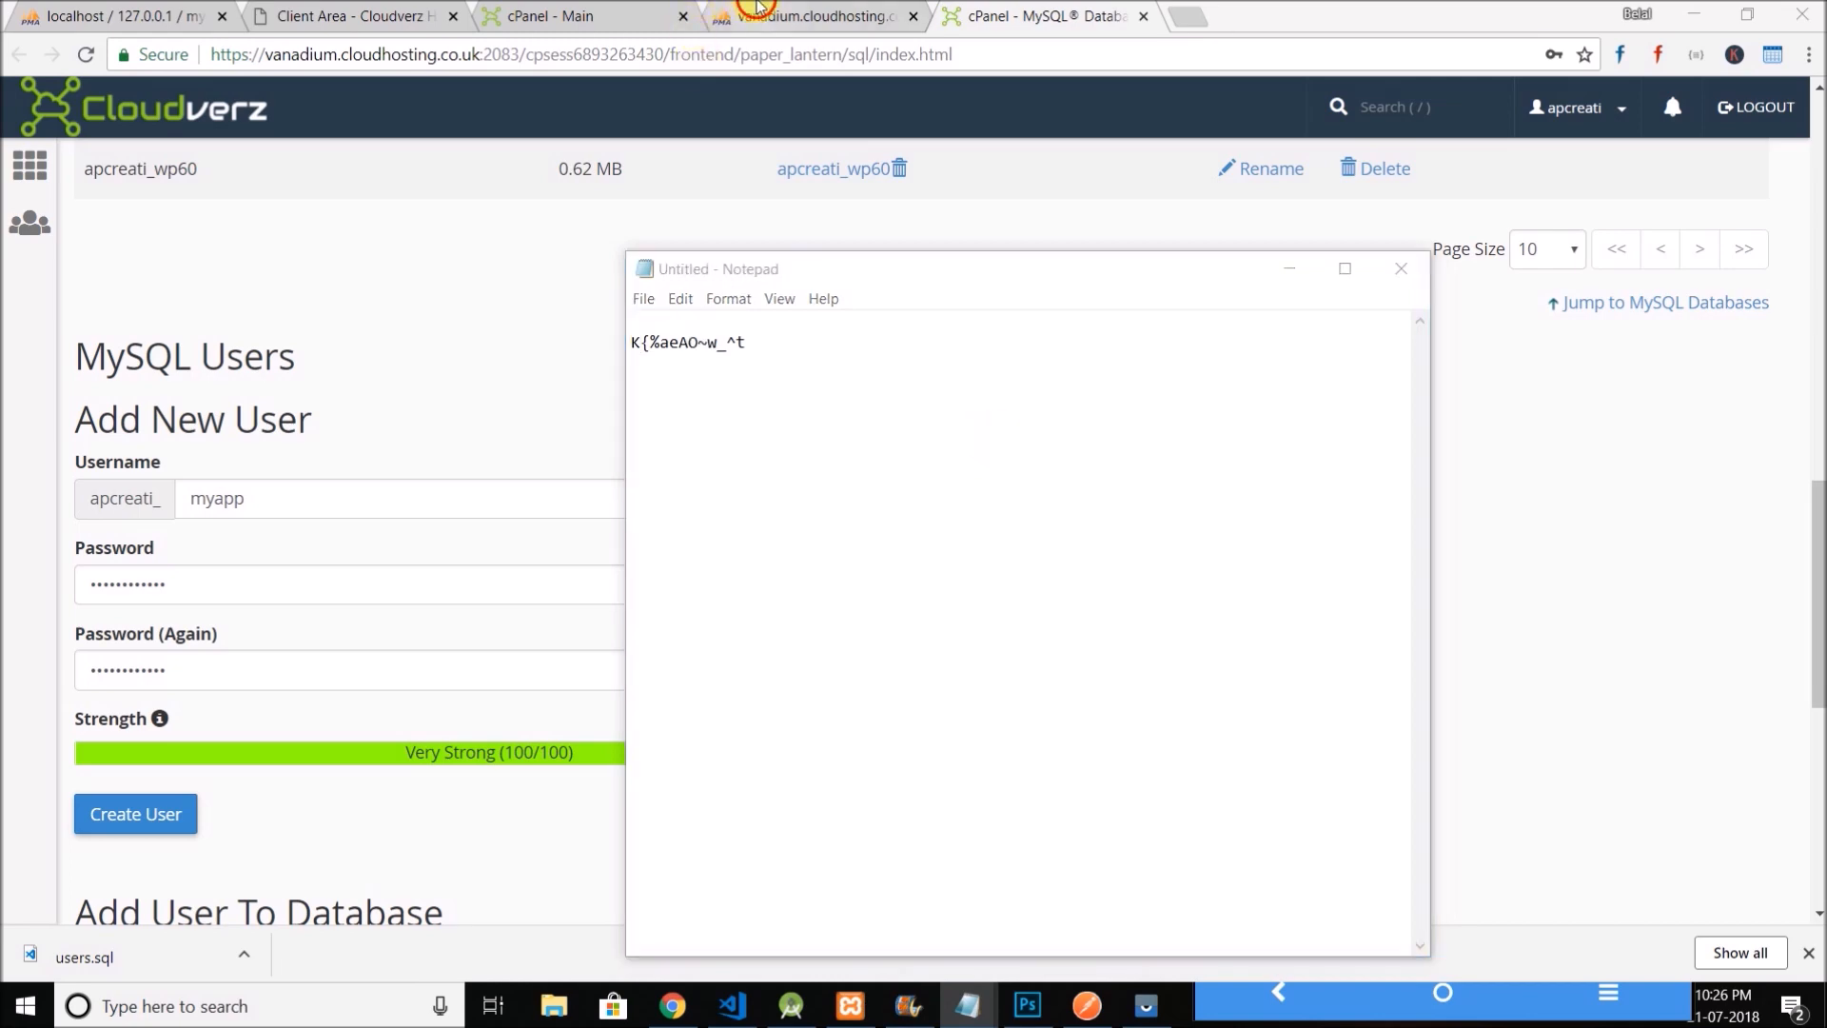
Copy the apcreati_myapp database name from phpMyAdmin into Notepad above the password
{"action": "left_click", "coordinate": [813, 15]}
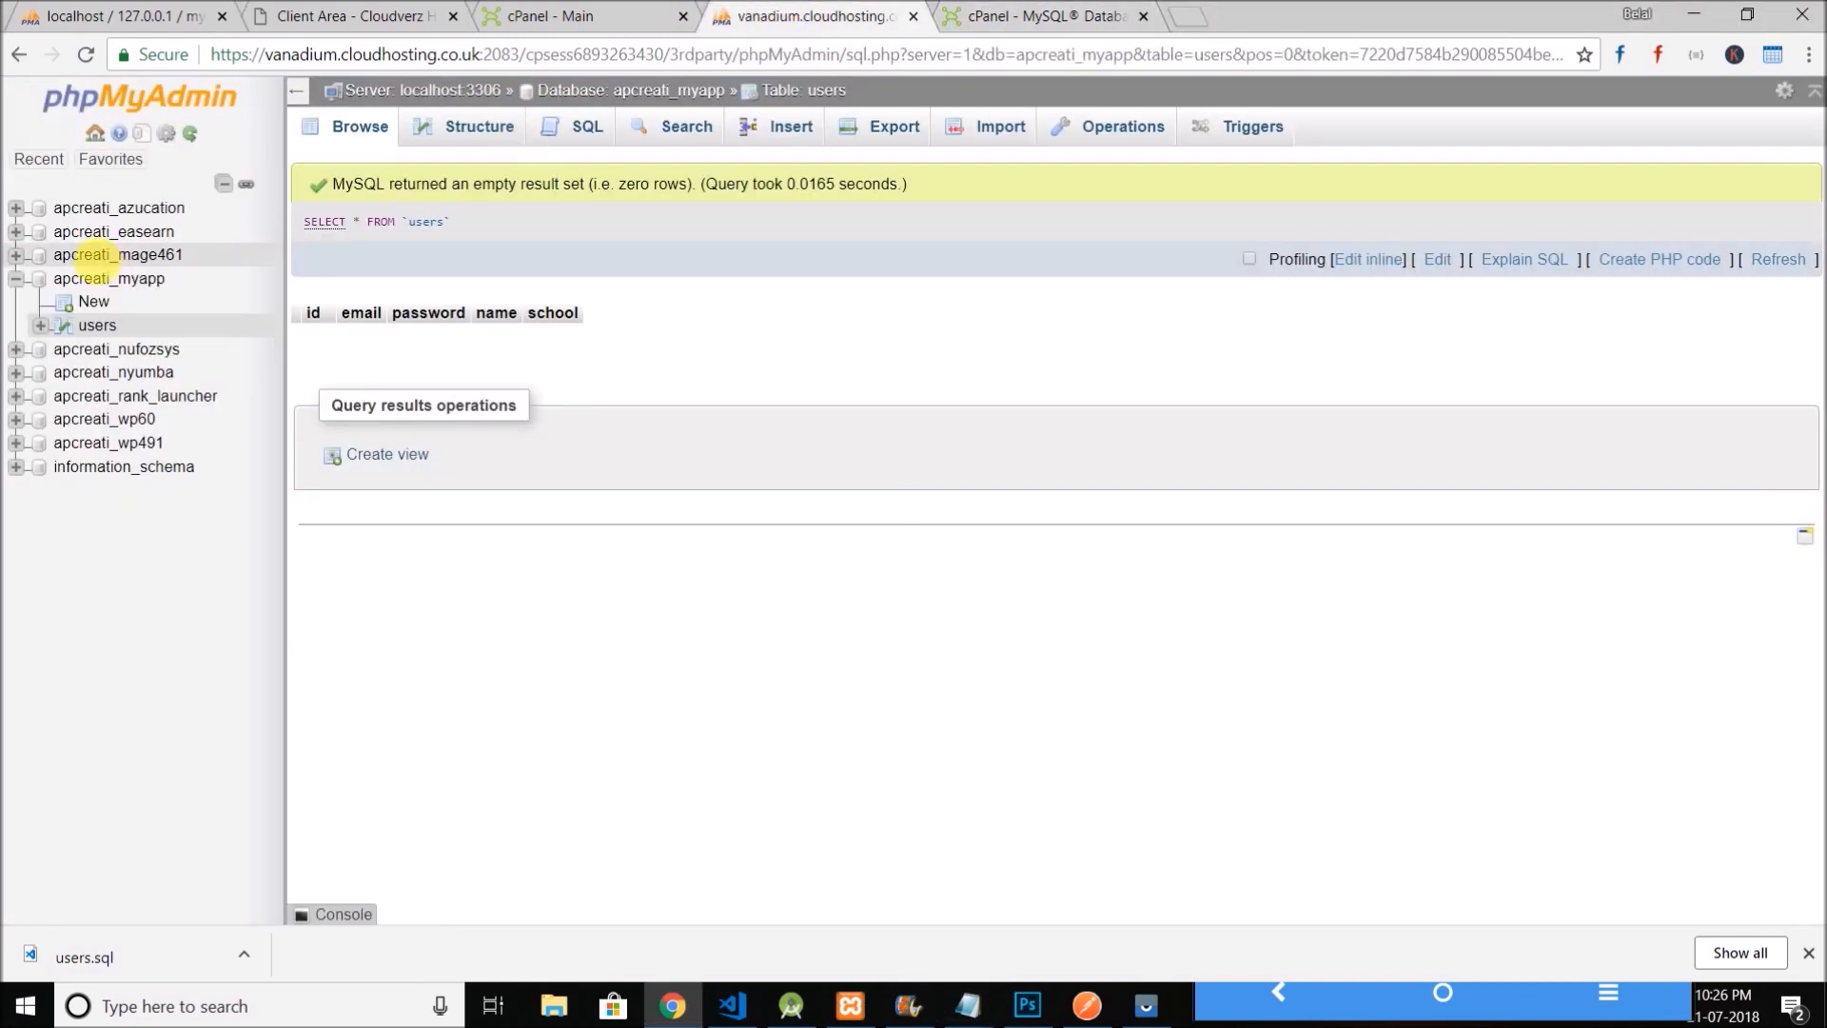
{"action": "left_click", "coordinate": [110, 278]}
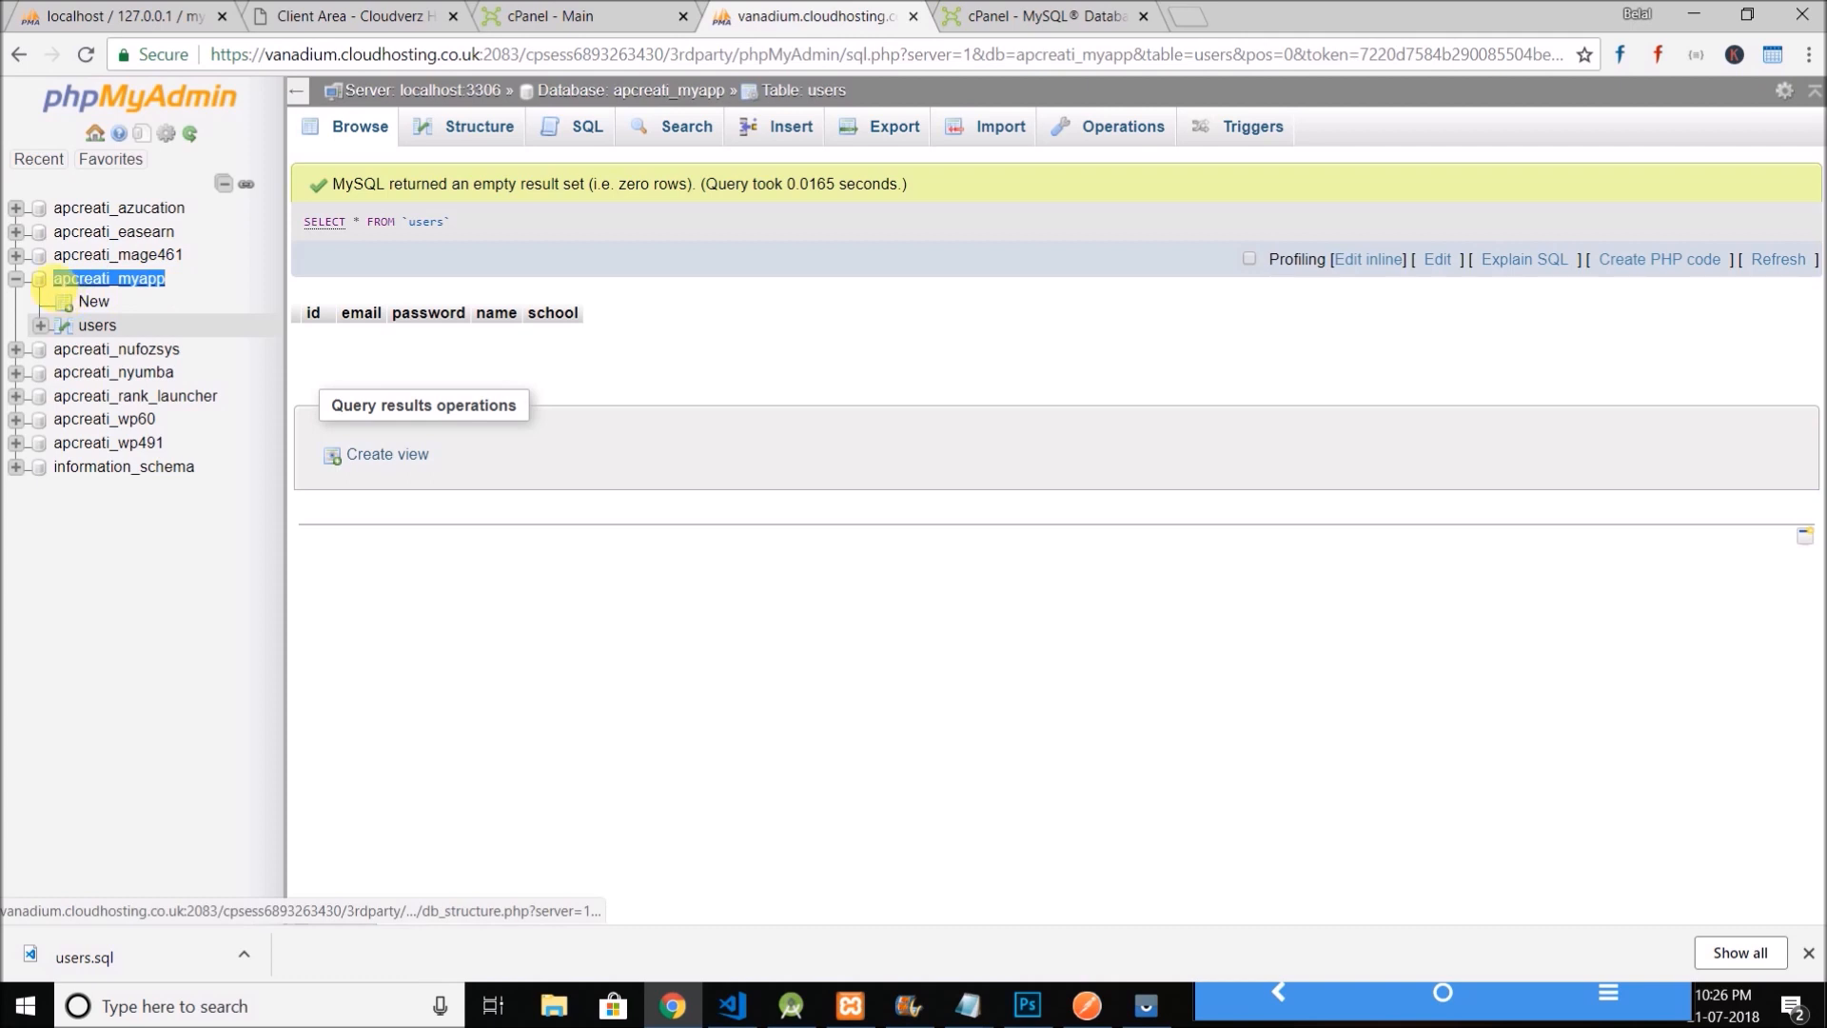
{"action": "mouse_move", "coordinate": [962, 1004]}
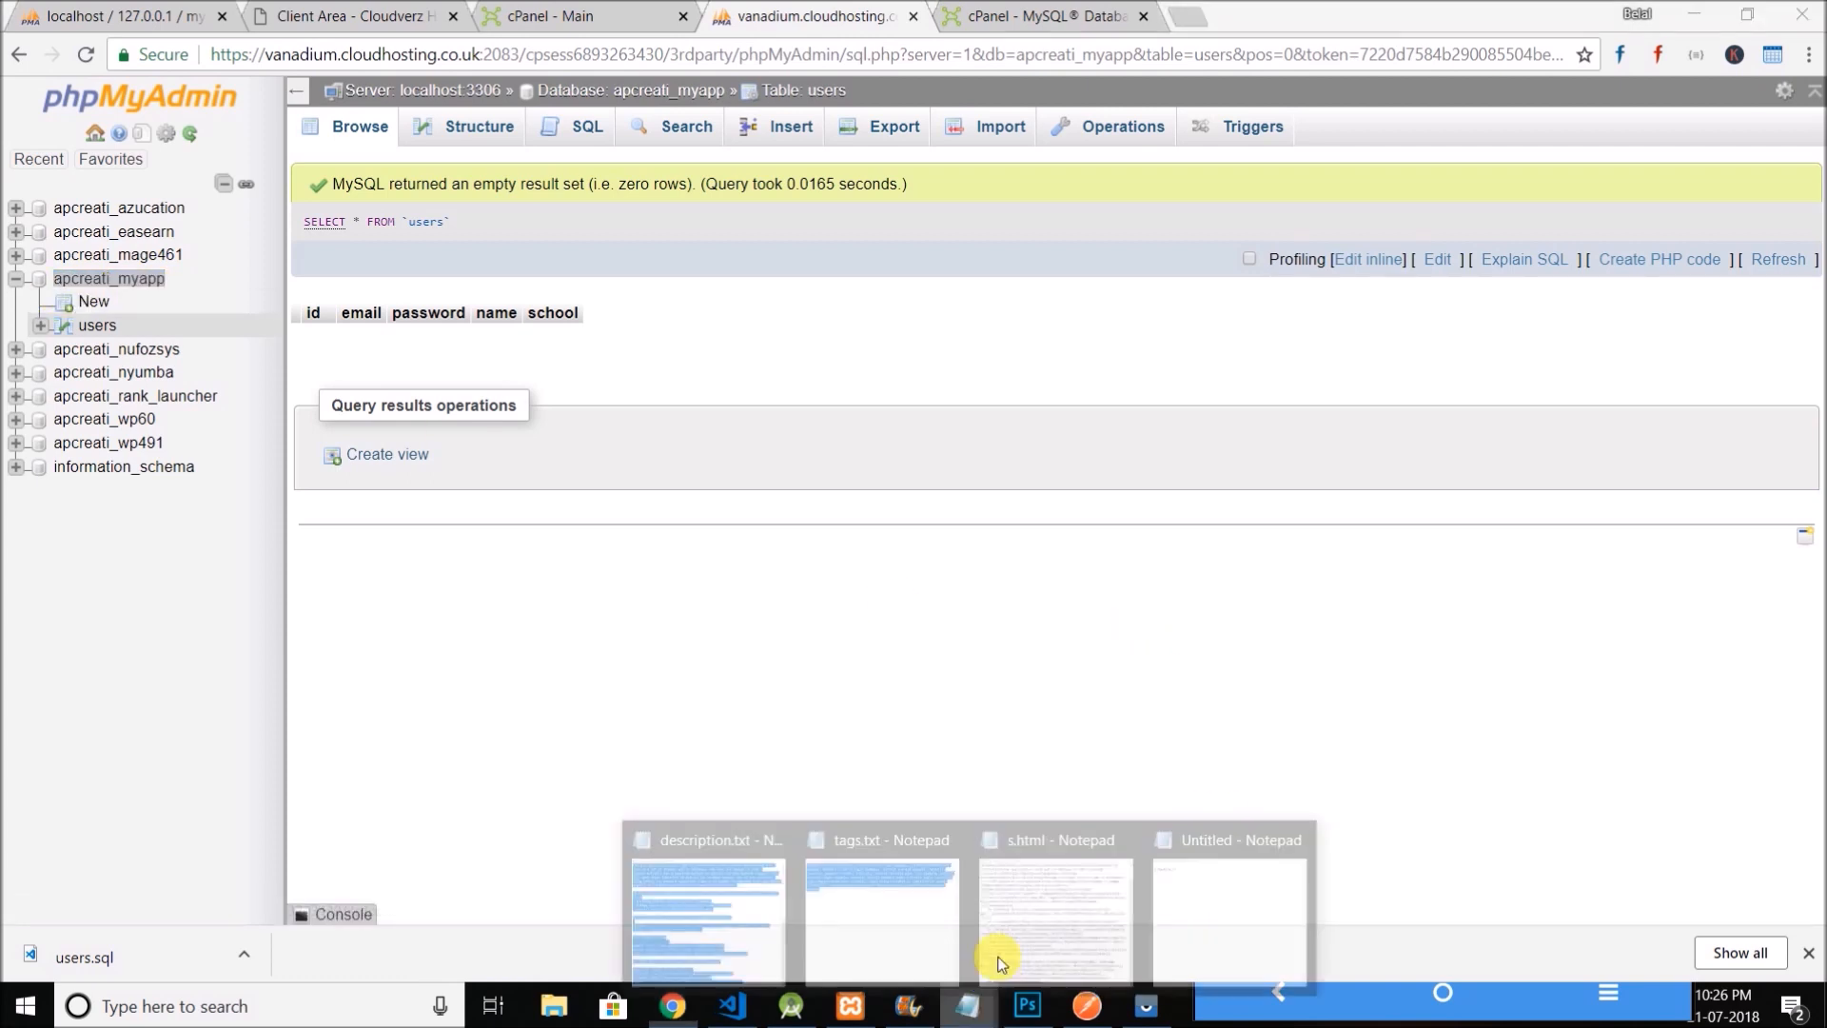
{"action": "left_click", "coordinate": [1224, 909]}
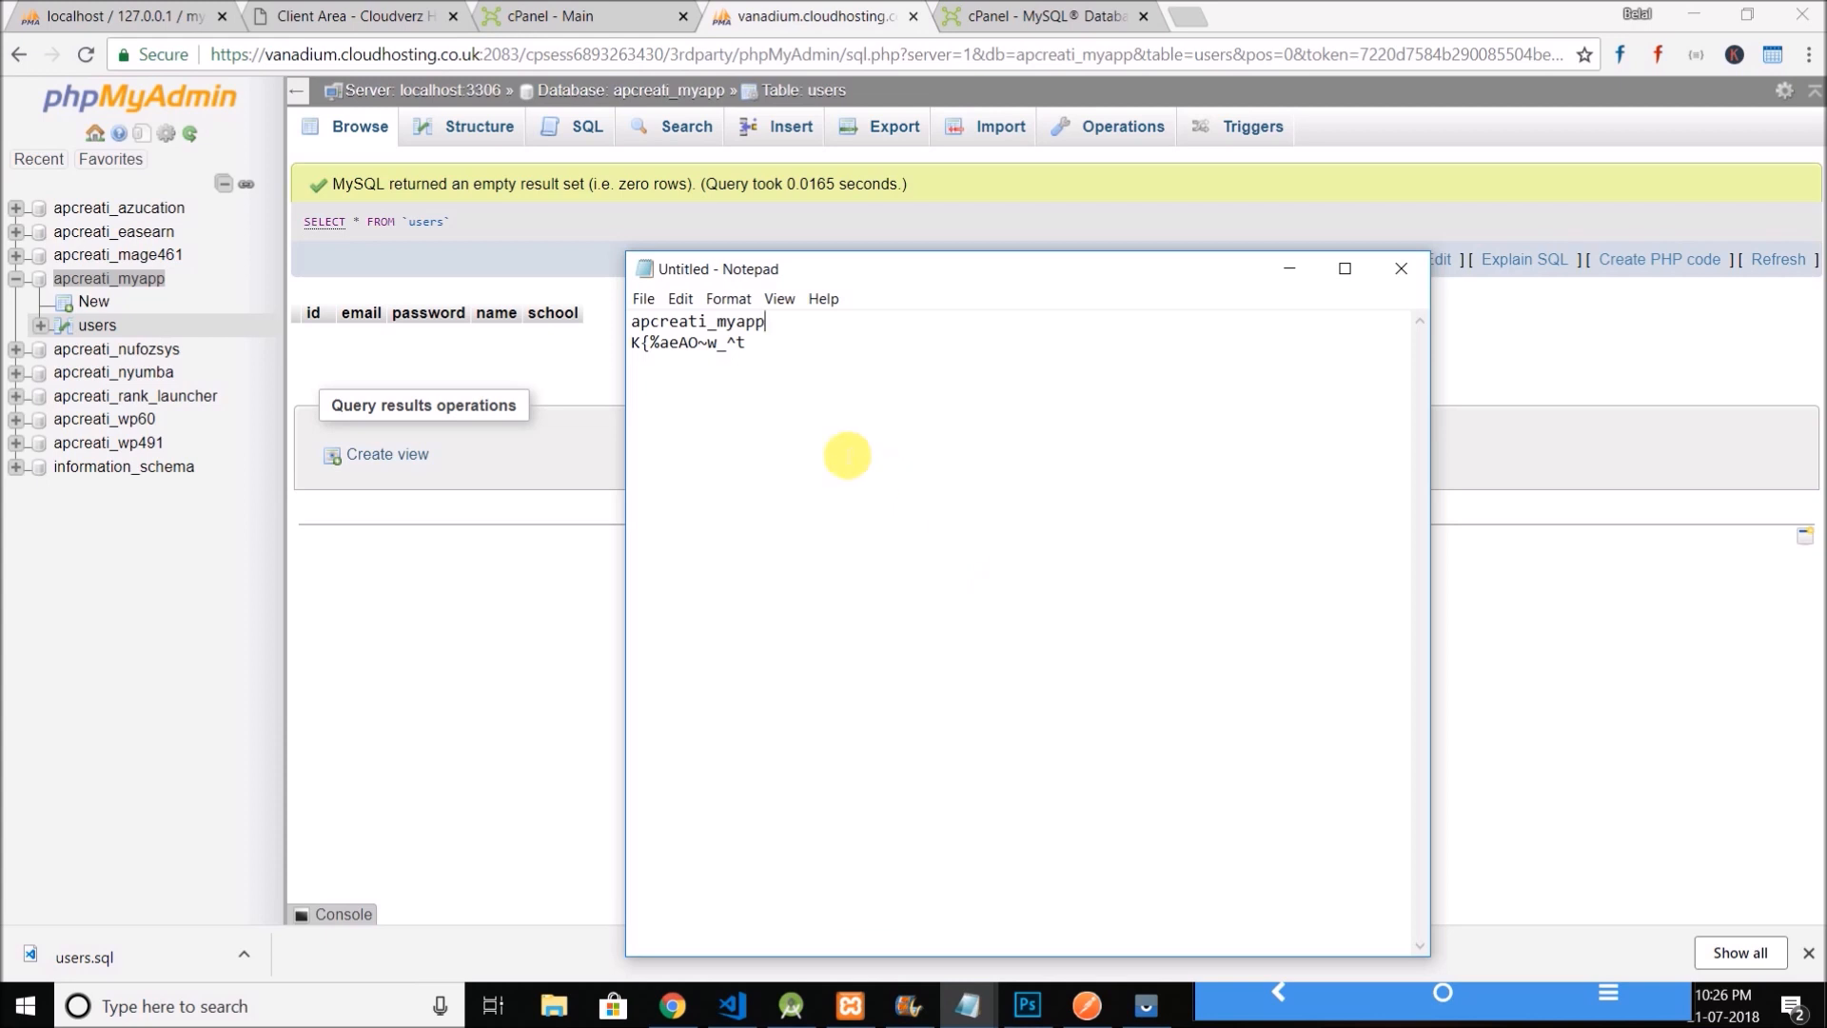
{"action": "double_click", "coordinate": [699, 320]}
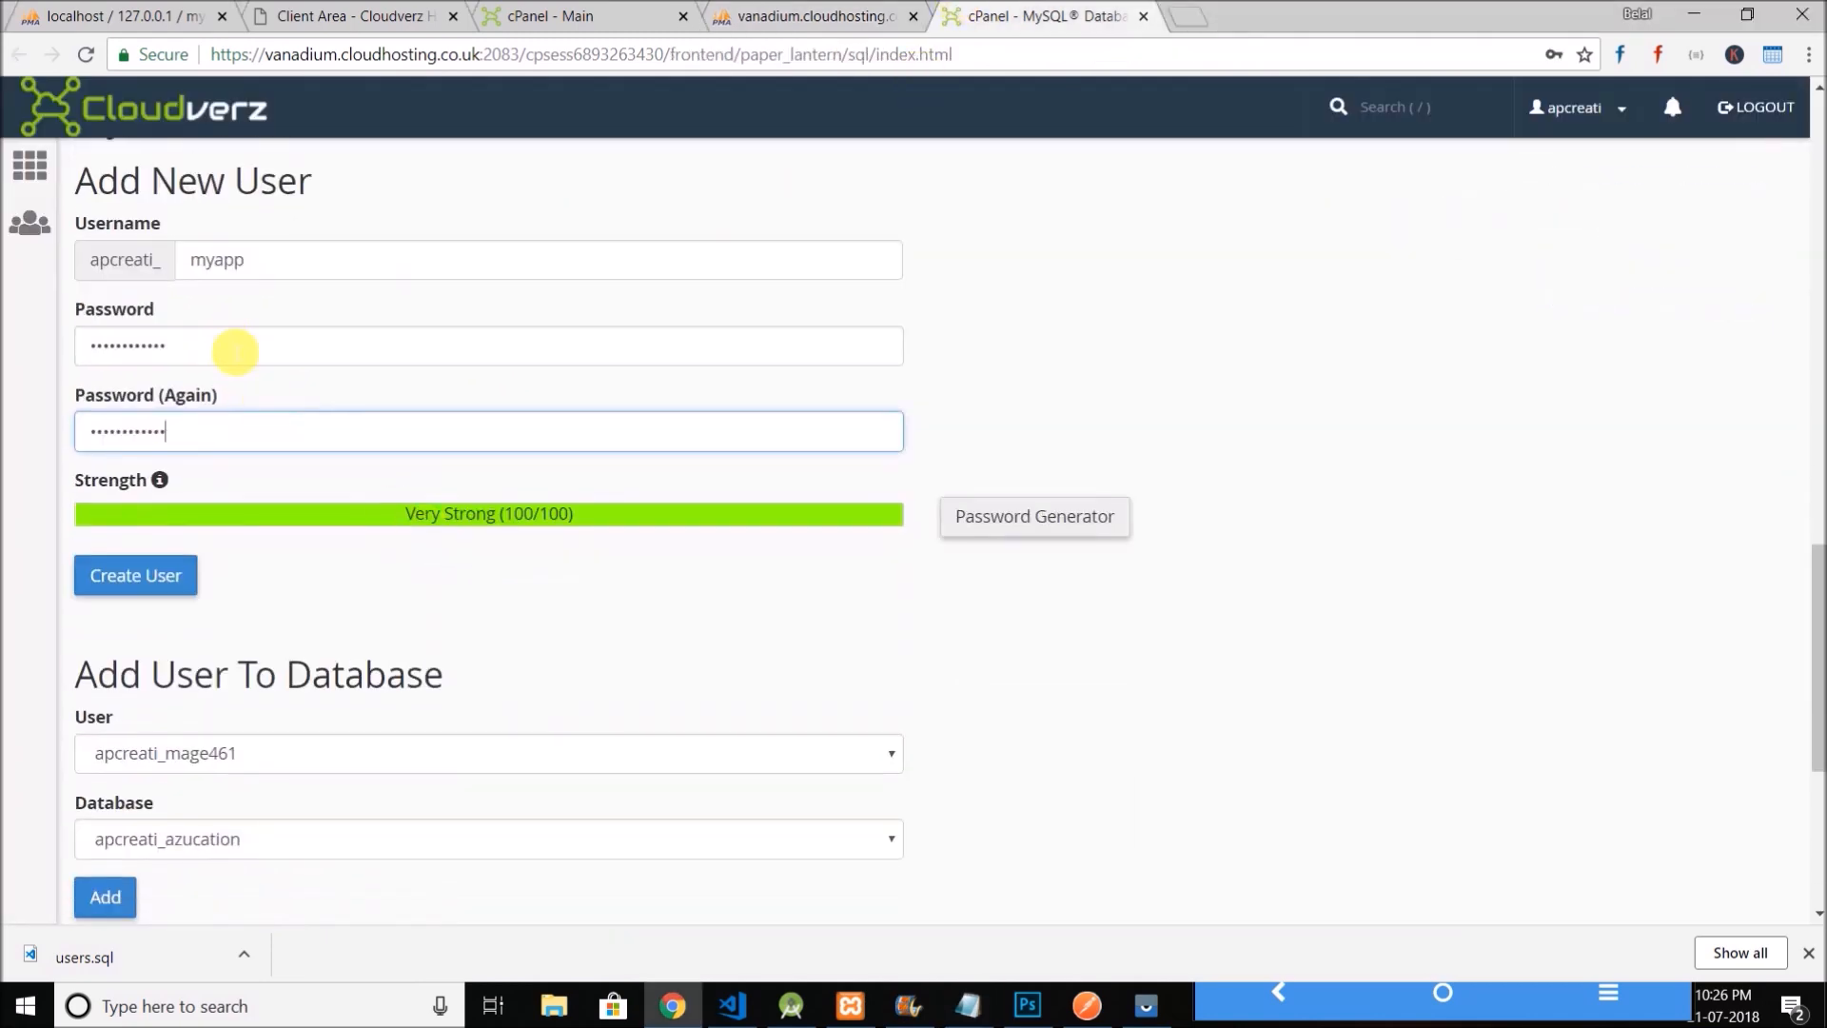
{"action": "mouse_move", "coordinate": [240, 394]}
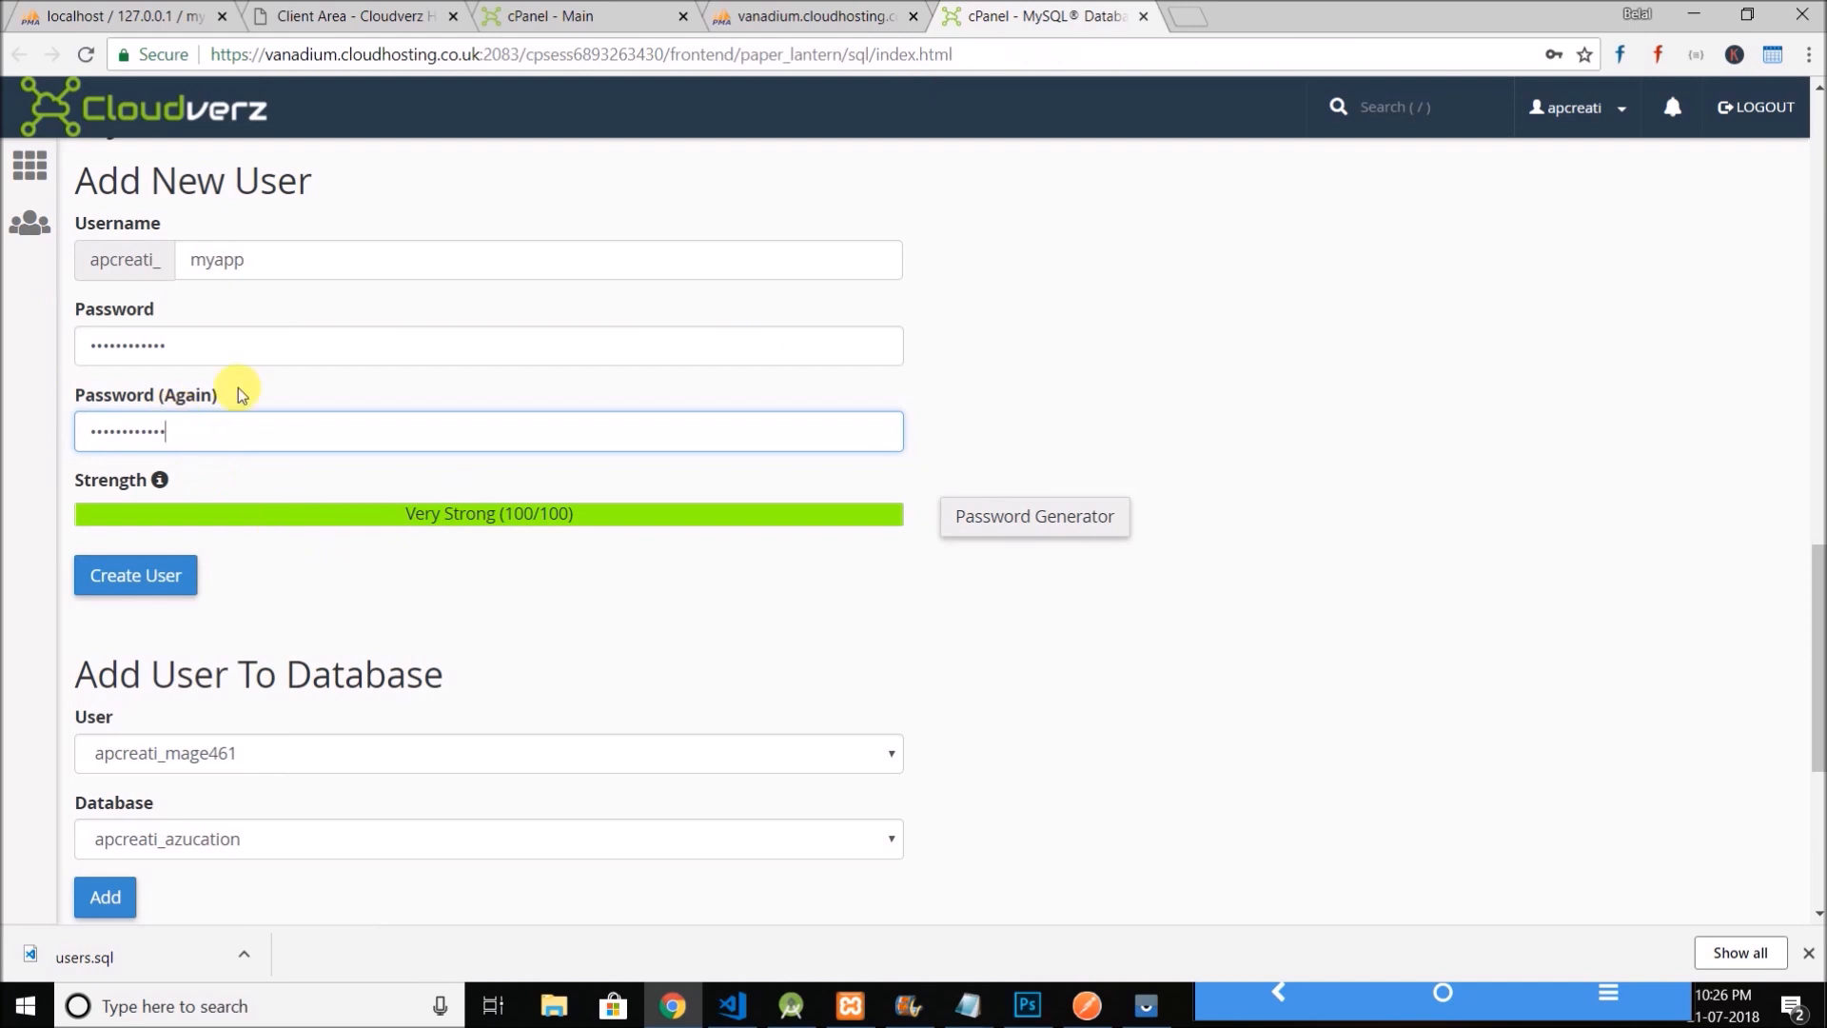
Create the myapp MySQL user and return from the success confirmation to MySQL Databases
{"action": "left_click", "coordinate": [134, 575]}
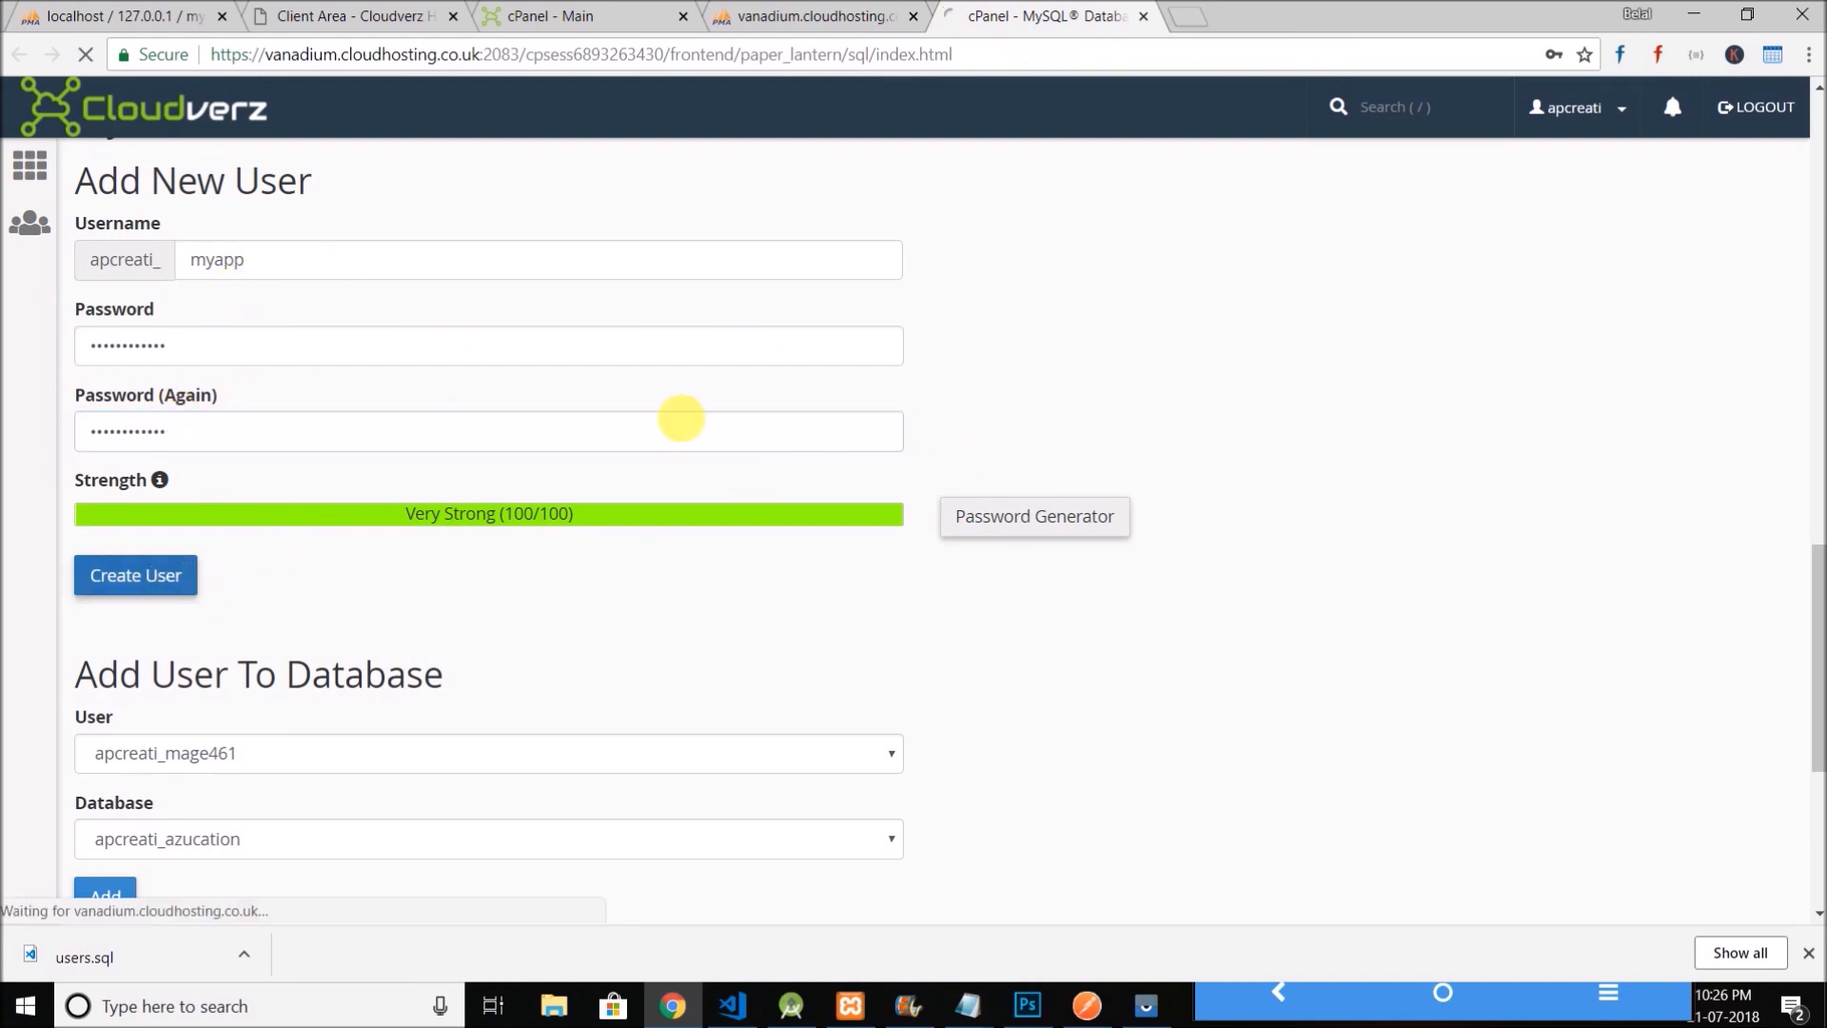
{"action": "left_click", "coordinate": [812, 15]}
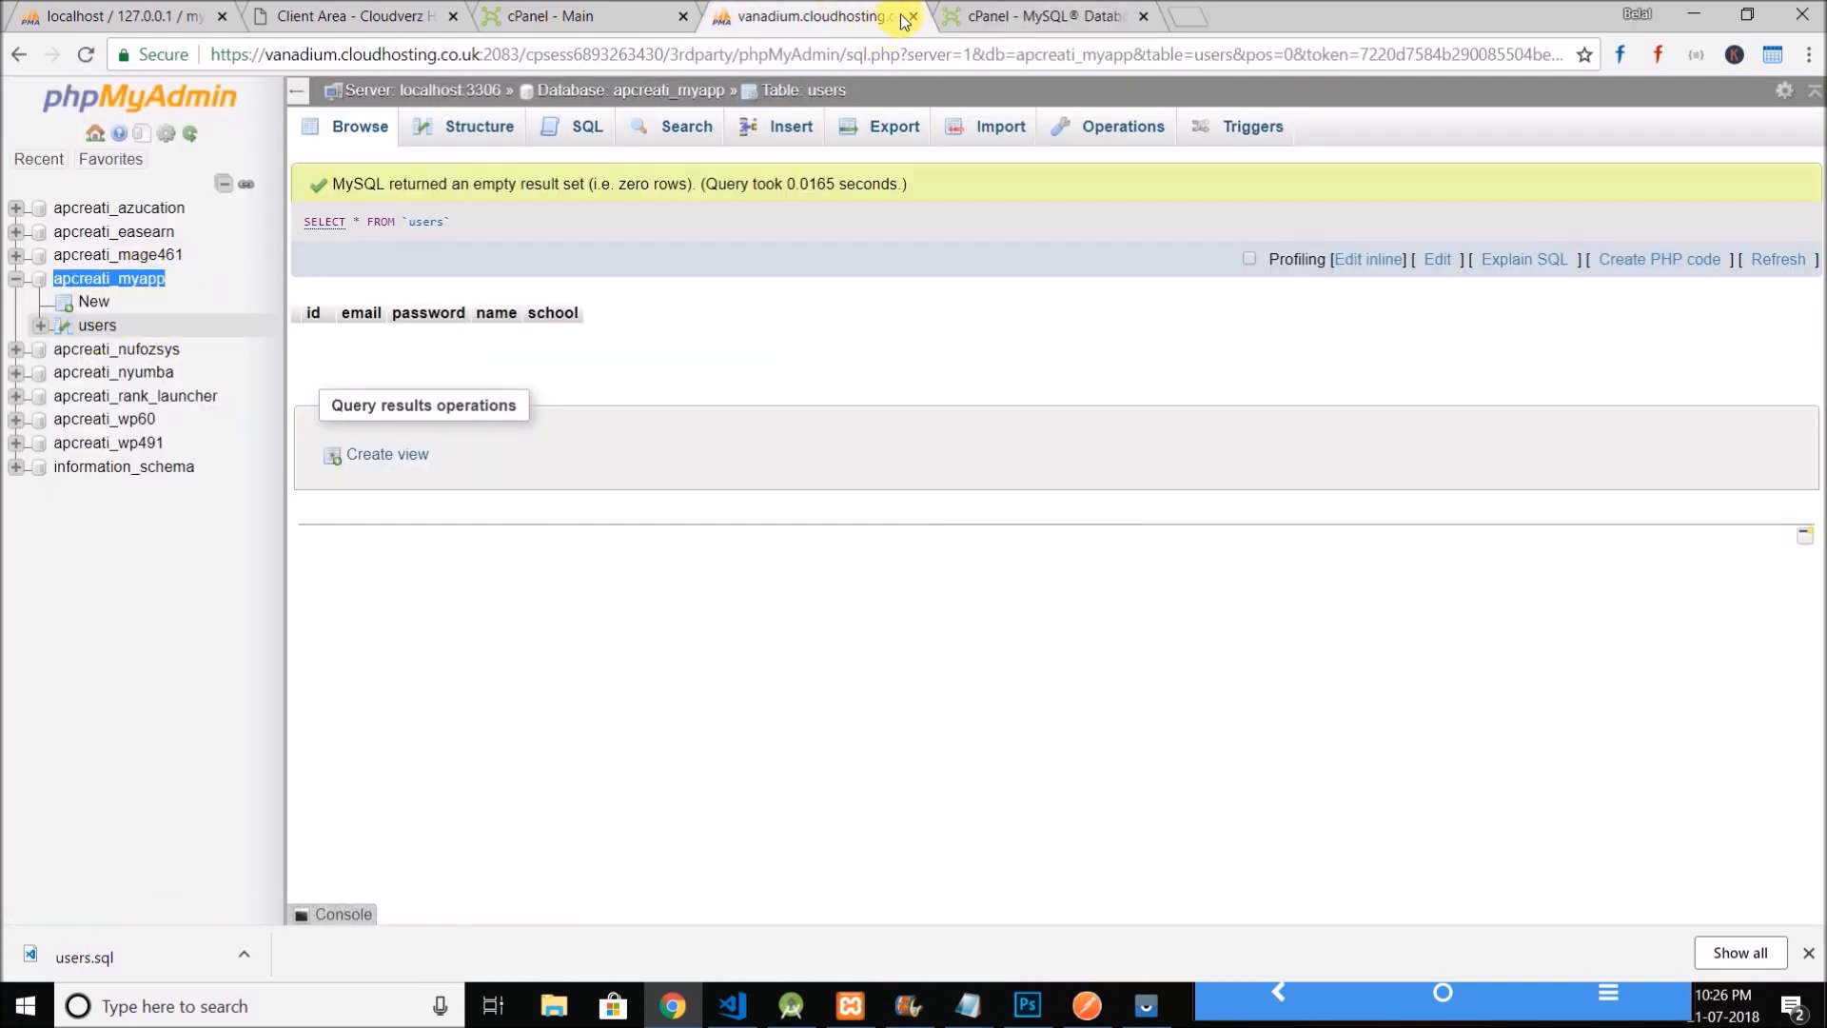
{"action": "left_click", "coordinate": [1041, 15]}
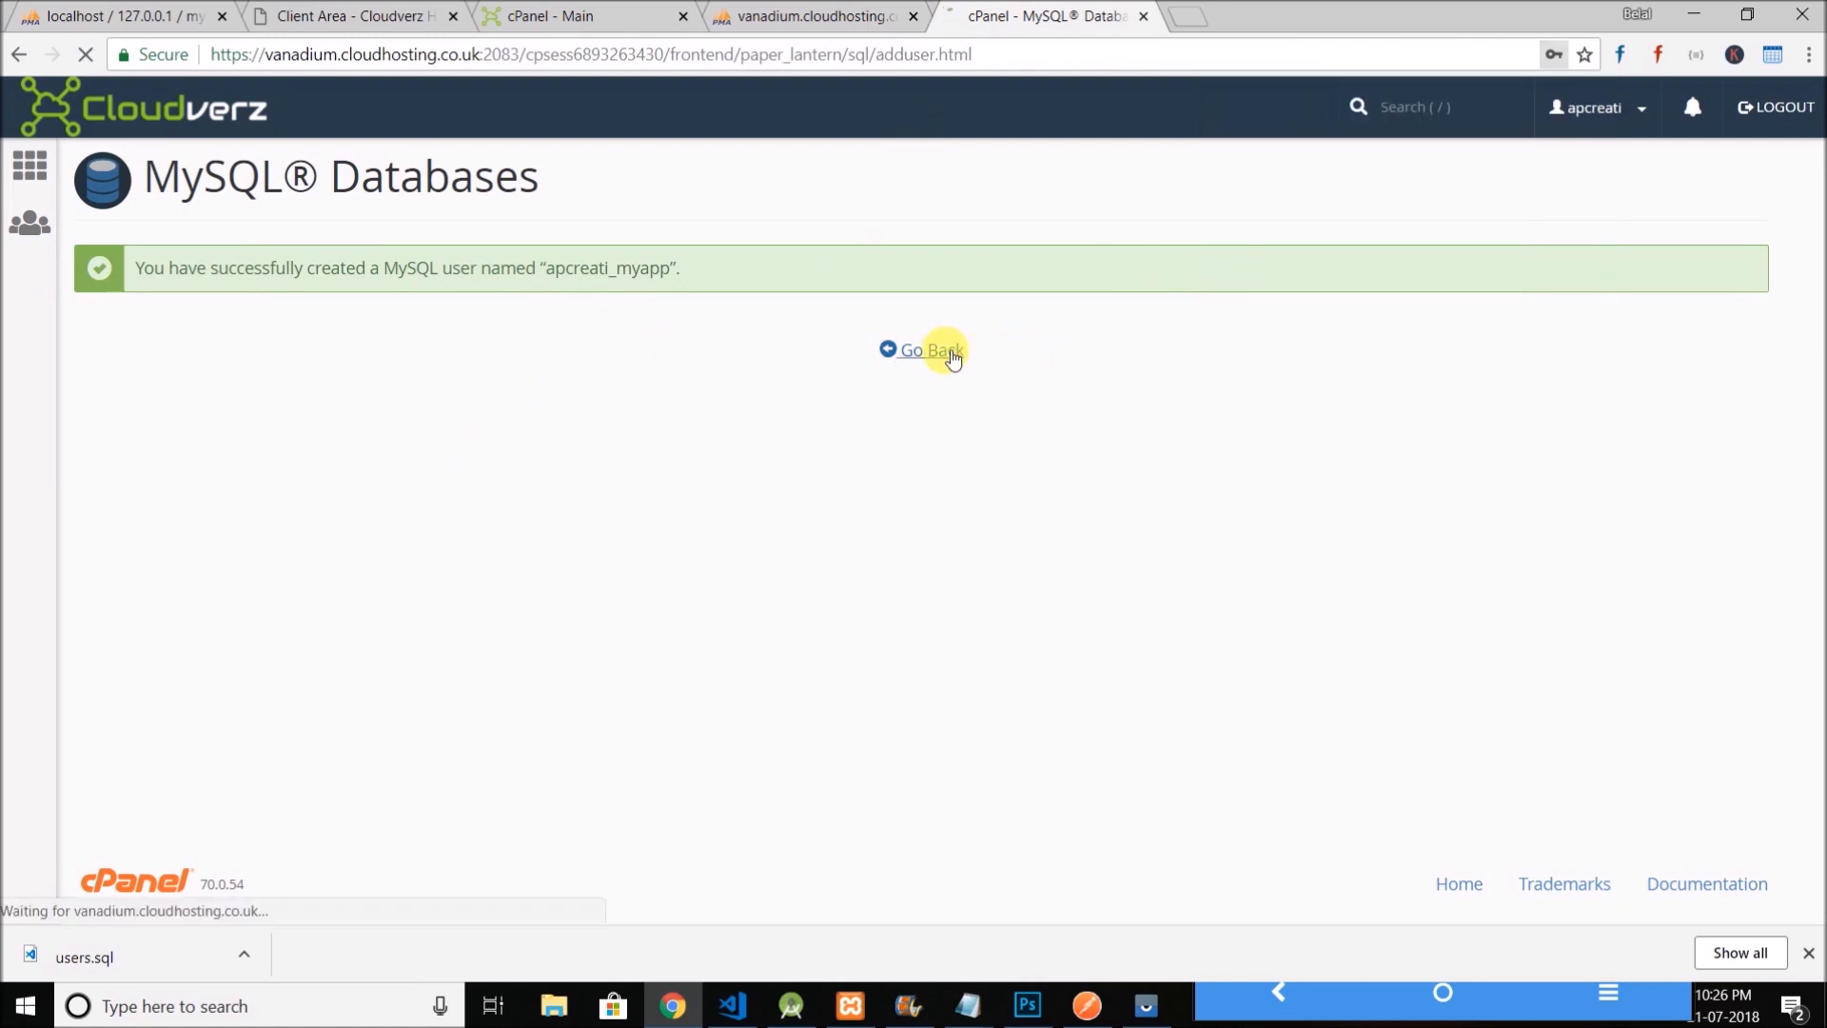
{"action": "left_click", "coordinate": [921, 350]}
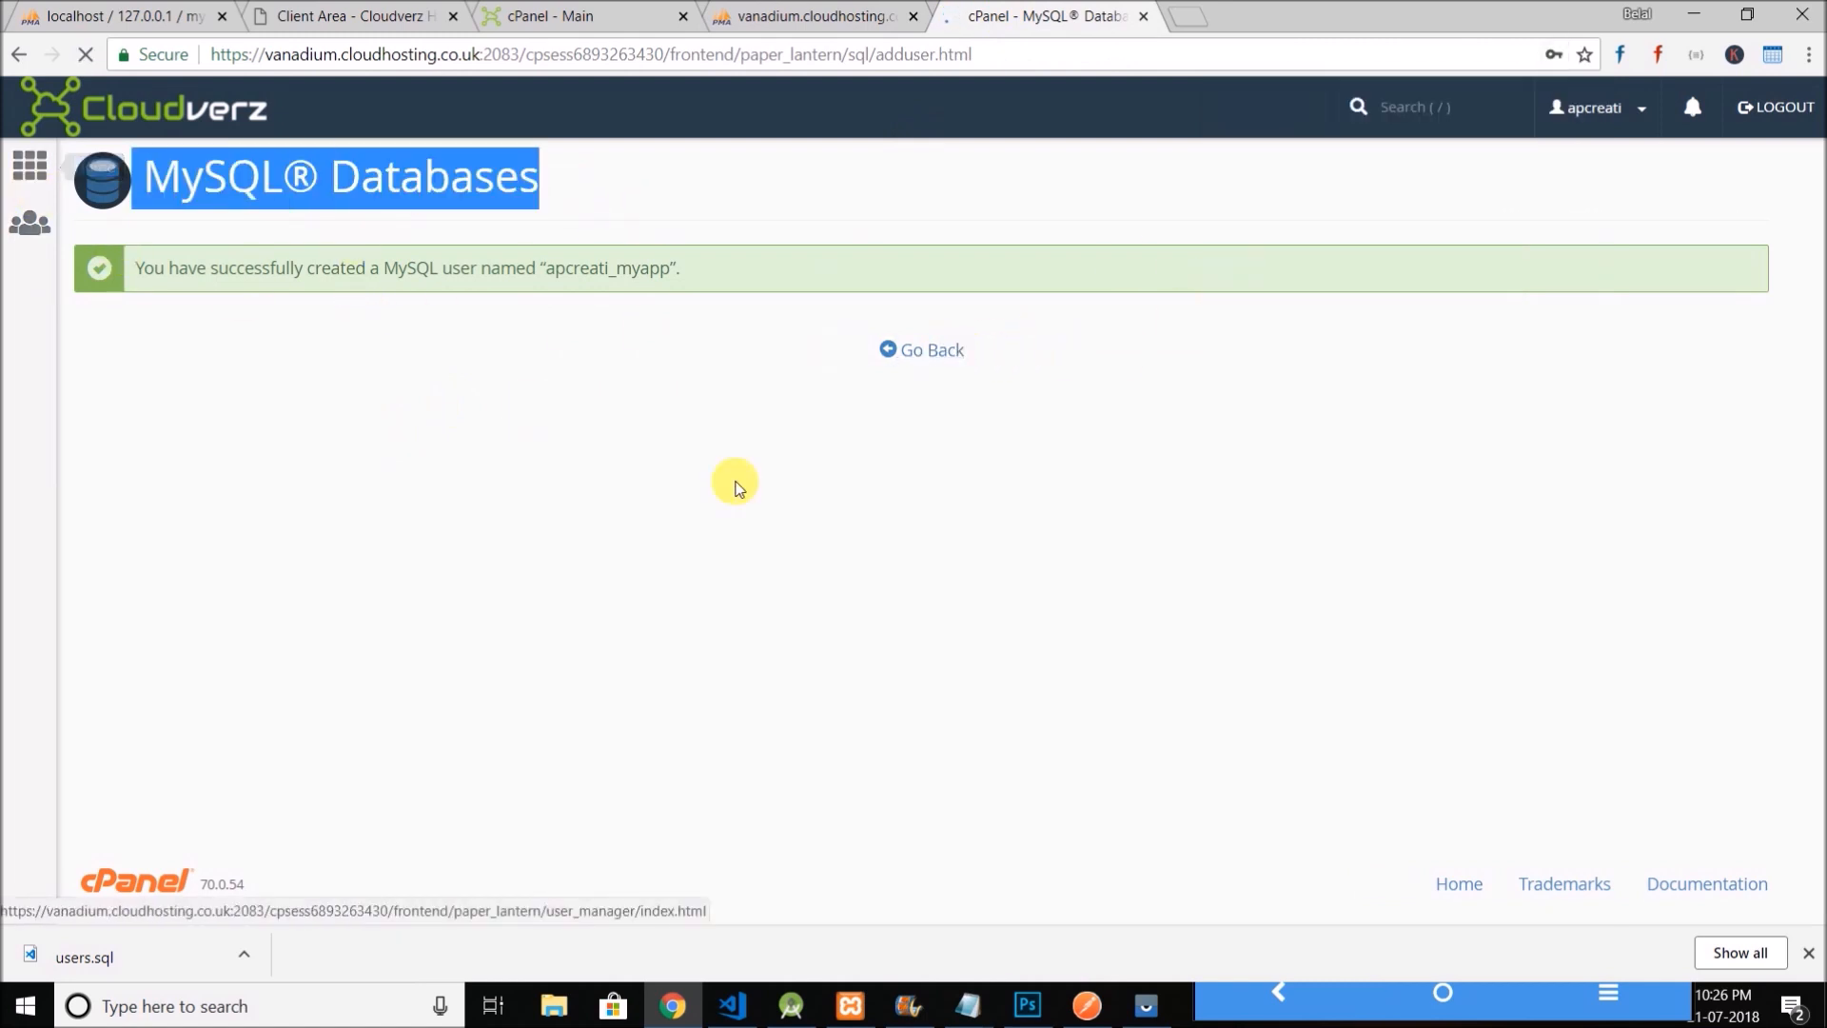
Under Add User To Database, attach the myapp user to the myapp database
{"action": "left_click", "coordinate": [921, 350]}
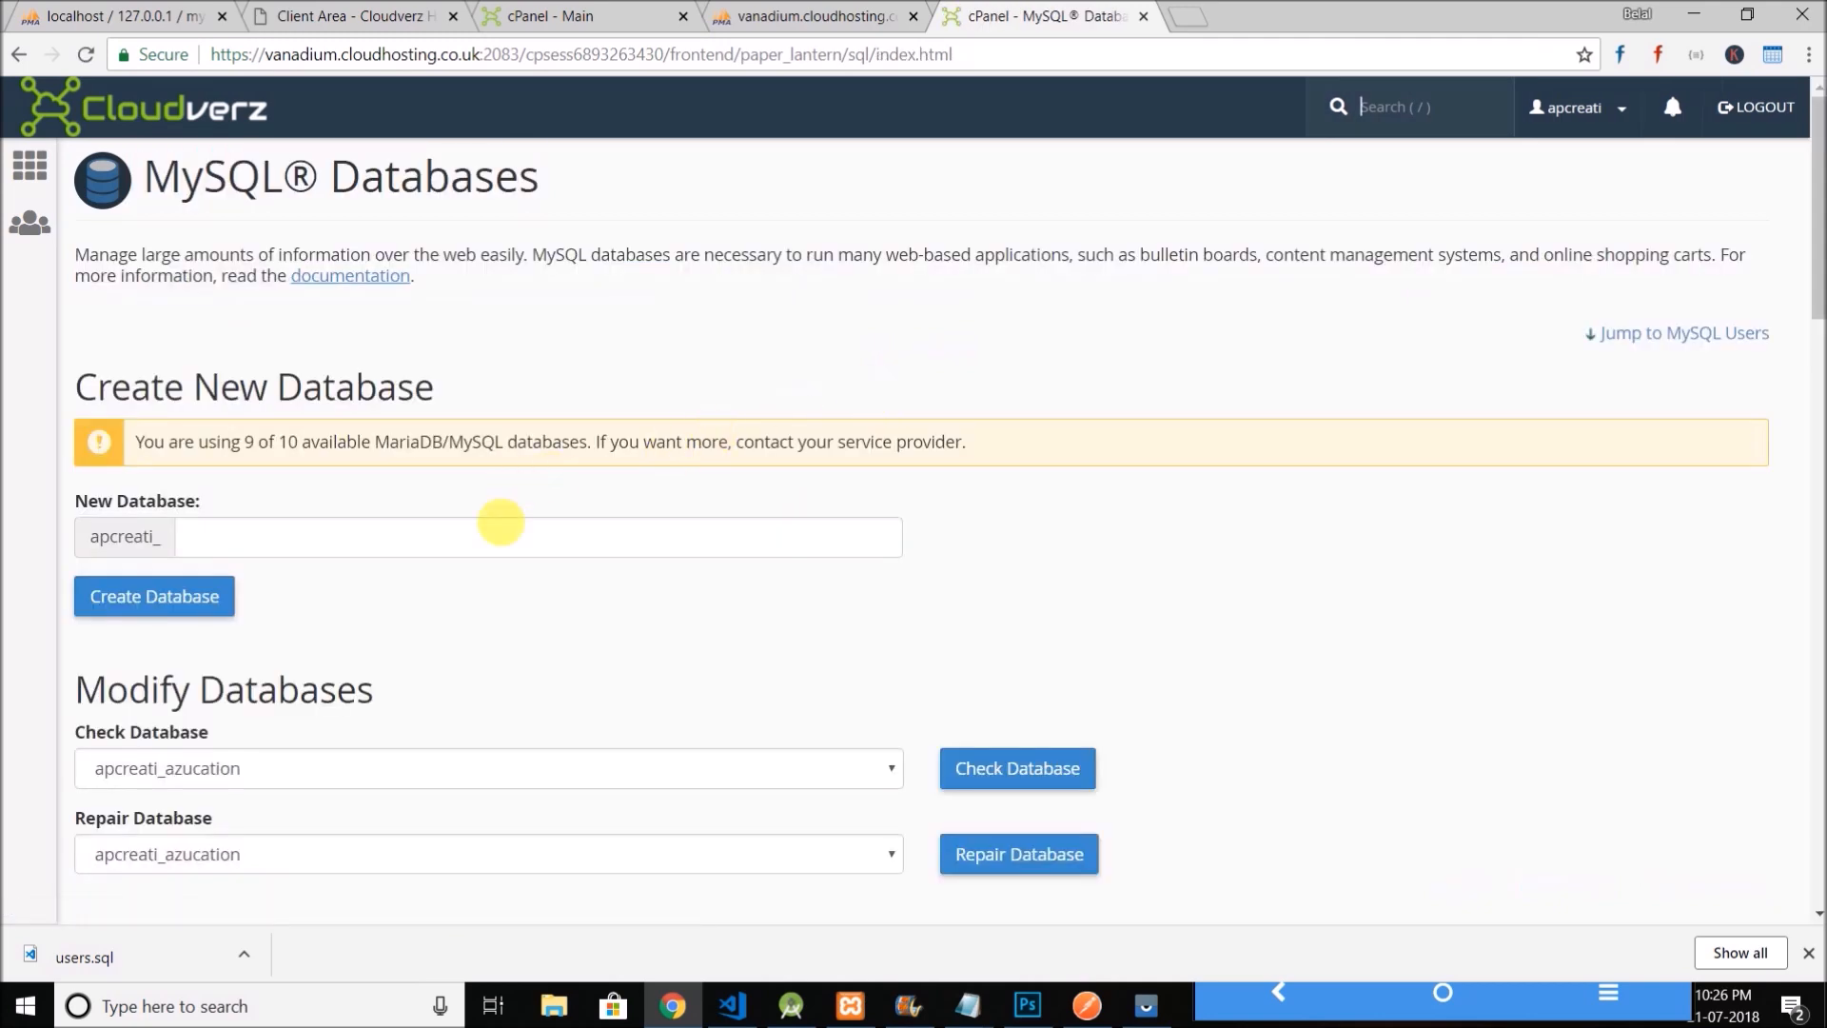
{"action": "scroll", "scroll_direction": "down", "scroll_amount": 3}
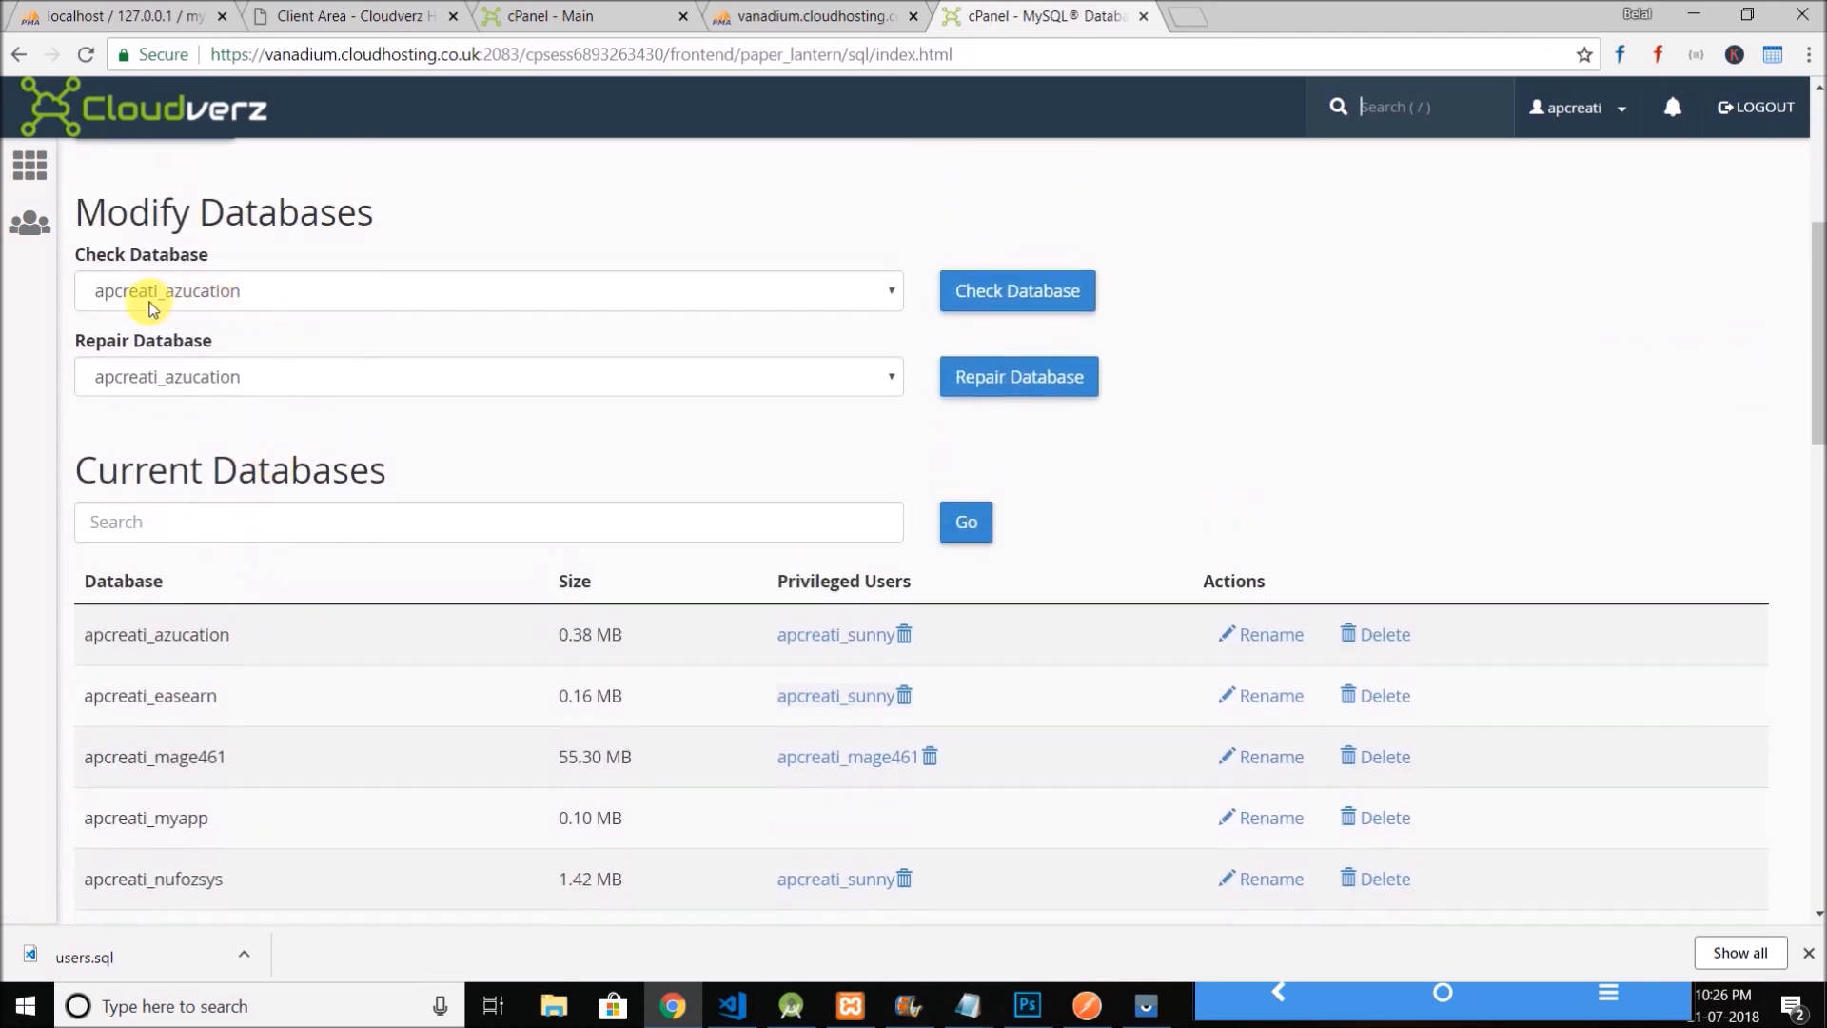
{"action": "scroll", "scroll_direction": "down", "scroll_amount": 3}
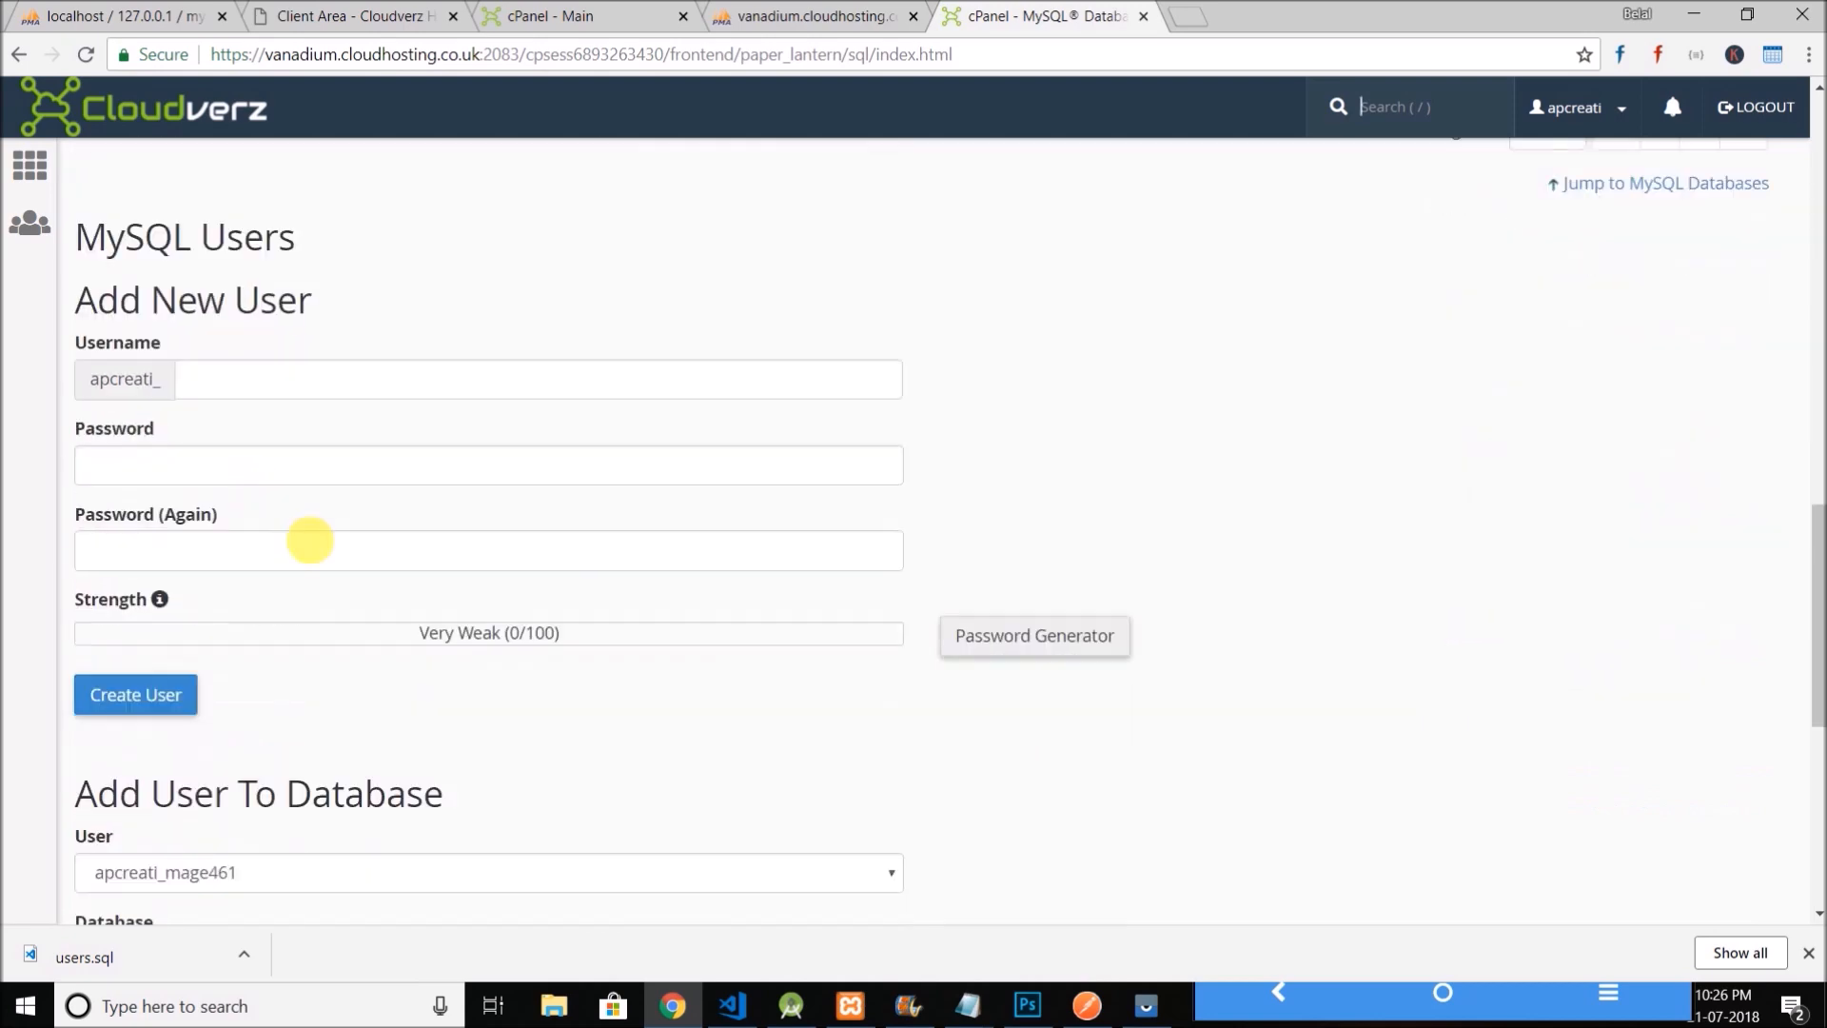
{"action": "scroll", "scroll_direction": "down", "scroll_amount": 3}
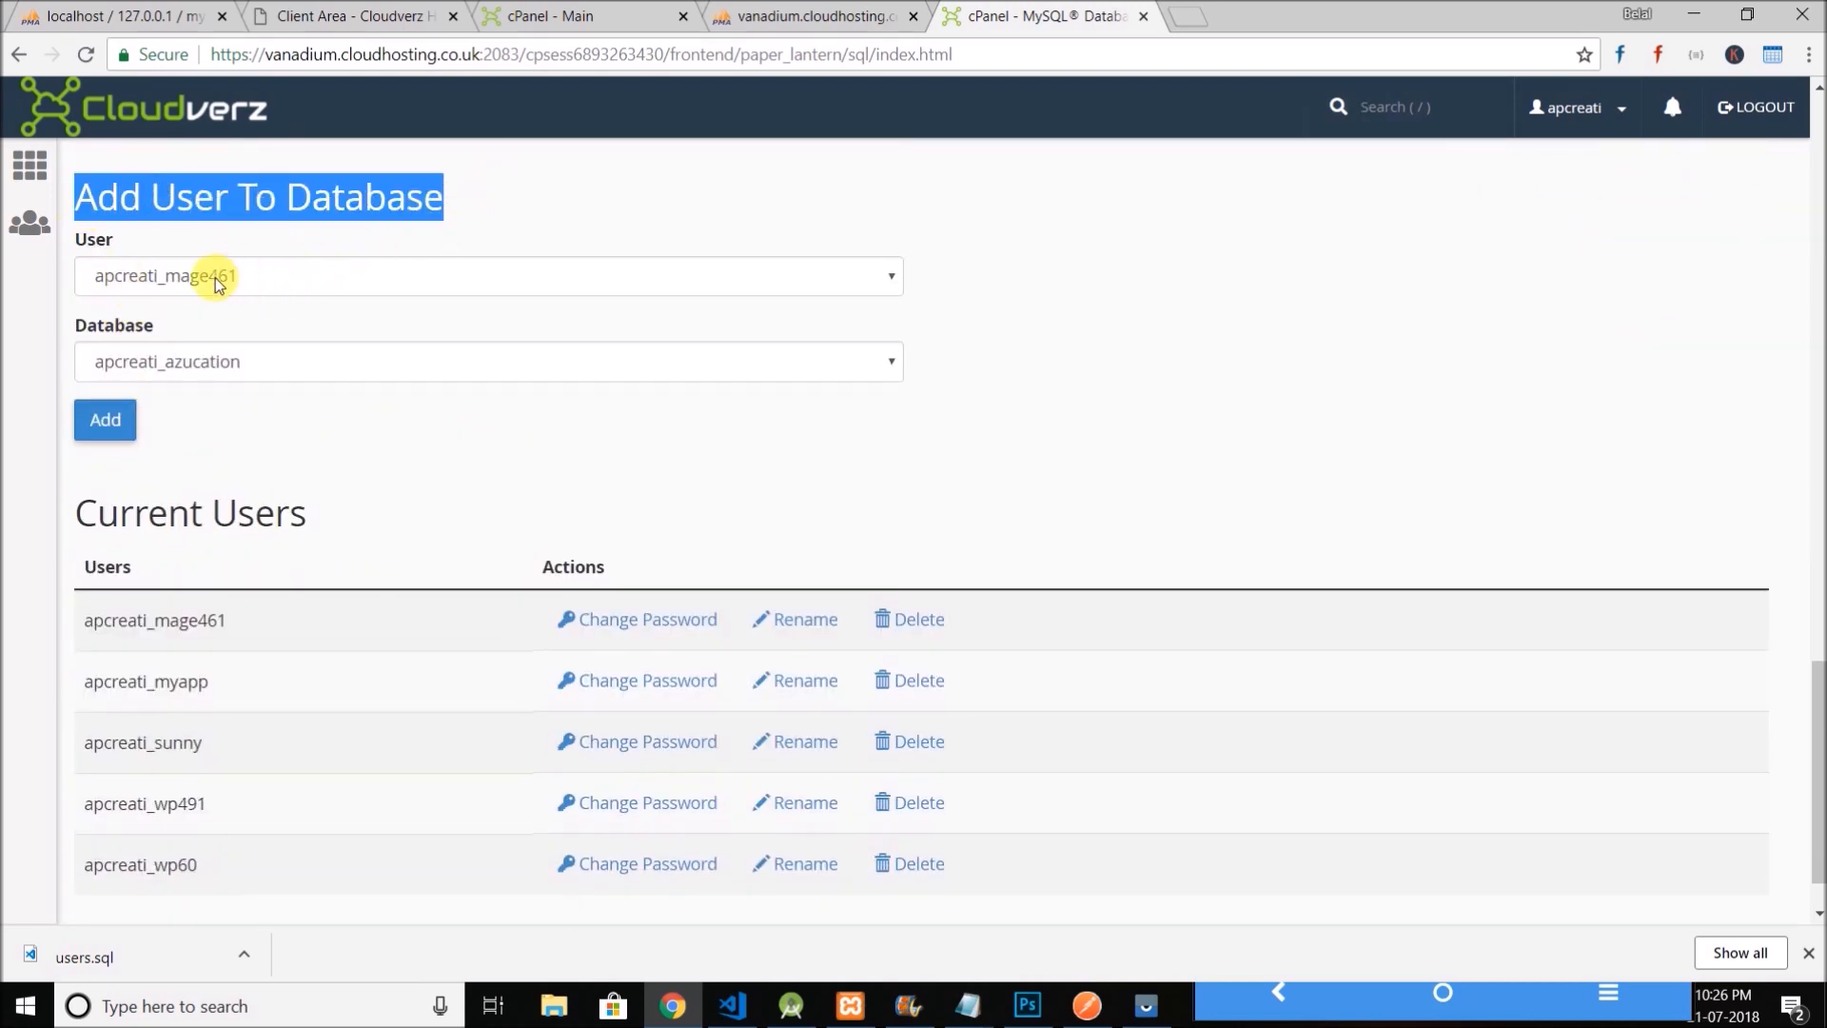
{"action": "left_click", "coordinate": [487, 276]}
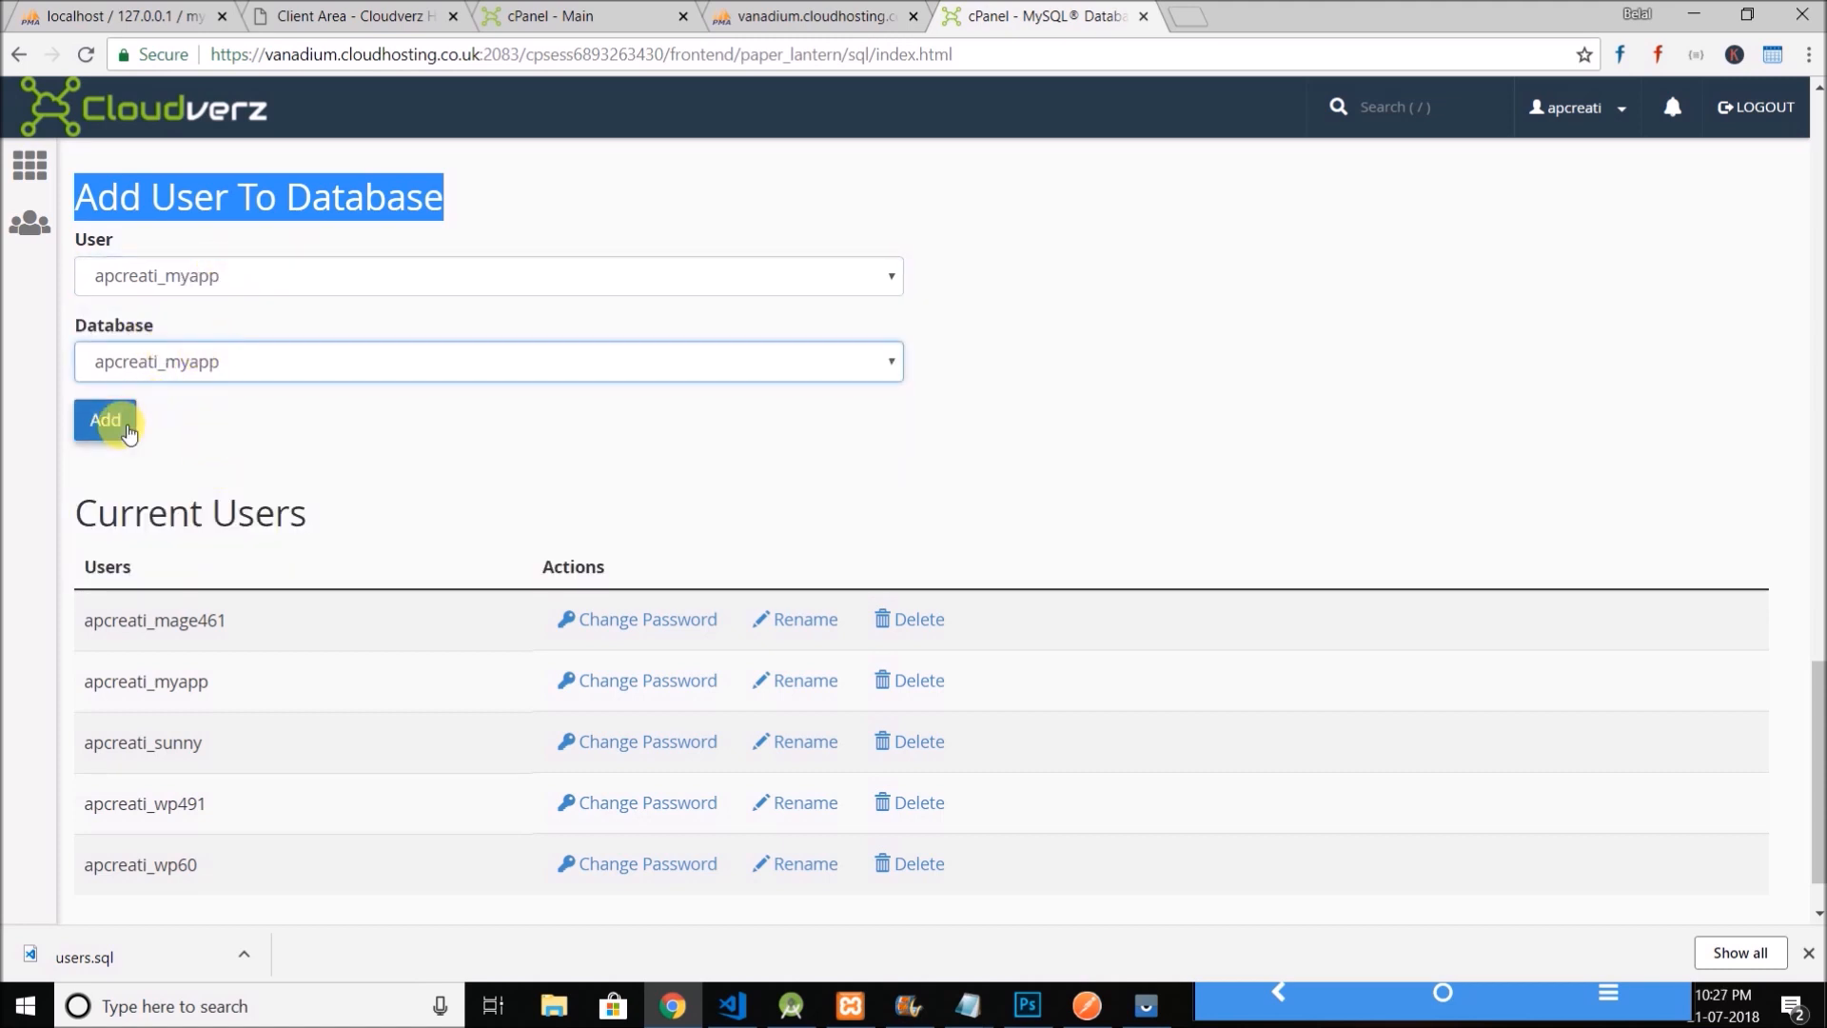
{"action": "left_click", "coordinate": [105, 419]}
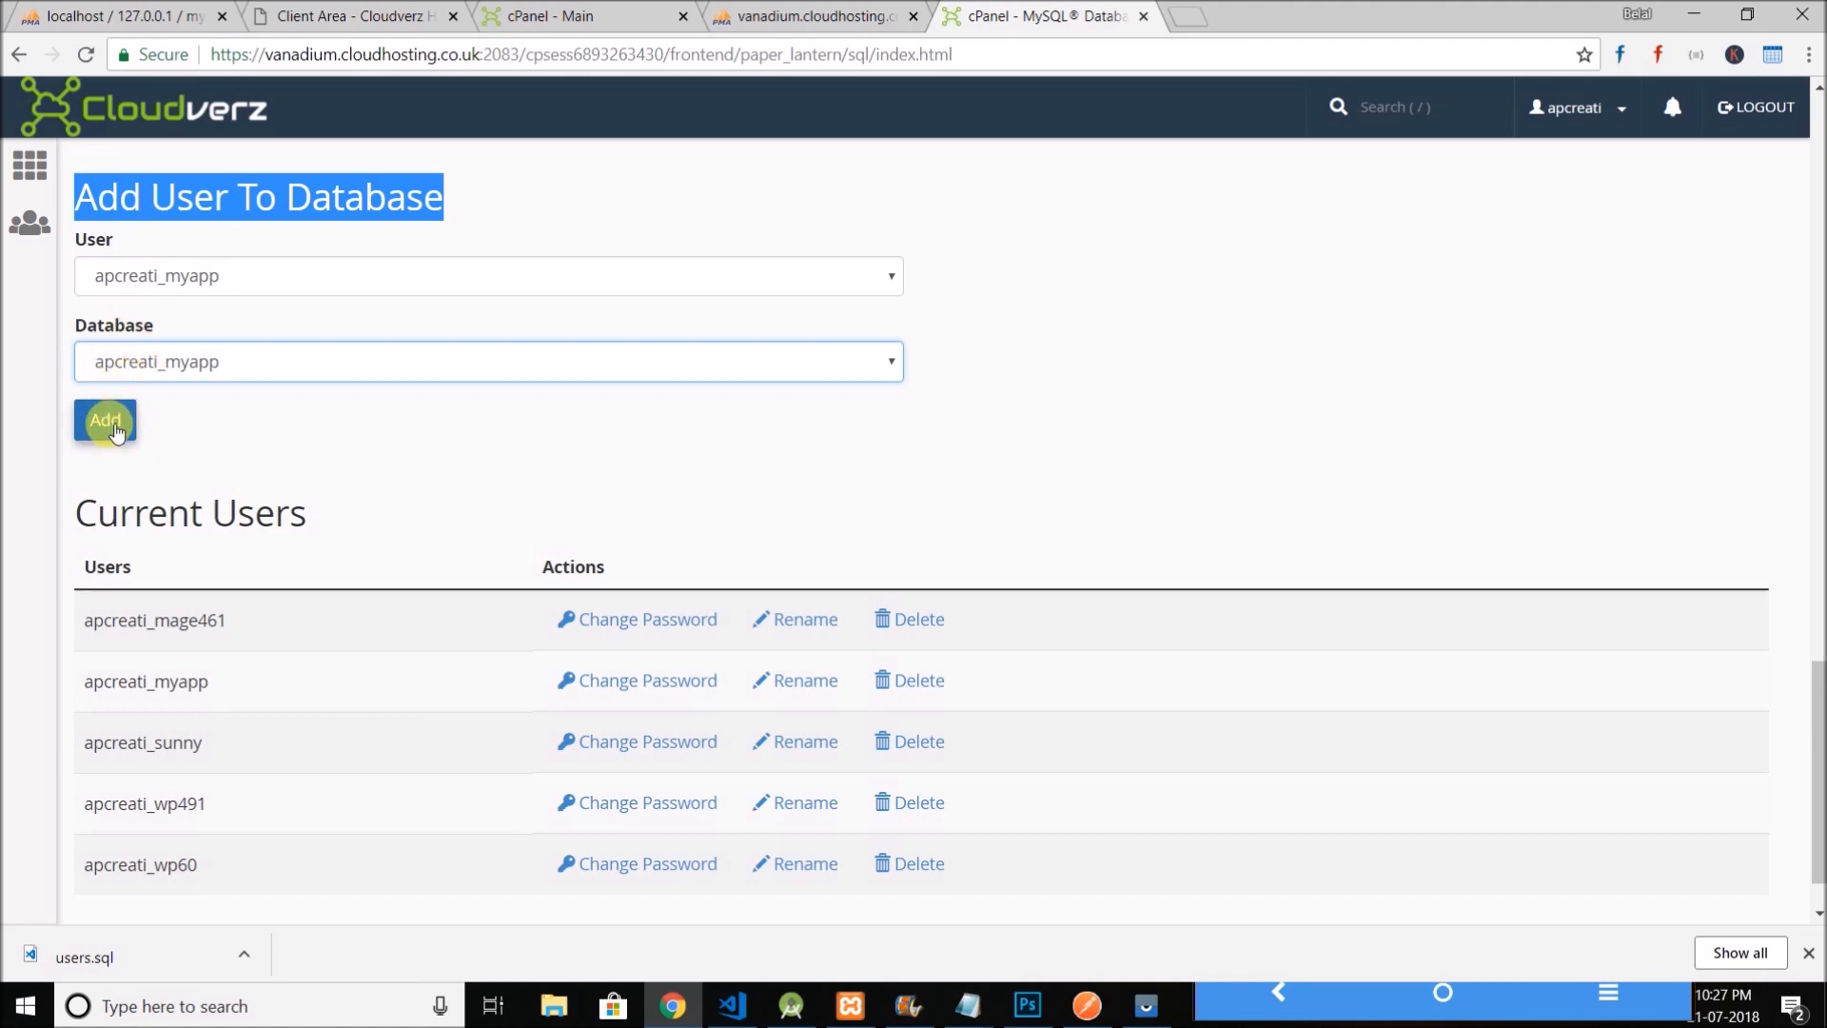
{"action": "left_click", "coordinate": [104, 421]}
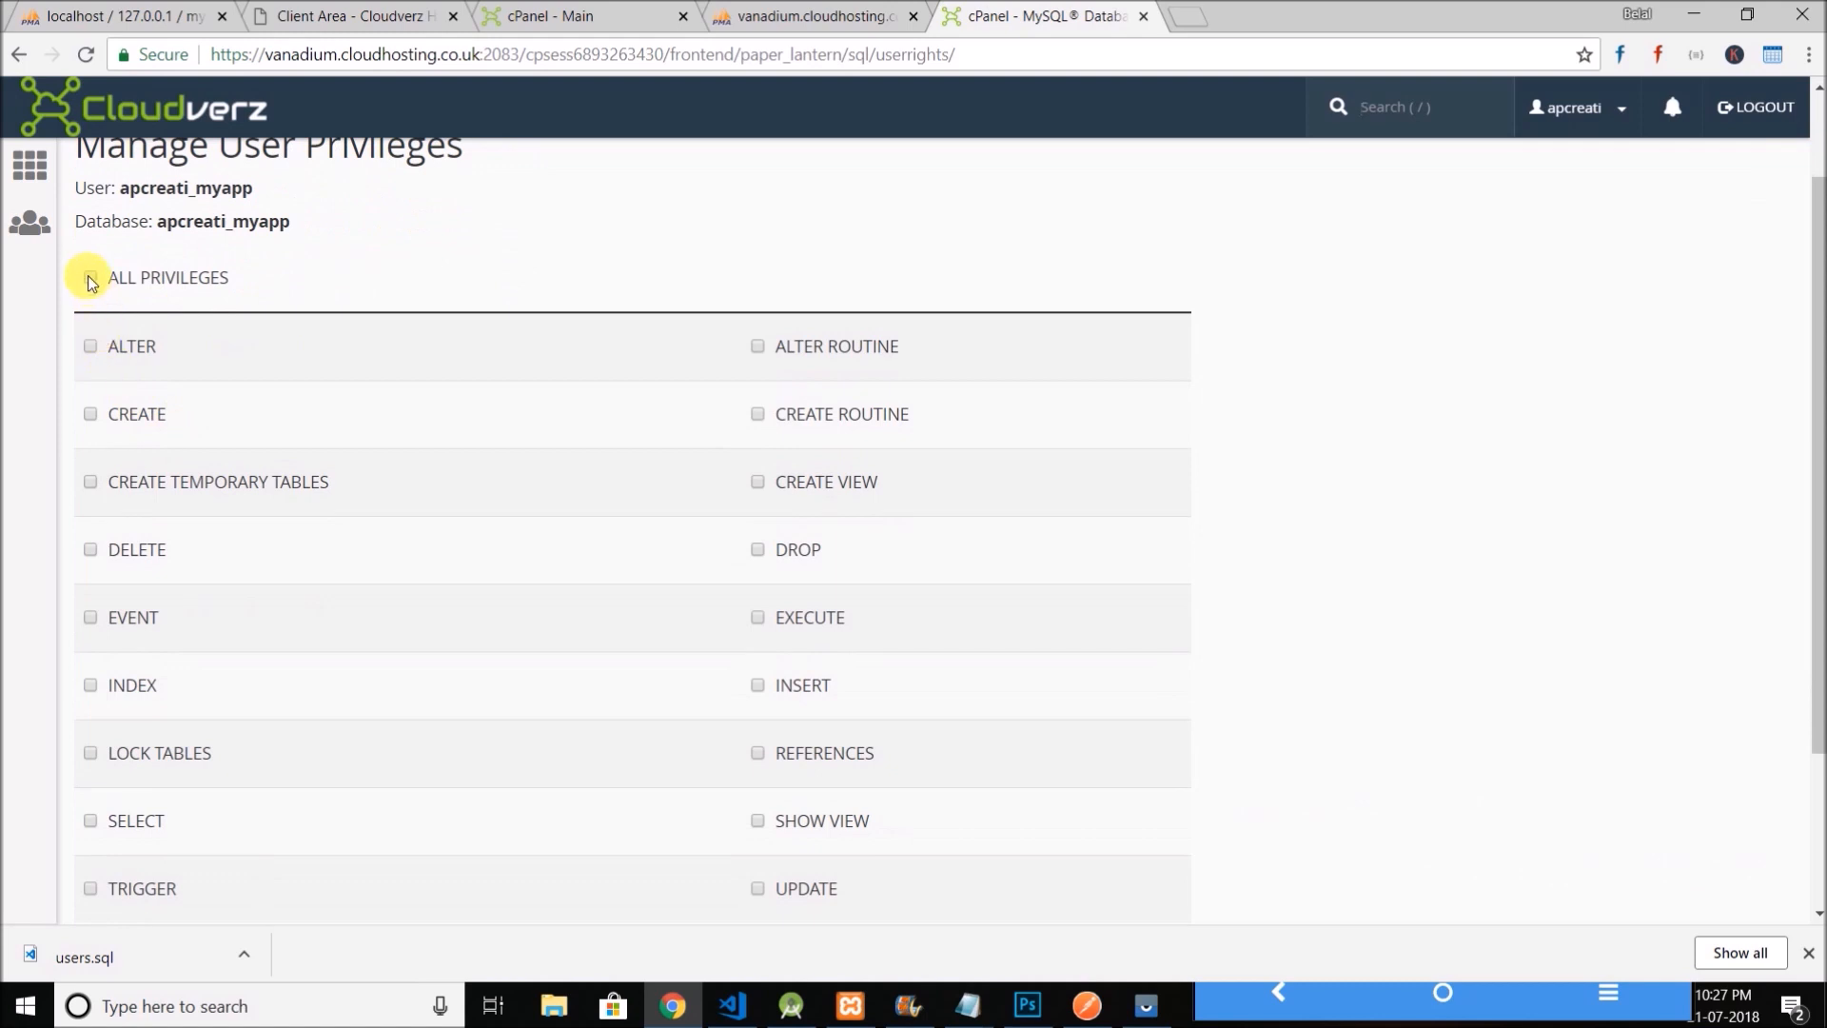
Grant ALL PRIVILEGES to the user and save the changes
{"action": "left_click", "coordinate": [91, 277]}
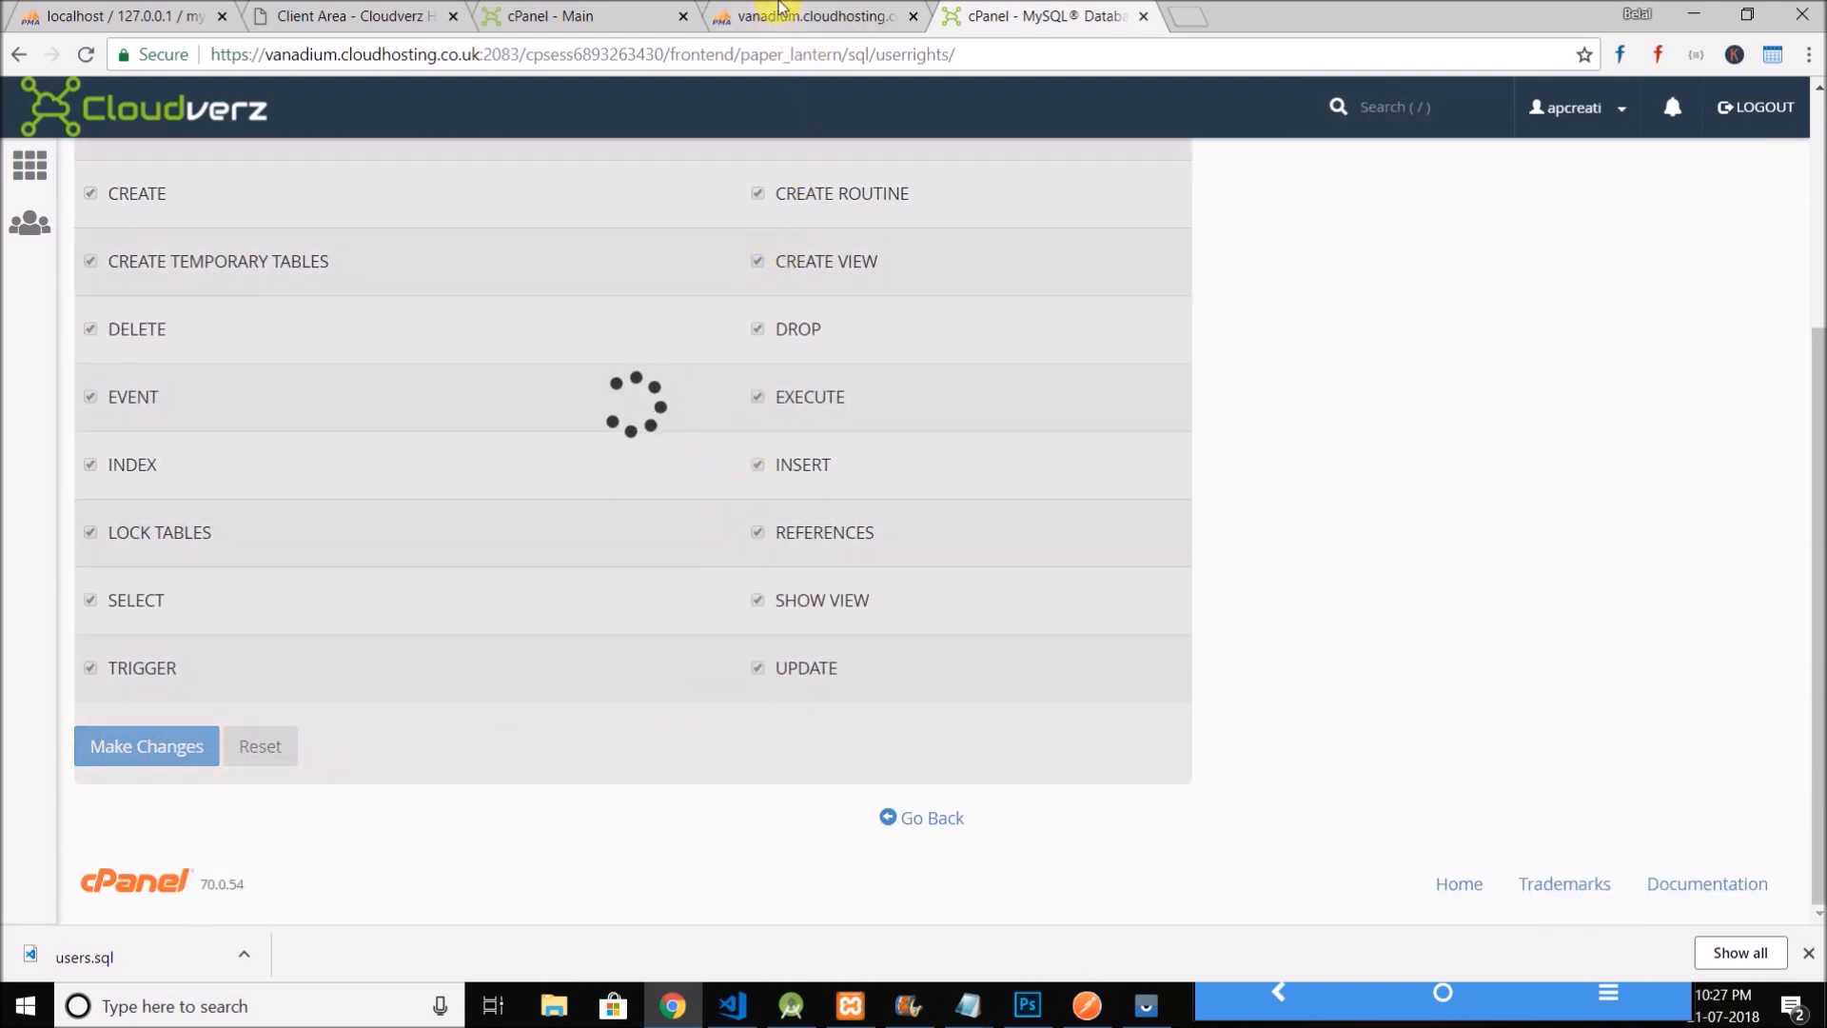
{"action": "left_click", "coordinate": [146, 746]}
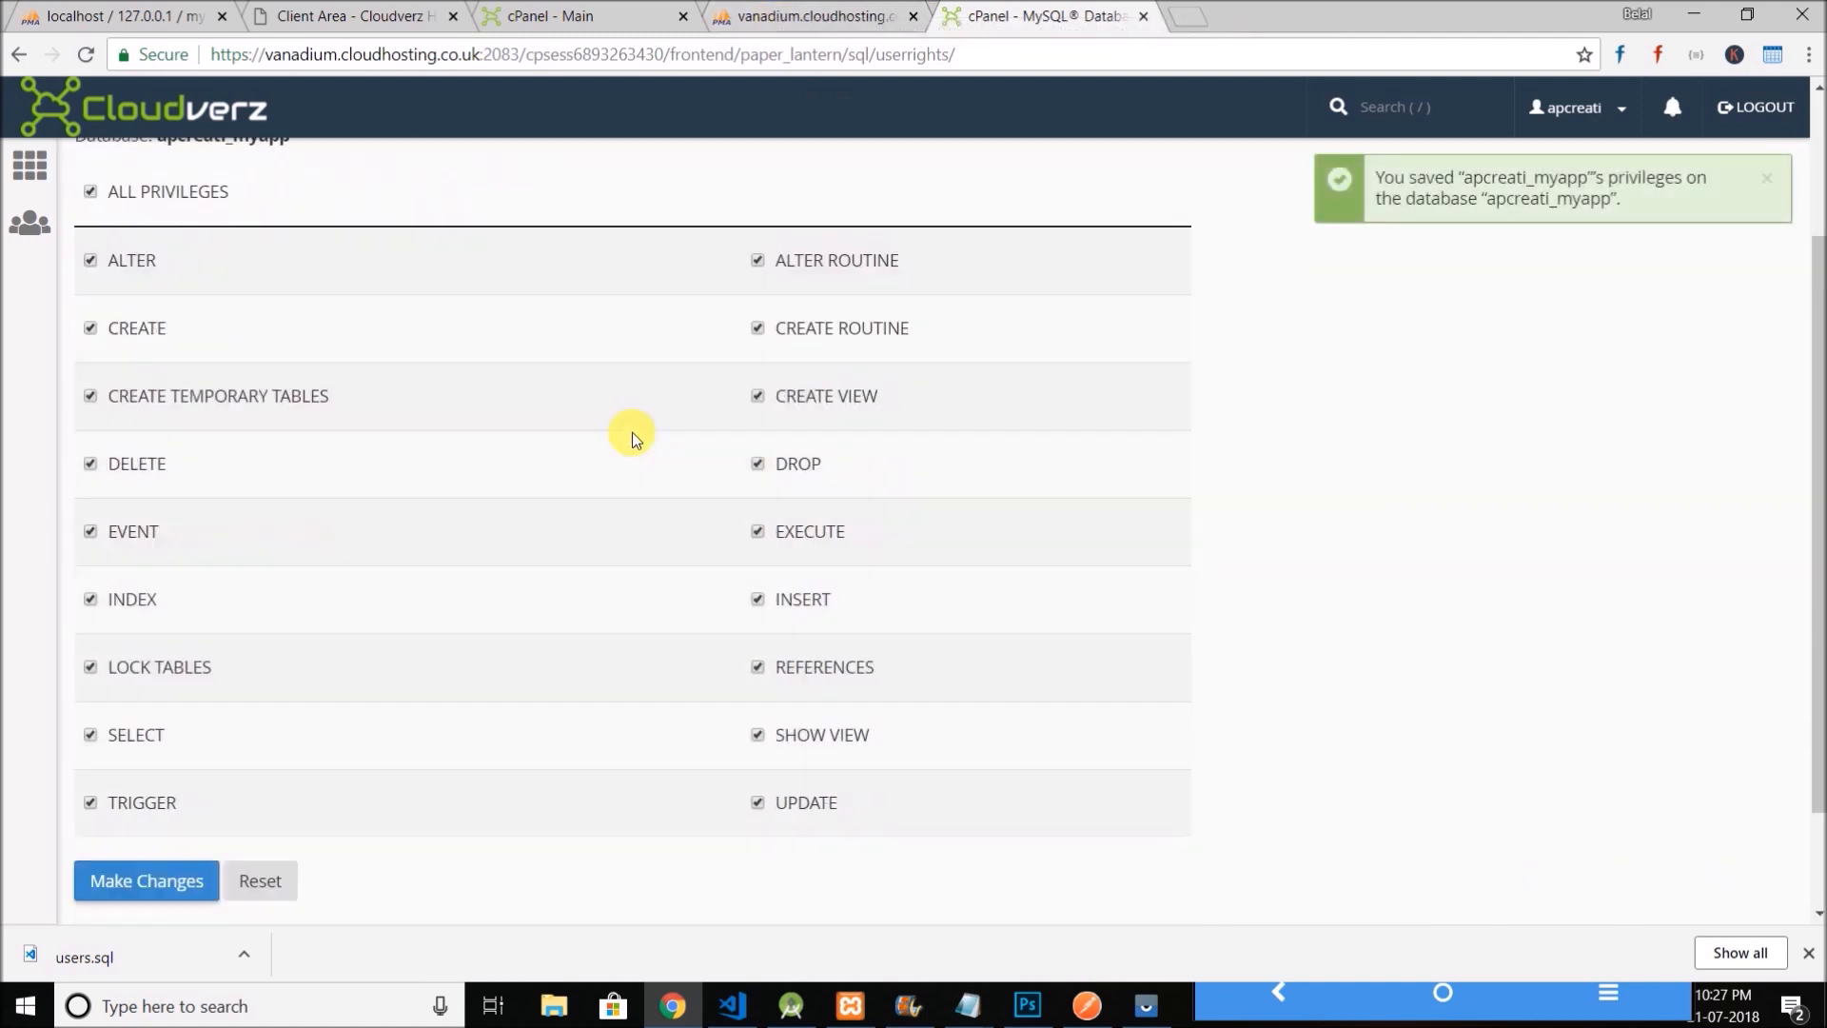
{"action": "scroll", "scroll_direction": "down", "scroll_amount": 3}
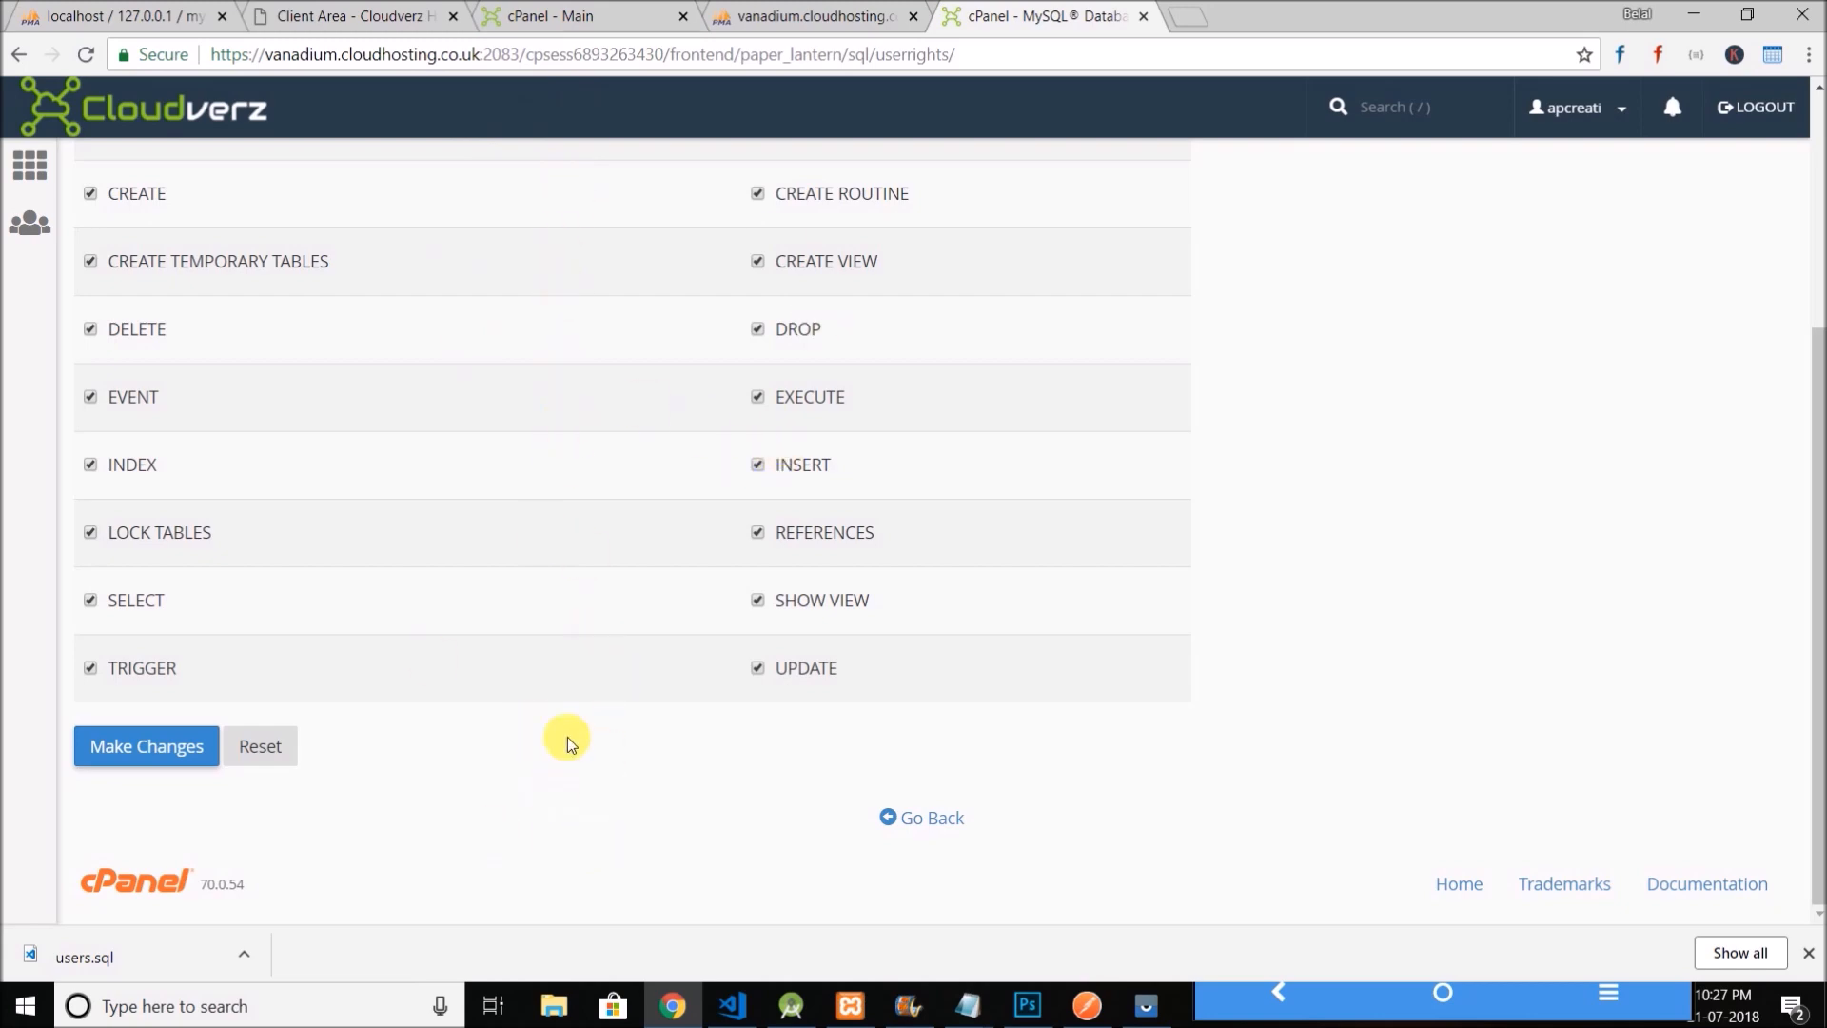
Bring up Constants.php from the MyApi project in Visual Studio Code
{"action": "left_click", "coordinate": [731, 1005]}
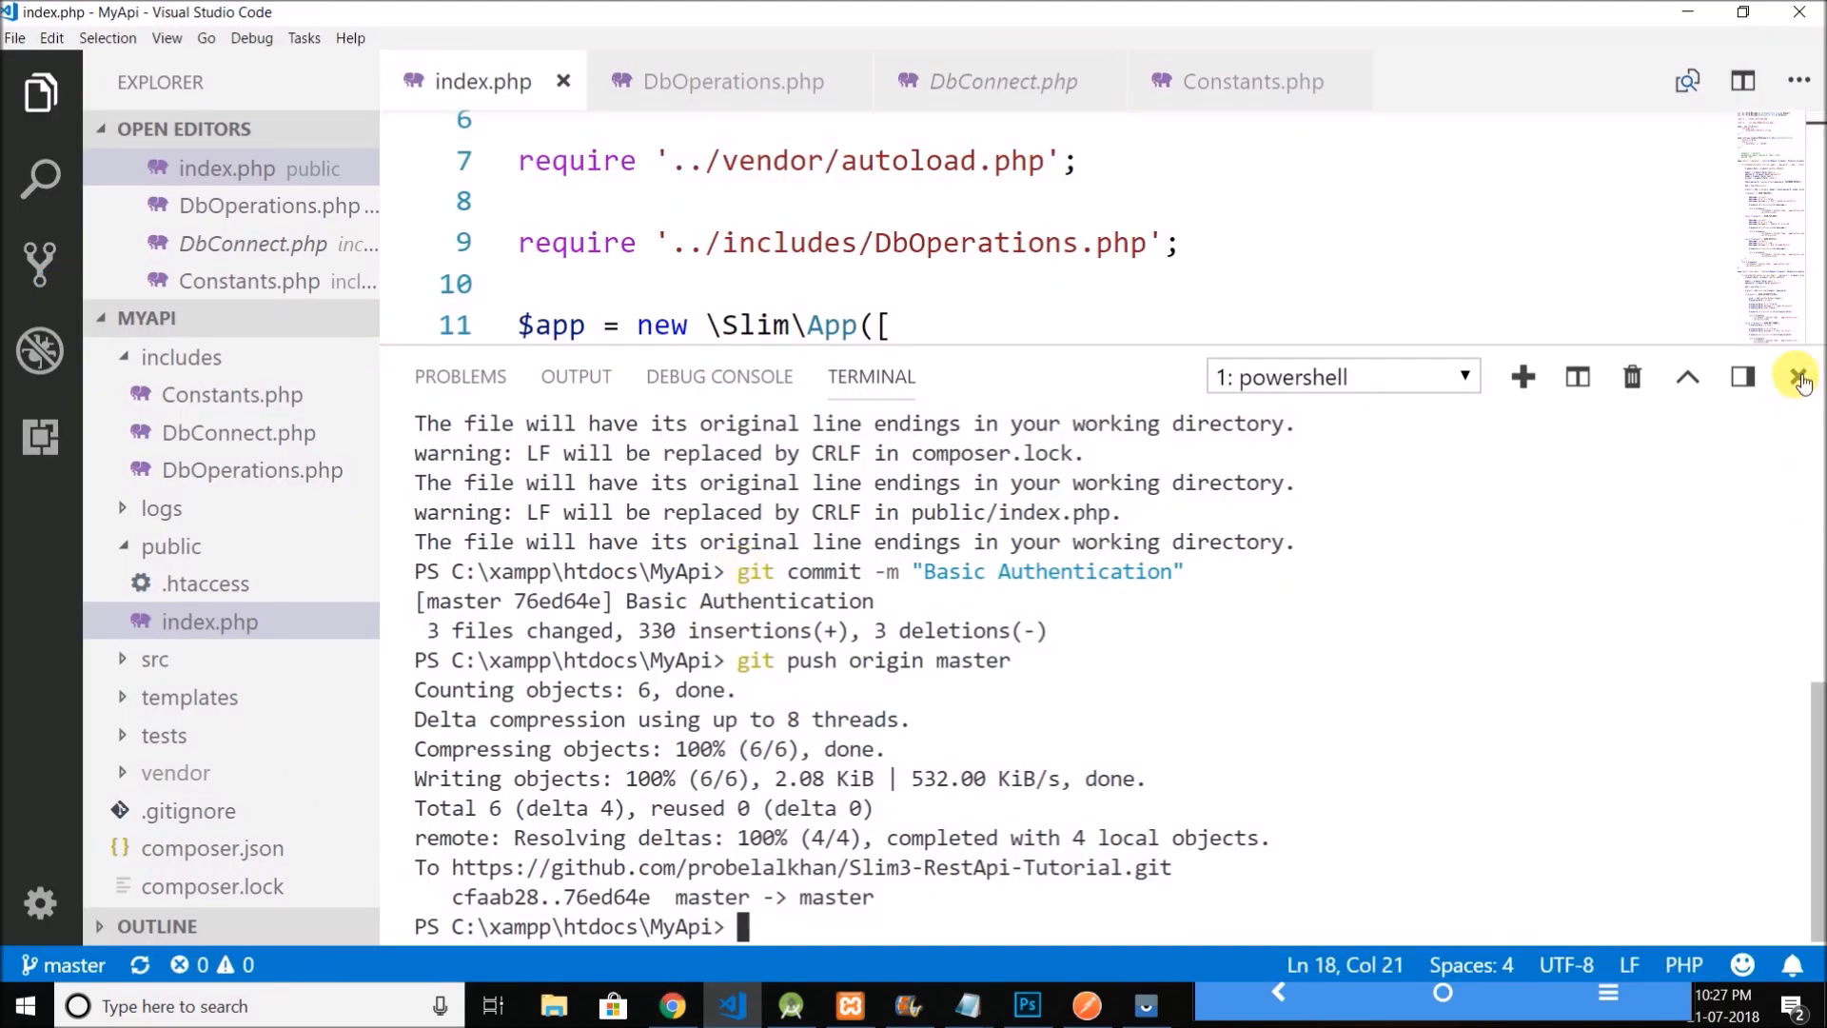
{"action": "left_click", "coordinate": [1800, 376]}
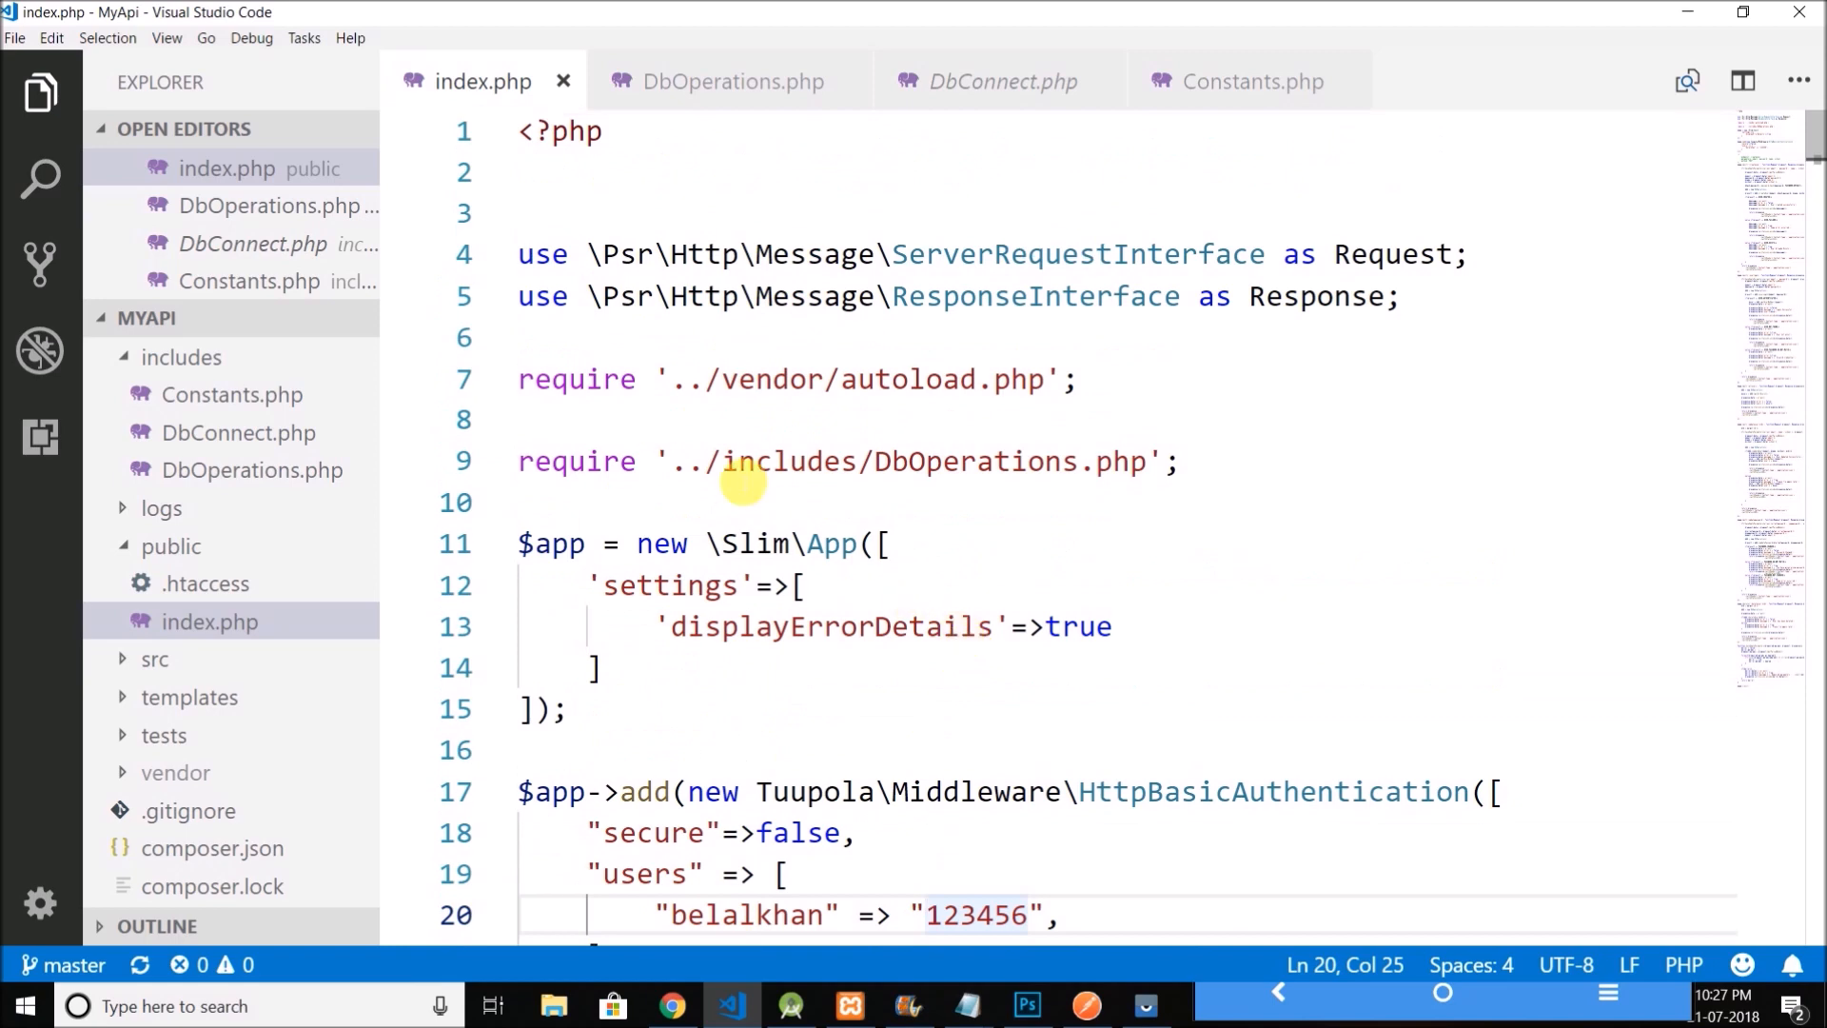
{"action": "mouse_move", "coordinate": [262, 281]}
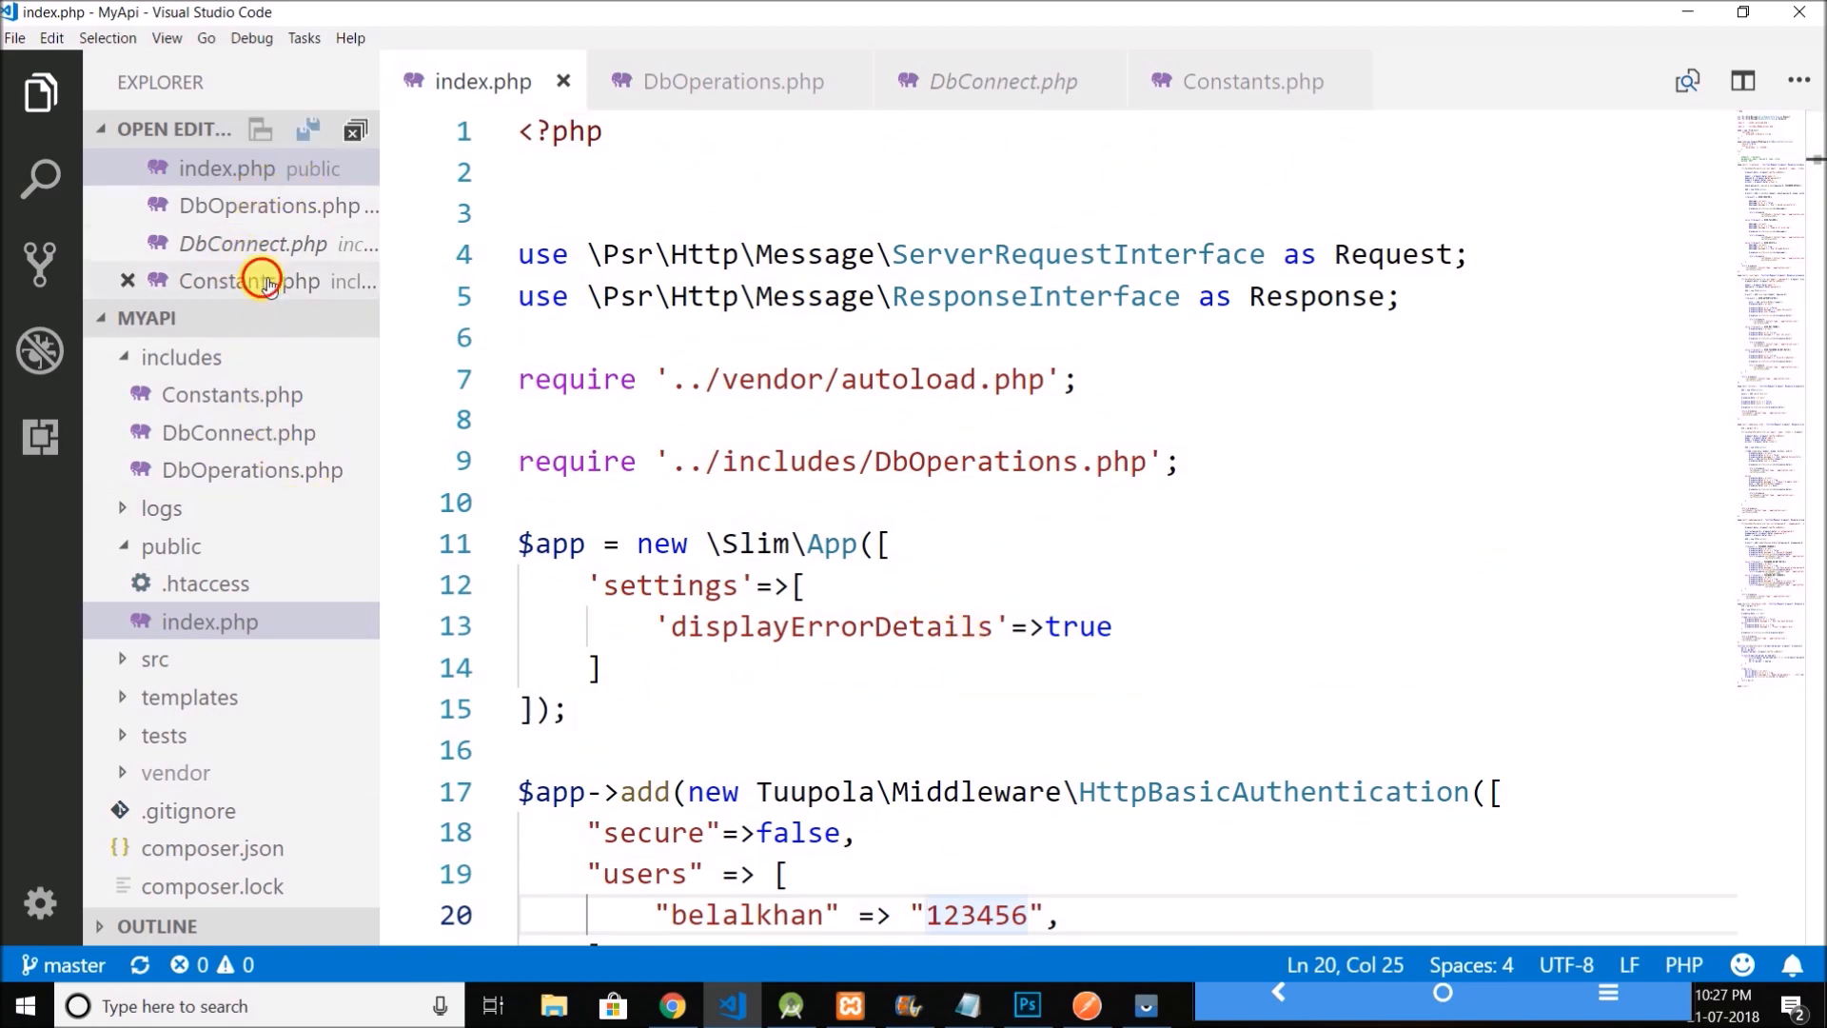
{"action": "left_click", "coordinate": [251, 282]}
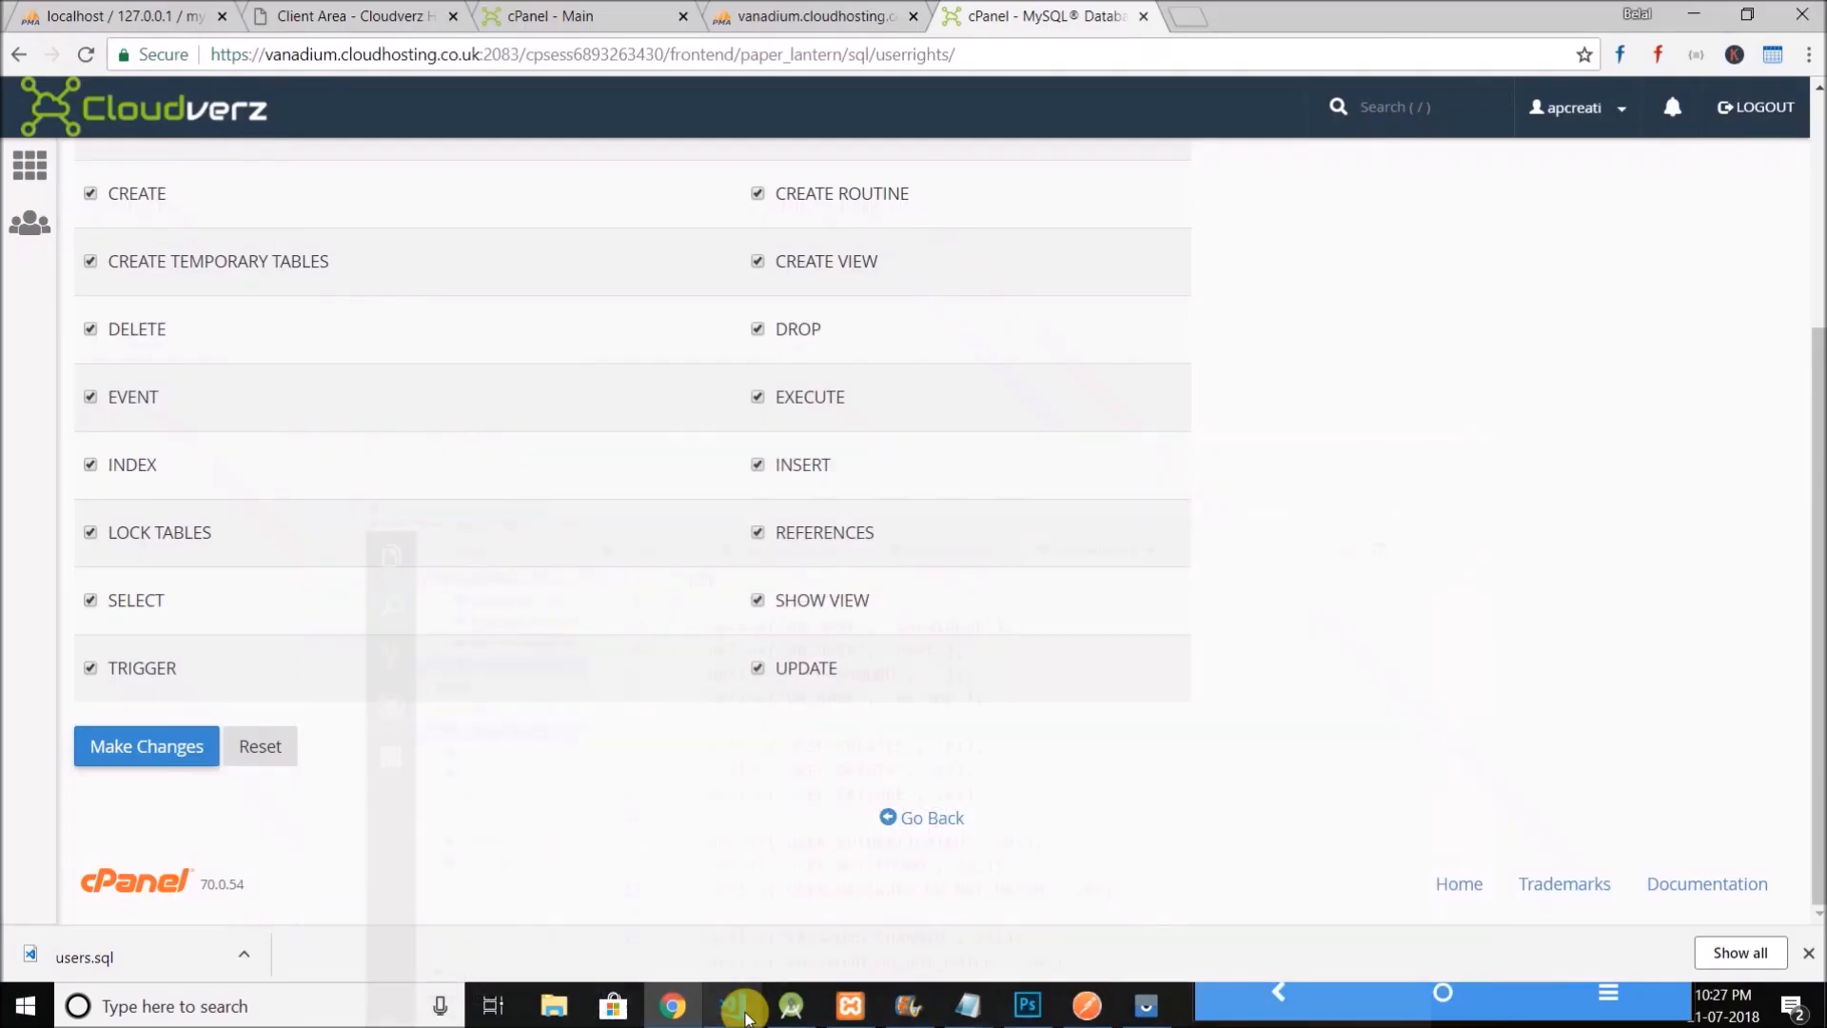
{"action": "left_click", "coordinate": [731, 1005]}
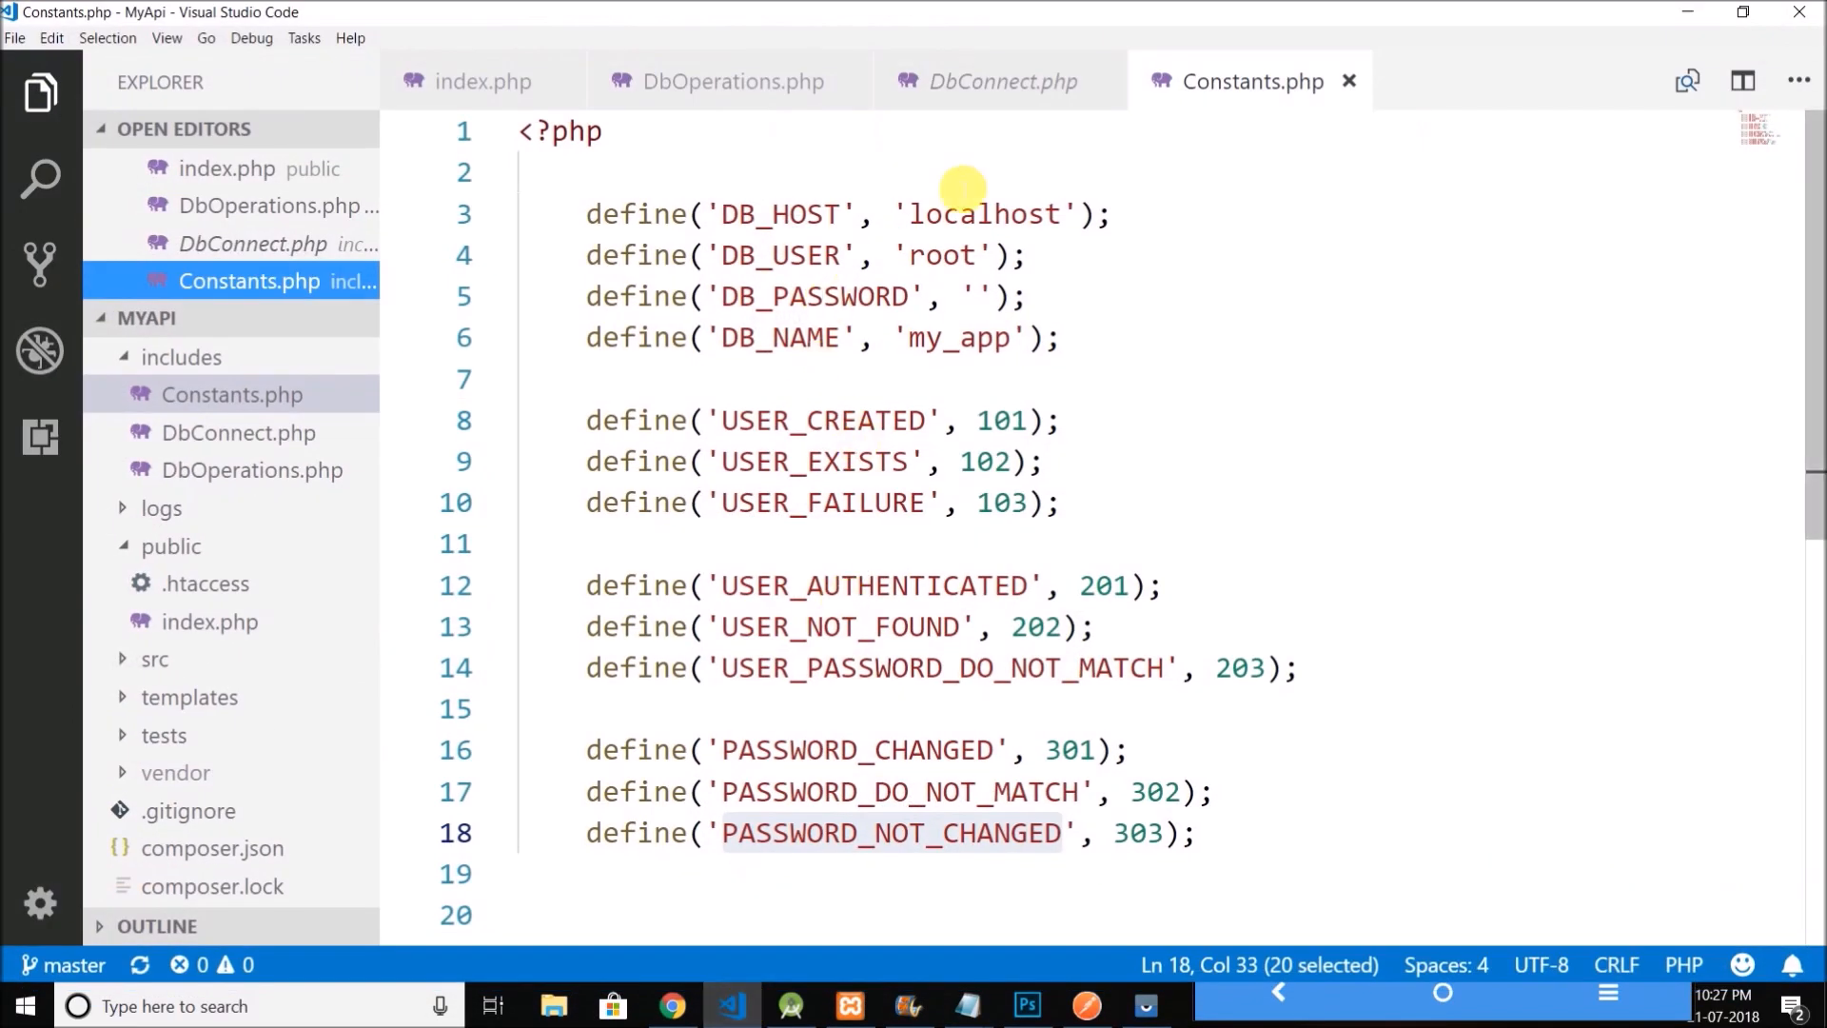
{"action": "double_click", "coordinate": [944, 255]}
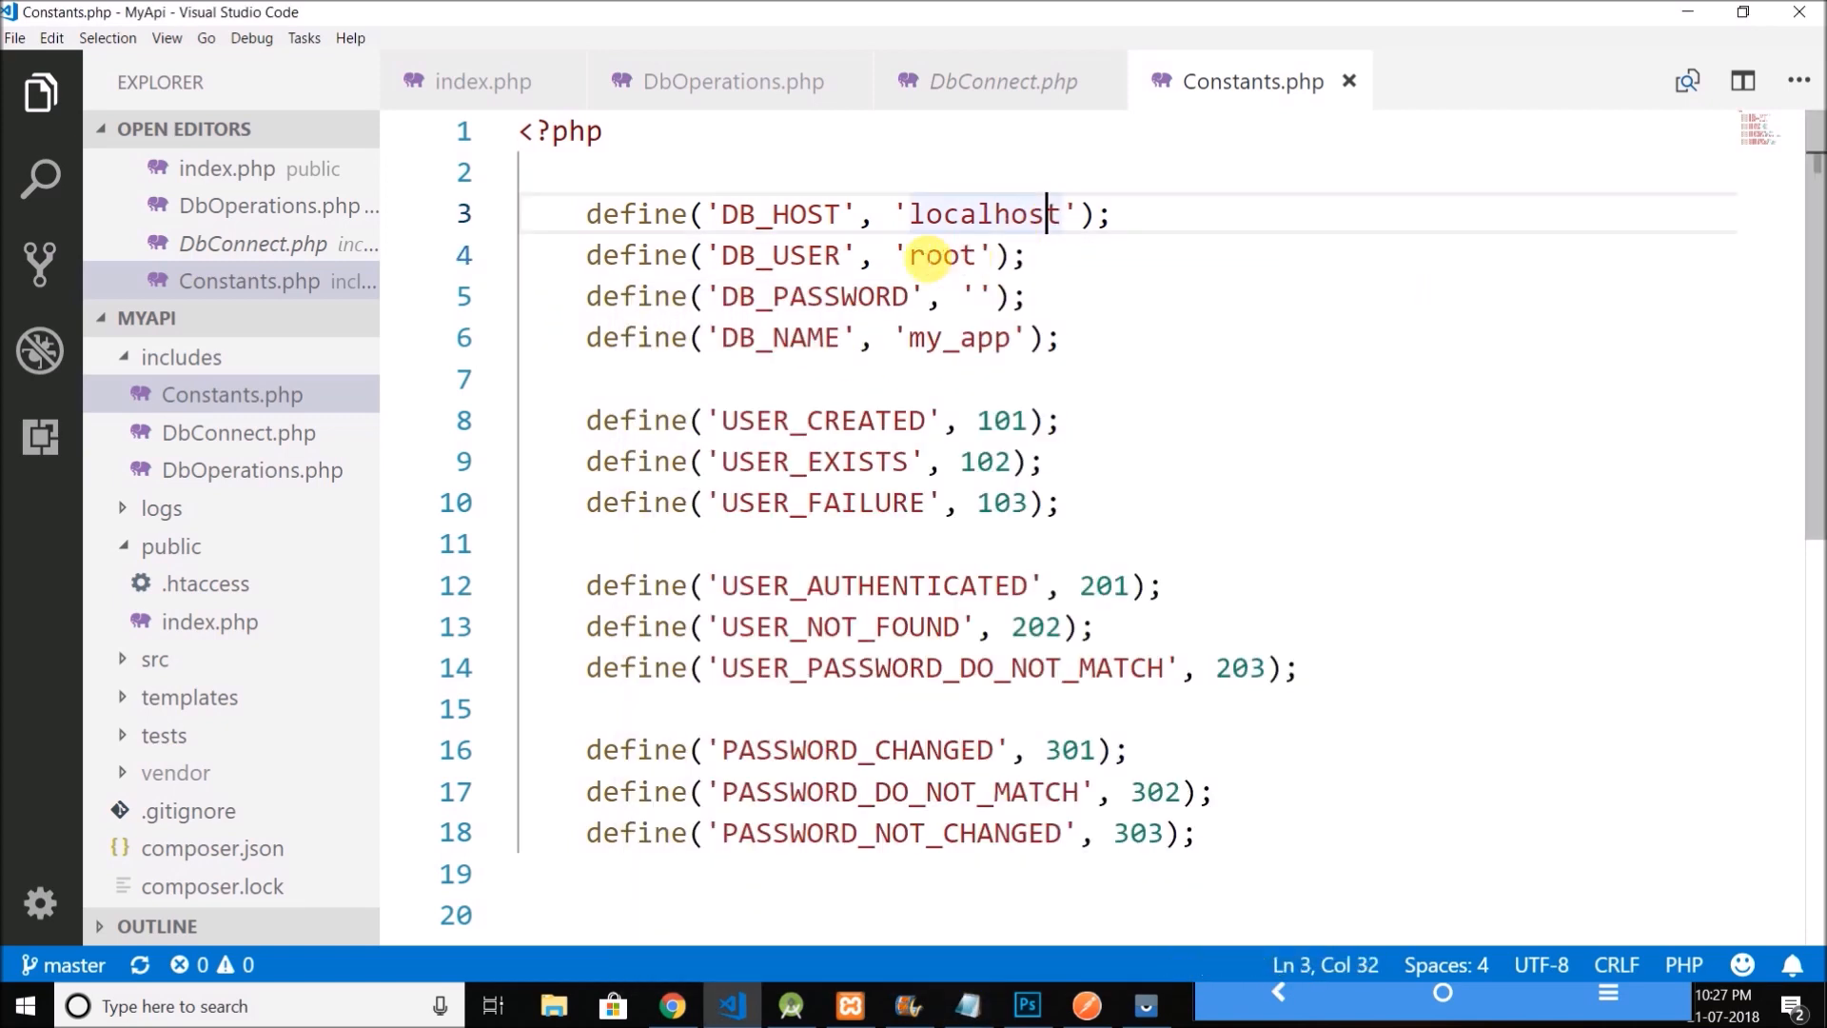
{"action": "type", "text": "apcreati_myapp"}
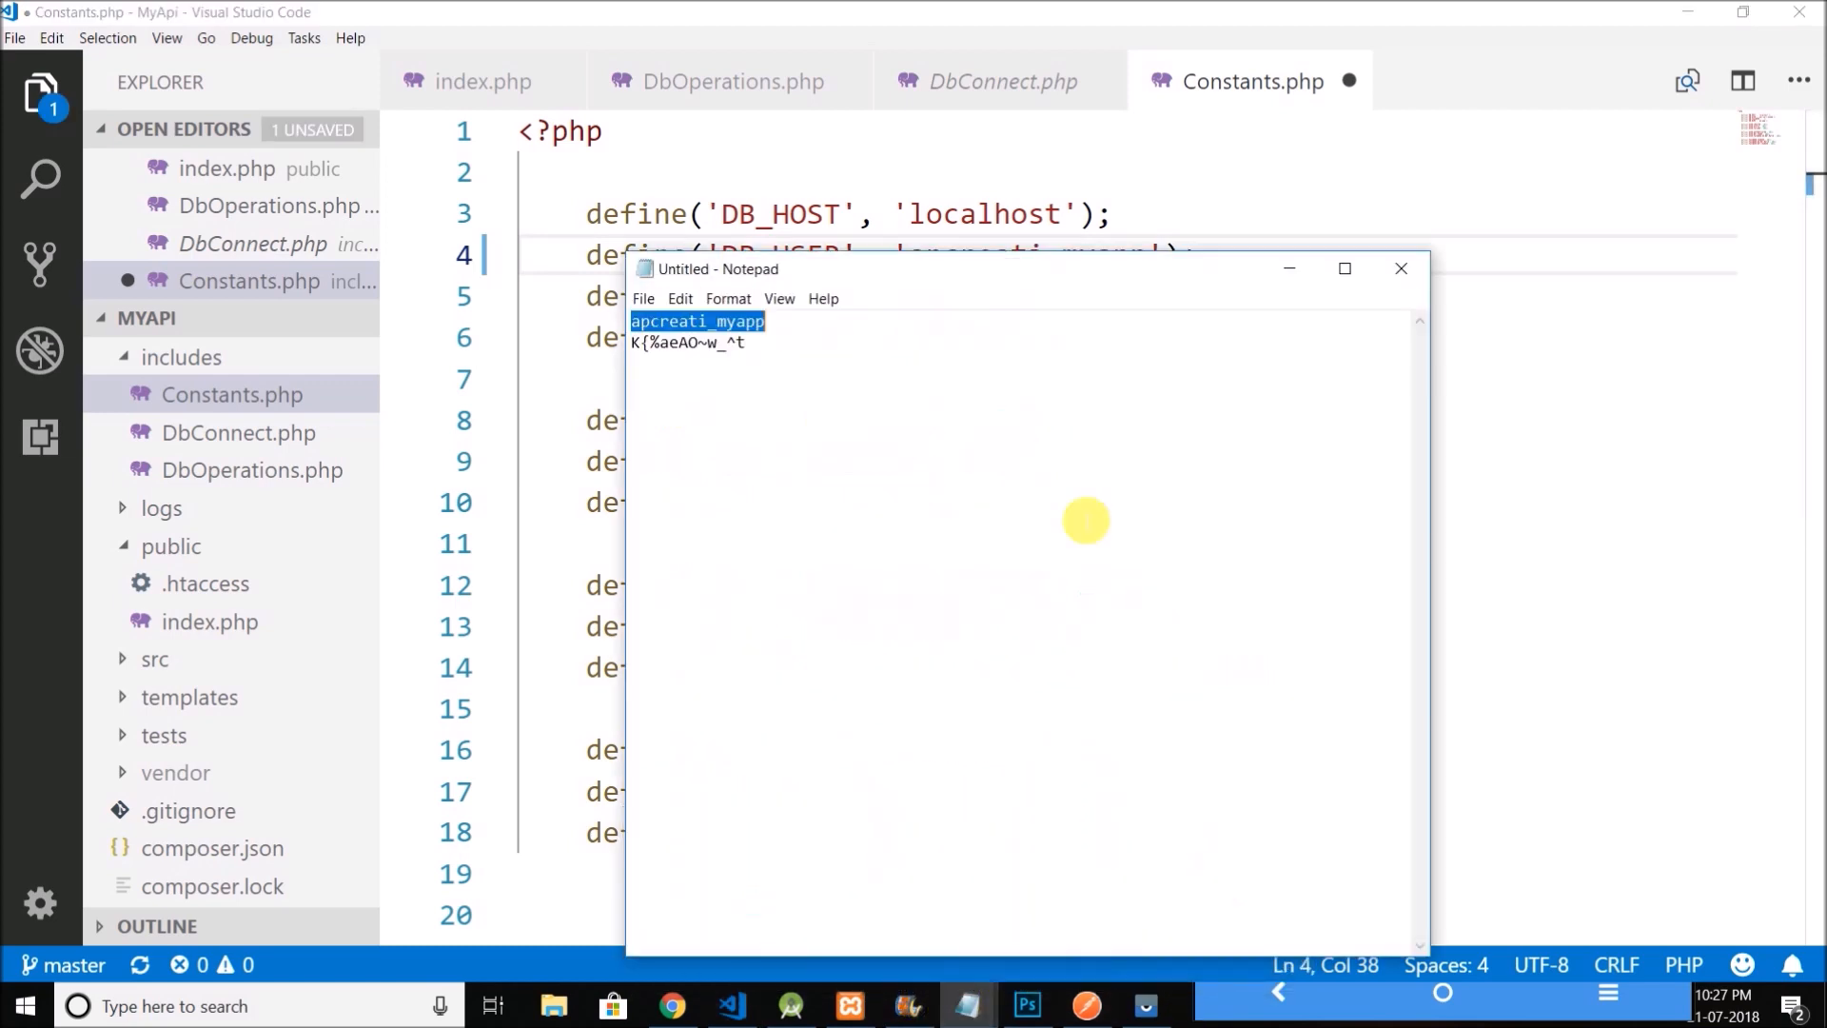
{"action": "left_click", "coordinate": [1401, 268]}
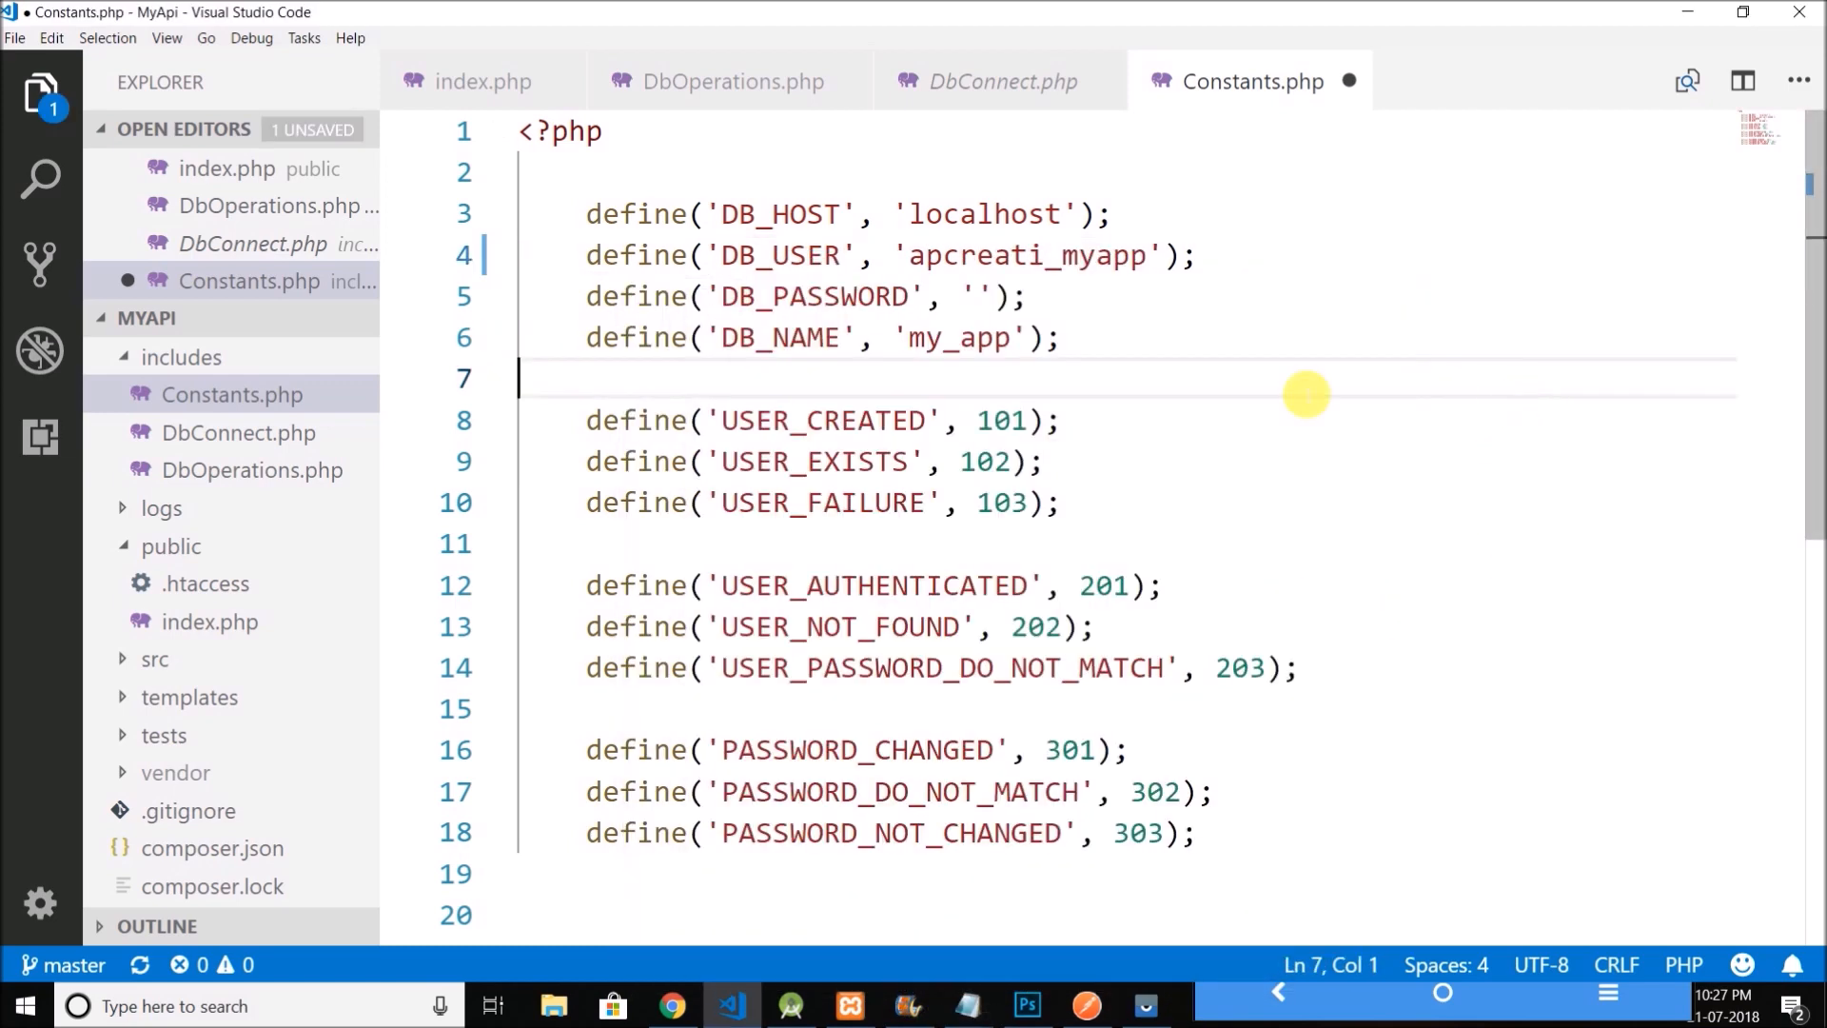
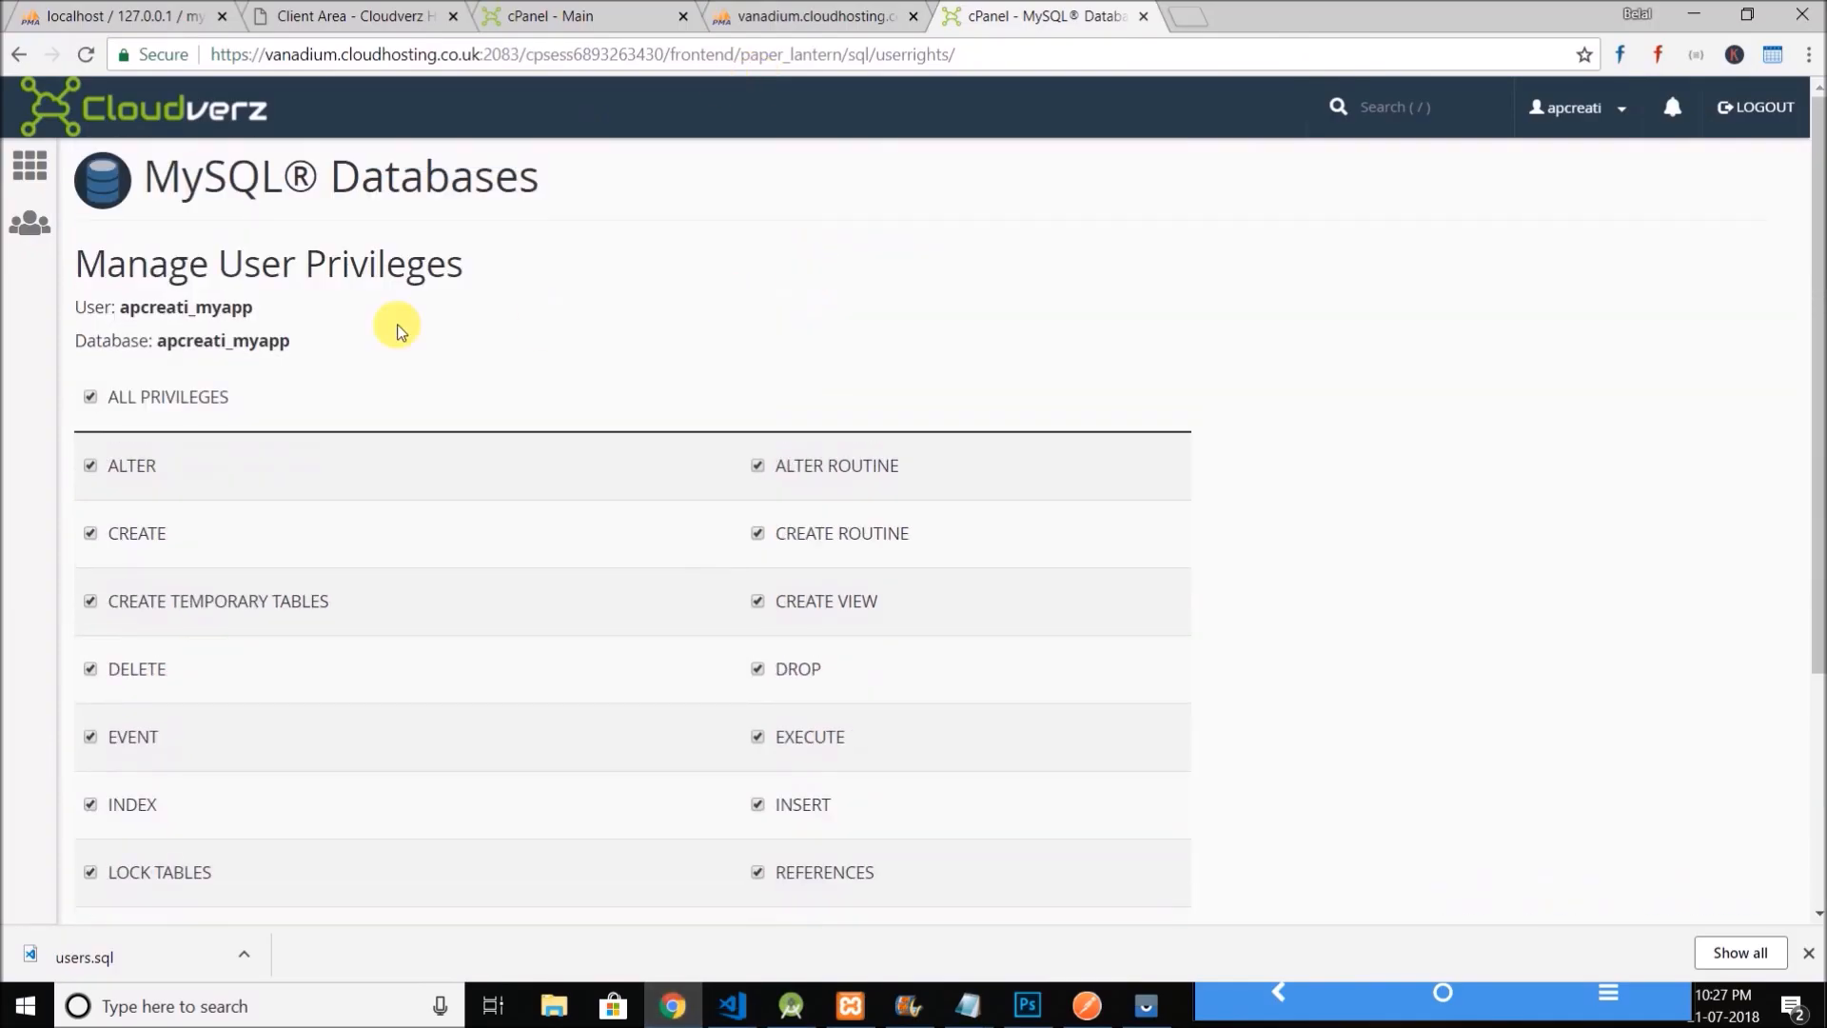
Check the database name against the privileges page and save Constants.php
{"action": "double_click", "coordinate": [184, 307]}
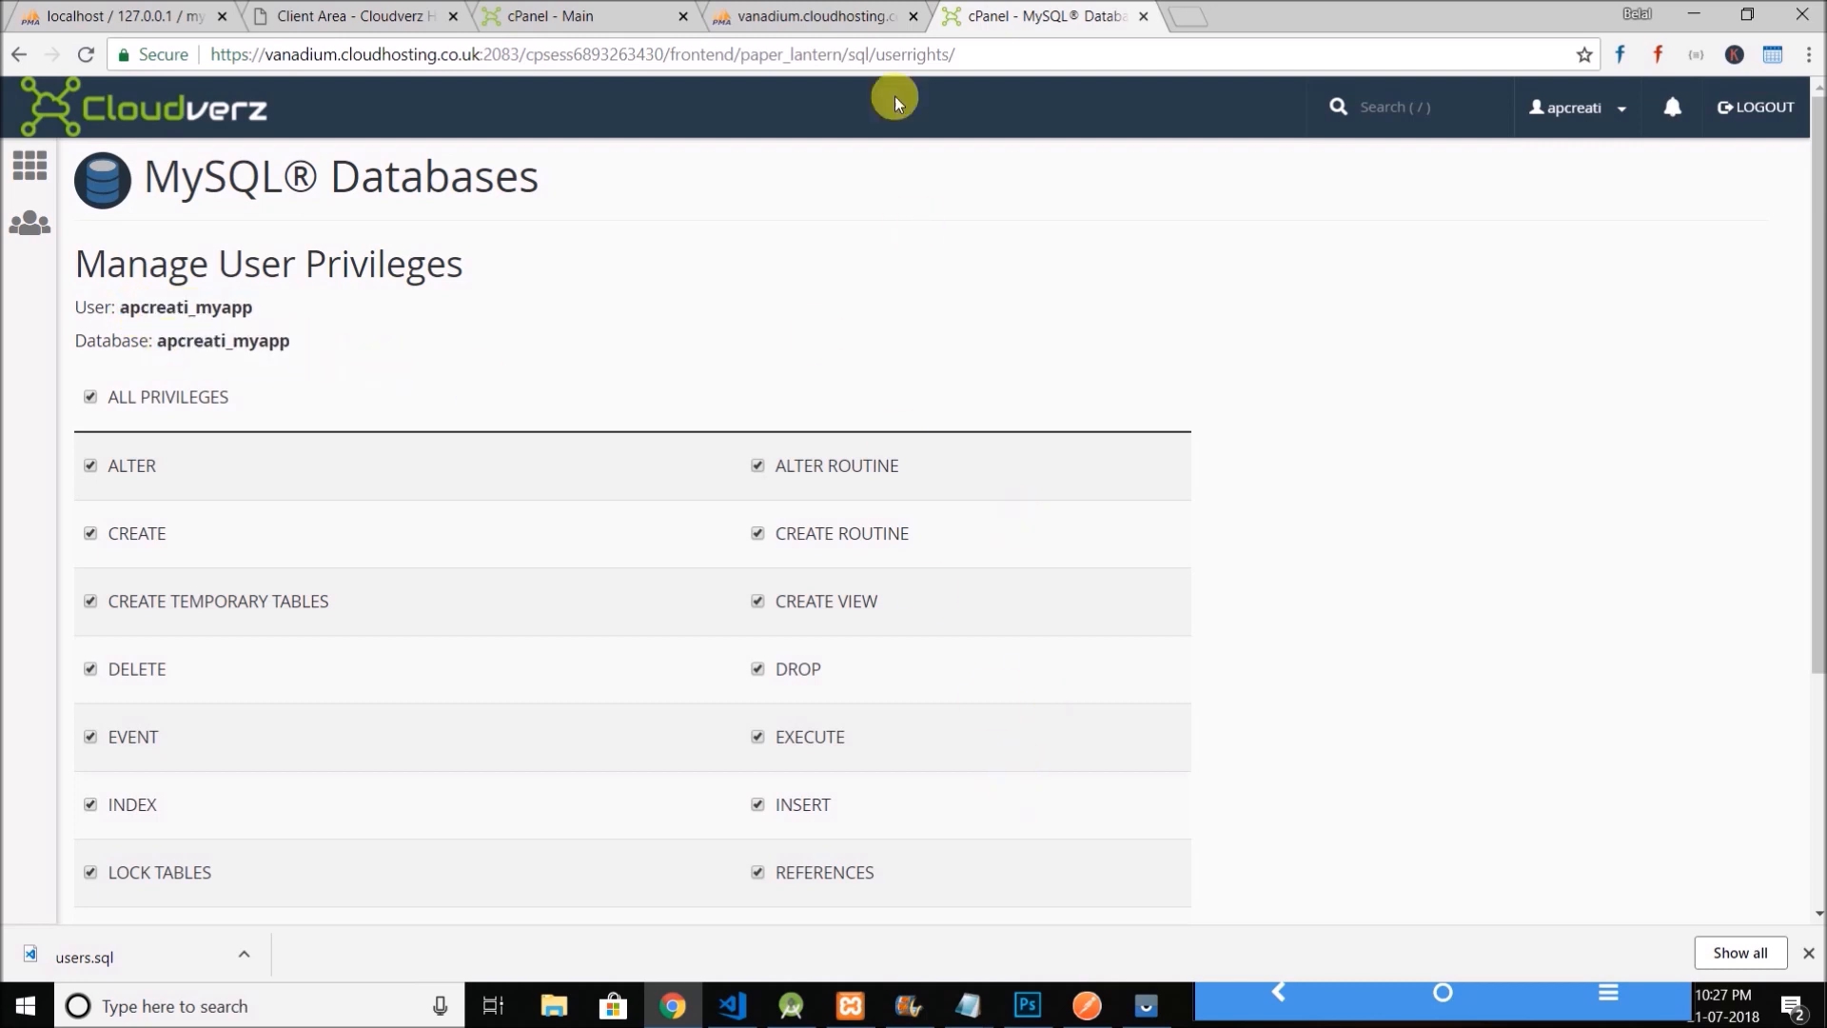
{"action": "left_click", "coordinate": [731, 1005]}
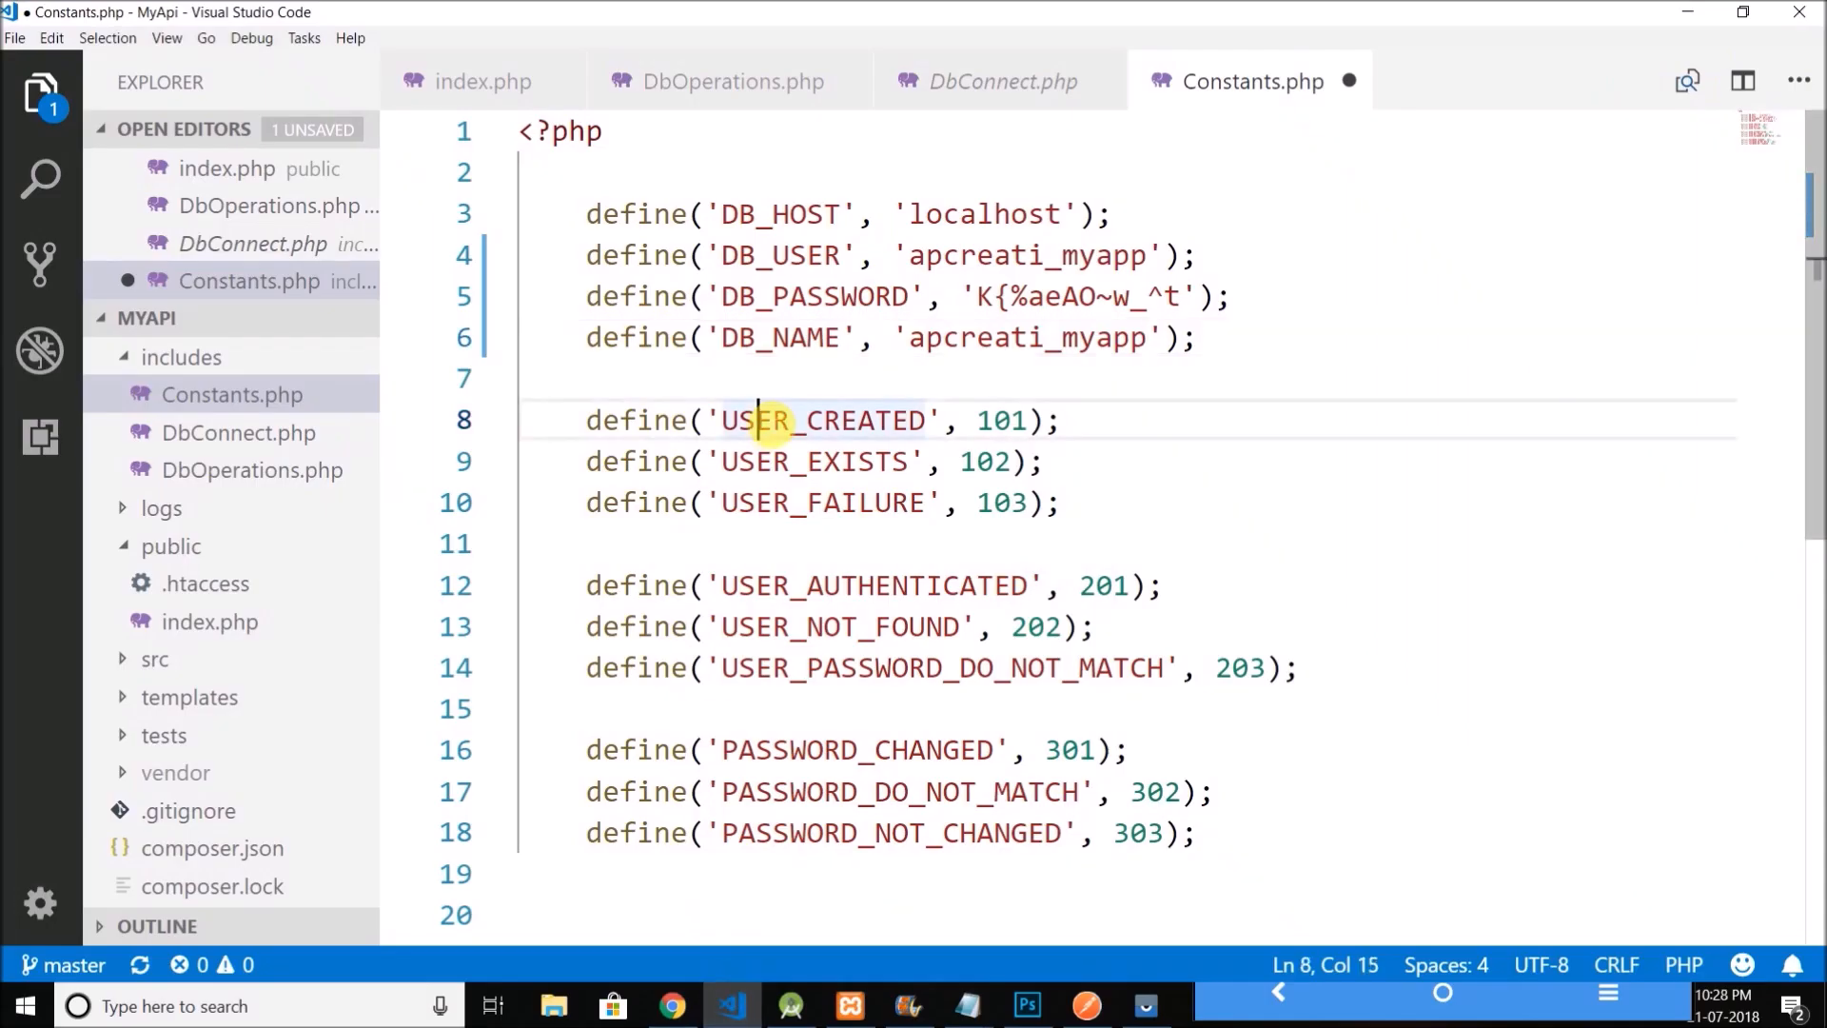
{"action": "key", "text": "ctrl+s"}
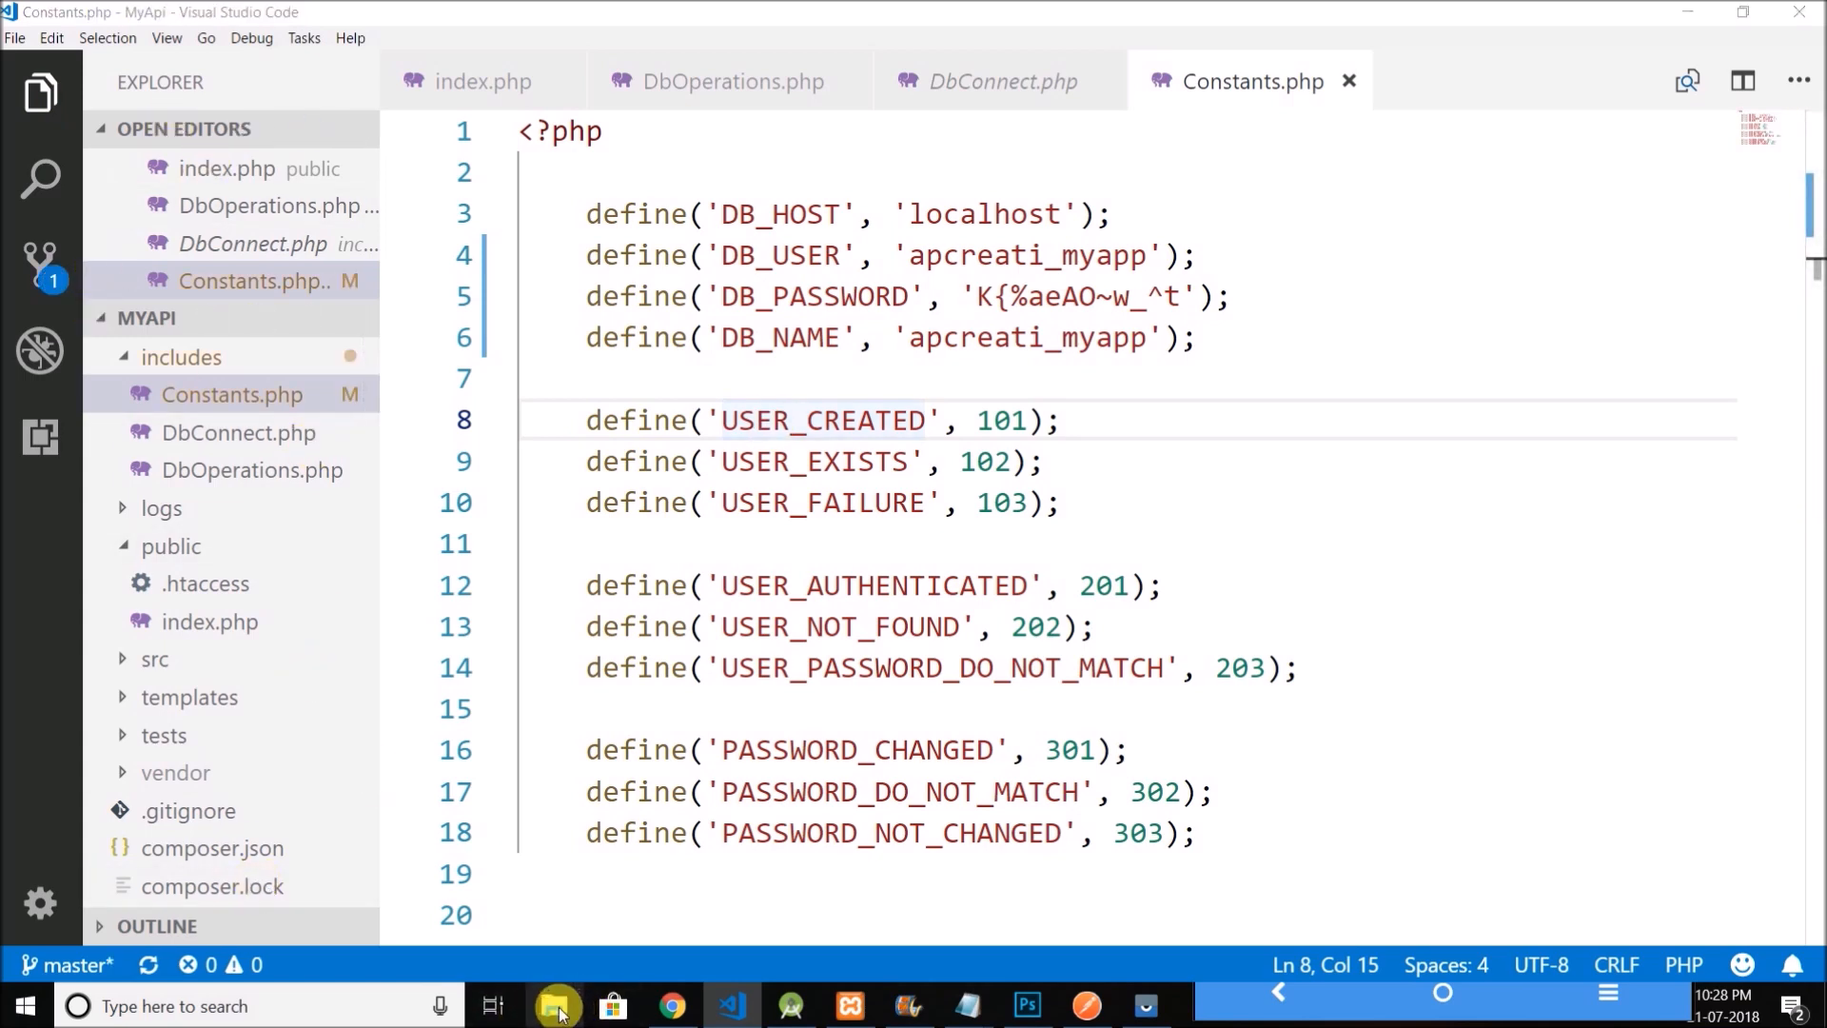
Browse File Explorer to the MyApi project inside C:\xampp\htdocs
{"action": "left_click", "coordinate": [556, 1004]}
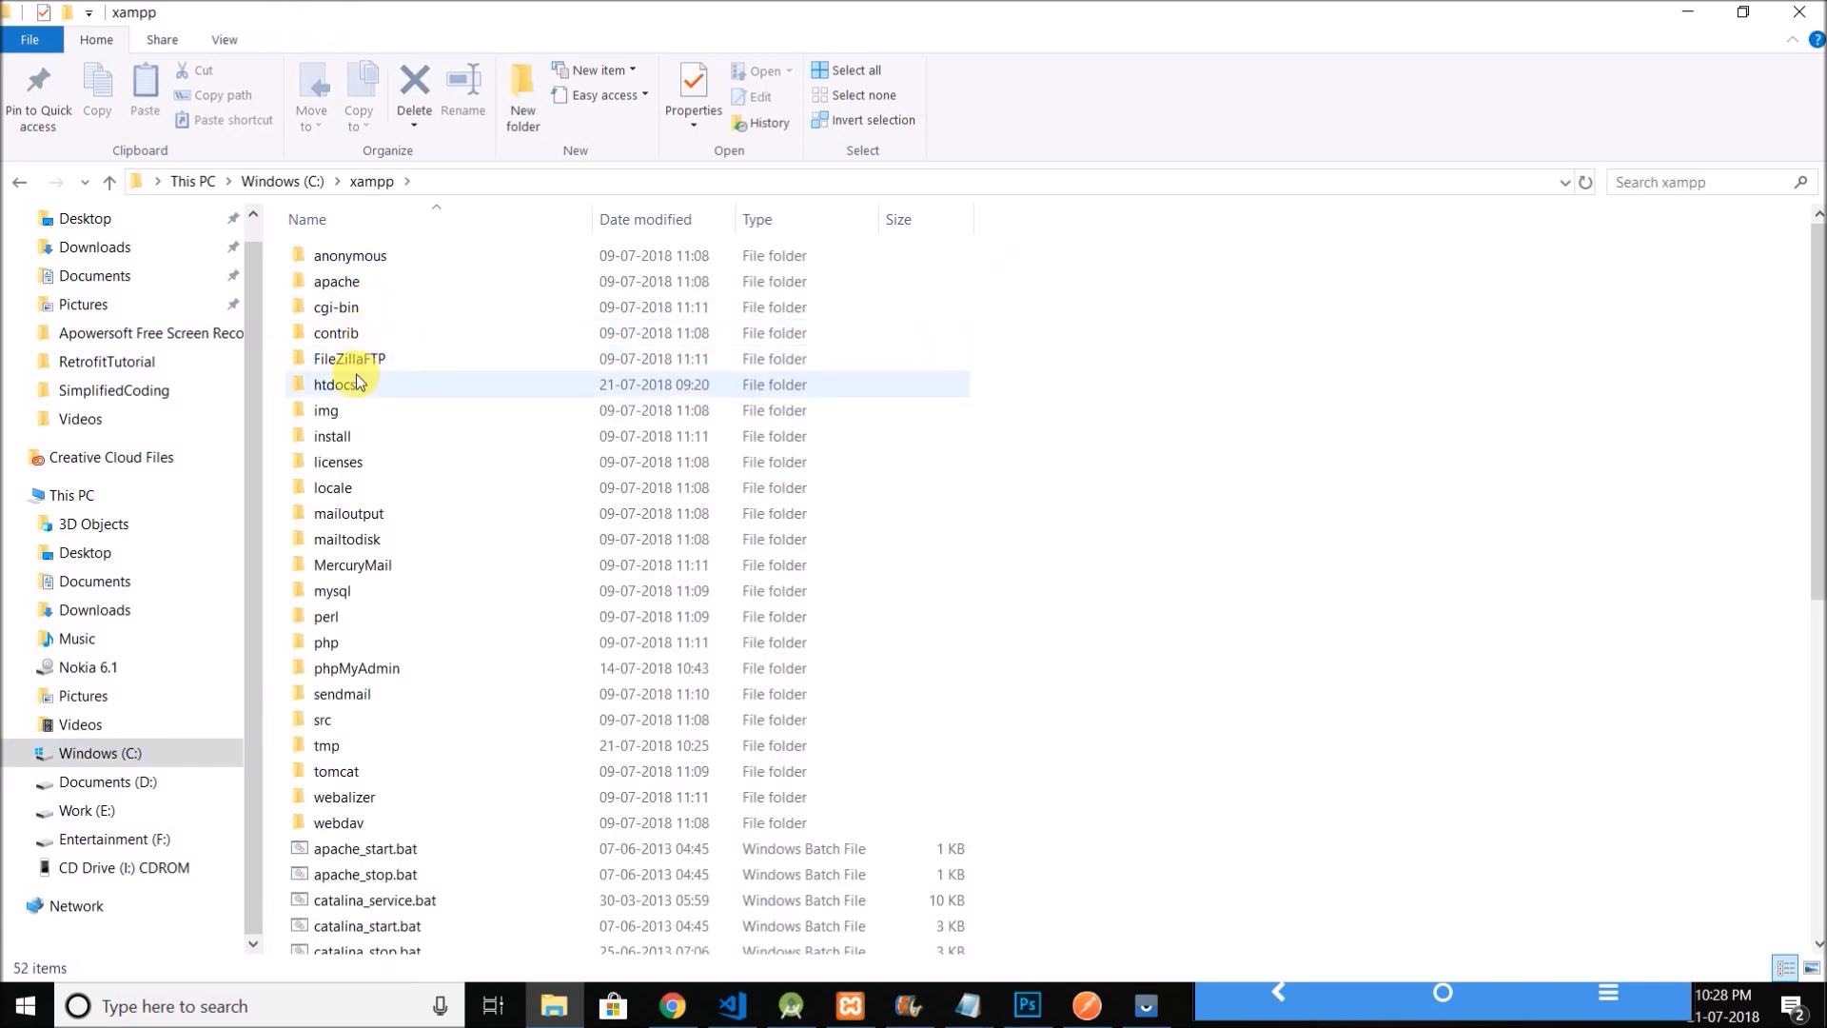
{"action": "double_click", "coordinate": [338, 382]}
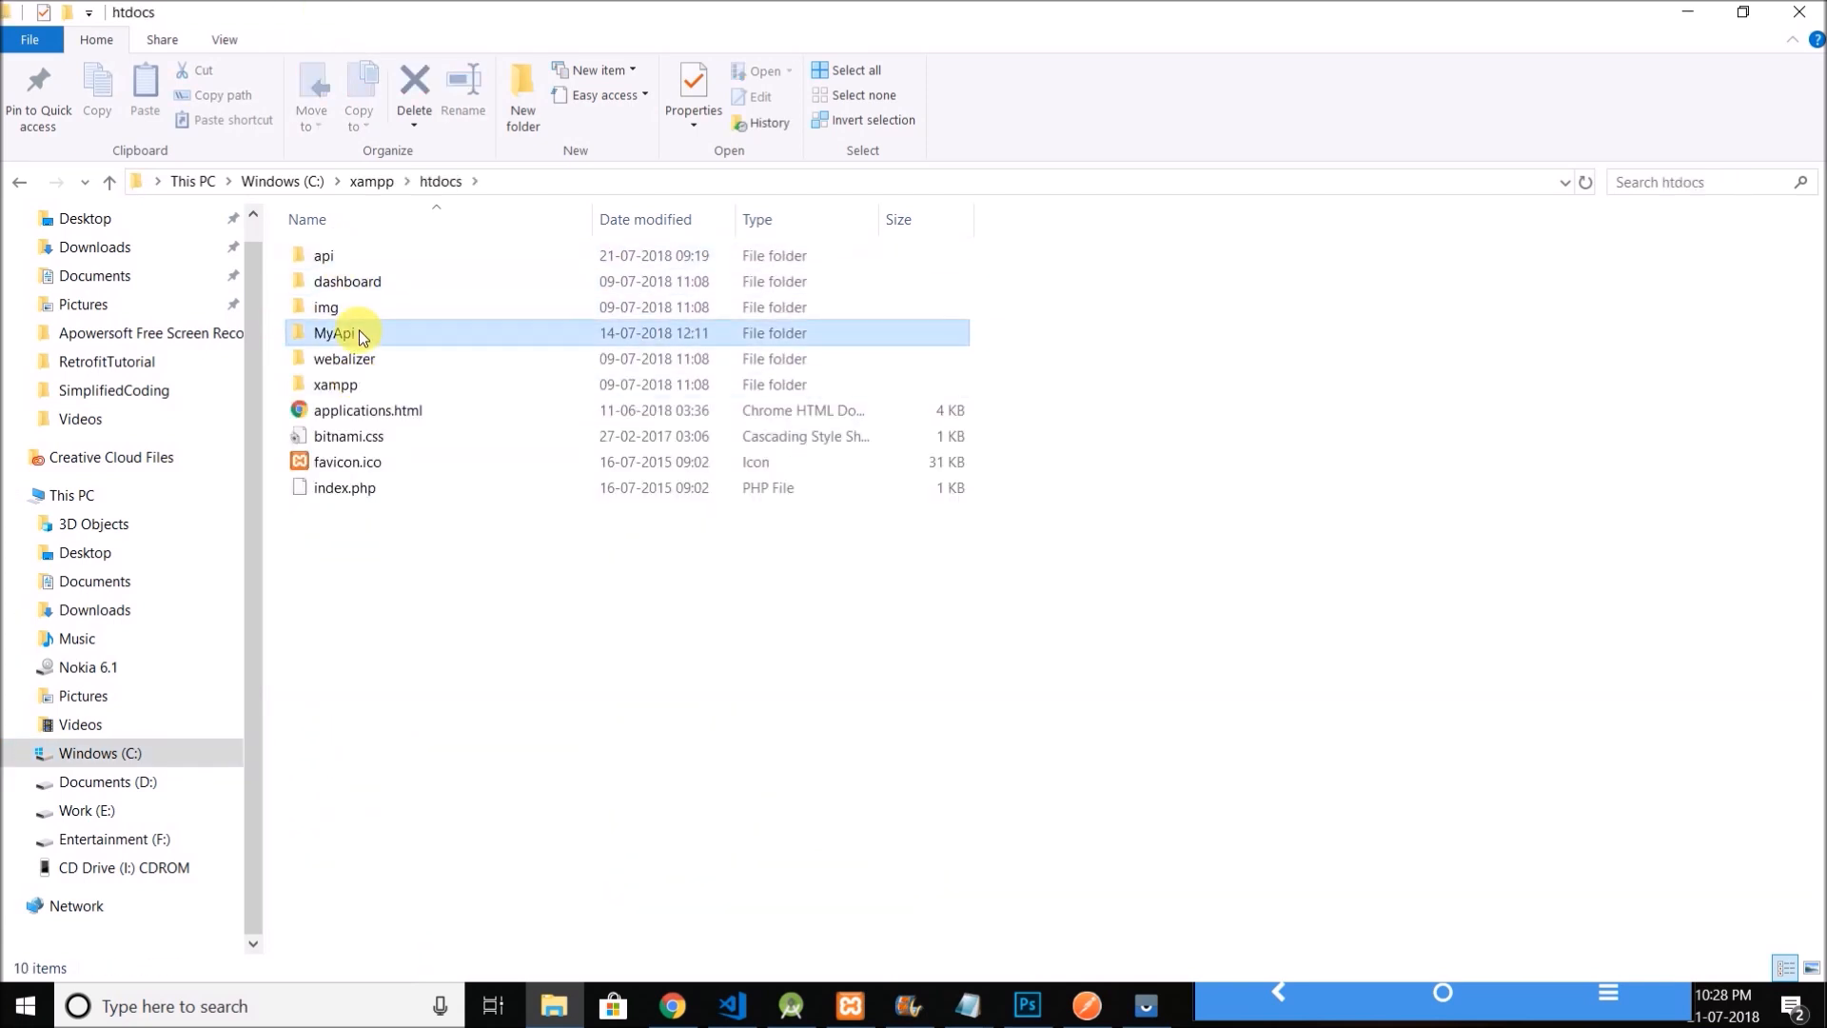
{"action": "double_click", "coordinate": [337, 331]}
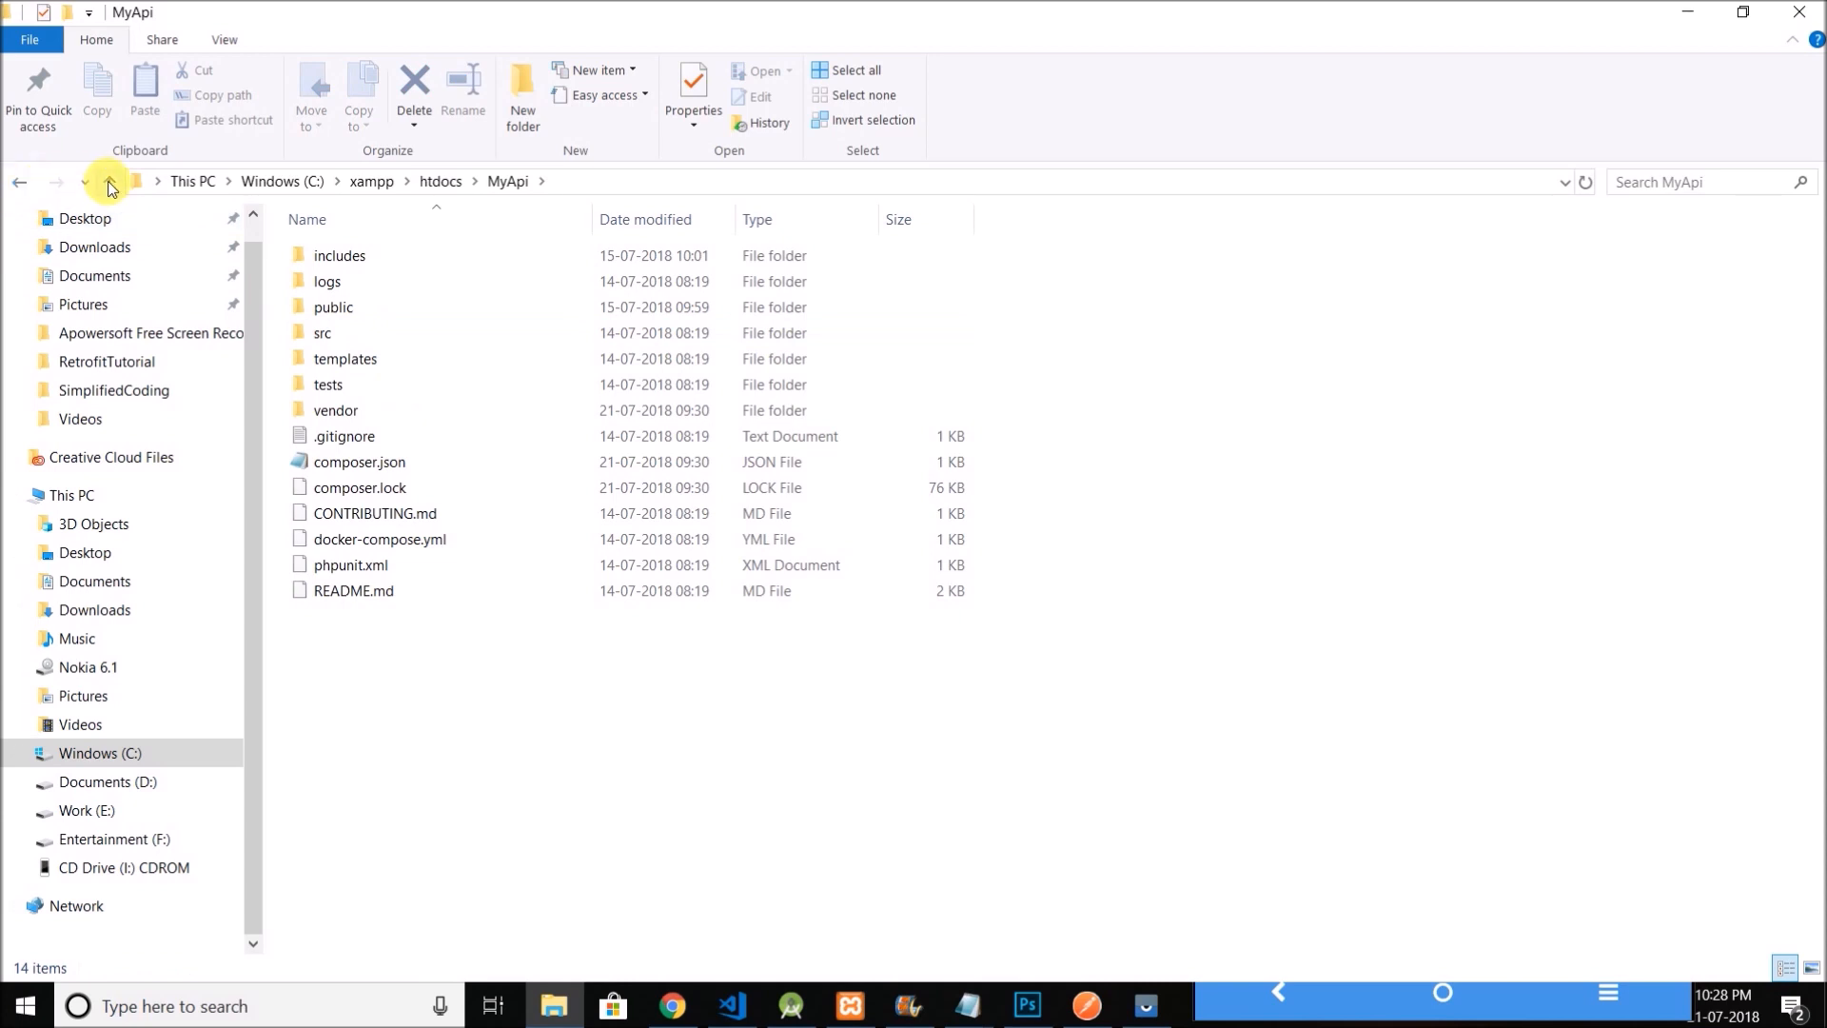
{"action": "left_click", "coordinate": [110, 183]}
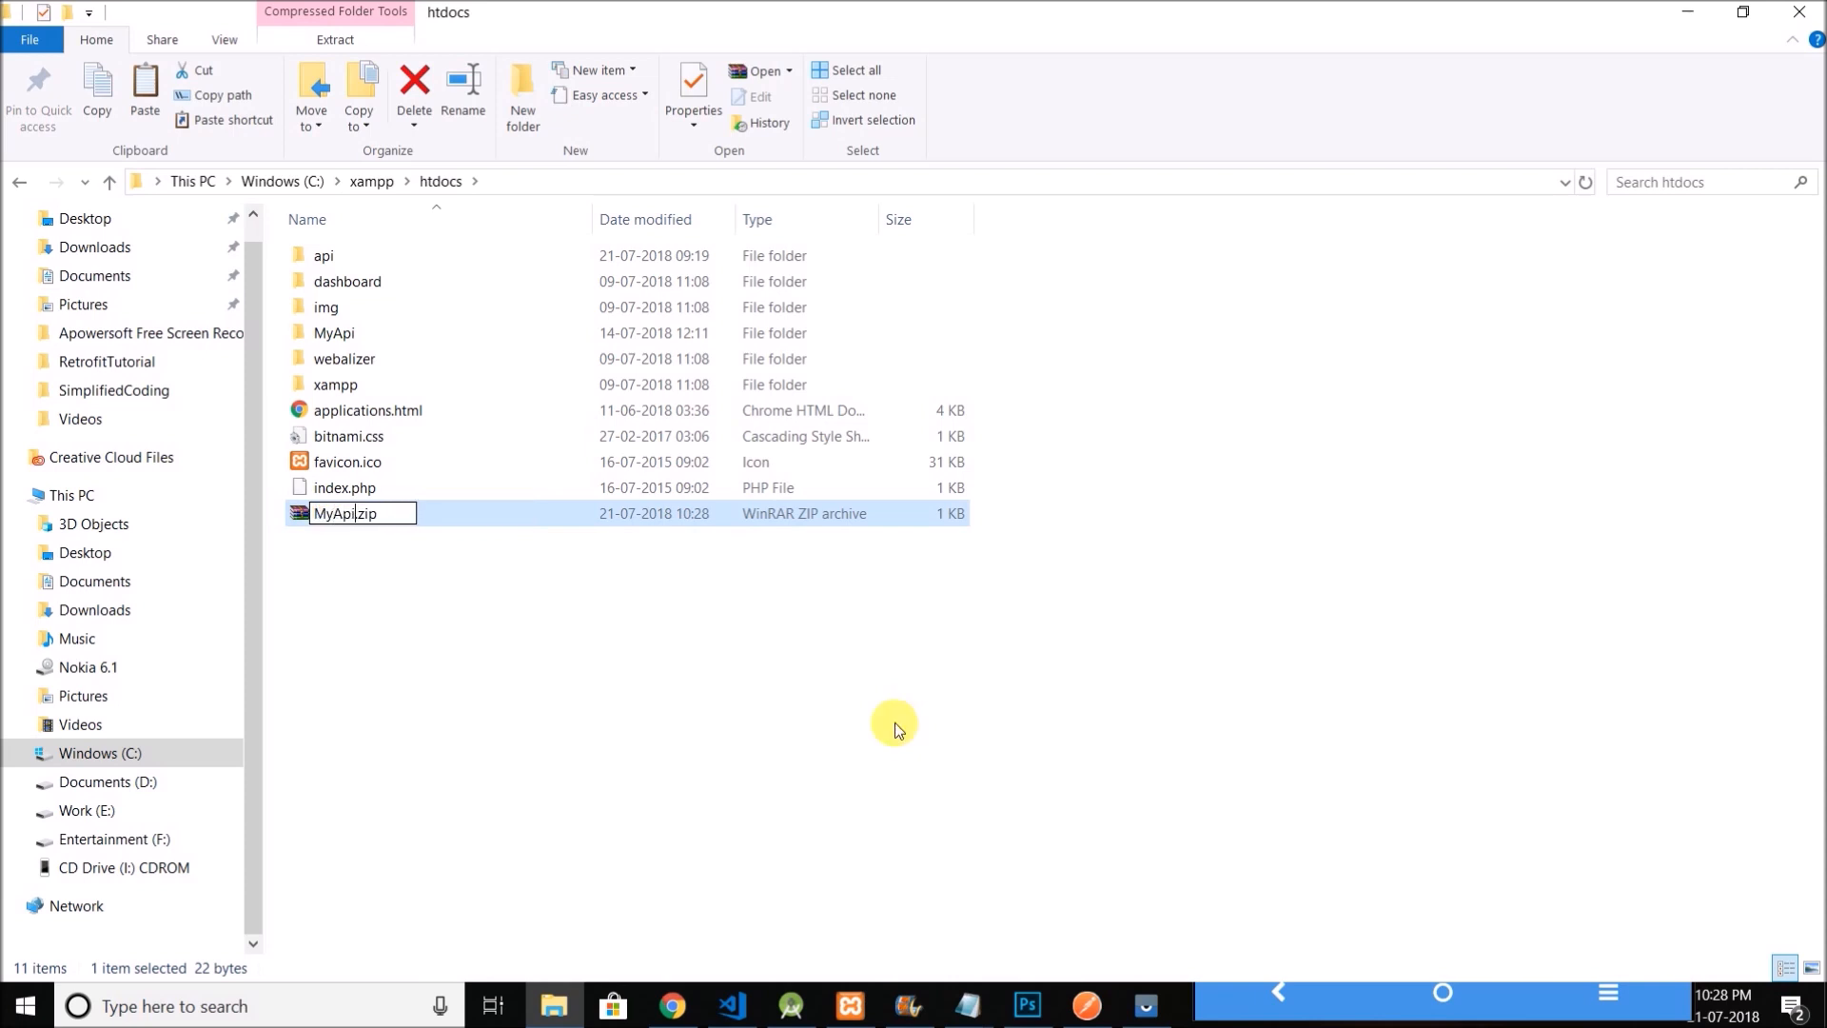
Create MyApi.zip in htdocs and paste the MyApi project folder into it
{"action": "right_click", "coordinate": [344, 512]}
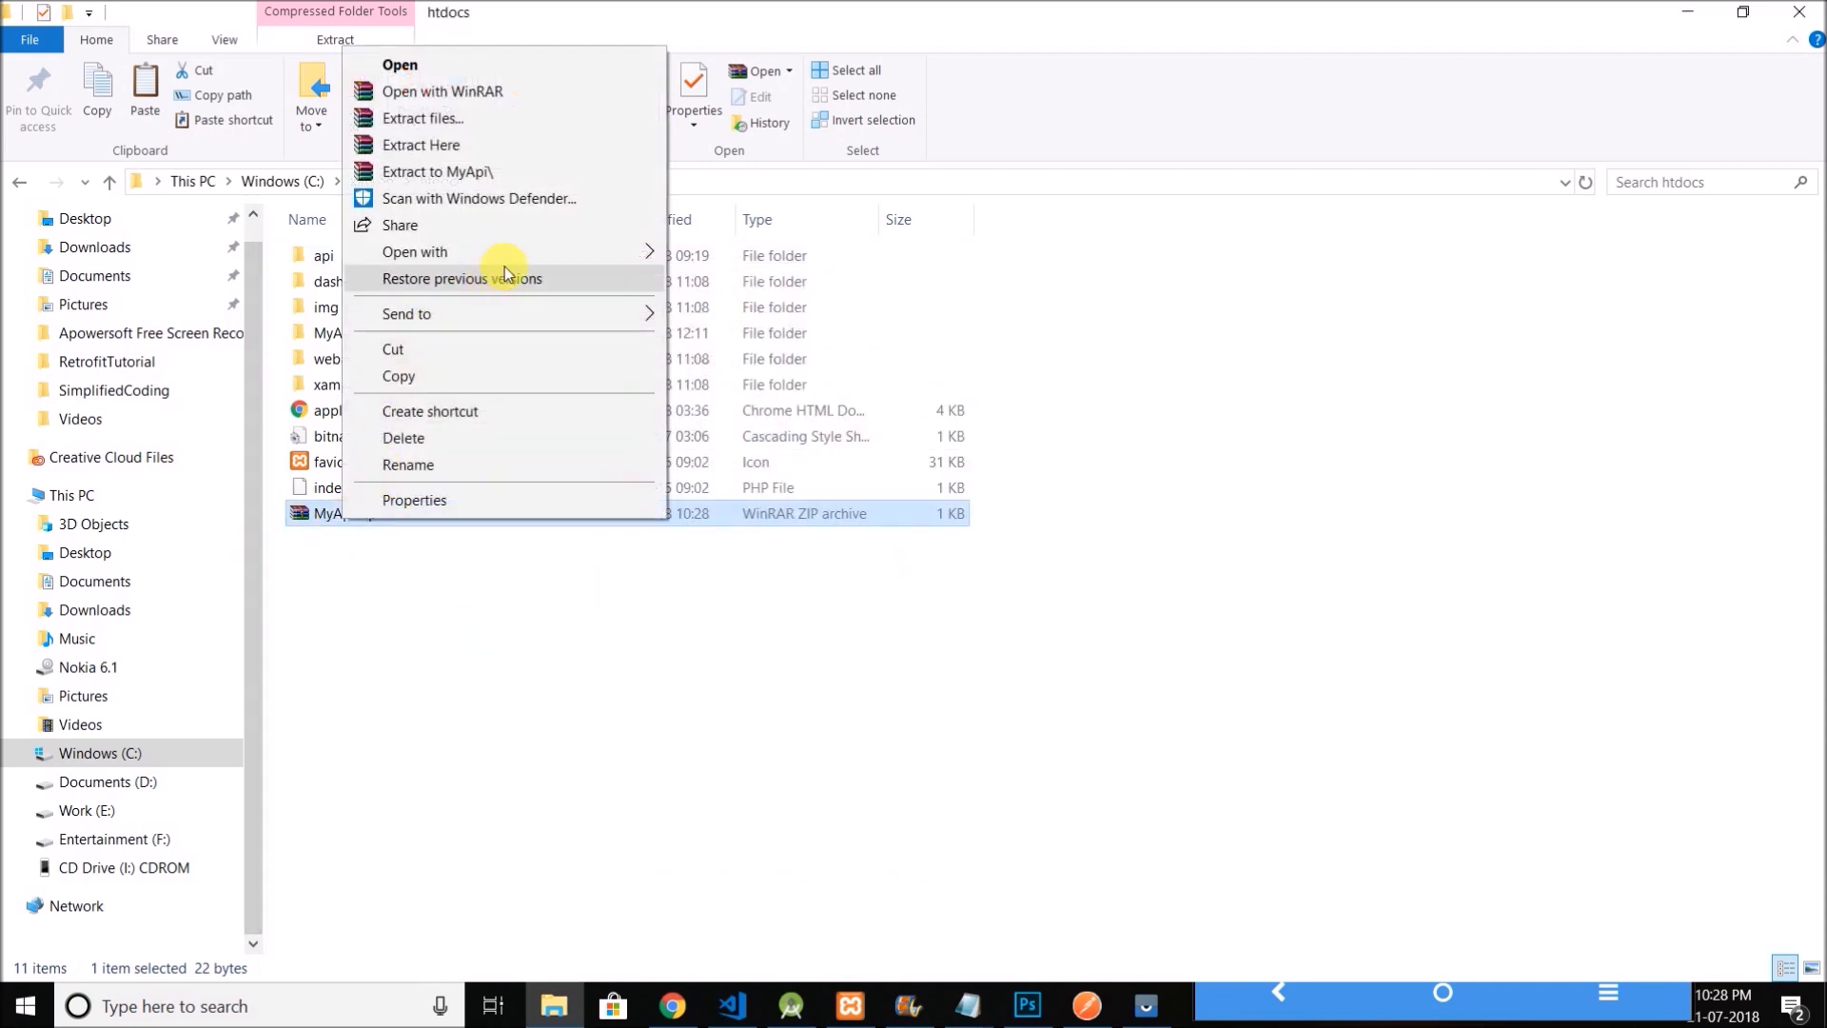
{"action": "left_click", "coordinate": [397, 64]}
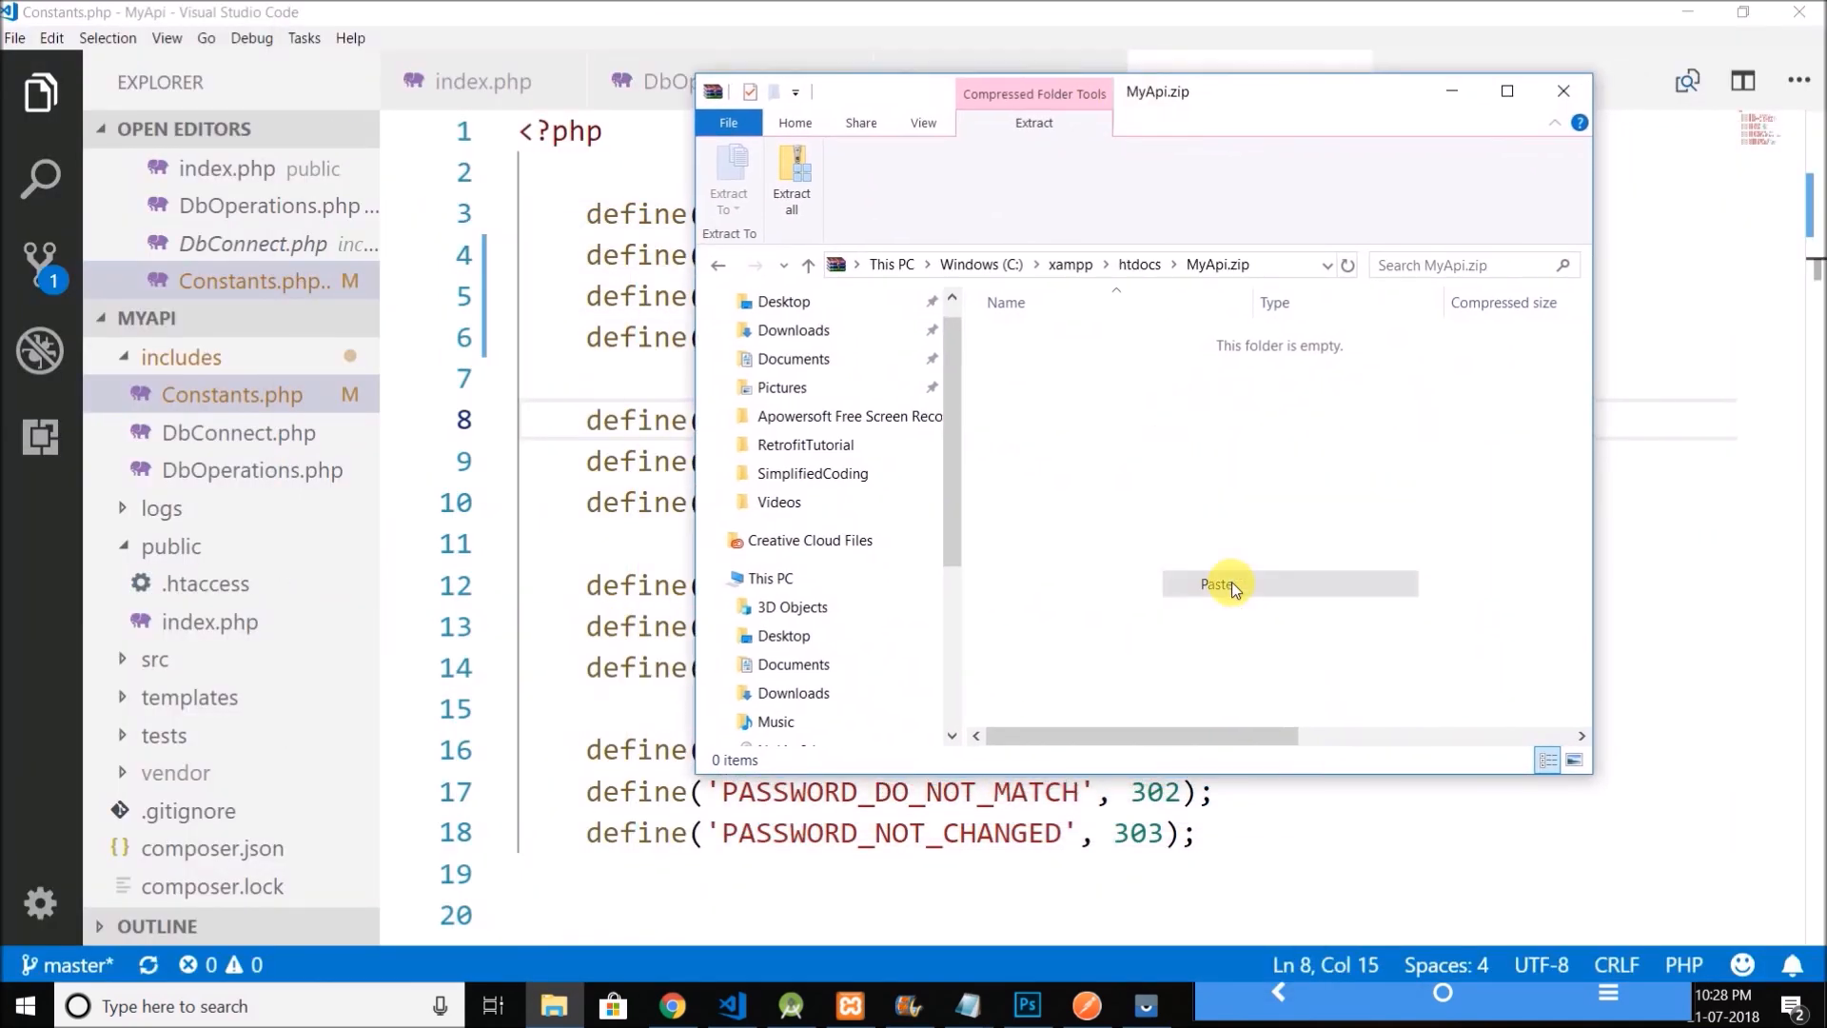
{"action": "left_click", "coordinate": [1216, 585]}
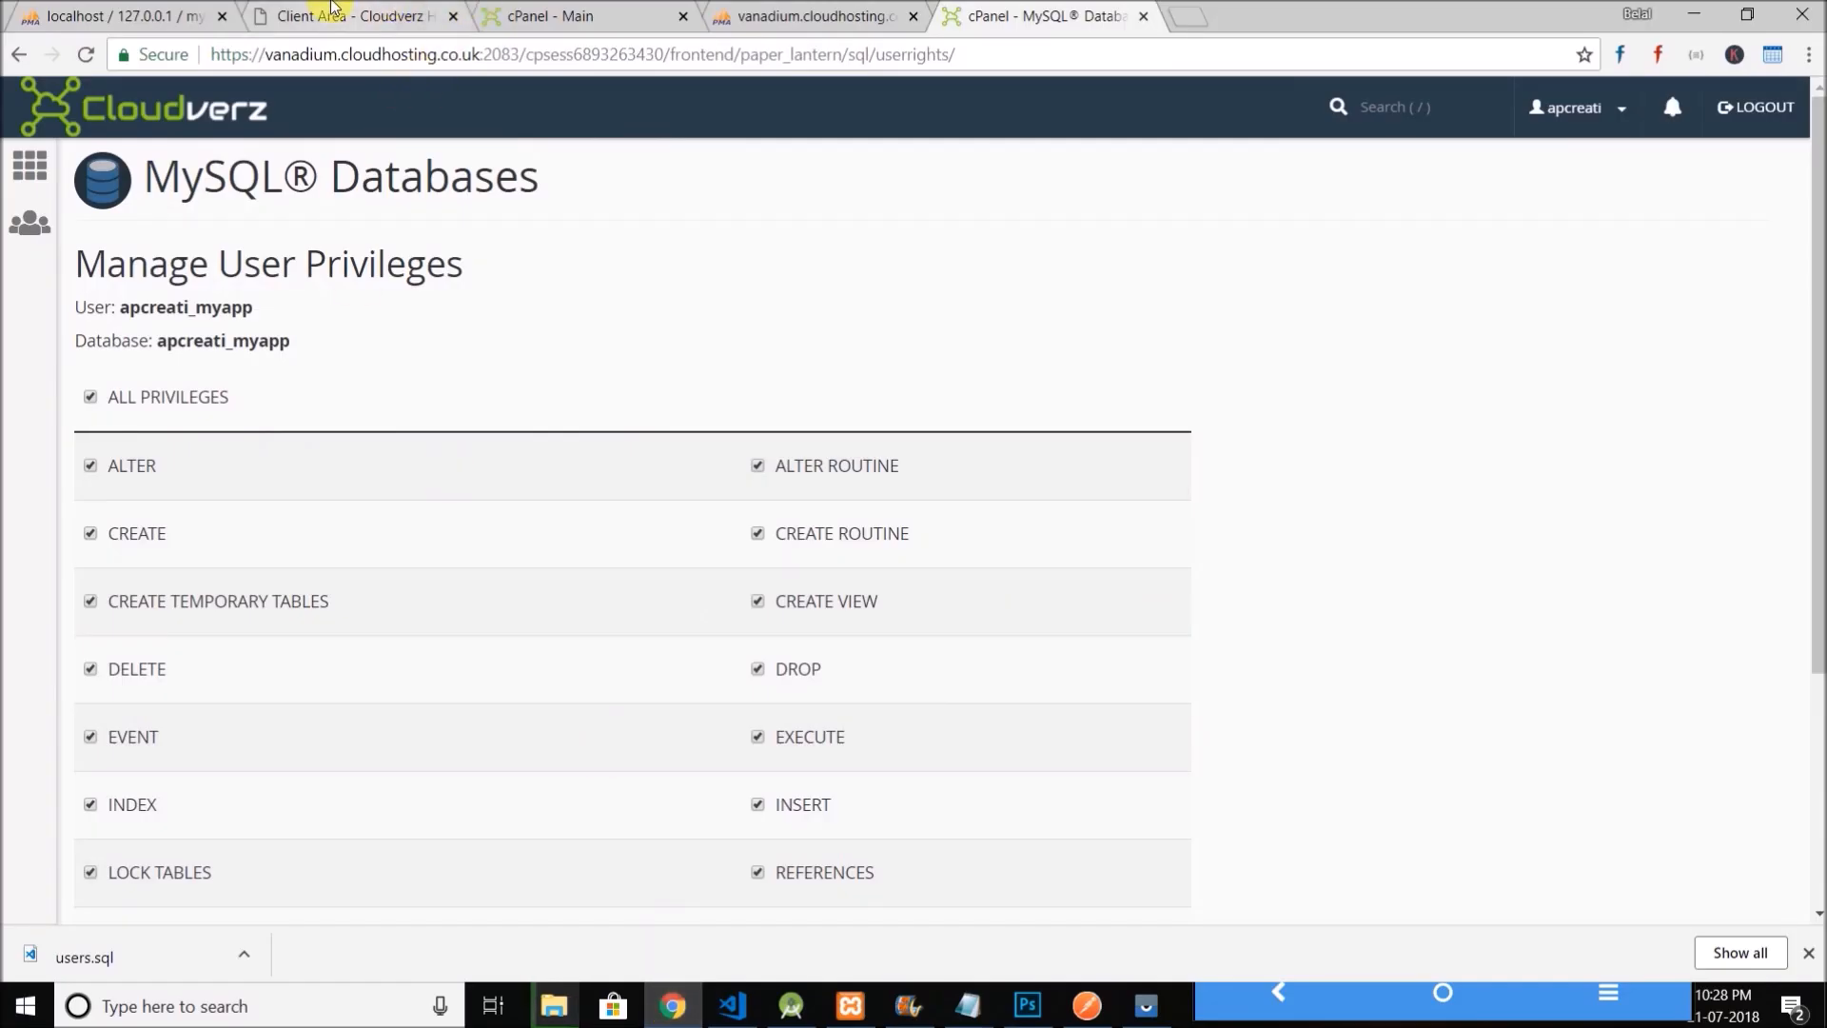
Open cPanel's File Manager on the simplifiedlabs.xyz folder, with MyApi.zip ready in htdocs
{"action": "left_click", "coordinate": [350, 16]}
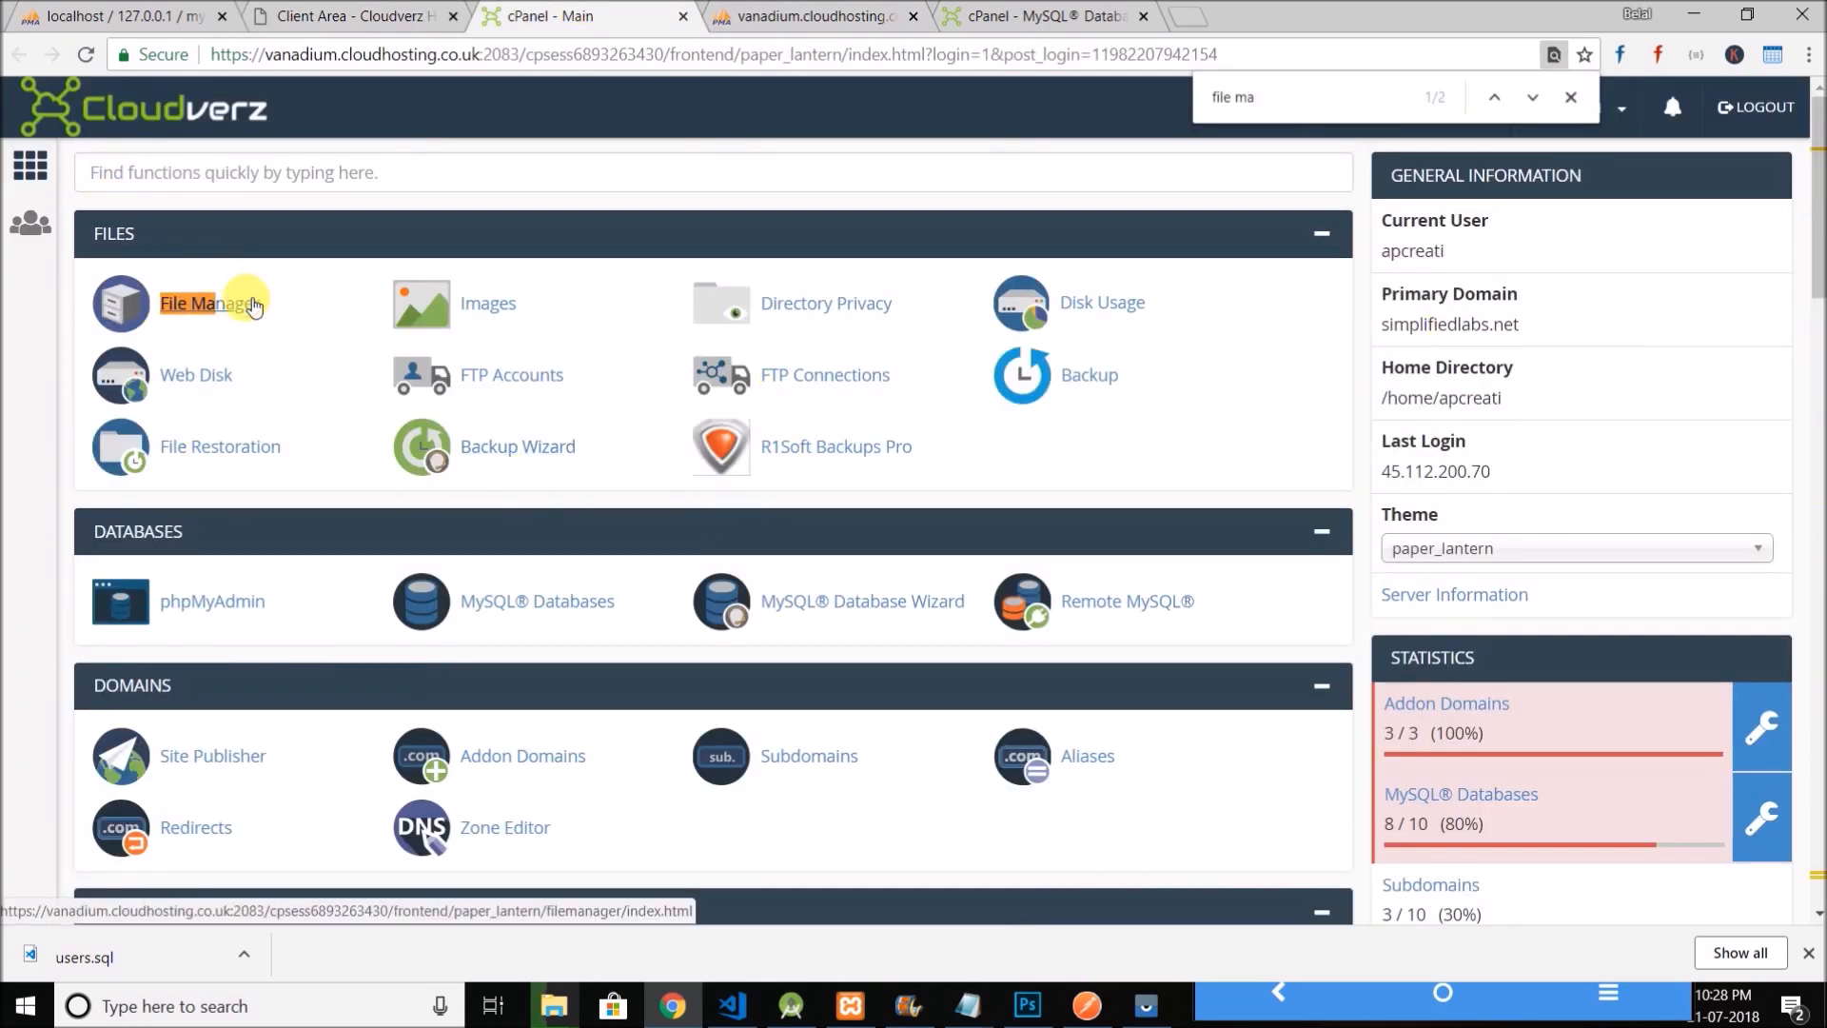
{"action": "left_click", "coordinate": [198, 302]}
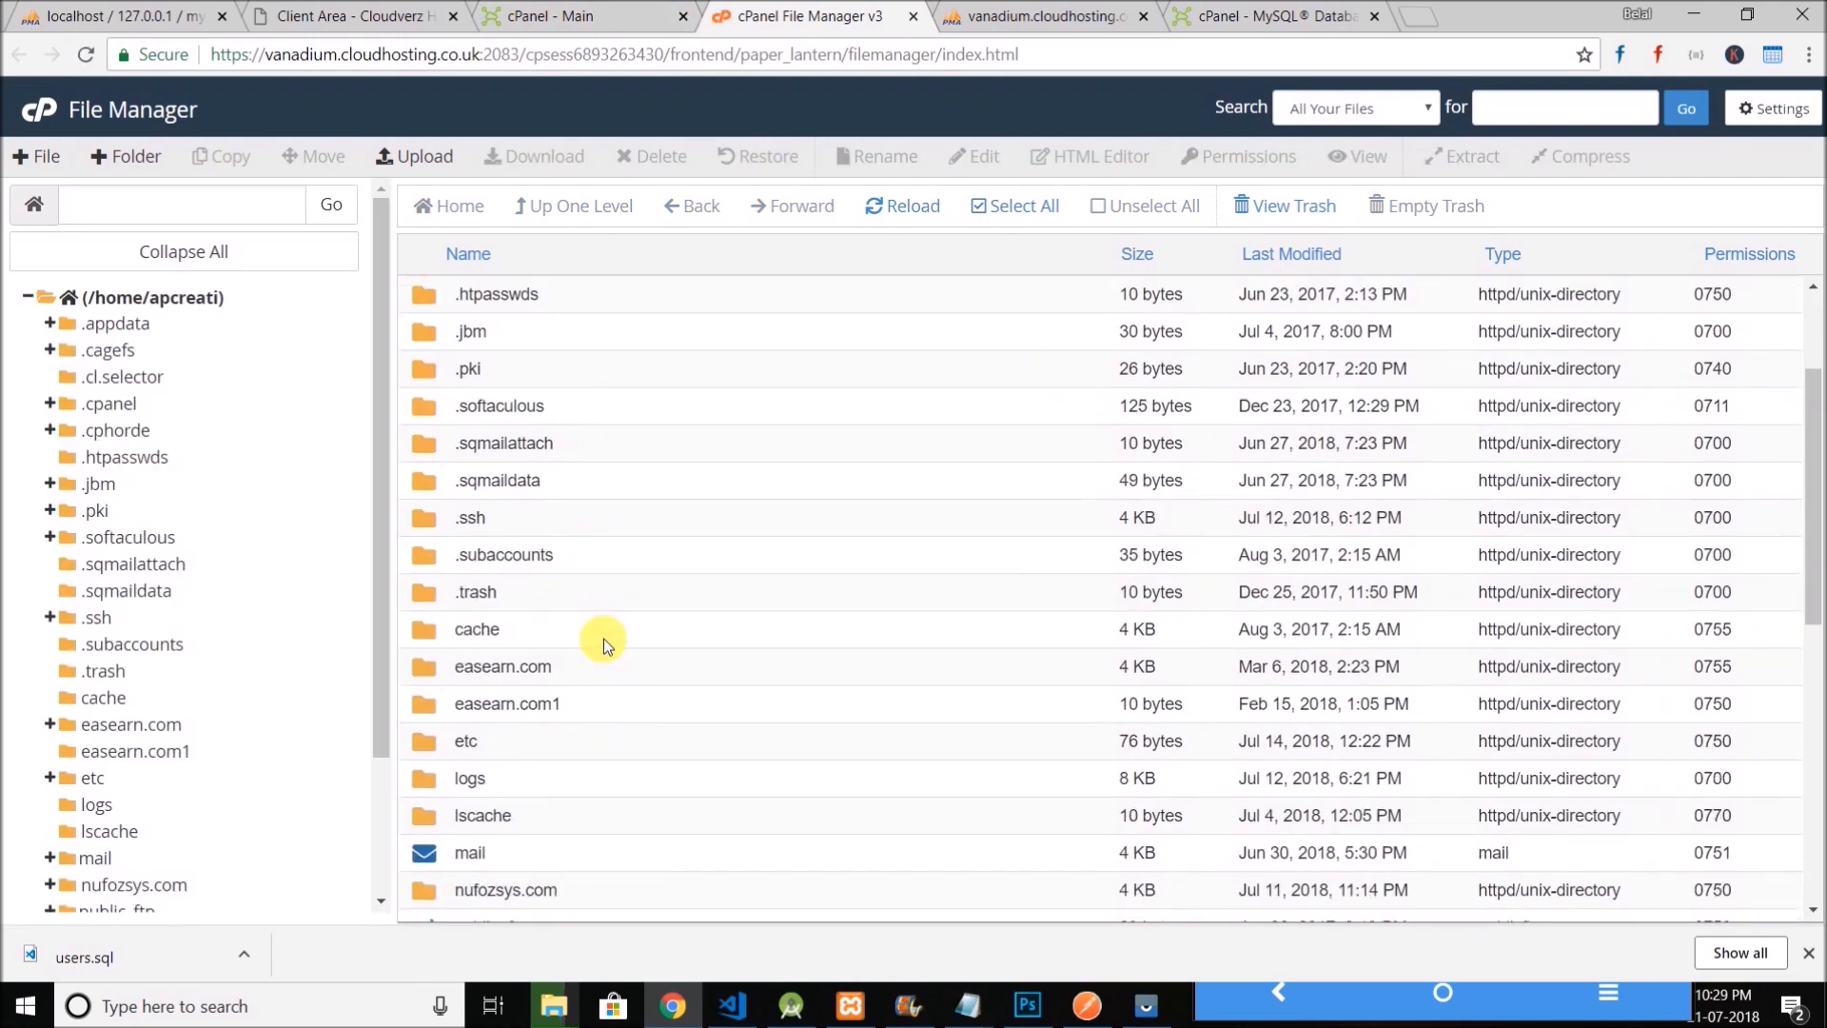
{"action": "scroll", "scroll_direction": "down", "scroll_amount": 3}
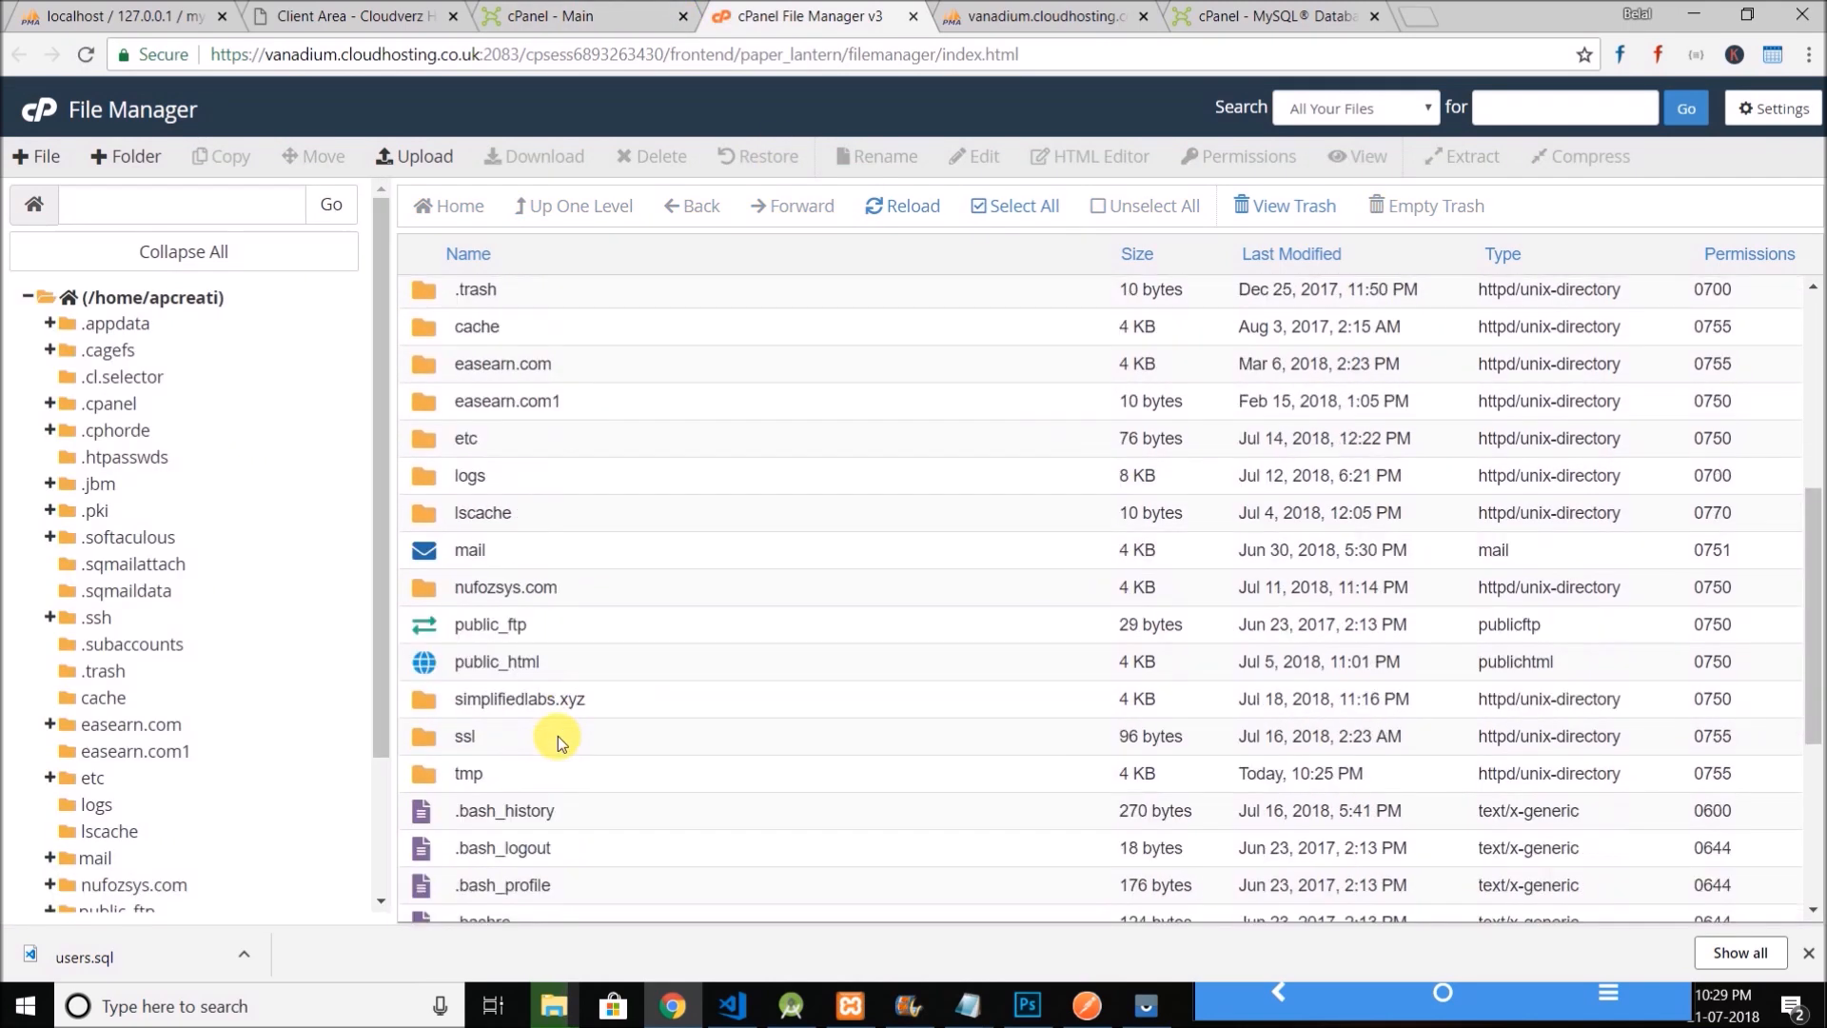
{"action": "scroll", "scroll_direction": "down", "scroll_amount": 3}
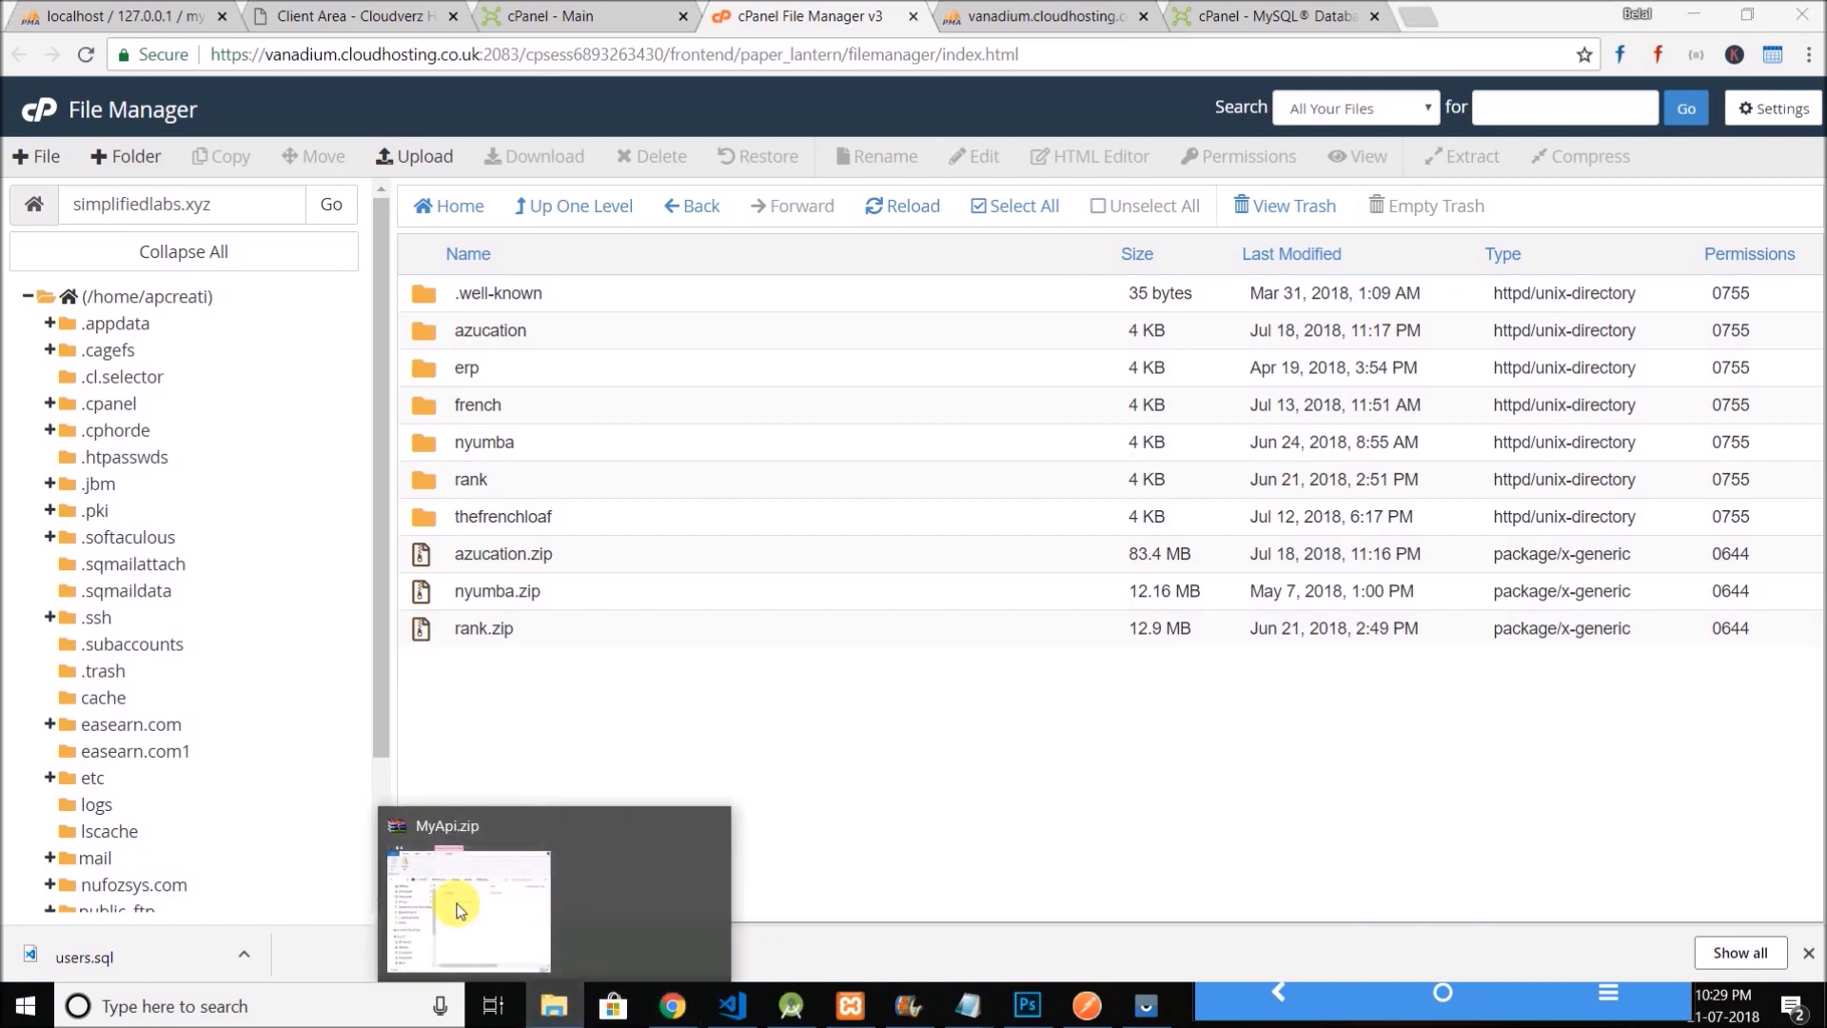
{"action": "left_click", "coordinate": [466, 910]}
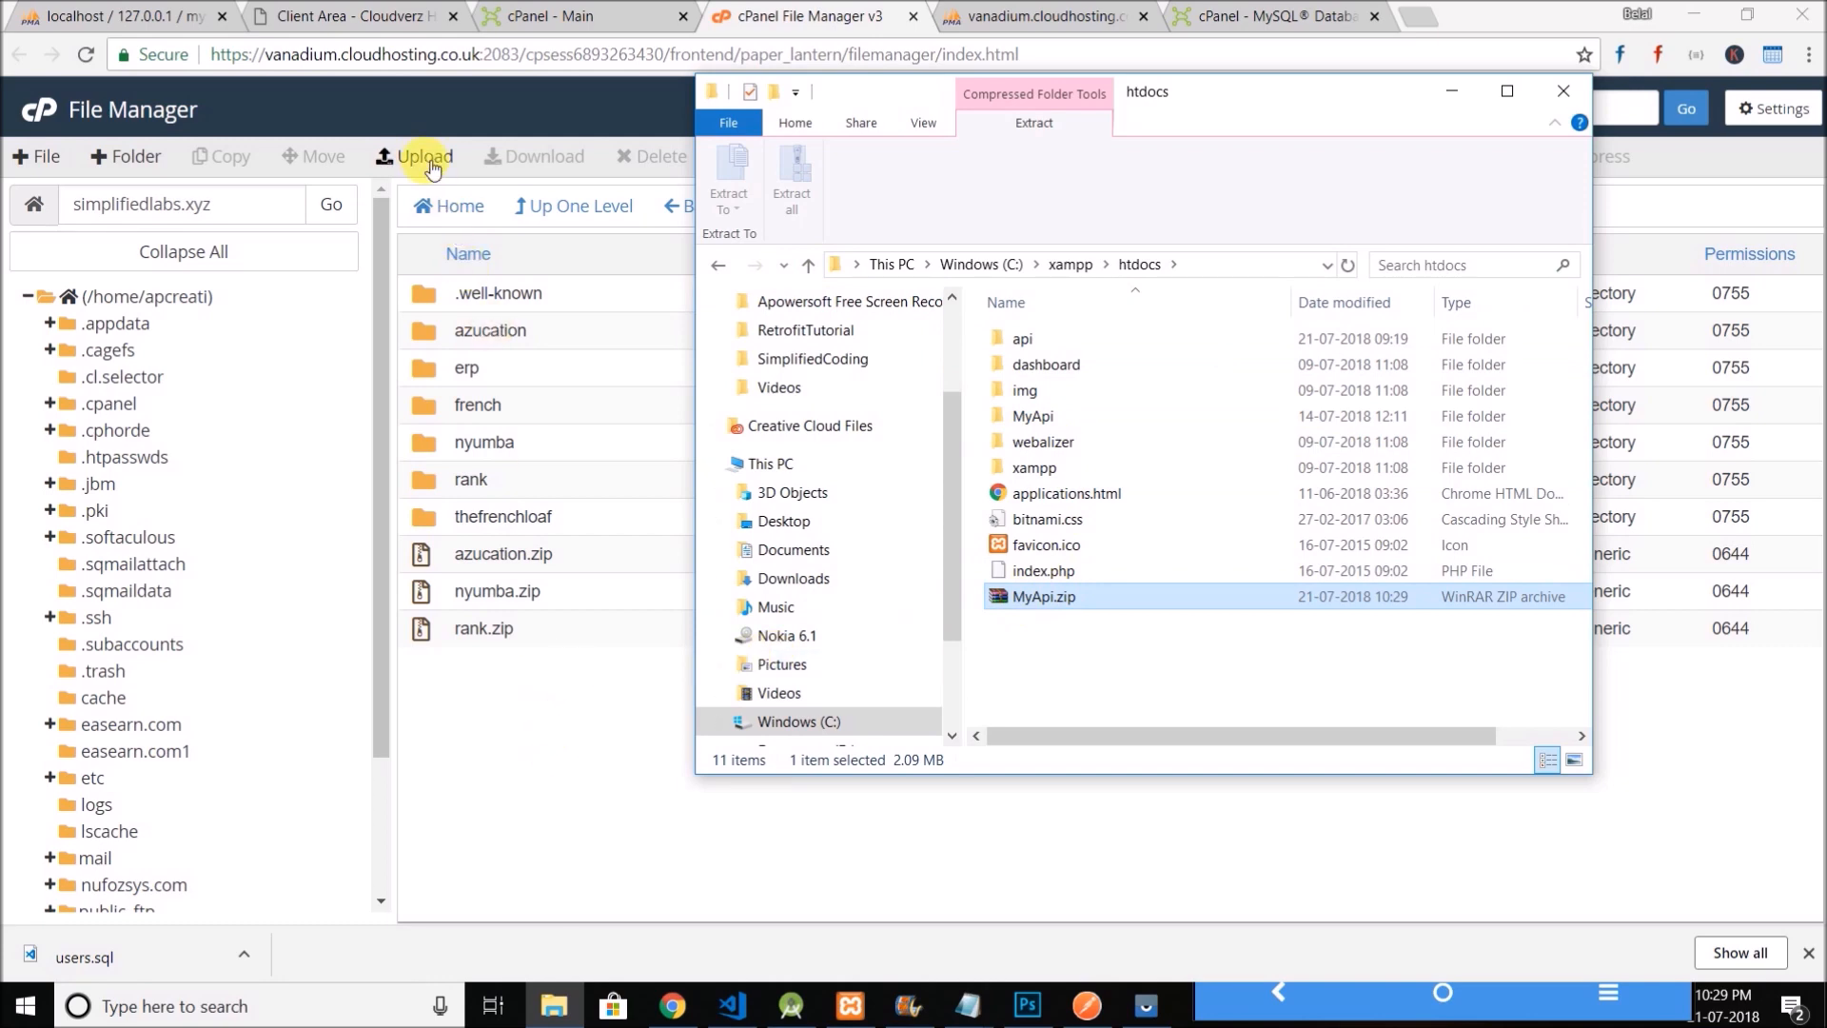
Upload MyApi.zip into the simplifiedlabs.xyz site folder and refresh the file list
{"action": "left_click", "coordinate": [417, 154]}
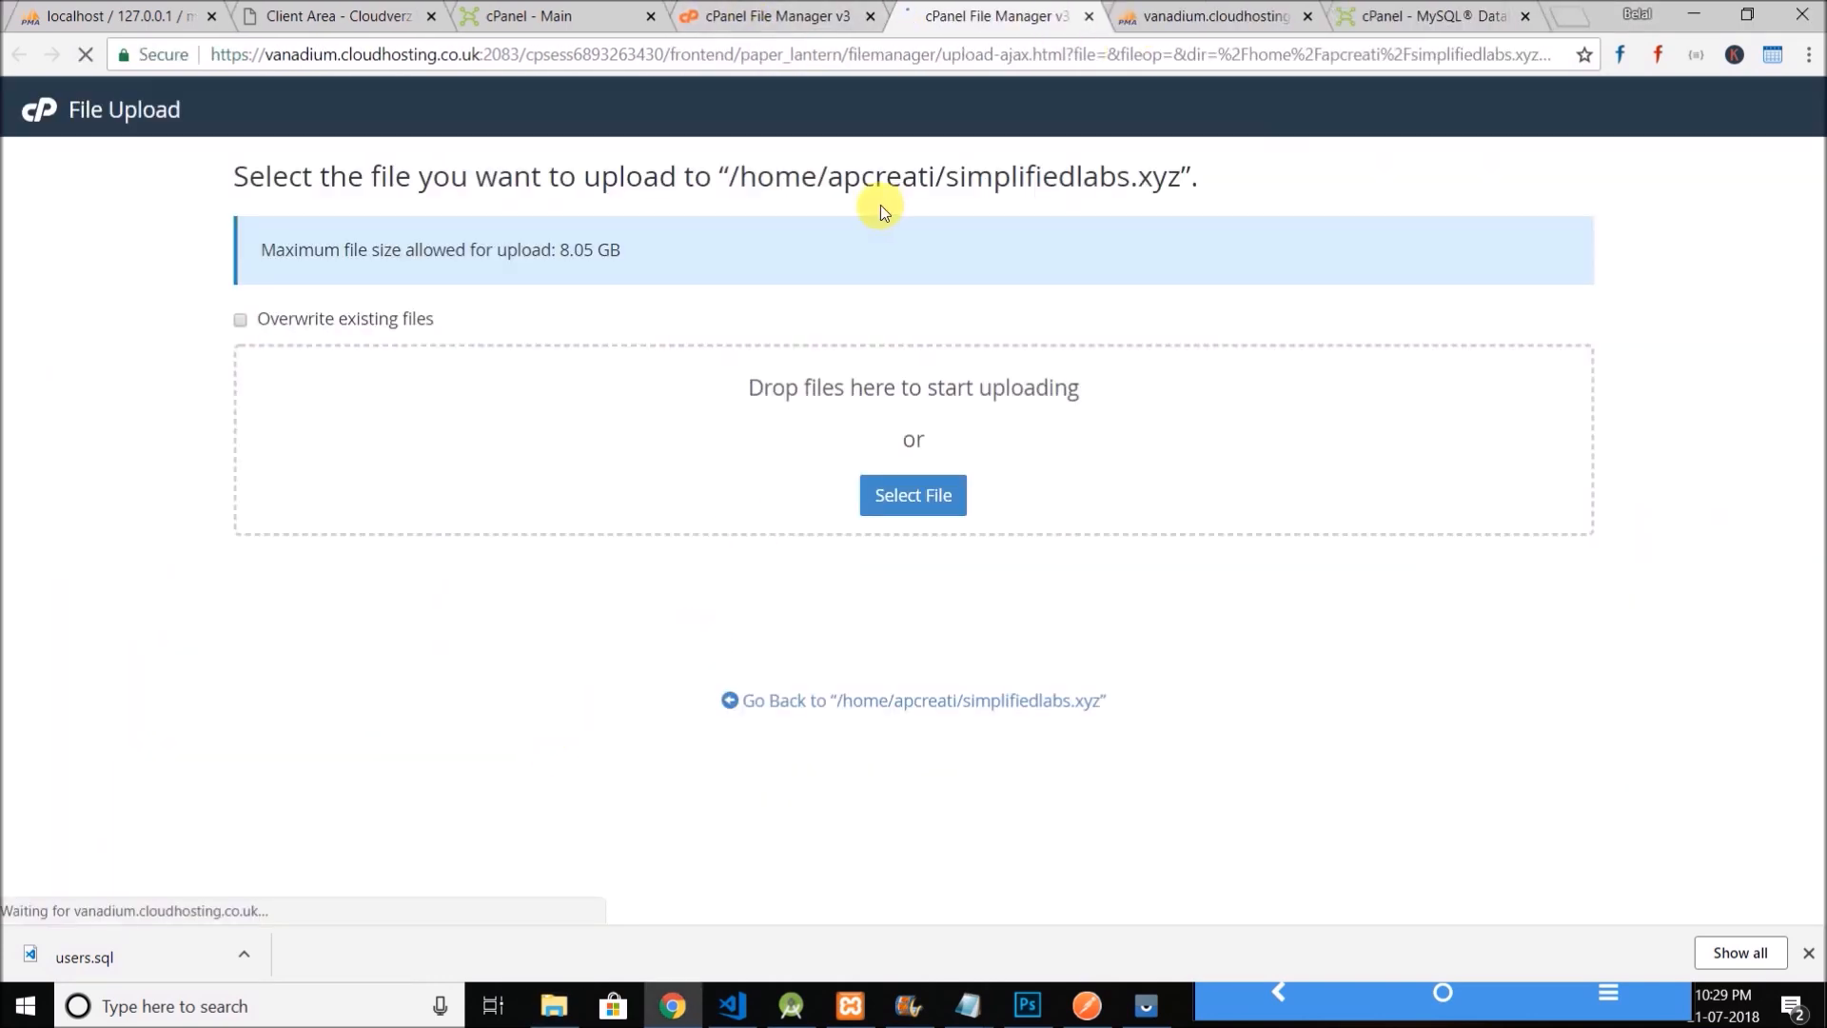
{"action": "left_click", "coordinate": [911, 495]}
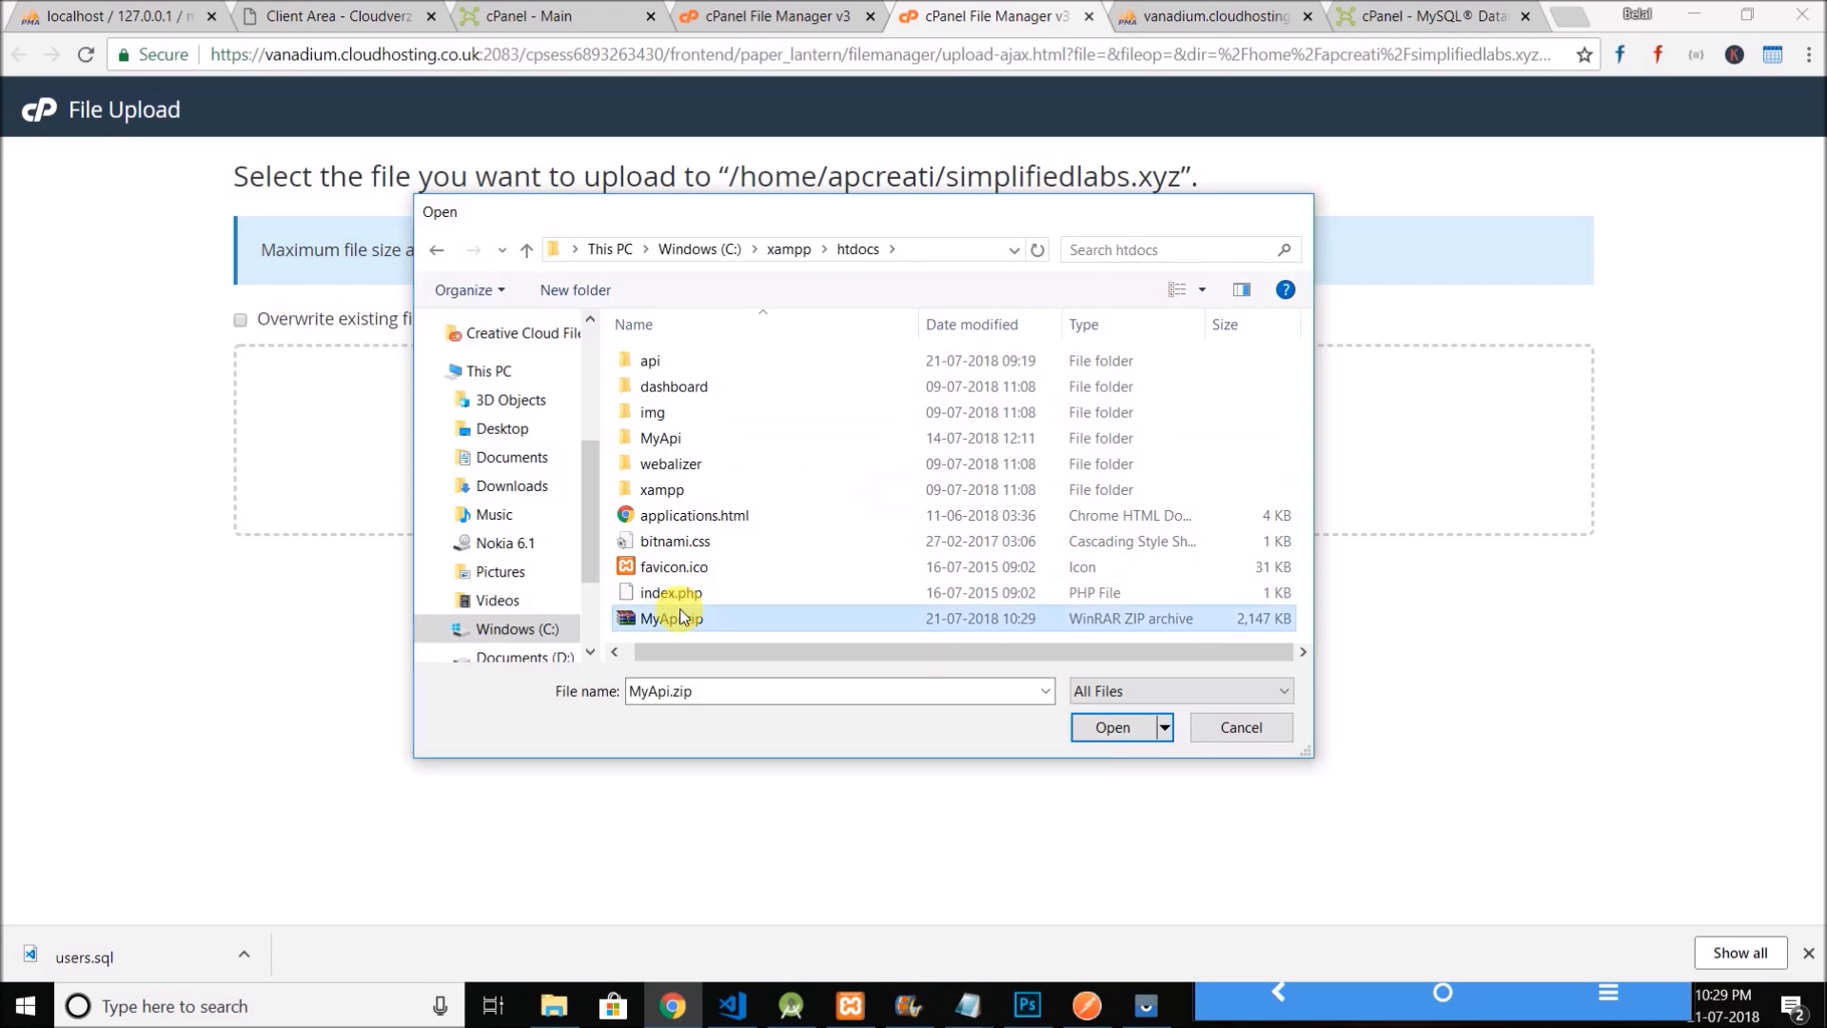
{"action": "left_click", "coordinate": [1111, 725]}
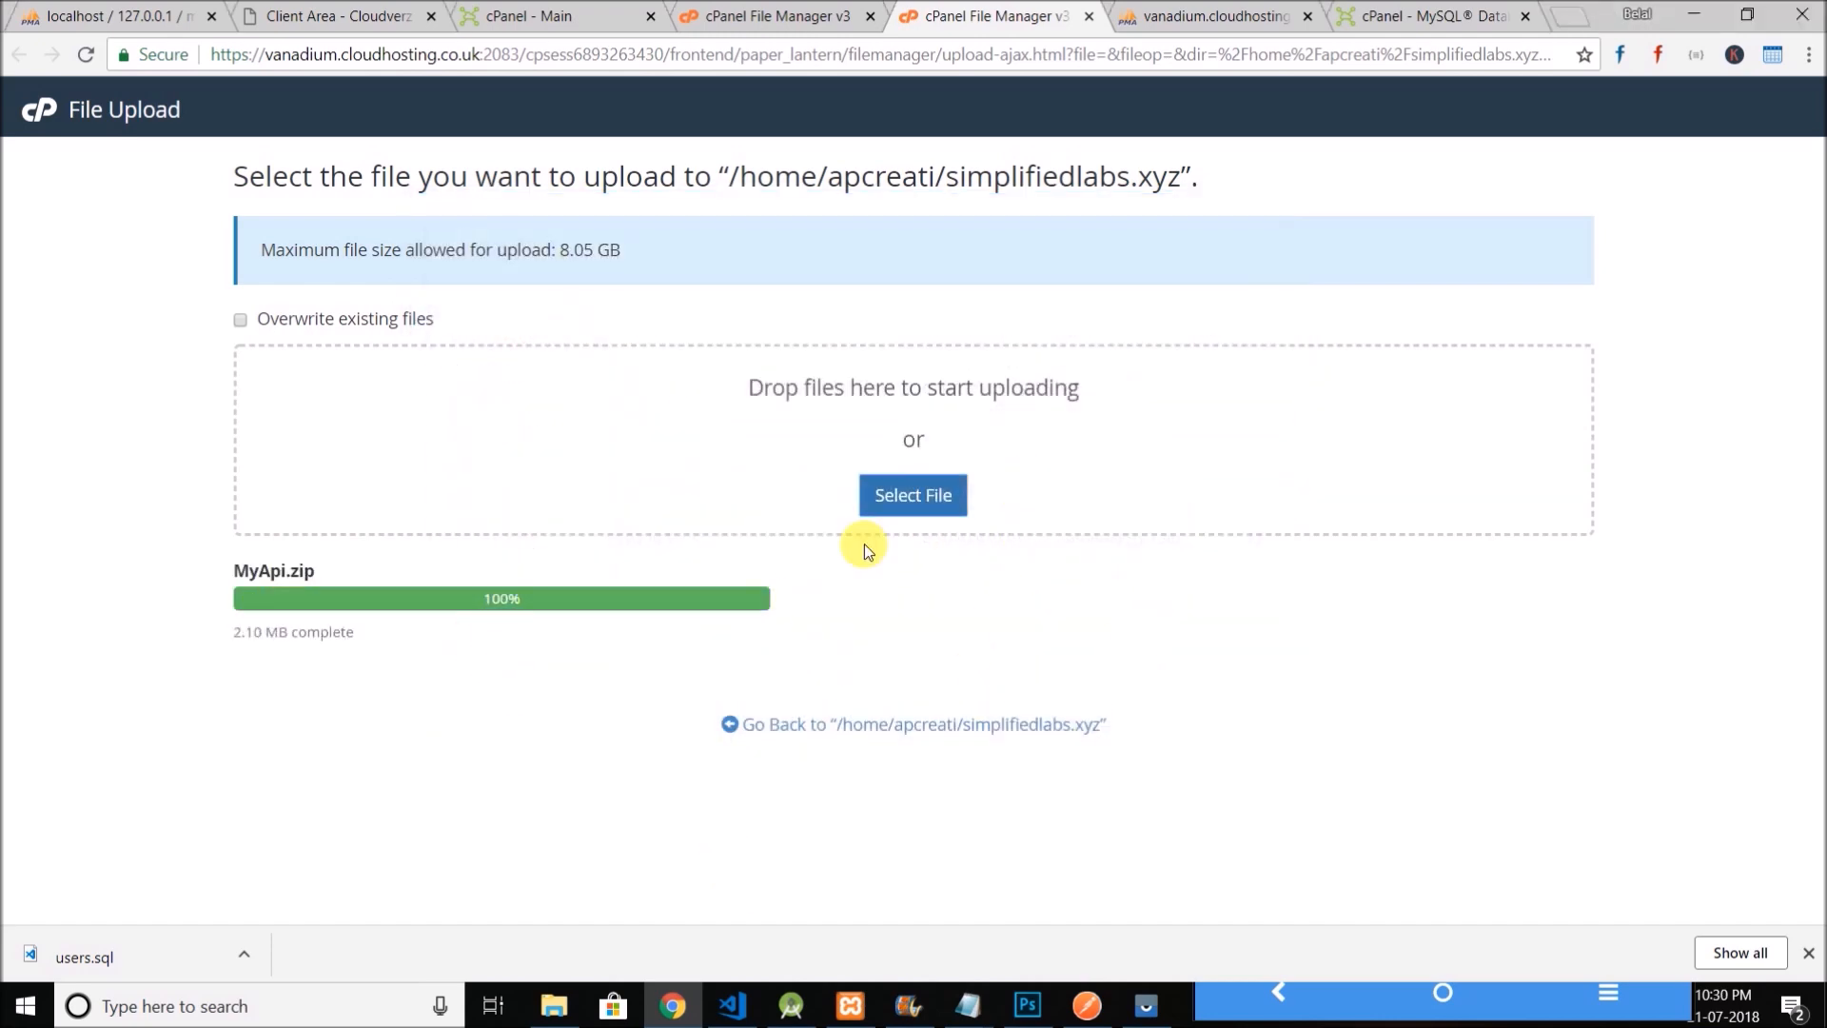
{"action": "left_click", "coordinate": [912, 723]}
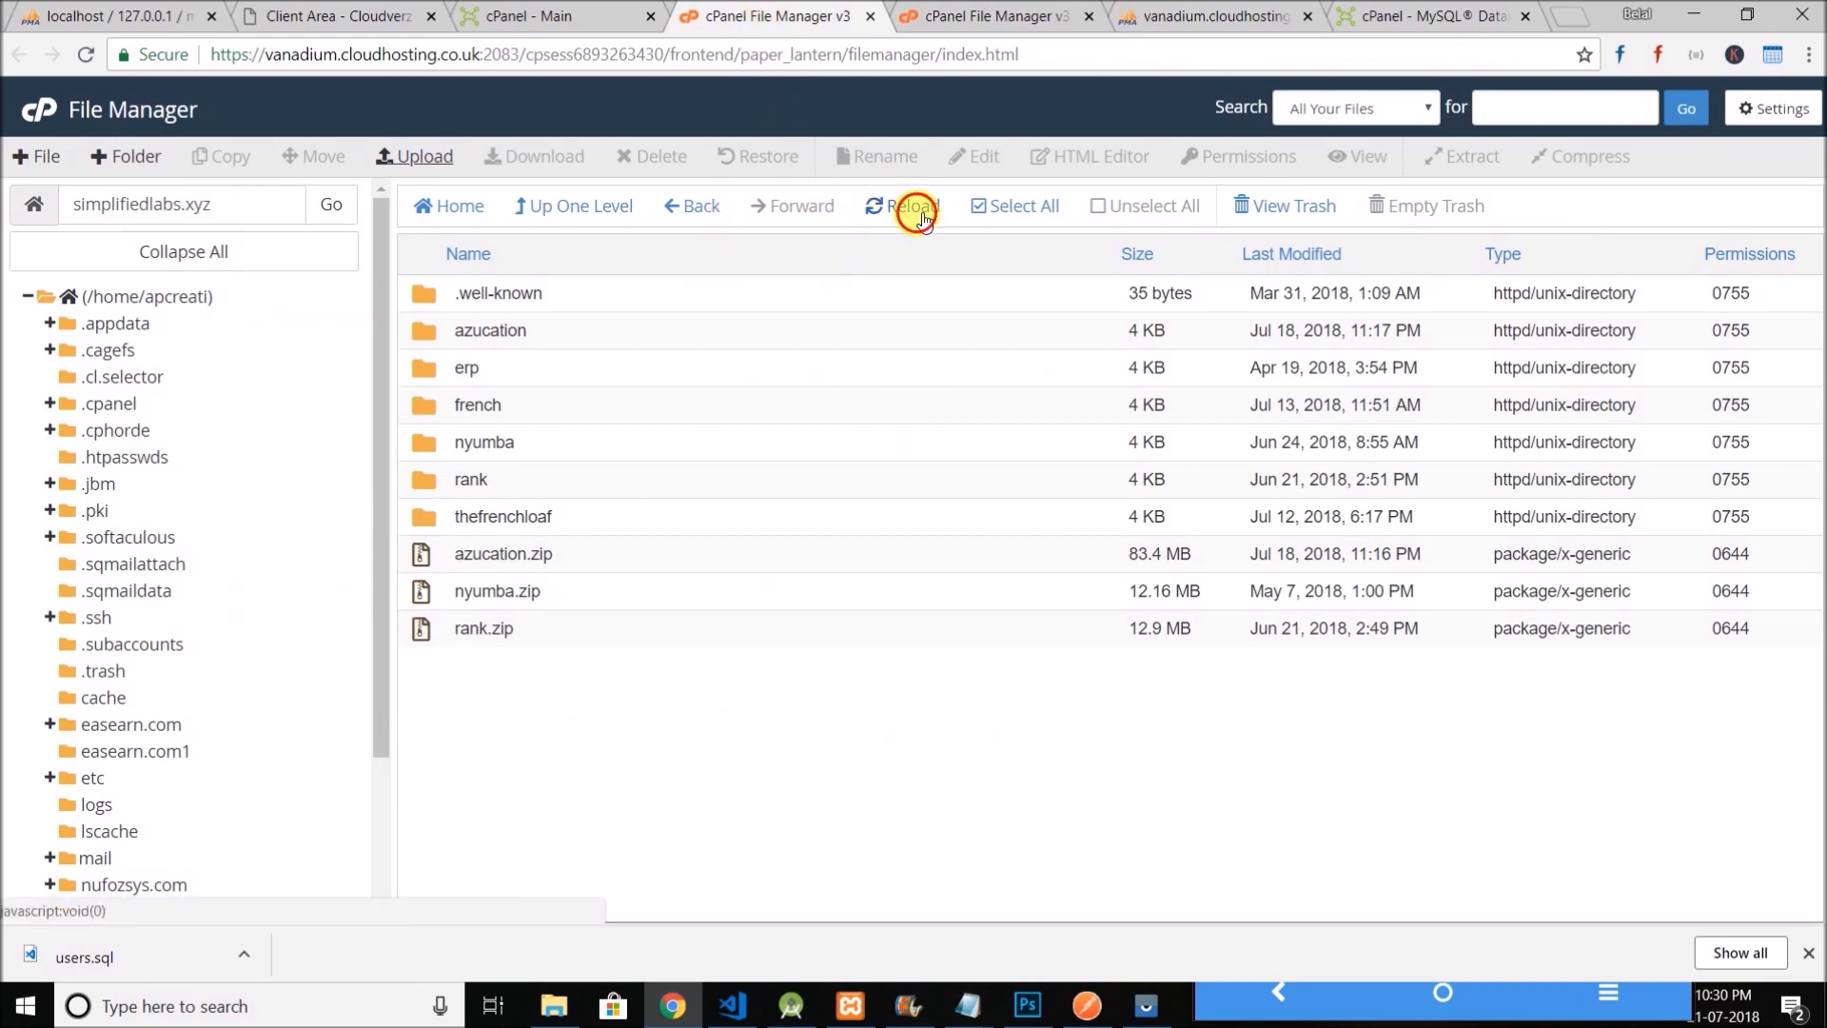
{"action": "left_click", "coordinate": [911, 206]}
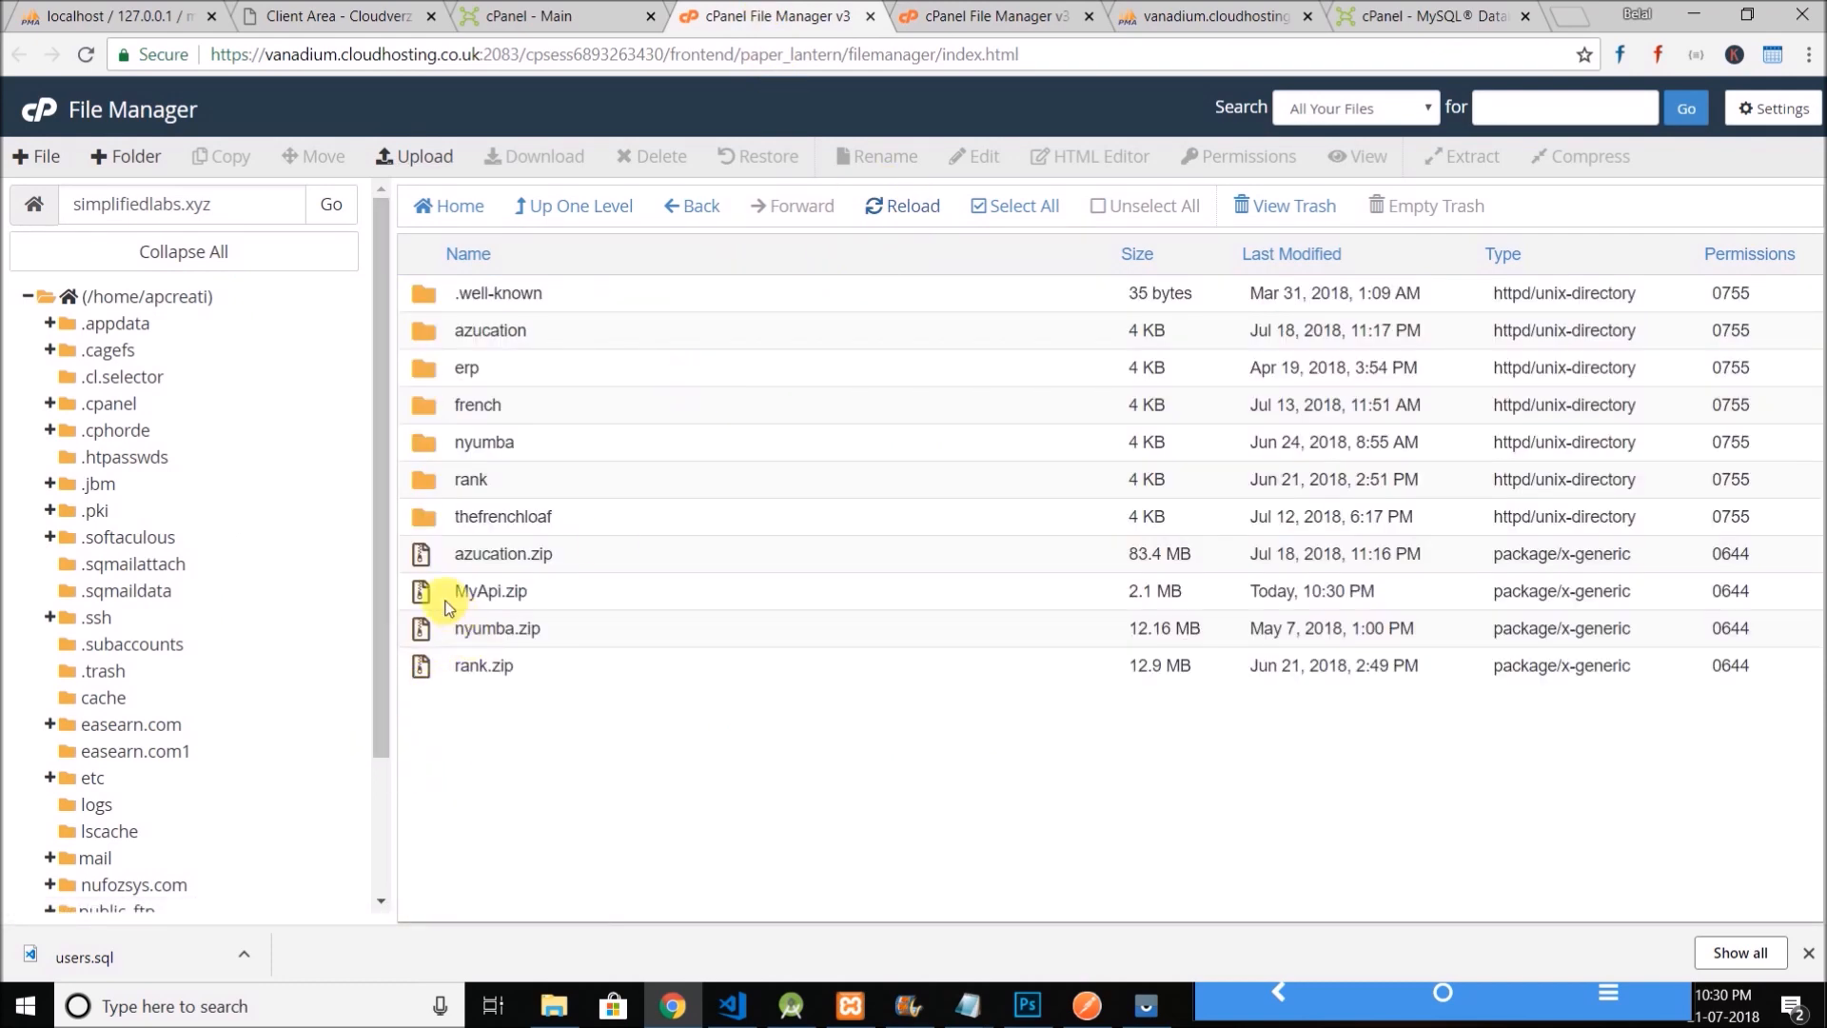
Extract MyApi.zip into the site folder, producing a MyApi directory
{"action": "right_click", "coordinate": [489, 590]}
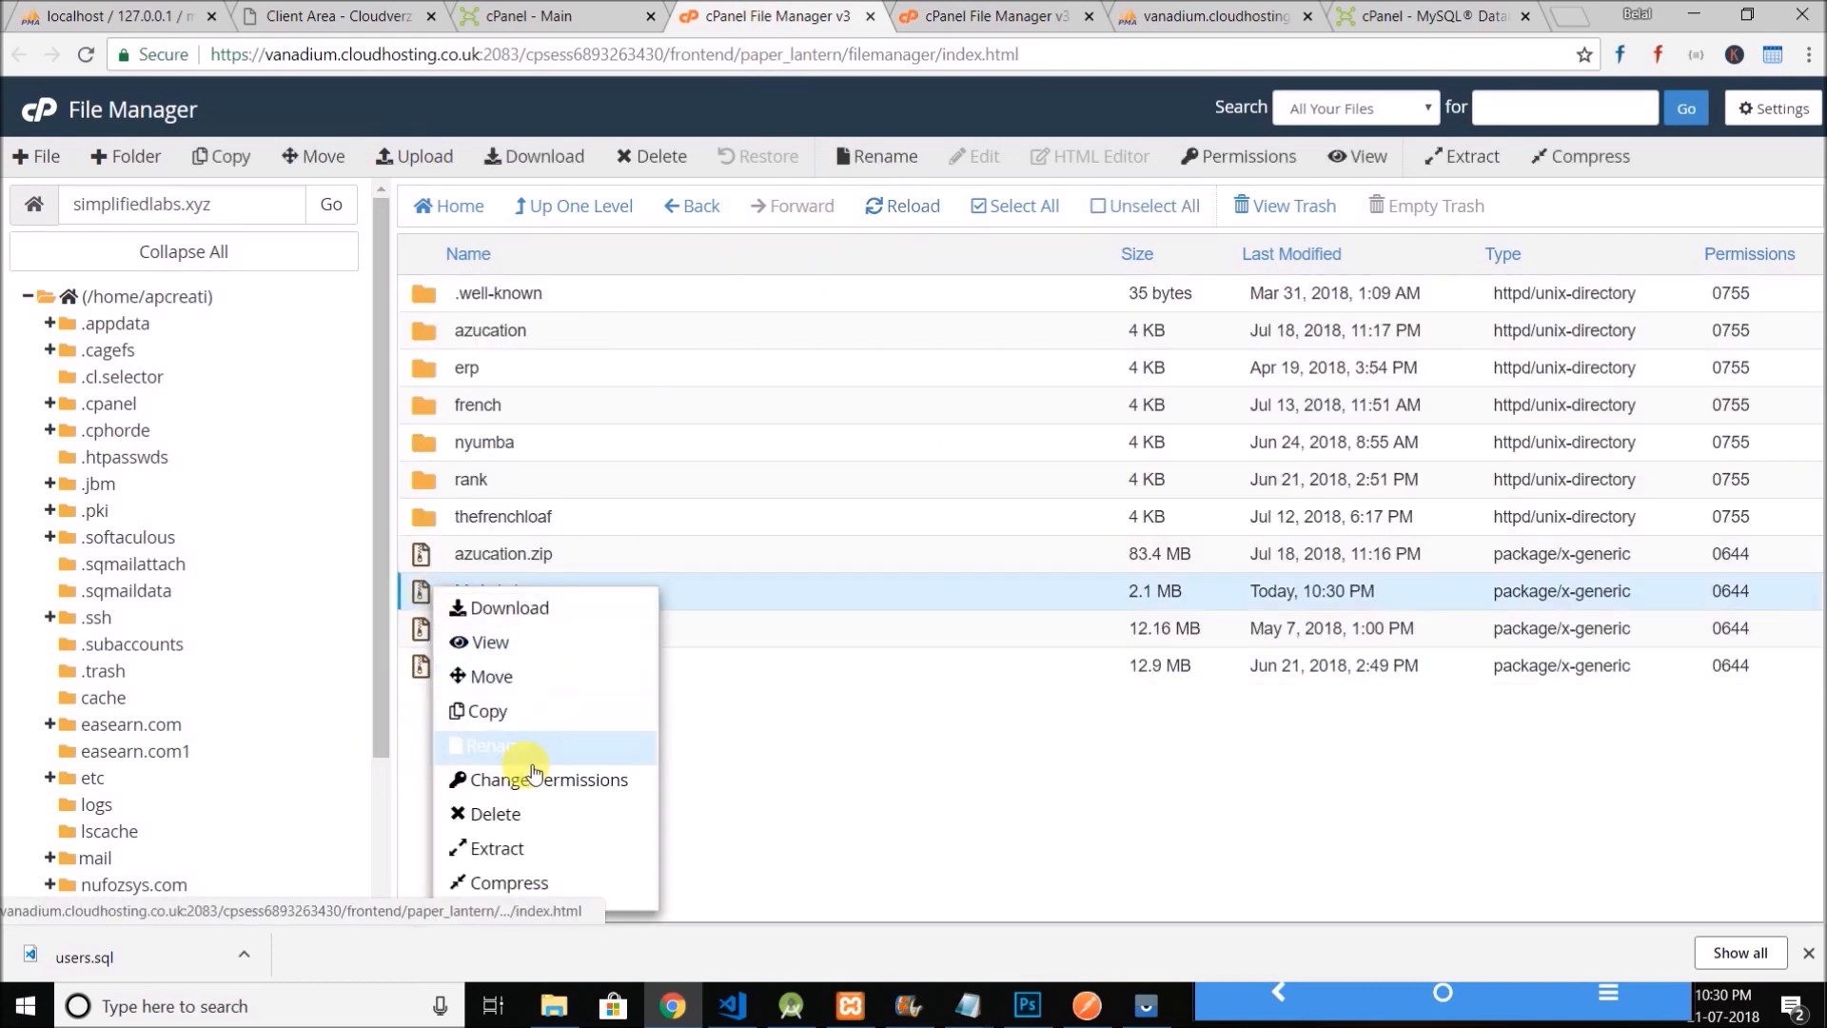
{"action": "left_click", "coordinate": [494, 847]}
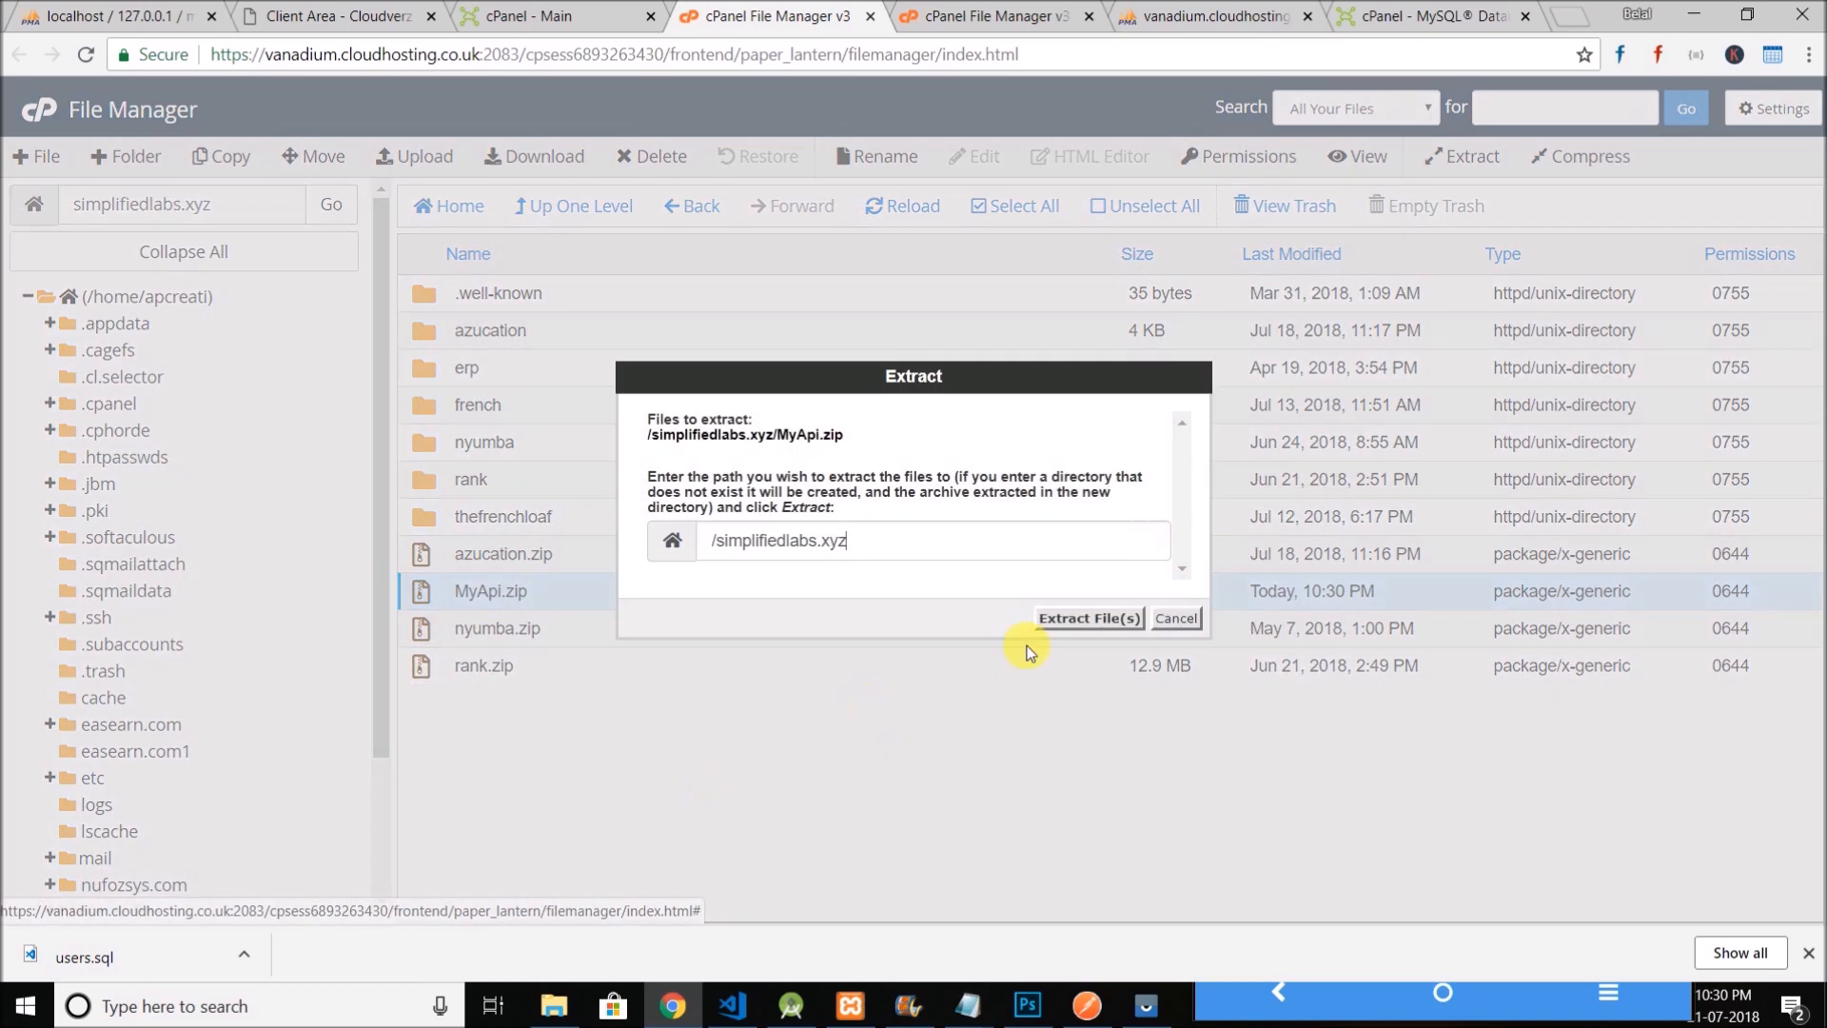
{"action": "left_click", "coordinate": [1086, 618]}
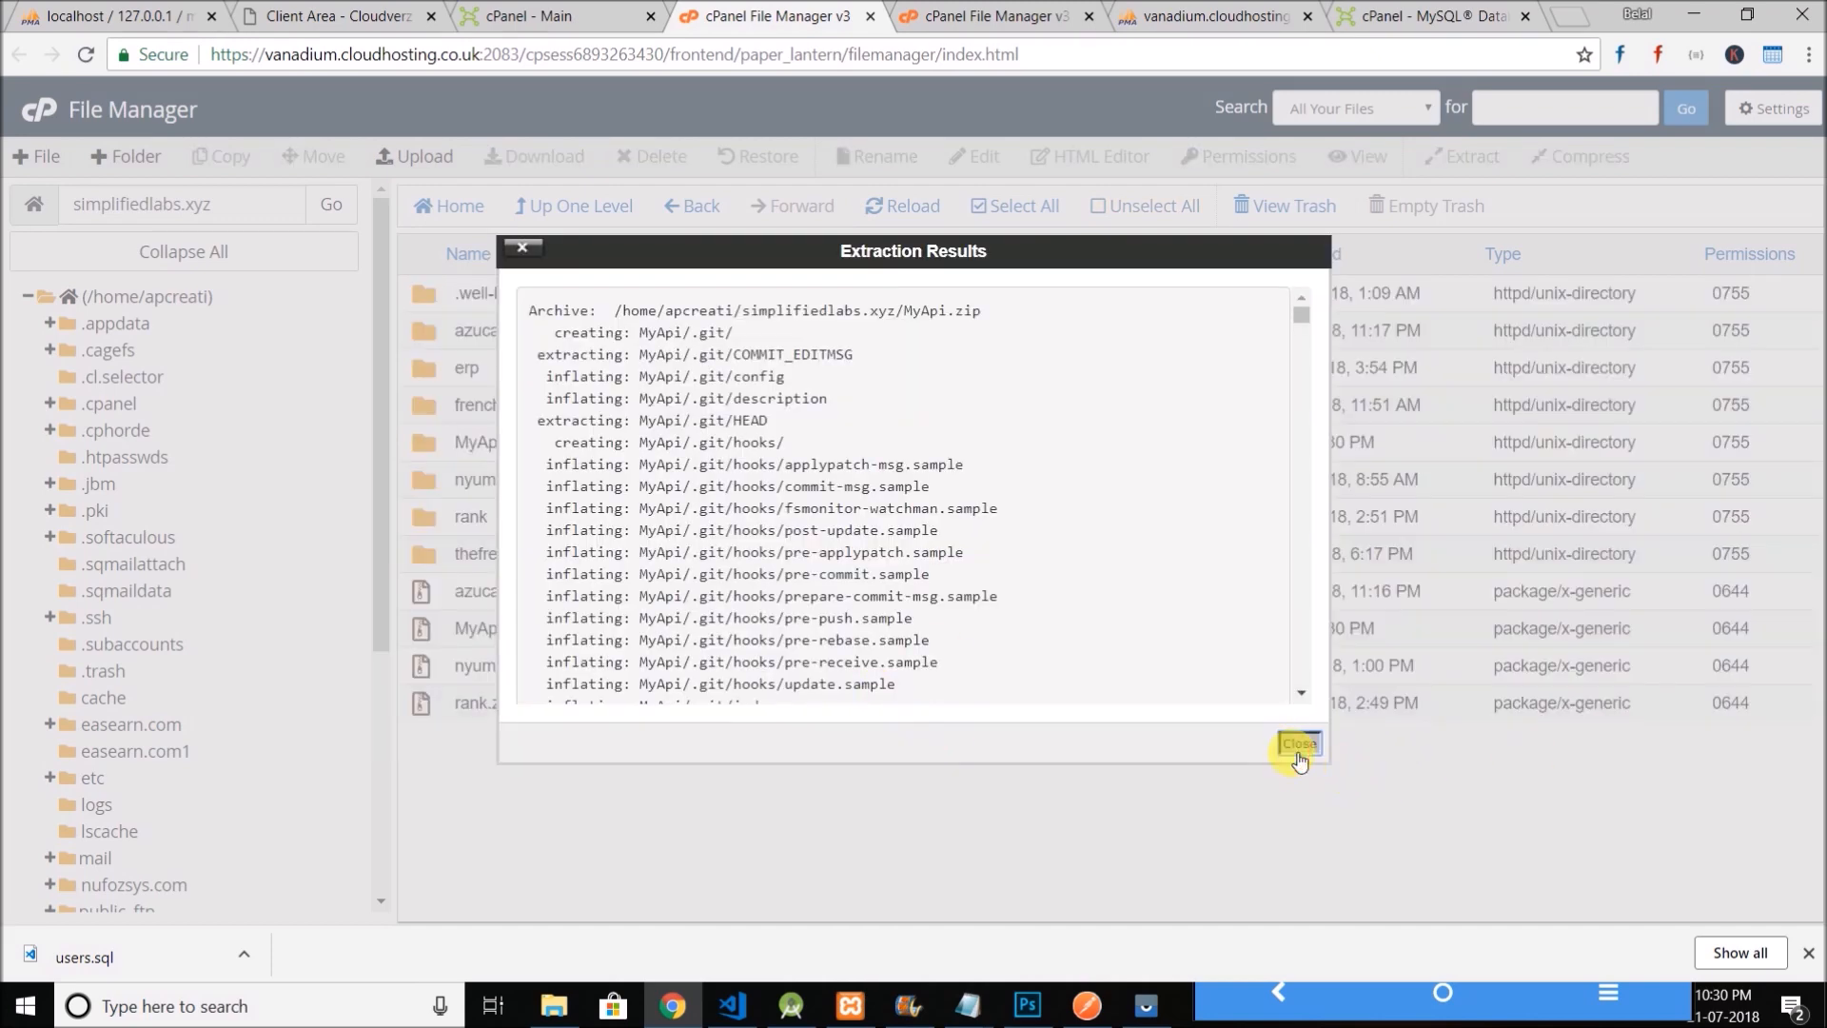
{"action": "left_click", "coordinate": [1297, 744]}
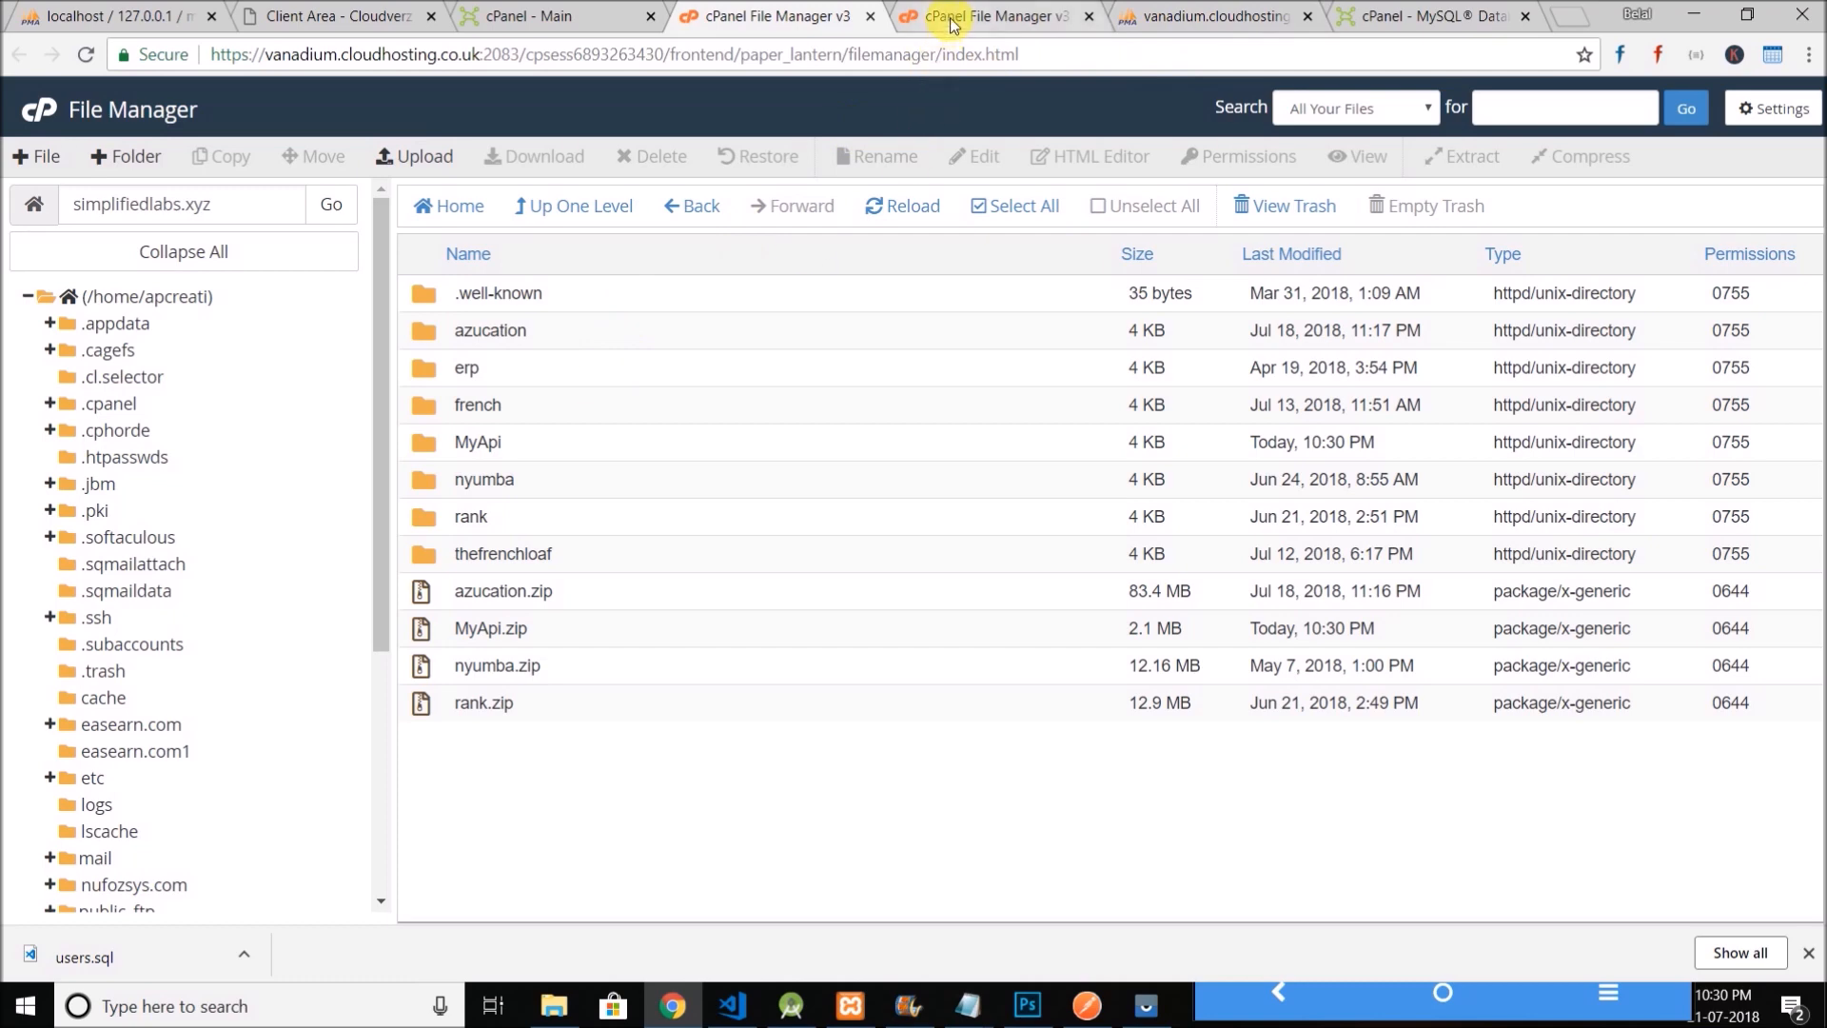
Browse to simplifiedlabs.xyz/MyApi/public and sign in as belalkhan at the auth prompt
{"action": "left_click", "coordinate": [413, 157]}
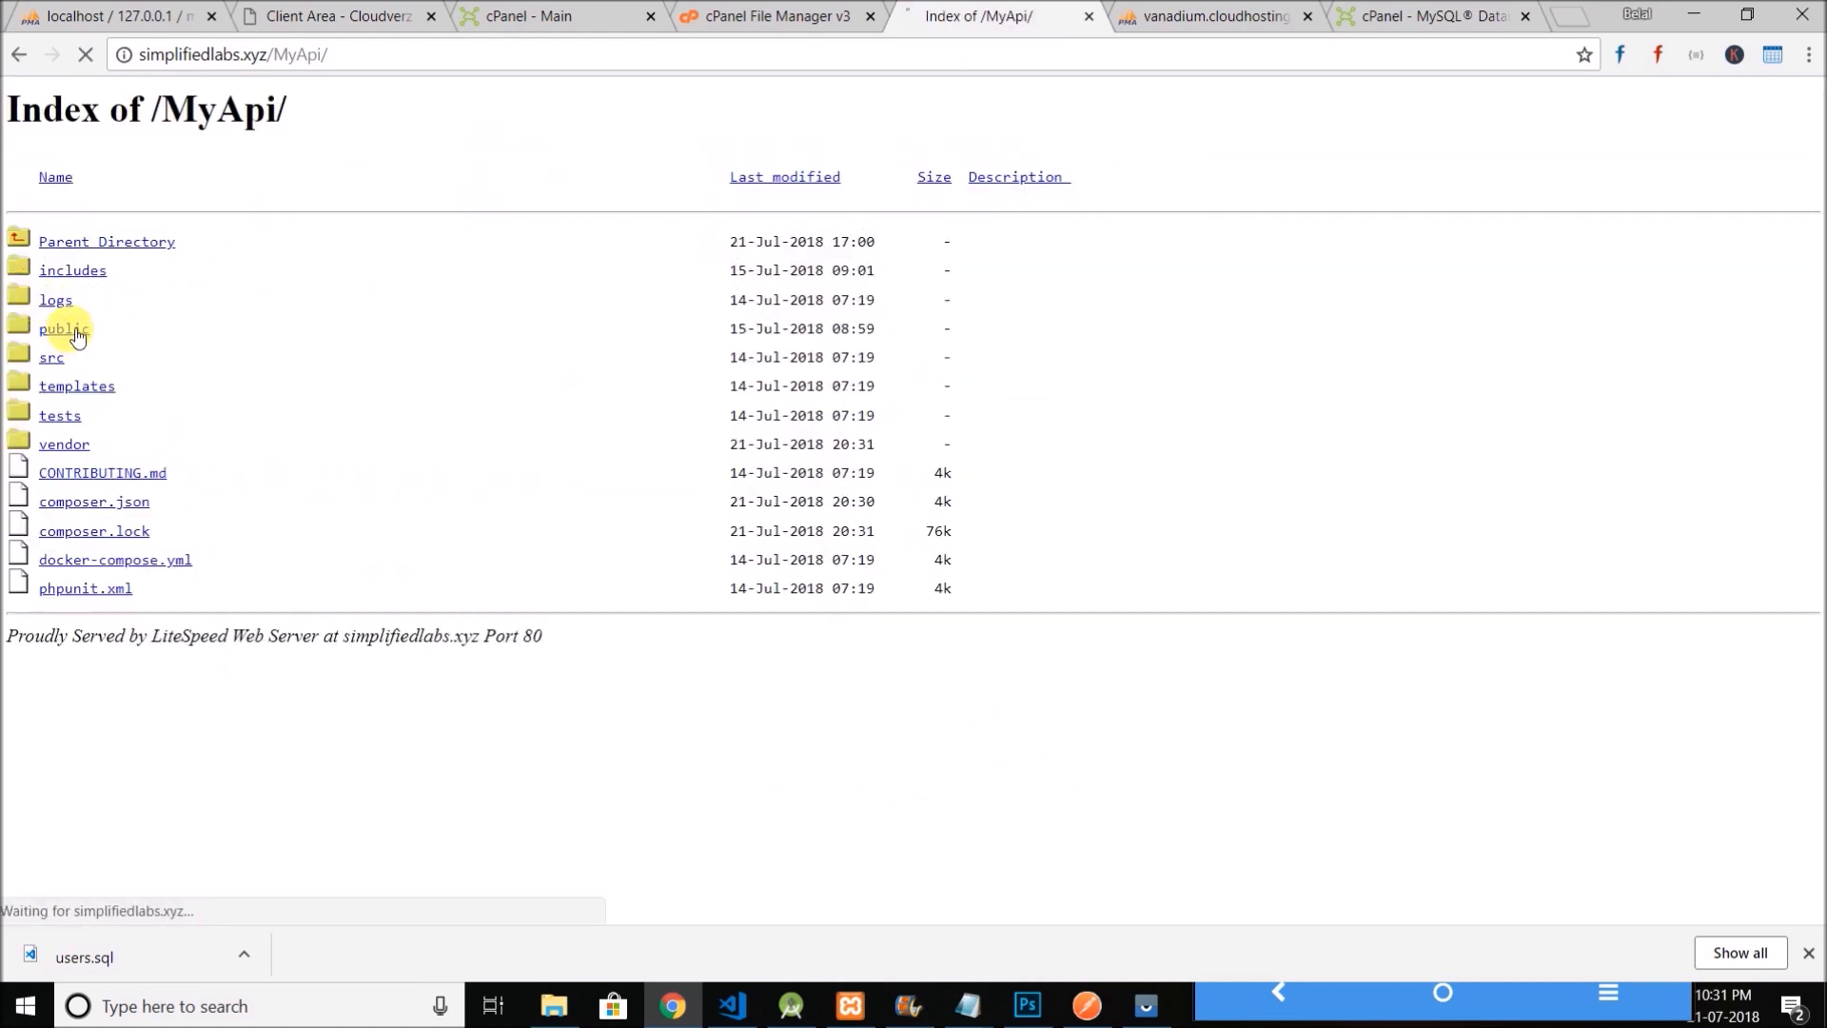
{"action": "left_click", "coordinate": [62, 329]}
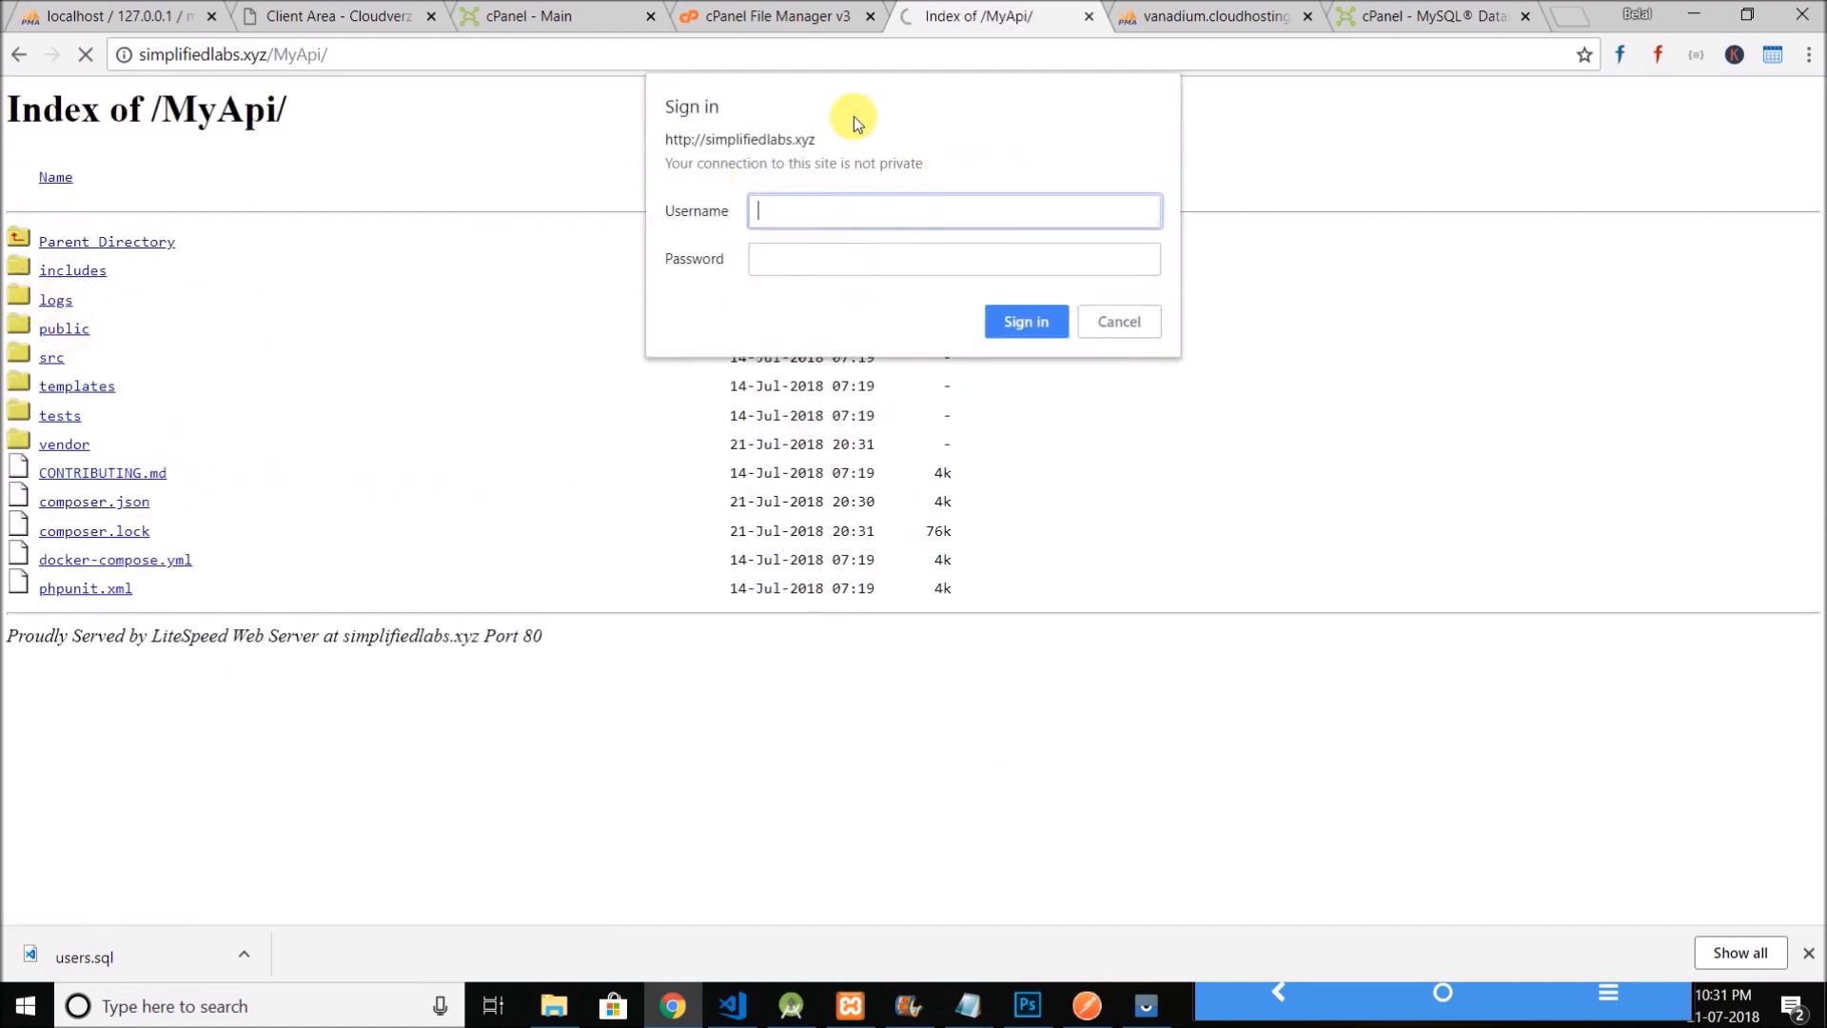
{"action": "mouse_move", "coordinate": [896, 225]}
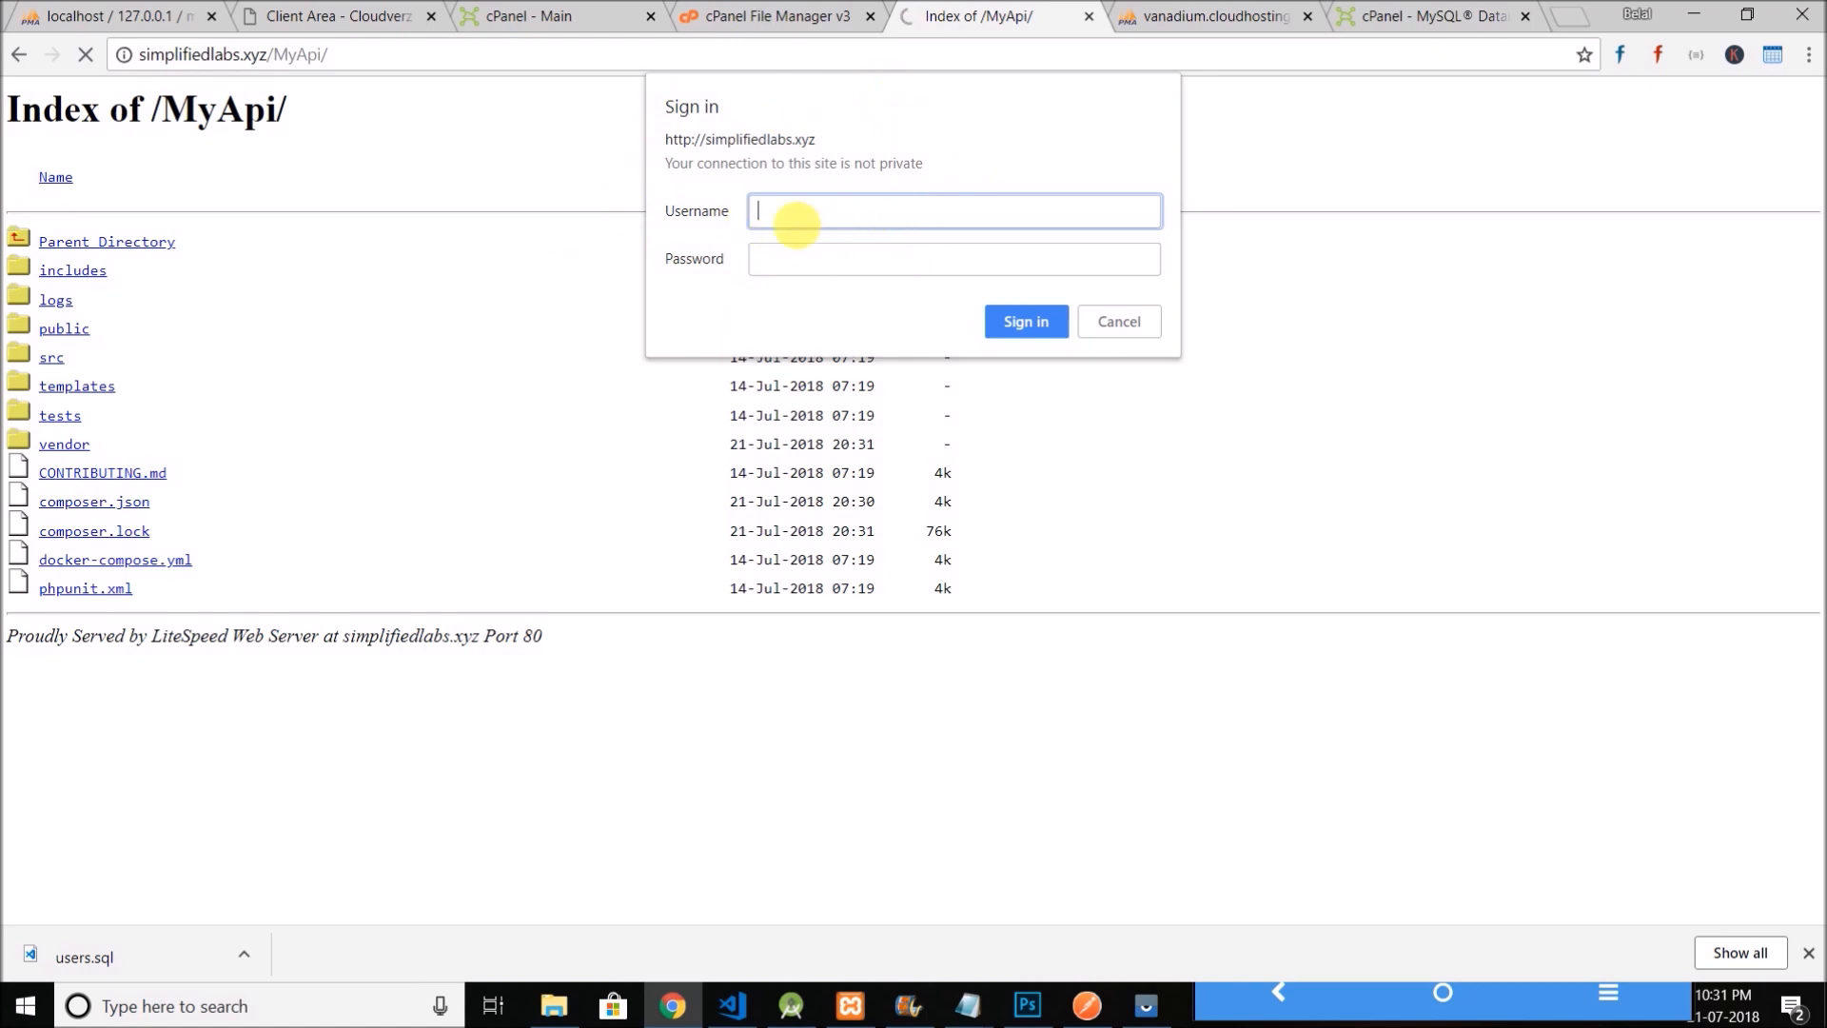
{"action": "mouse_move", "coordinate": [849, 230]}
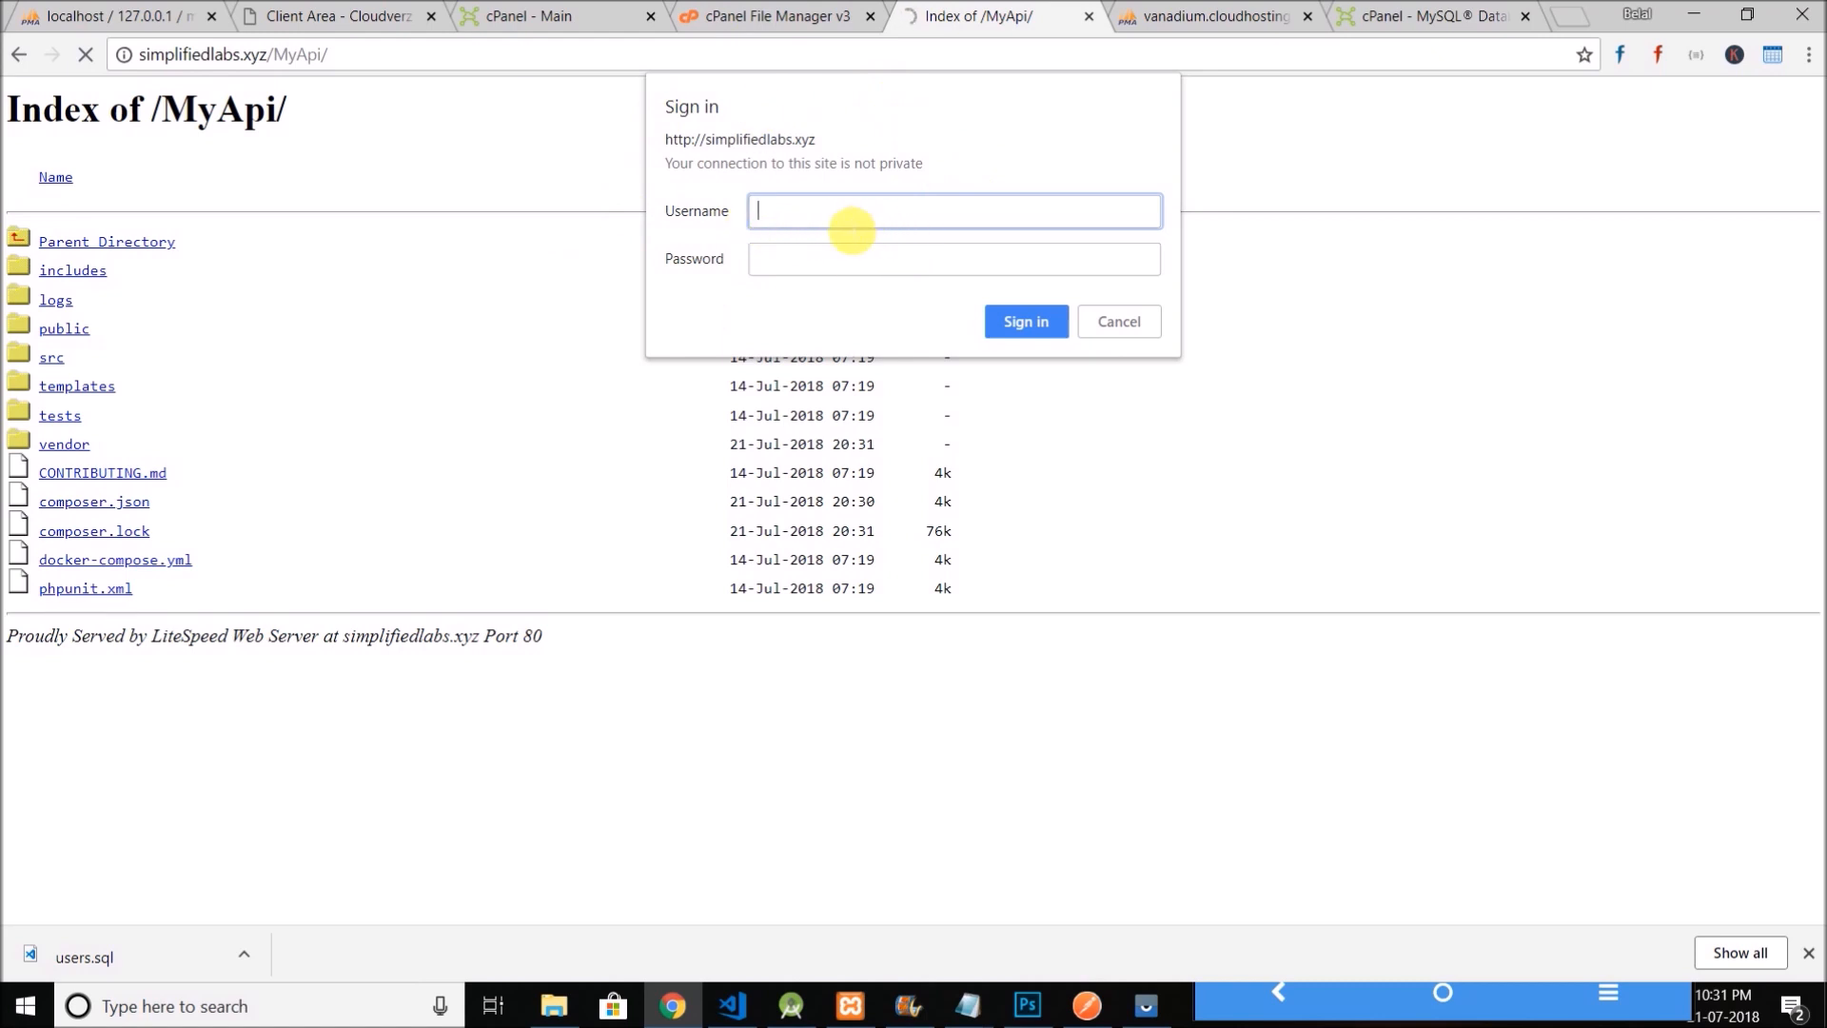
{"action": "type", "text": "belalkhan"}
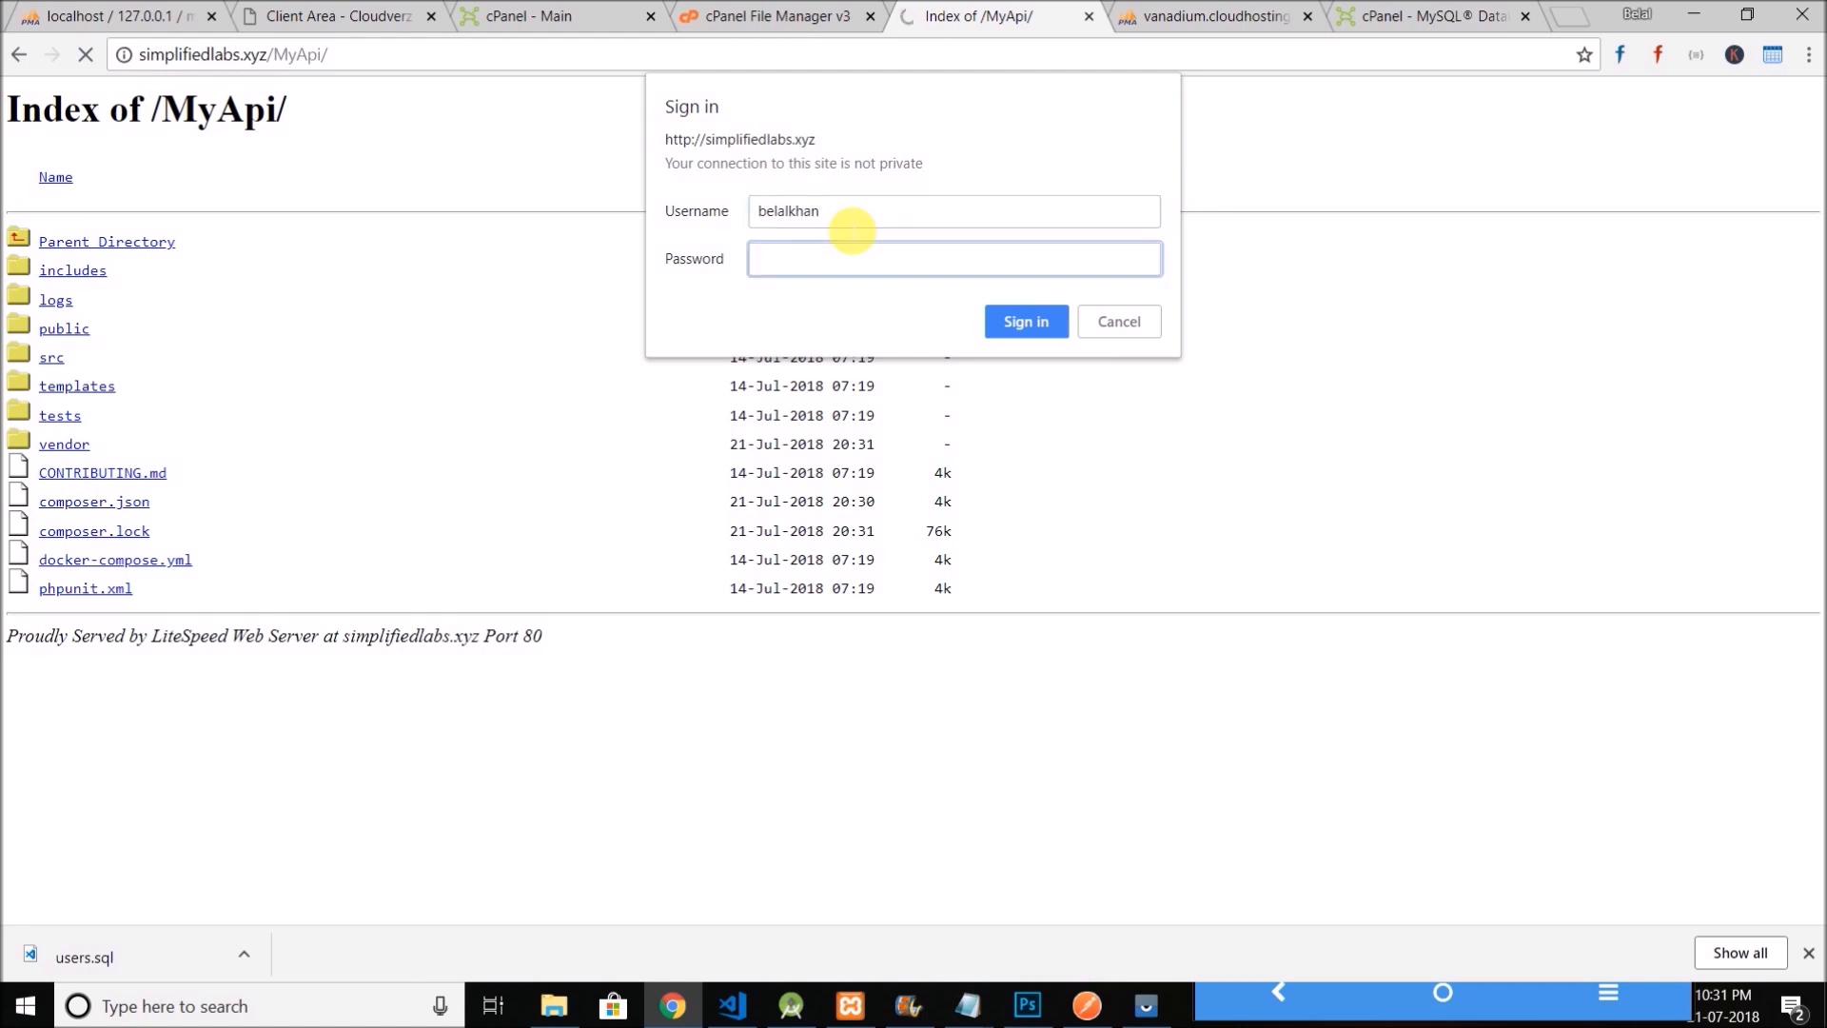
{"action": "type", "text": "•••••"}
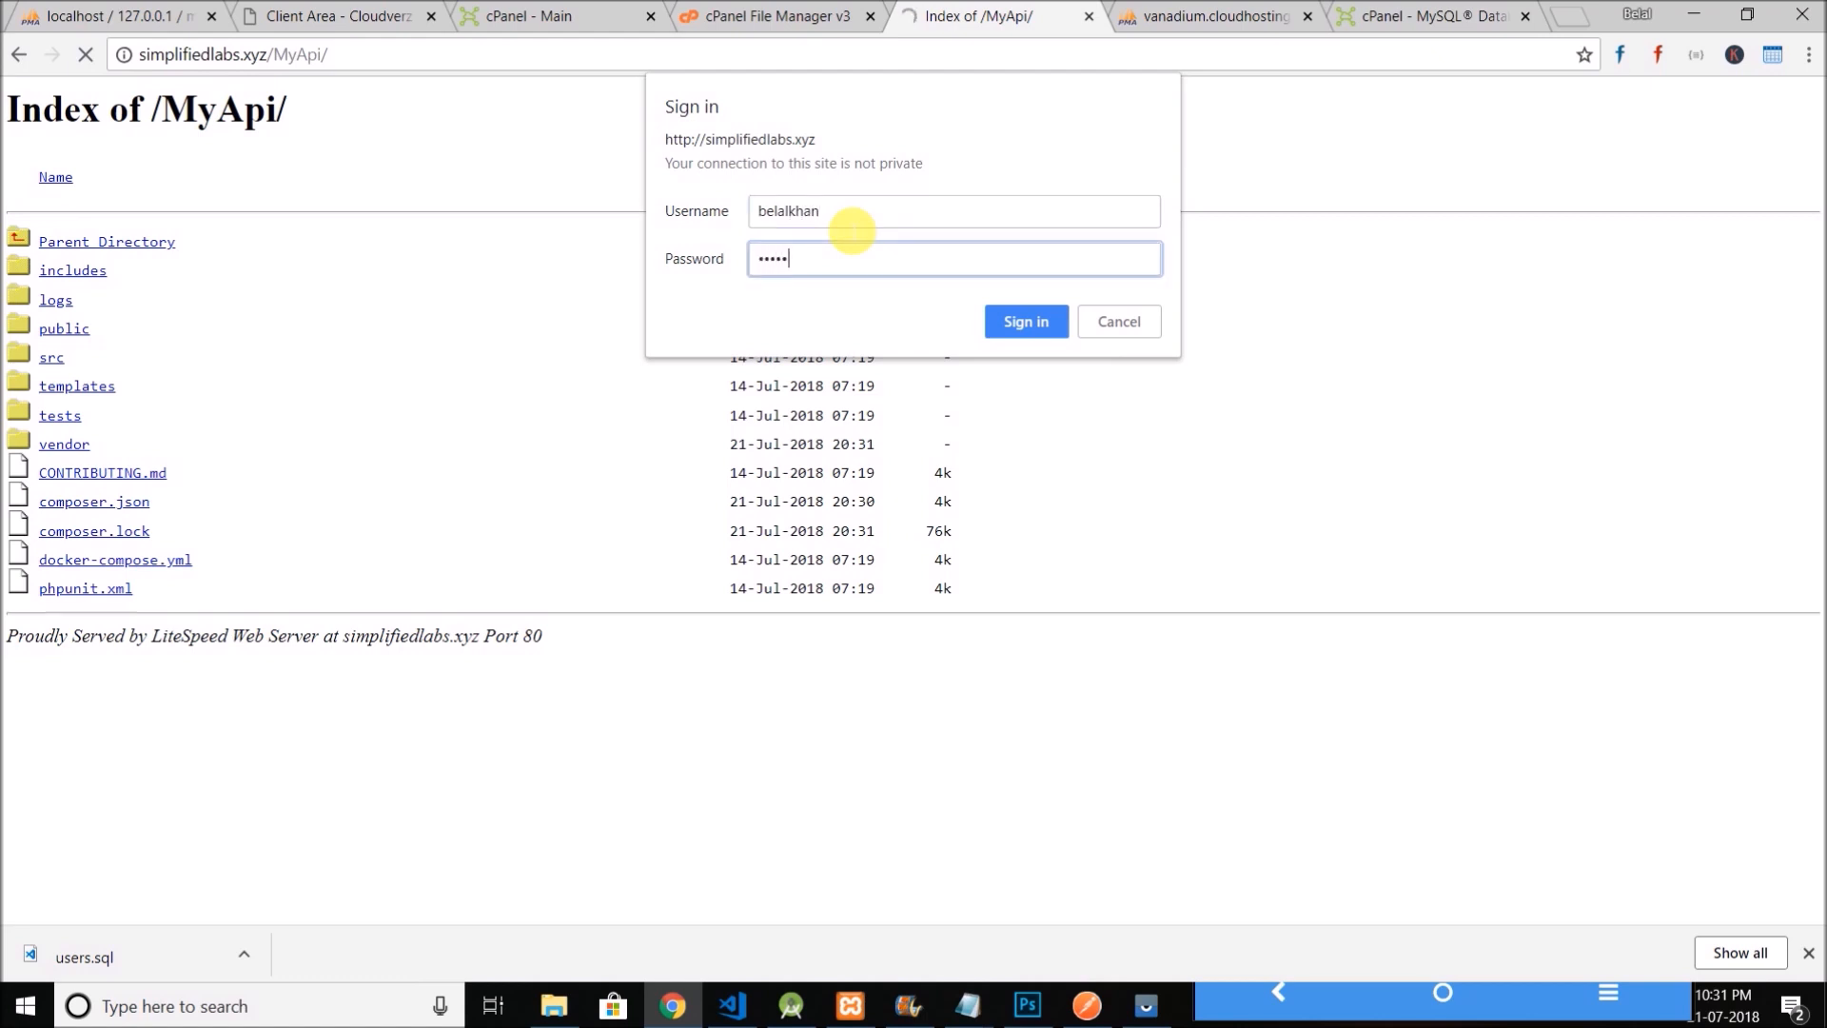
{"action": "left_click", "coordinate": [1024, 320]}
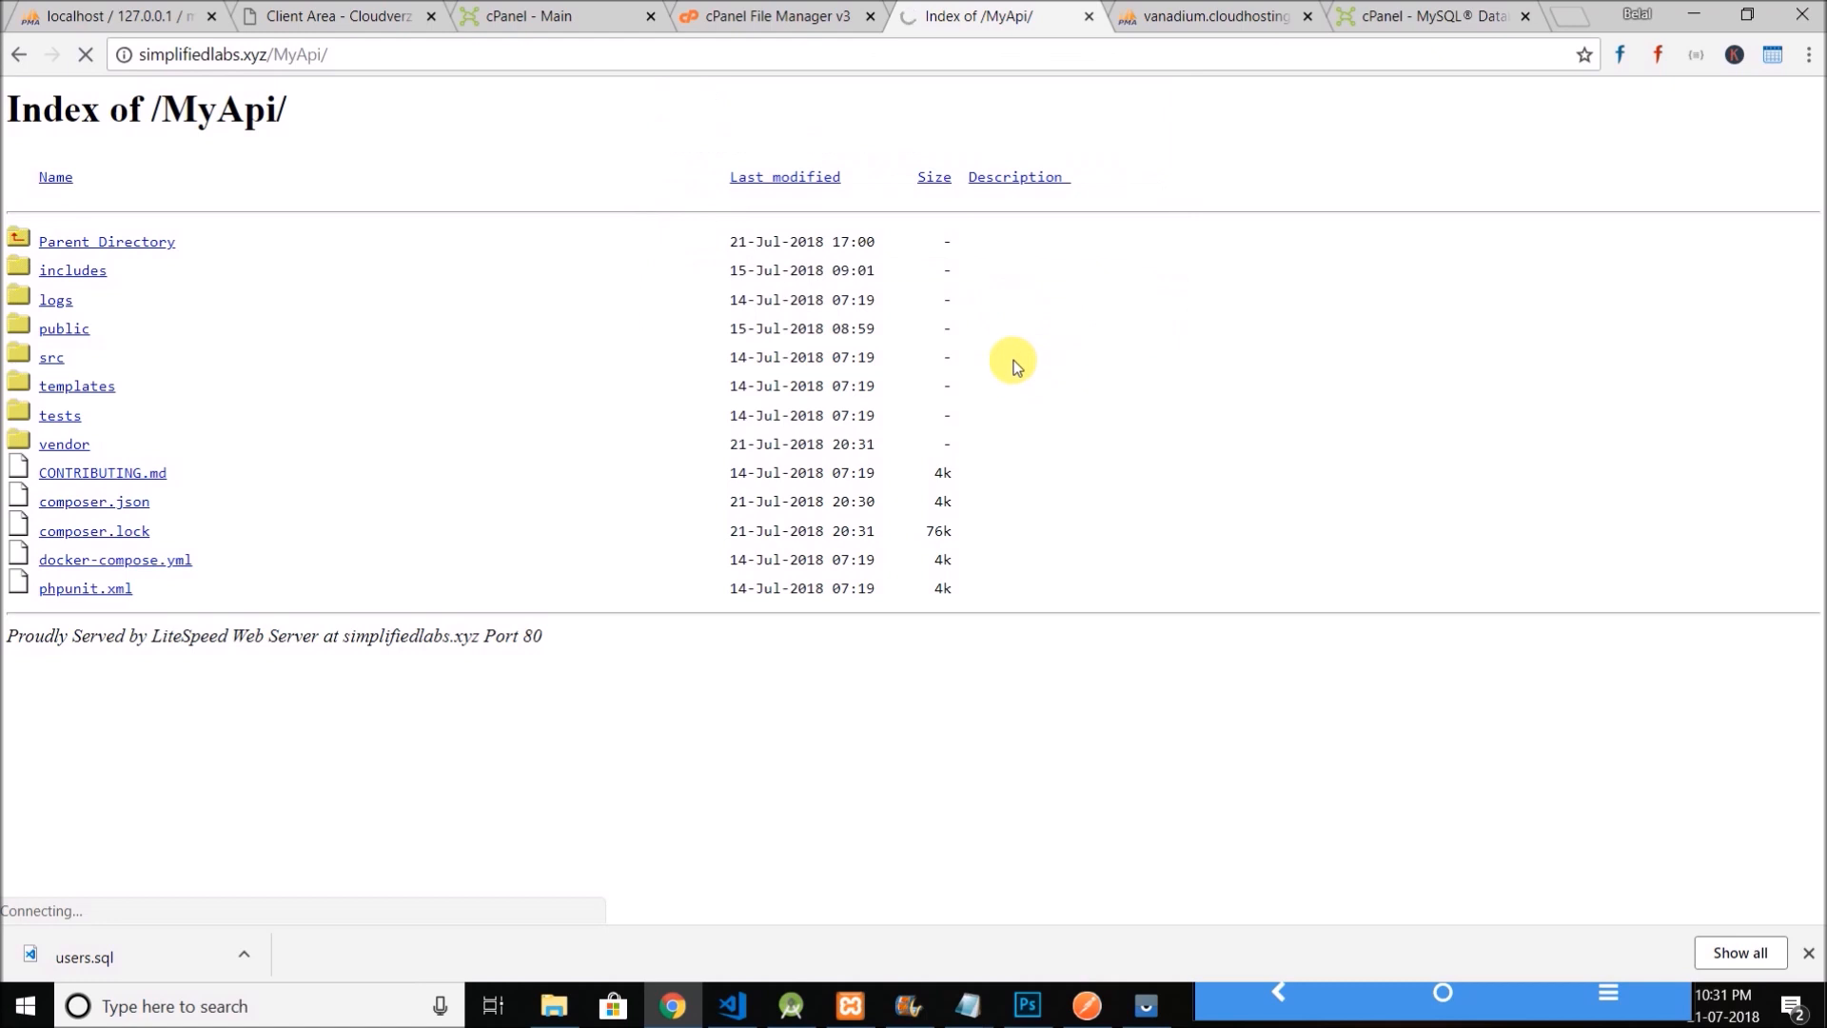
Request the live createuser address, which answers that only POST is allowed
{"action": "left_click", "coordinate": [63, 329]}
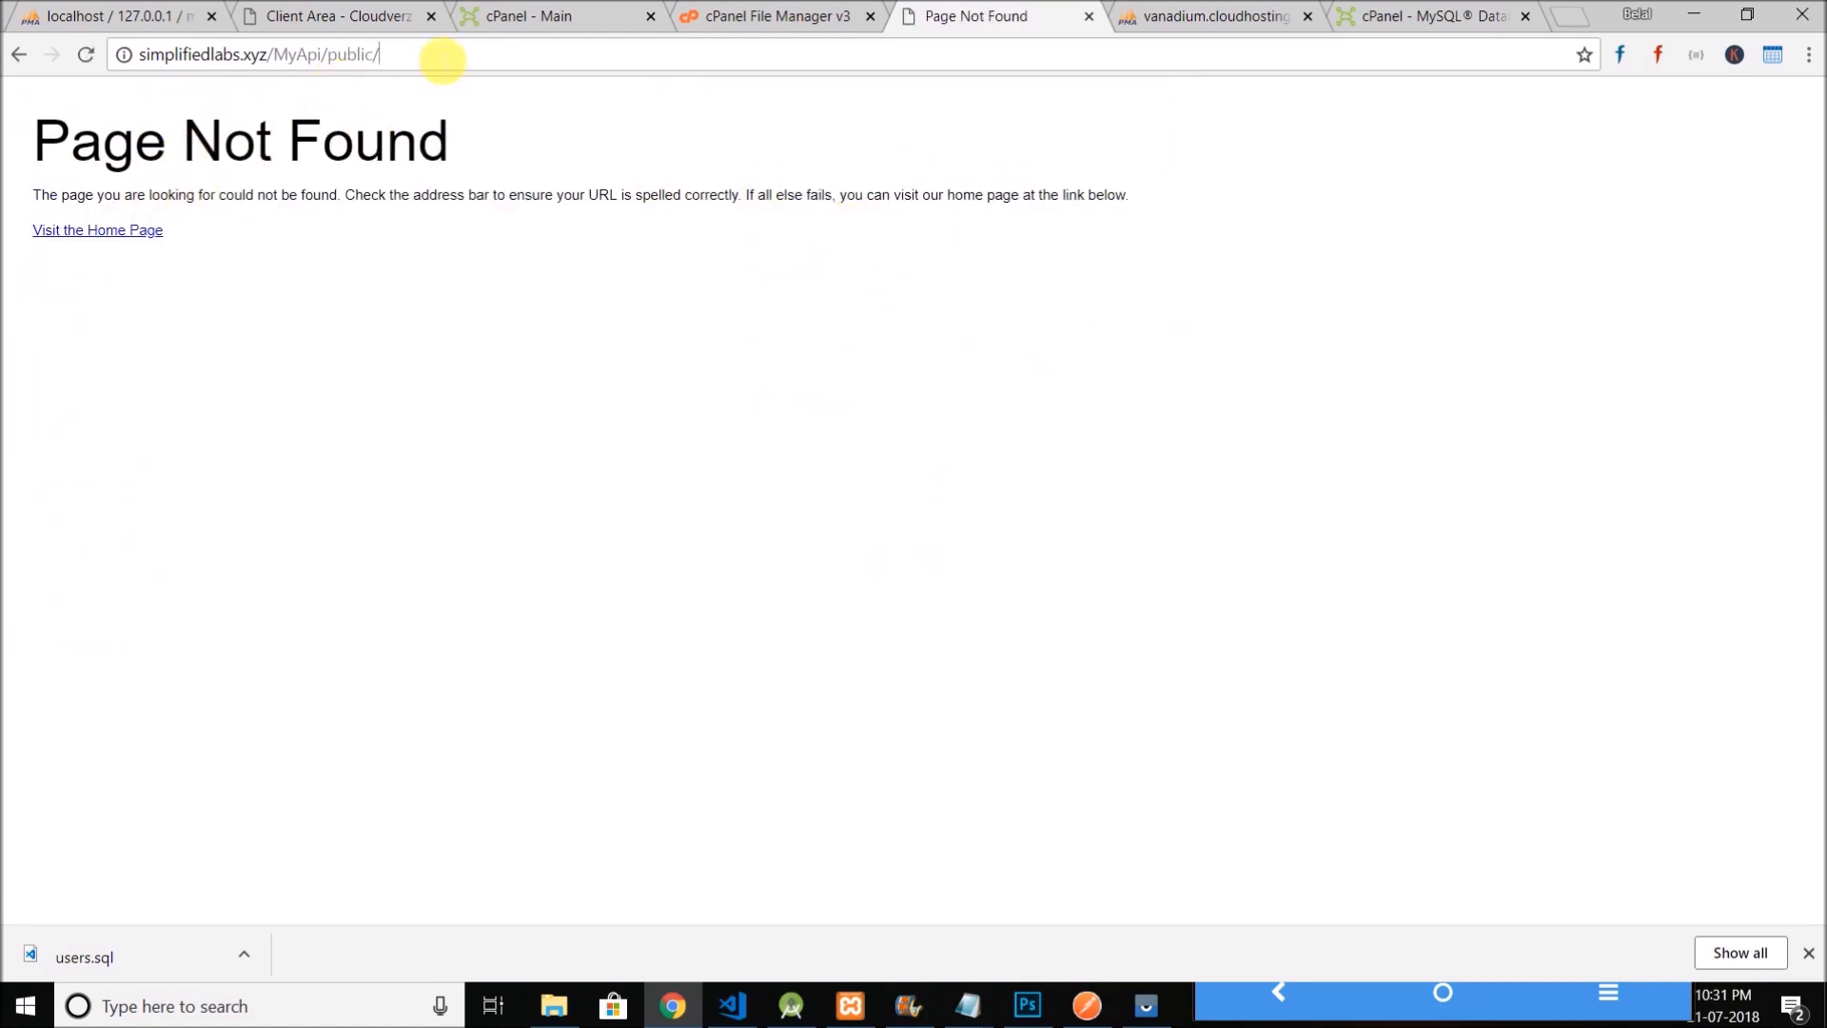
{"action": "left_click", "coordinate": [262, 54]}
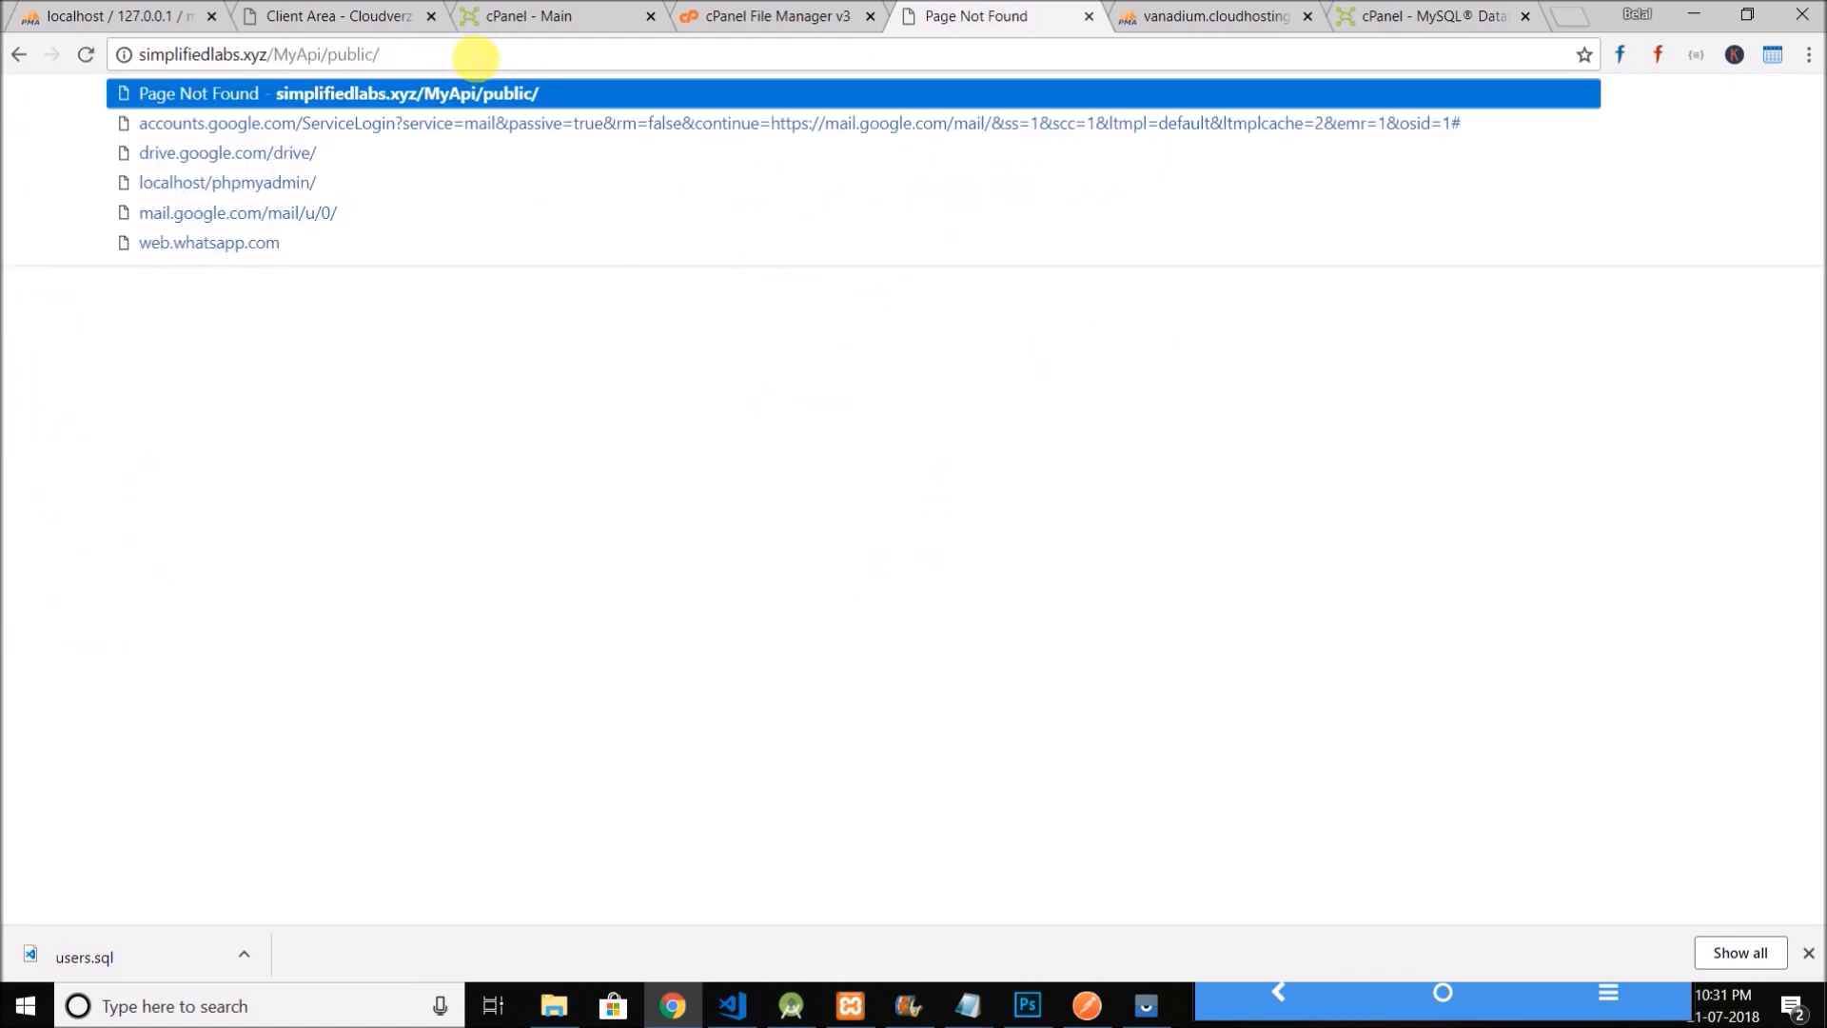
{"action": "type", "text": "createuser"}
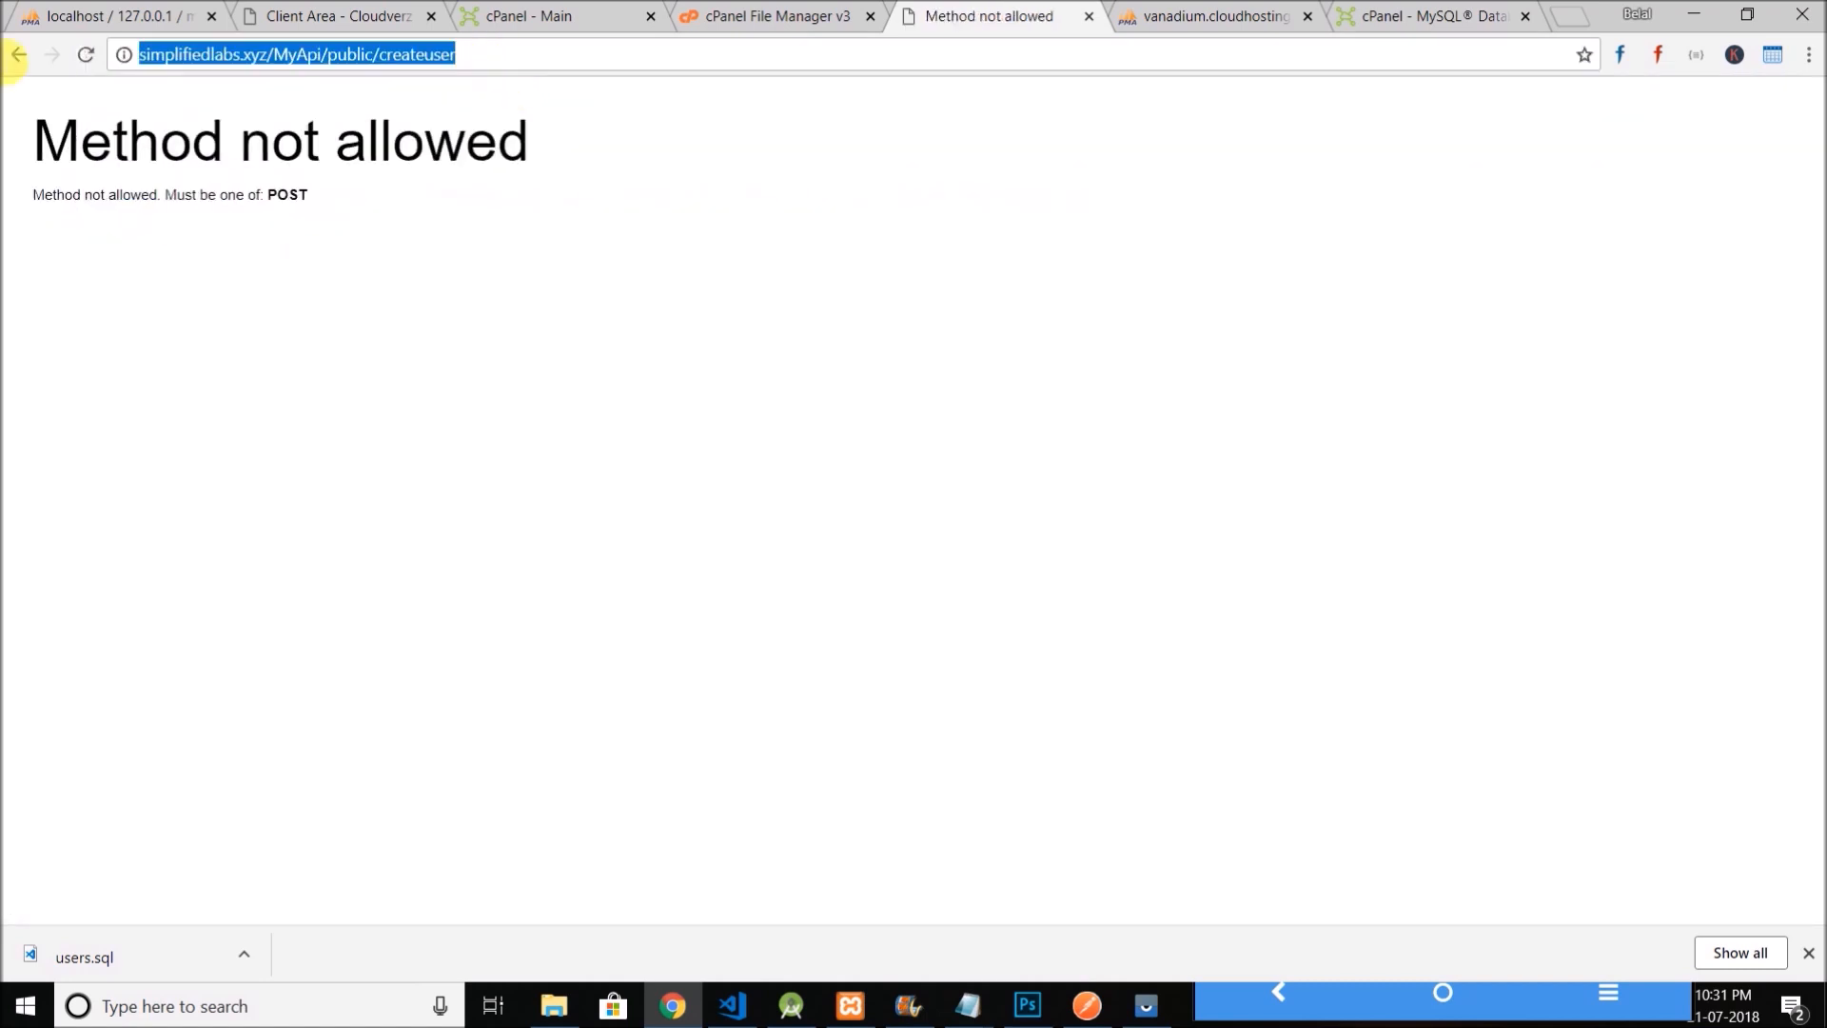
{"action": "left_click", "coordinate": [297, 54]}
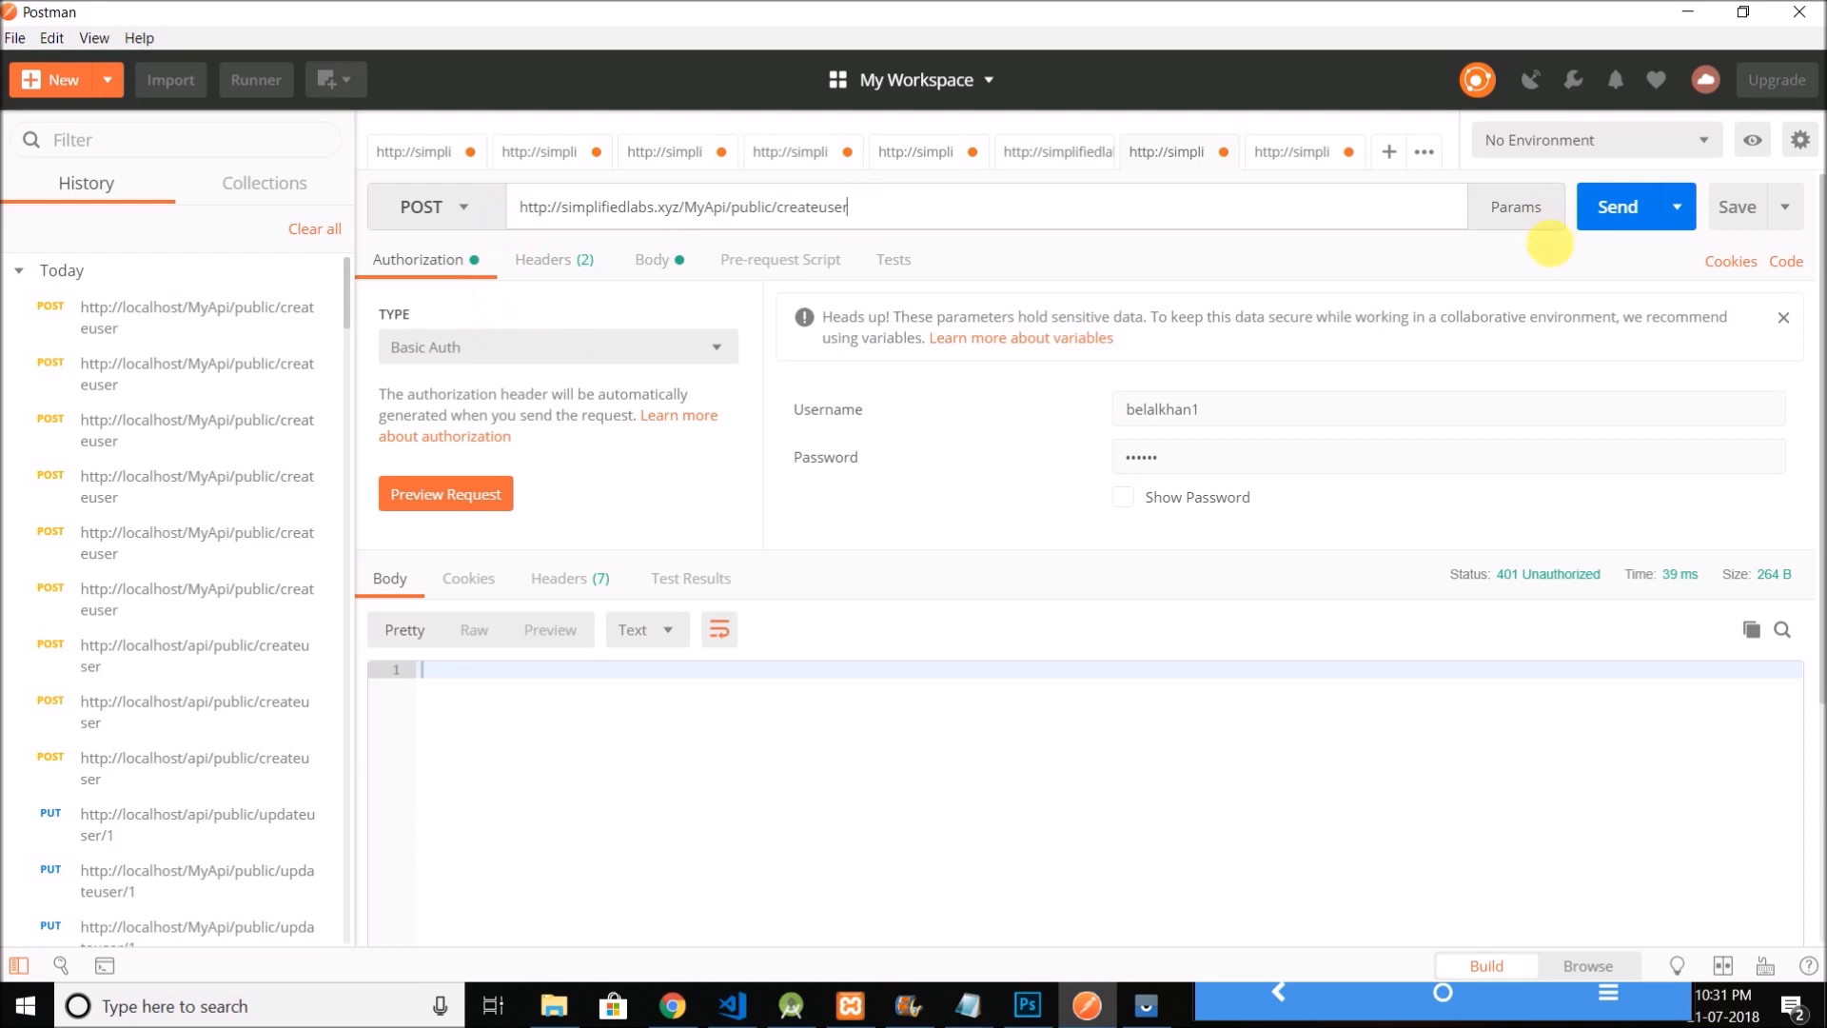
Send the live createuser POST, correct the Basic Auth username, and get 'User created successfully'
{"action": "left_click", "coordinate": [1618, 205]}
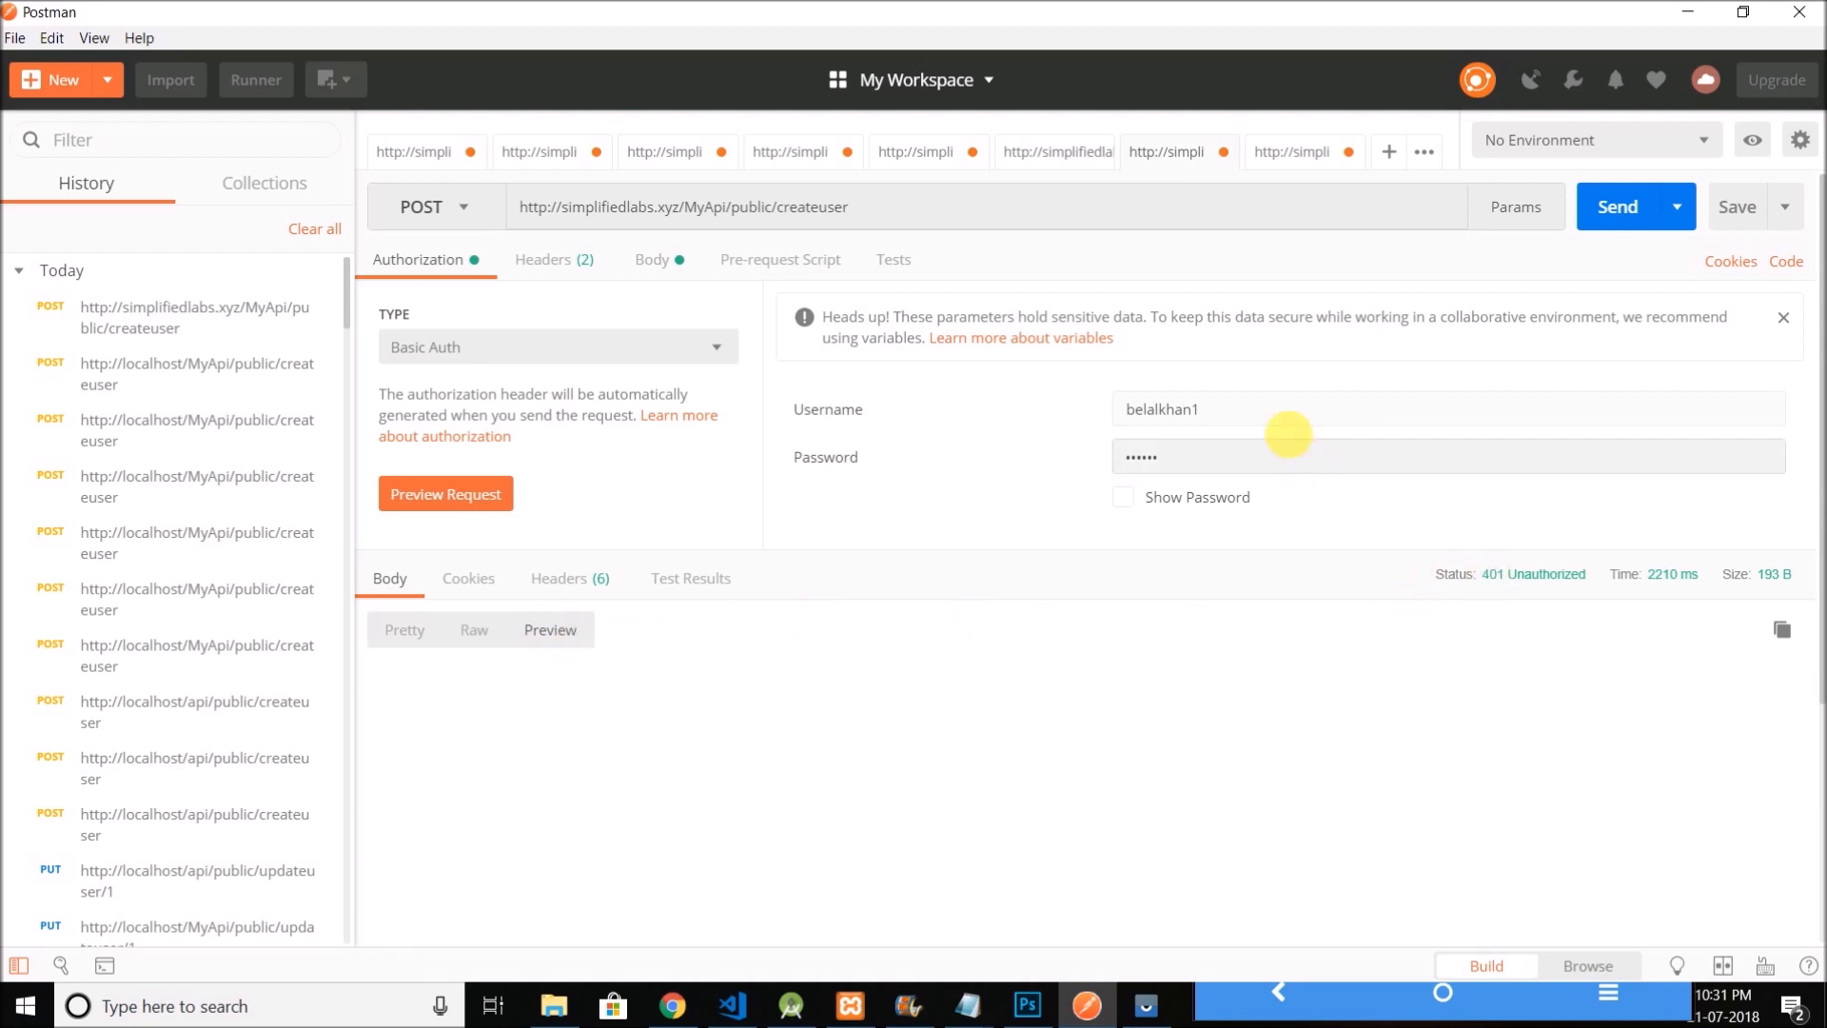
{"action": "key", "text": "Backspace"}
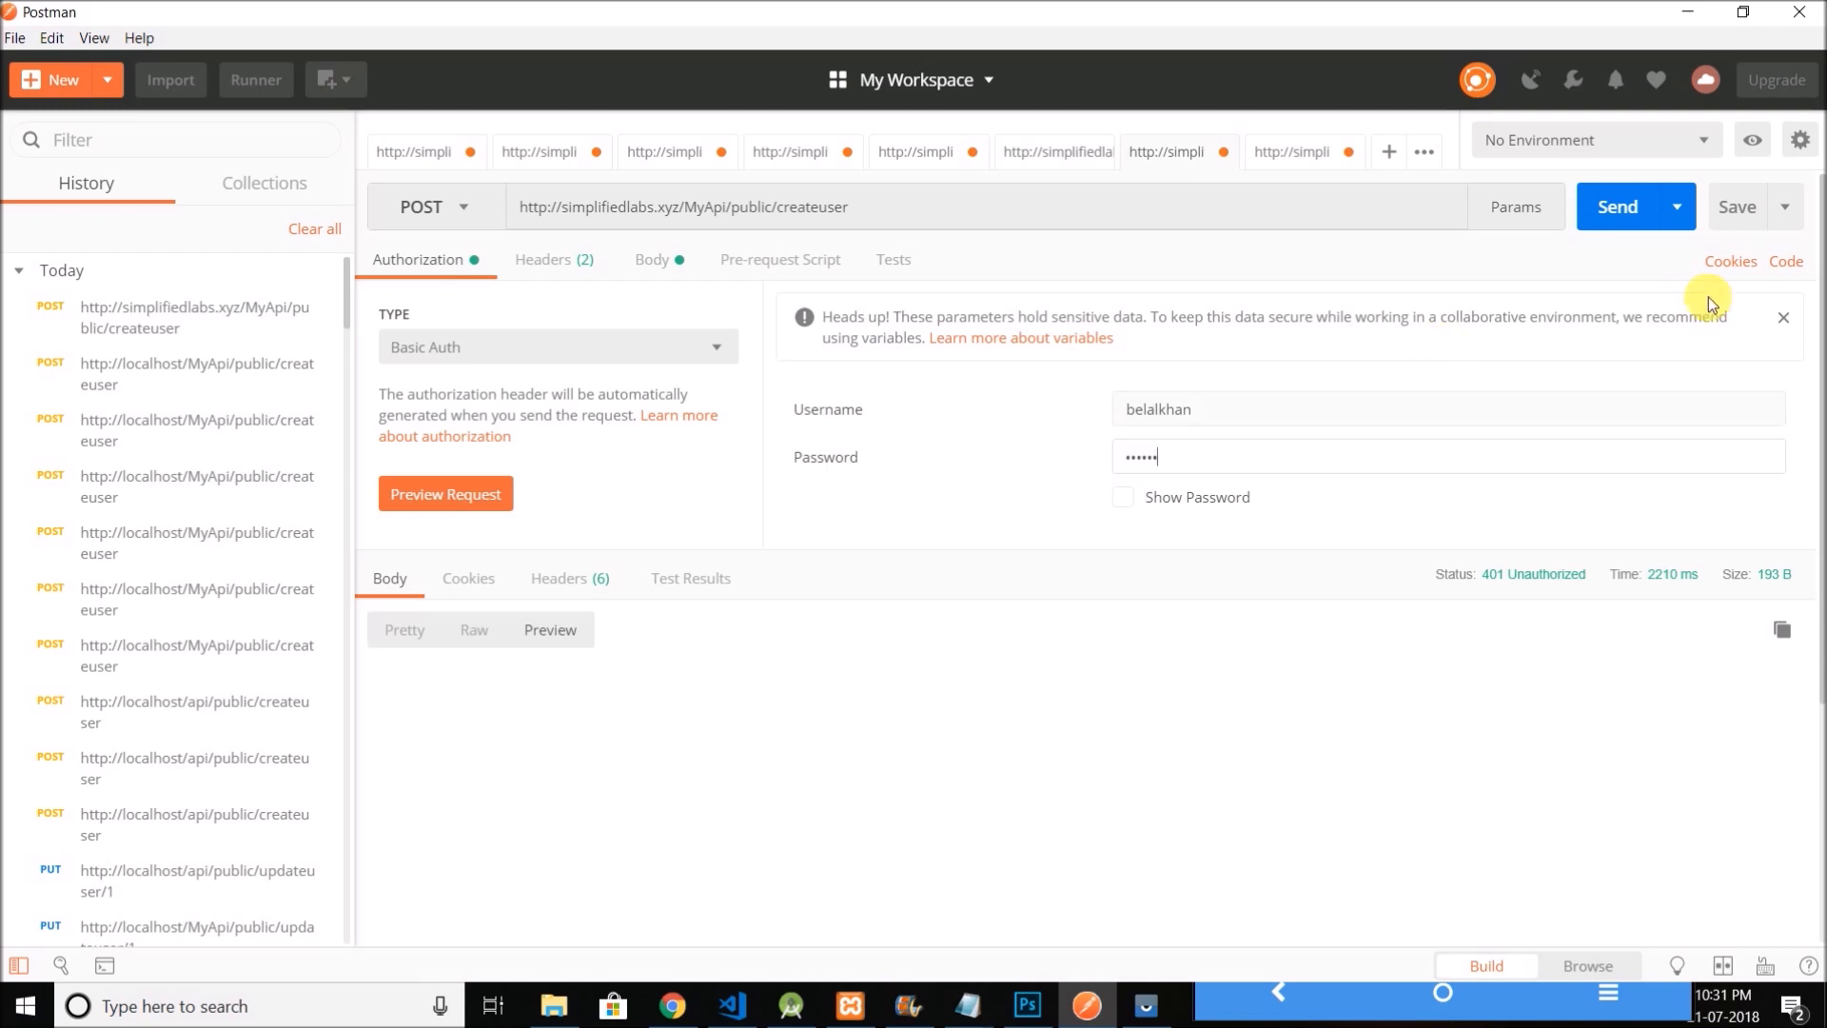
{"action": "left_click", "coordinate": [1617, 206]}
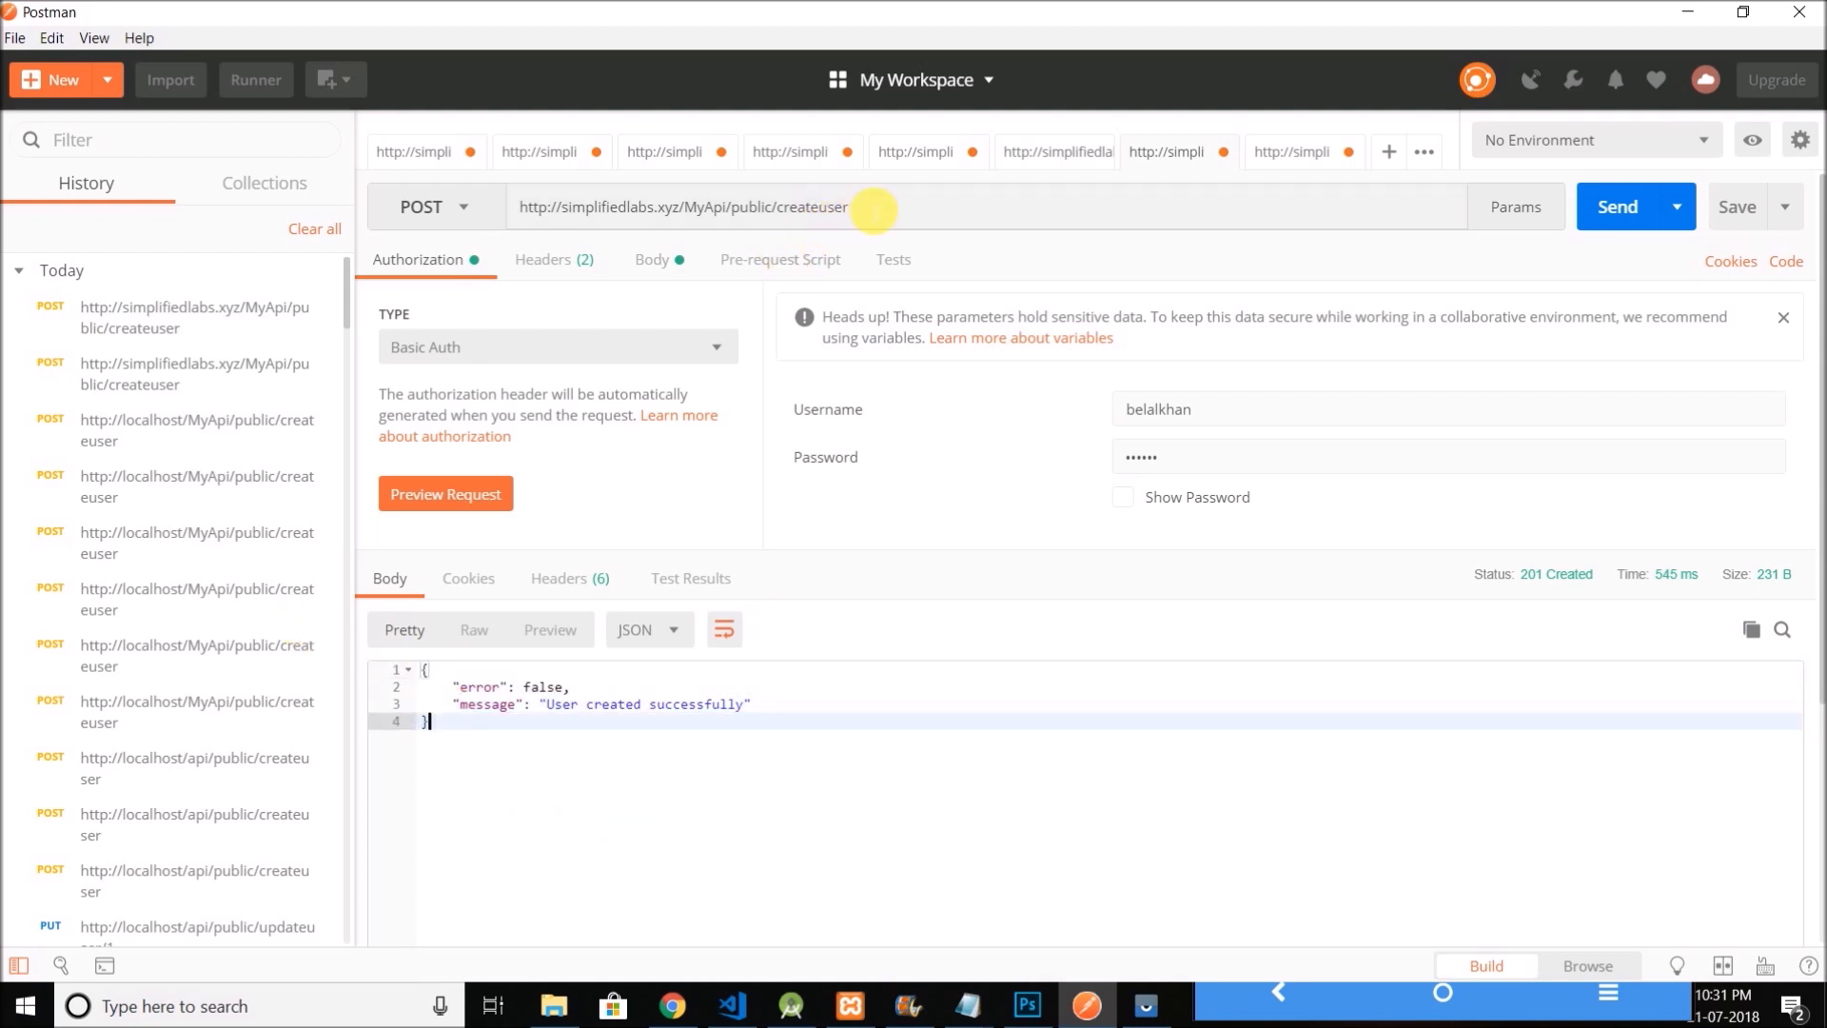
{"action": "double_click", "coordinate": [750, 206]}
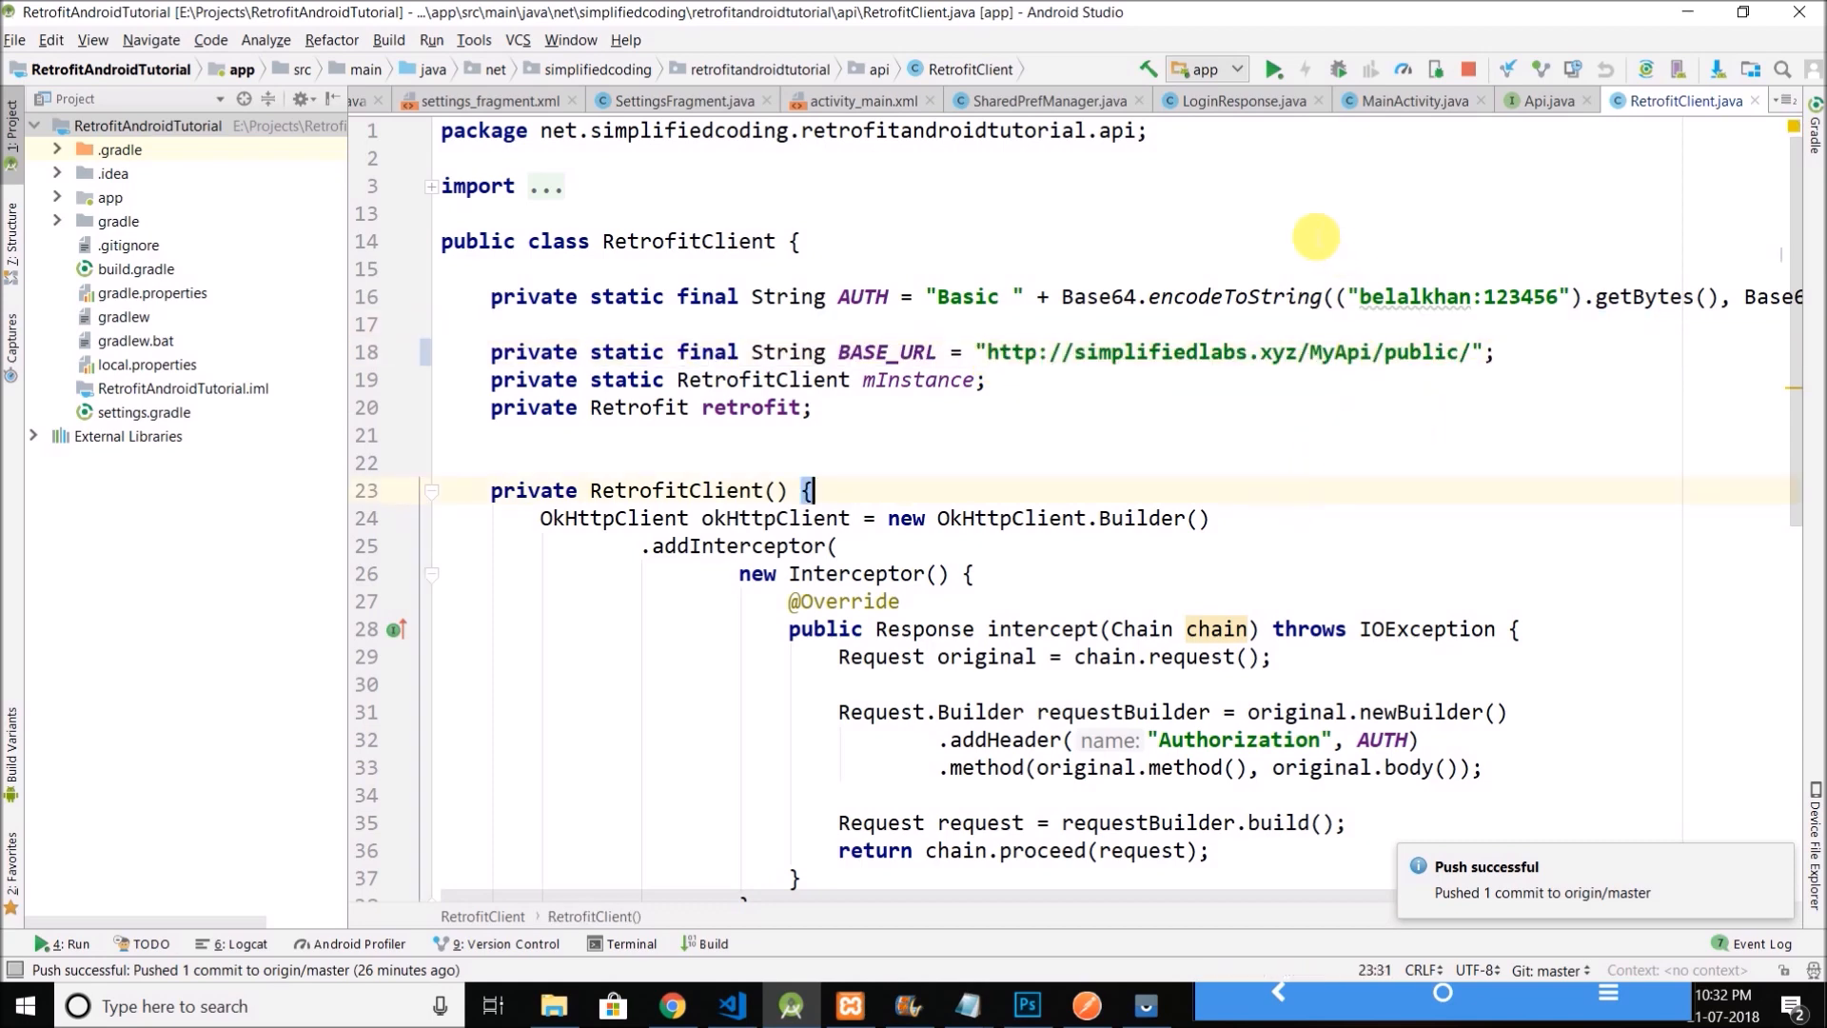
{"action": "left_click", "coordinate": [1273, 68]}
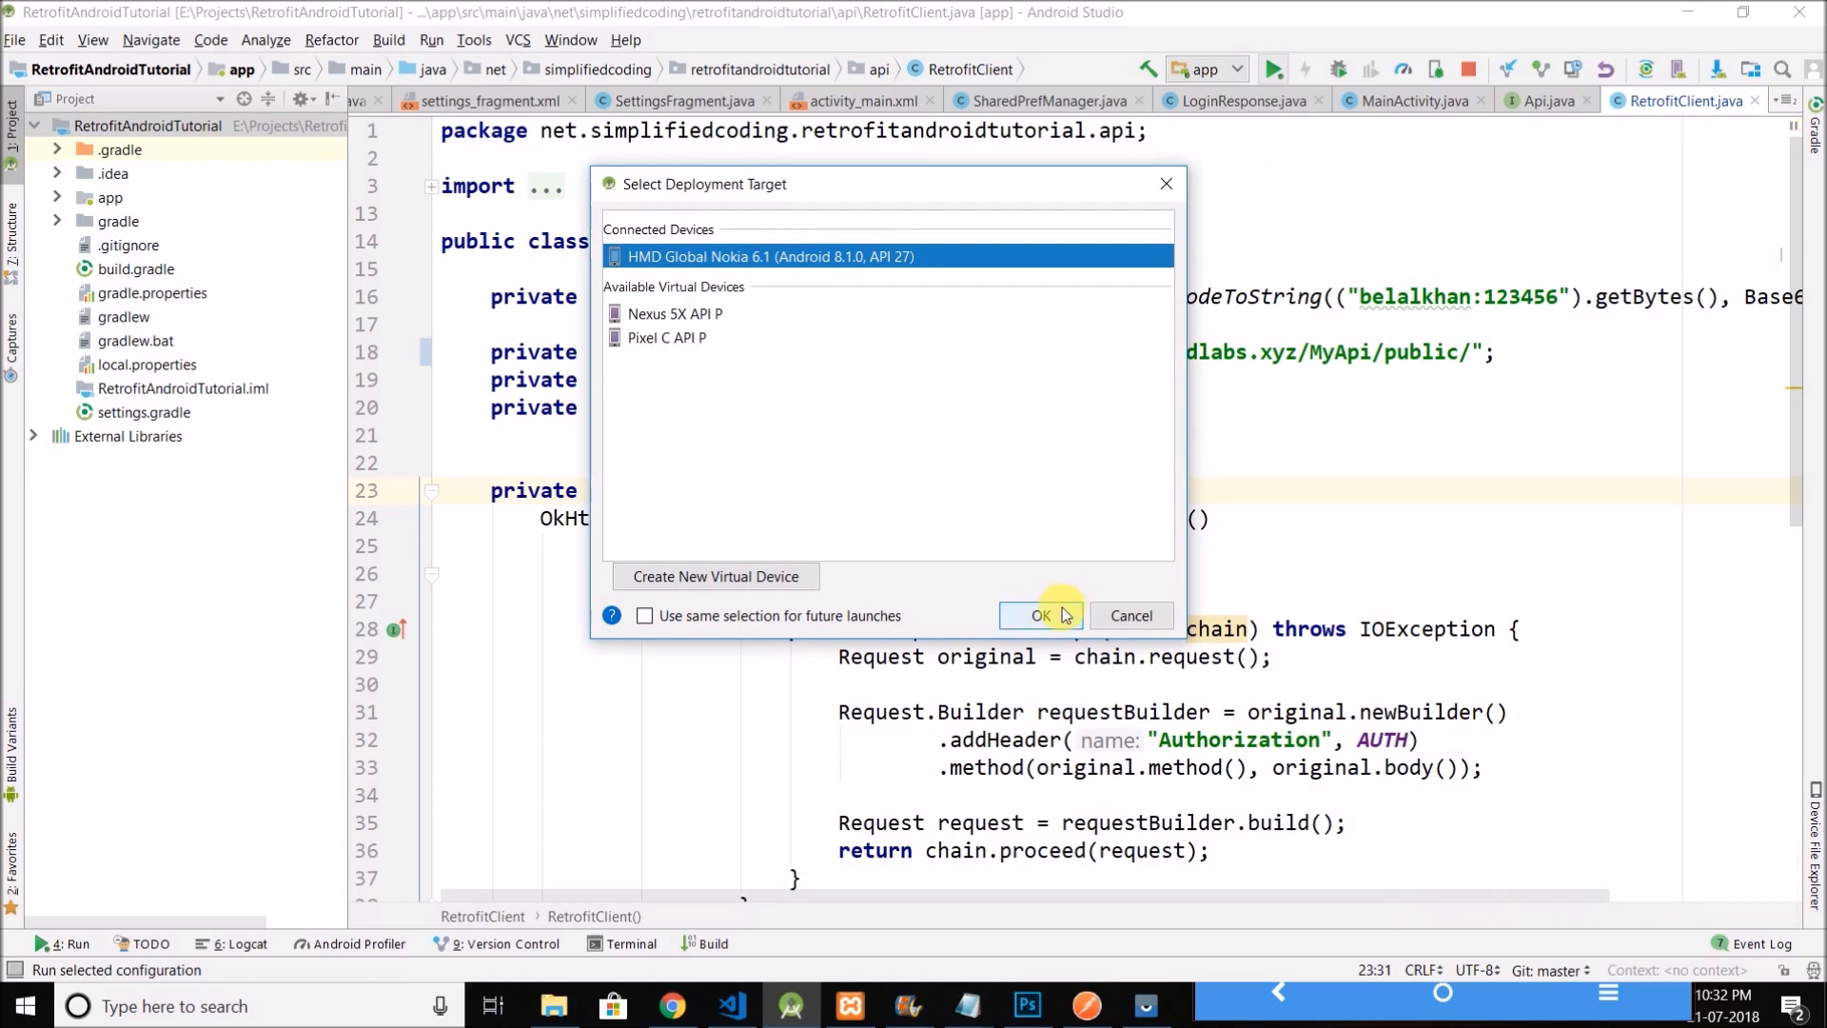
{"action": "left_click", "coordinate": [1039, 614]}
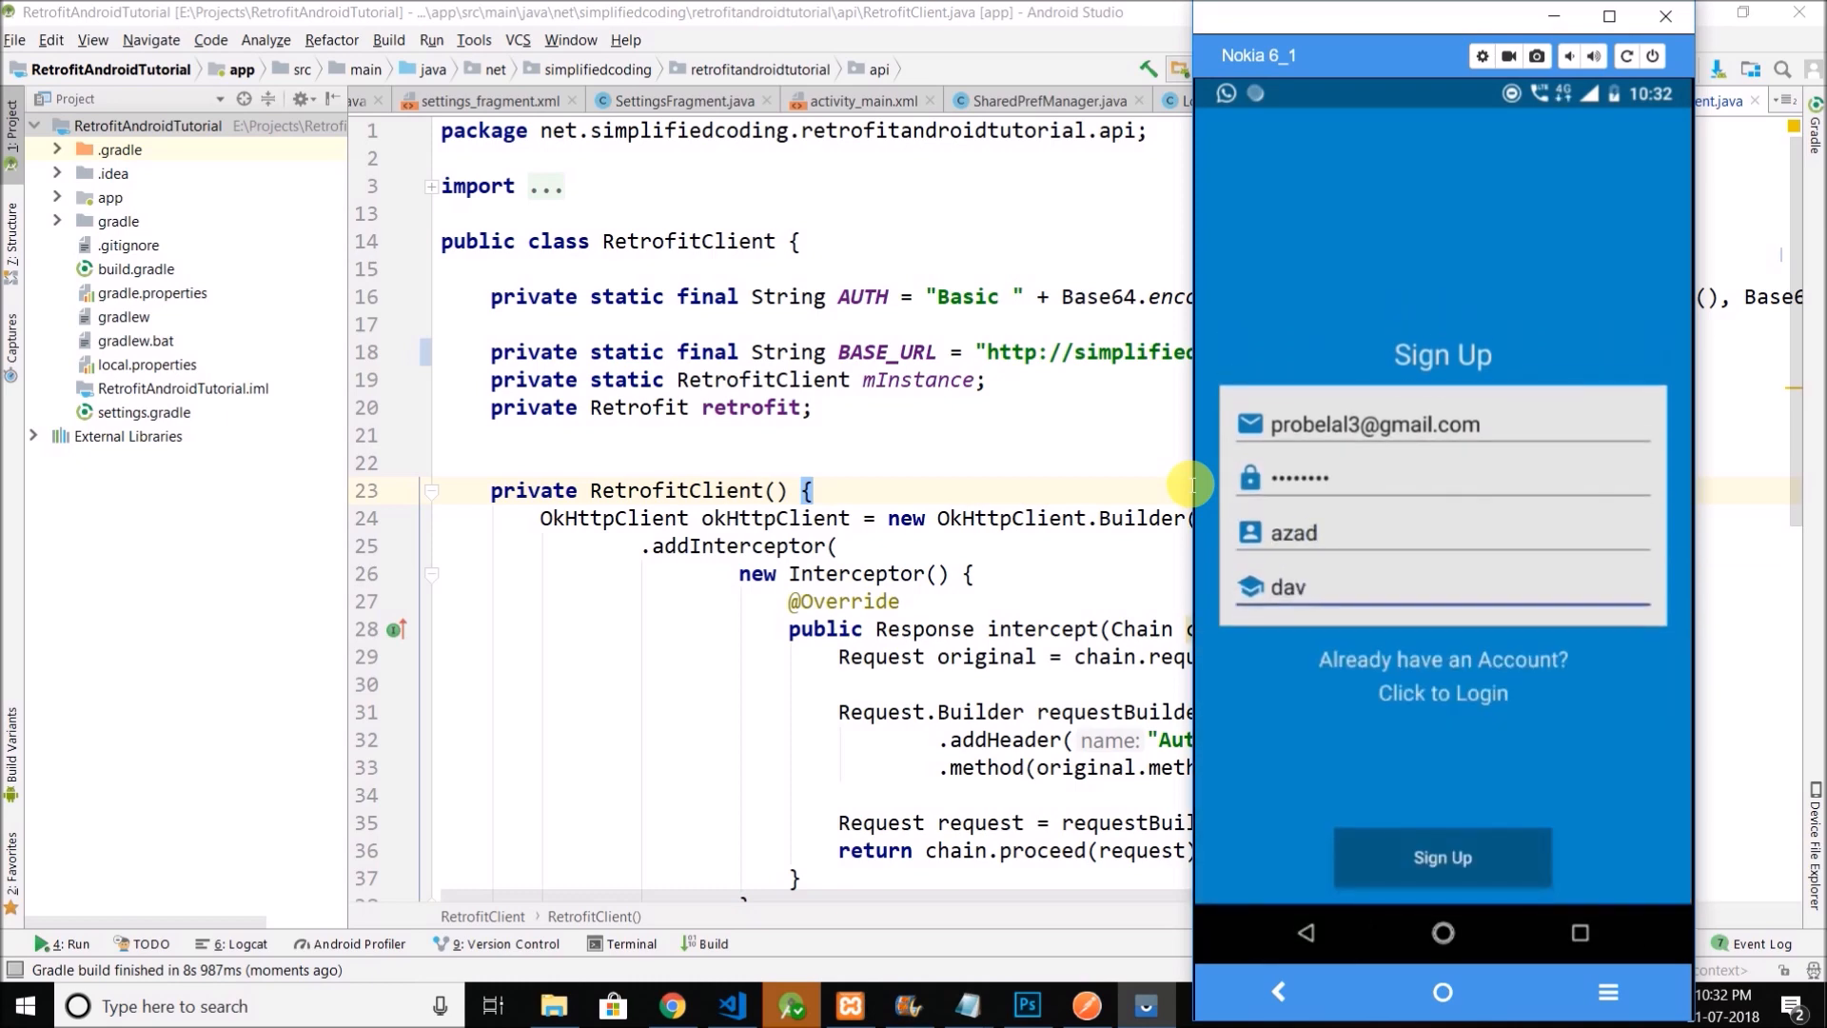
{"action": "left_click", "coordinate": [1440, 856]}
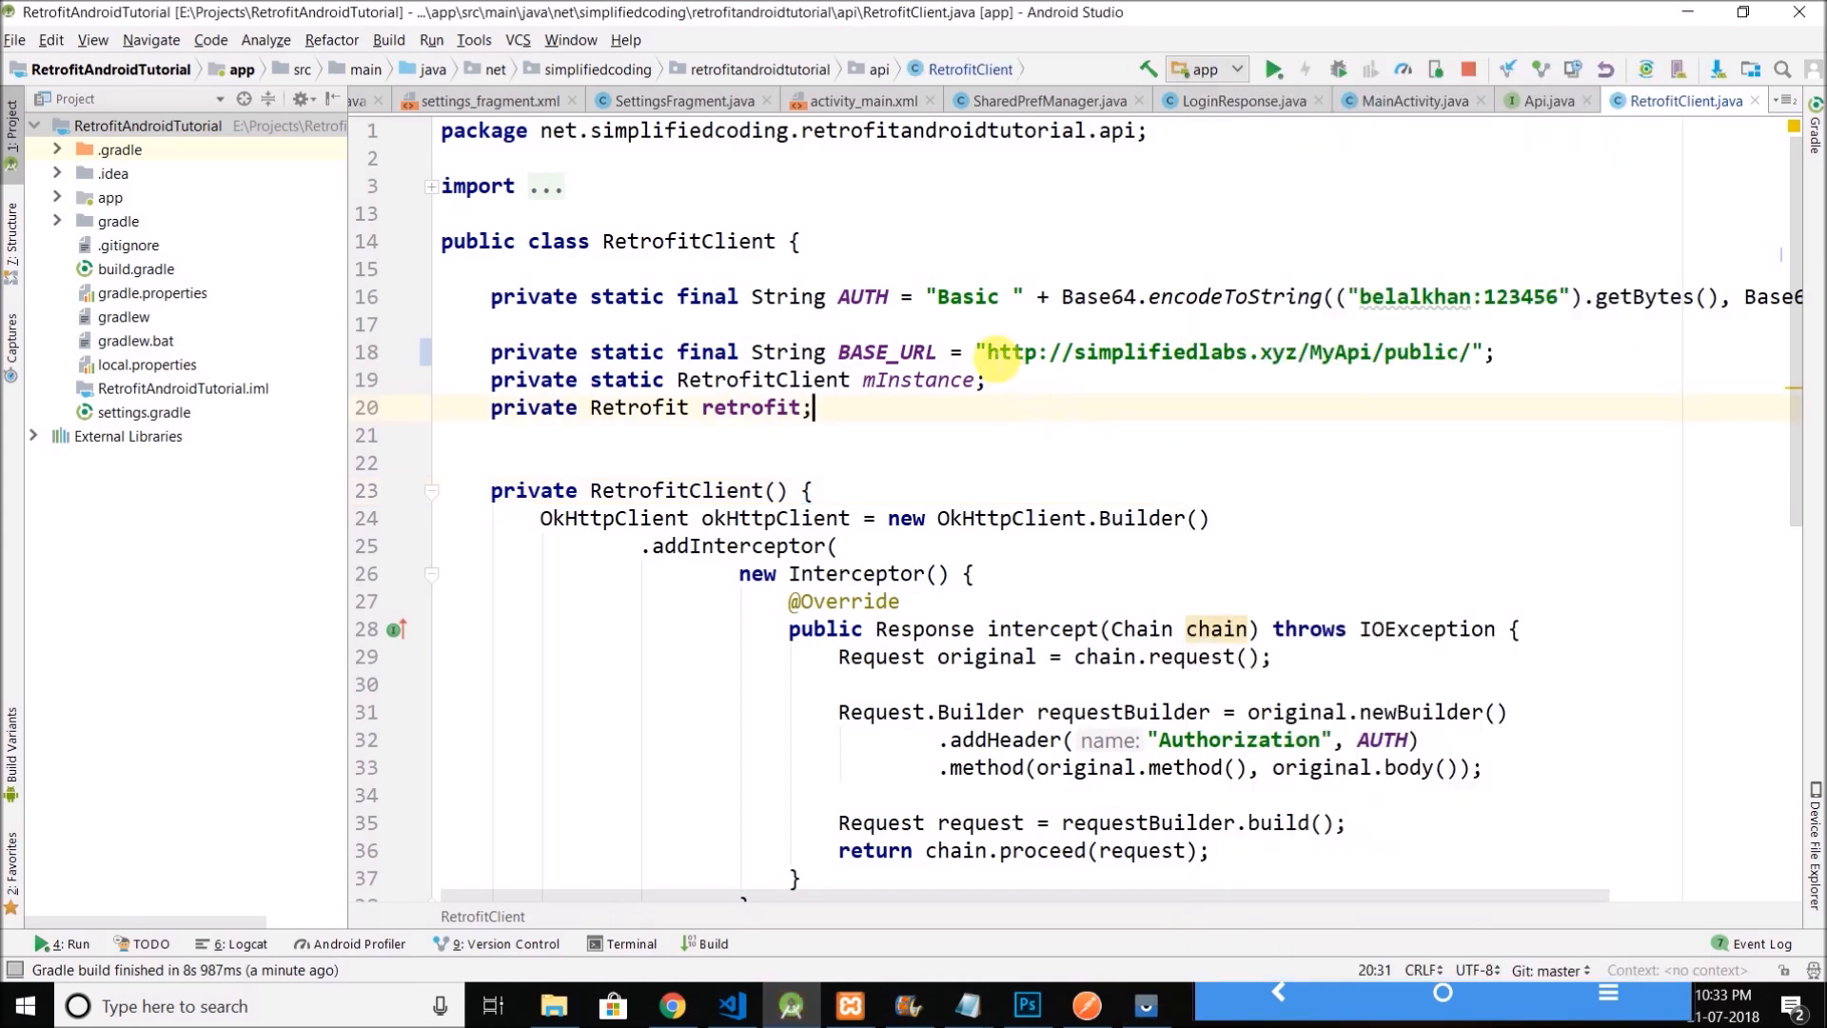
{"action": "double_click", "coordinate": [1224, 350]}
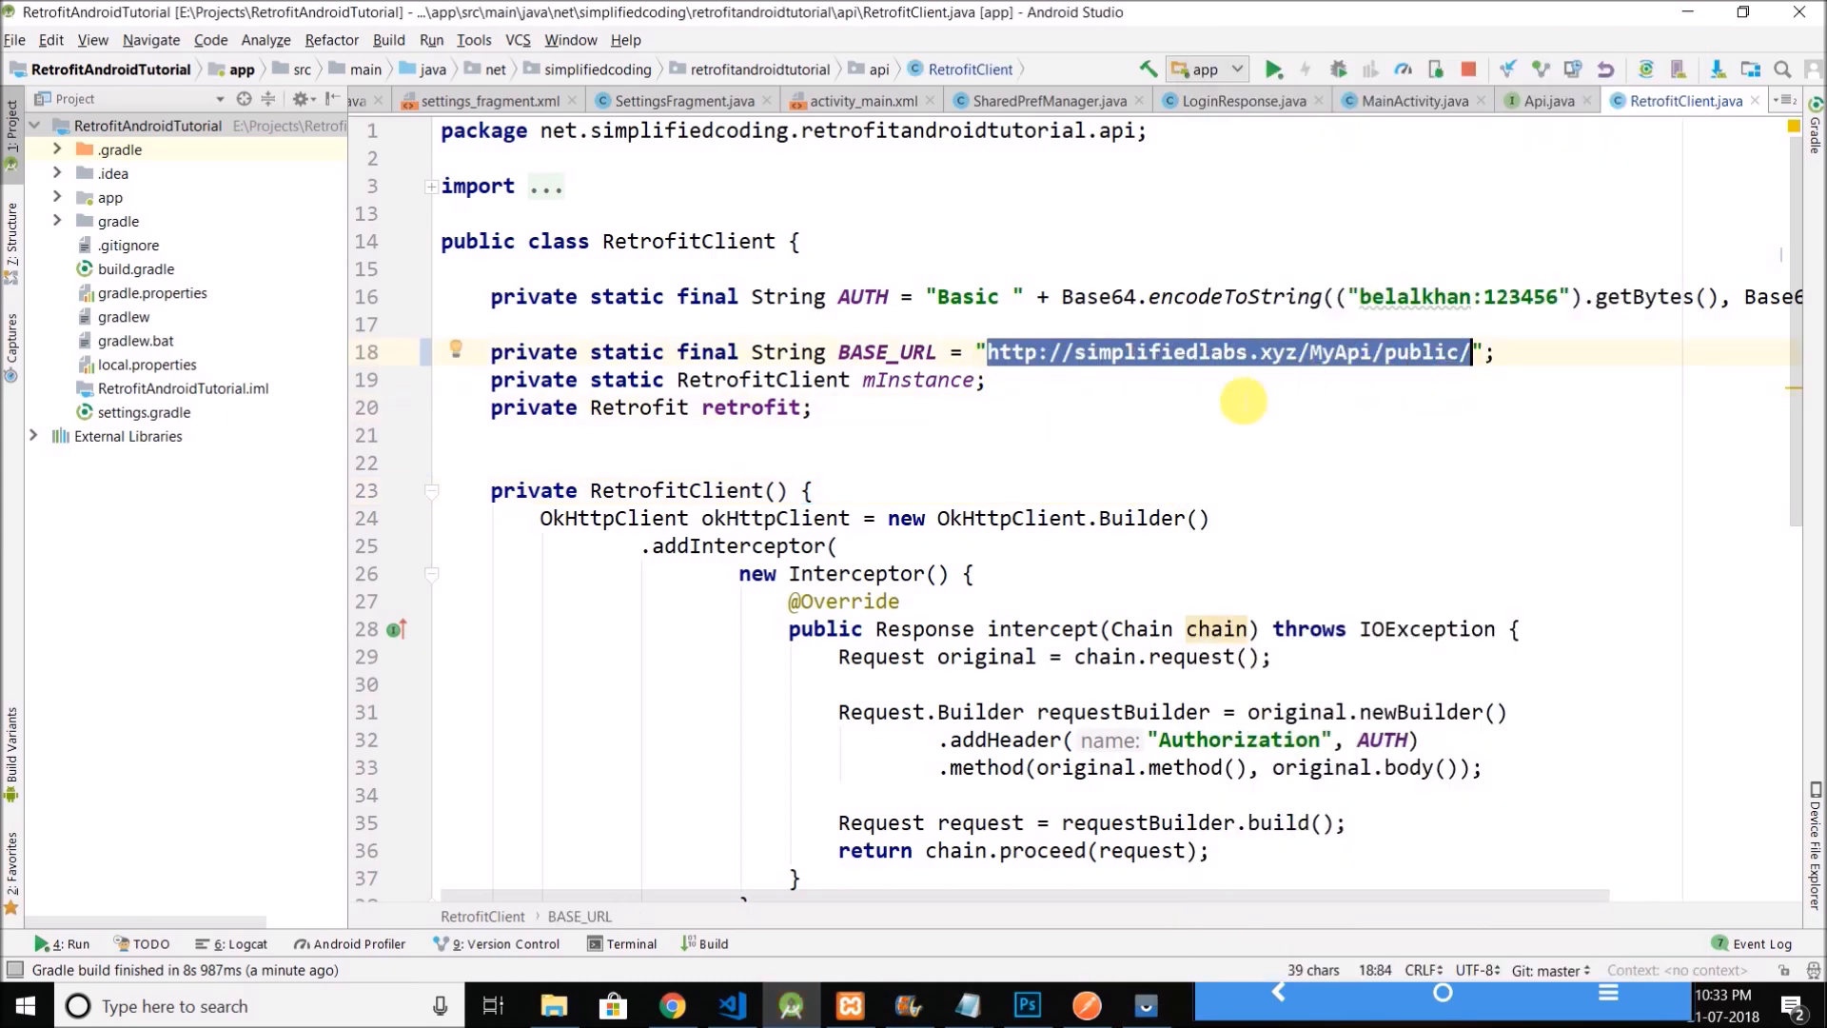